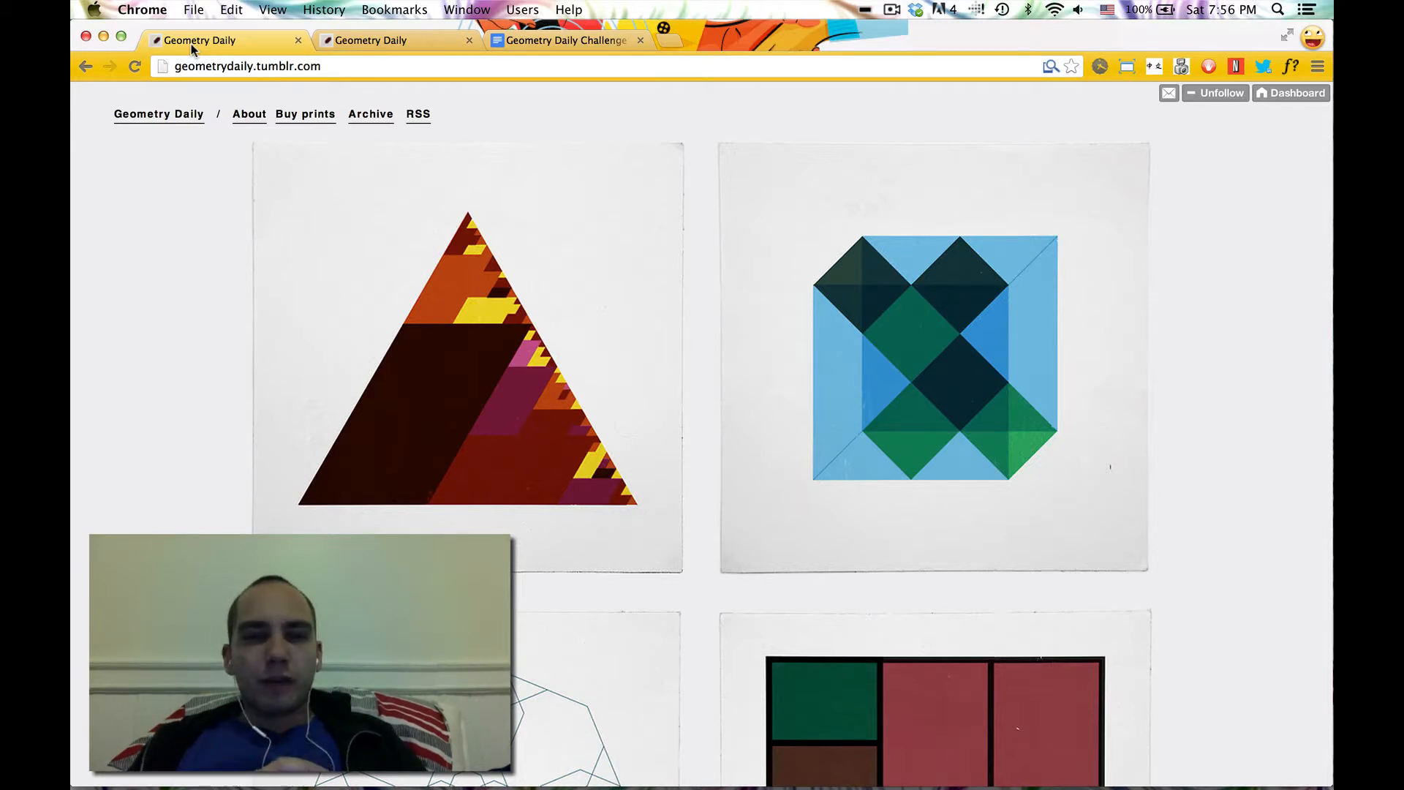
mouse_move(258, 310)
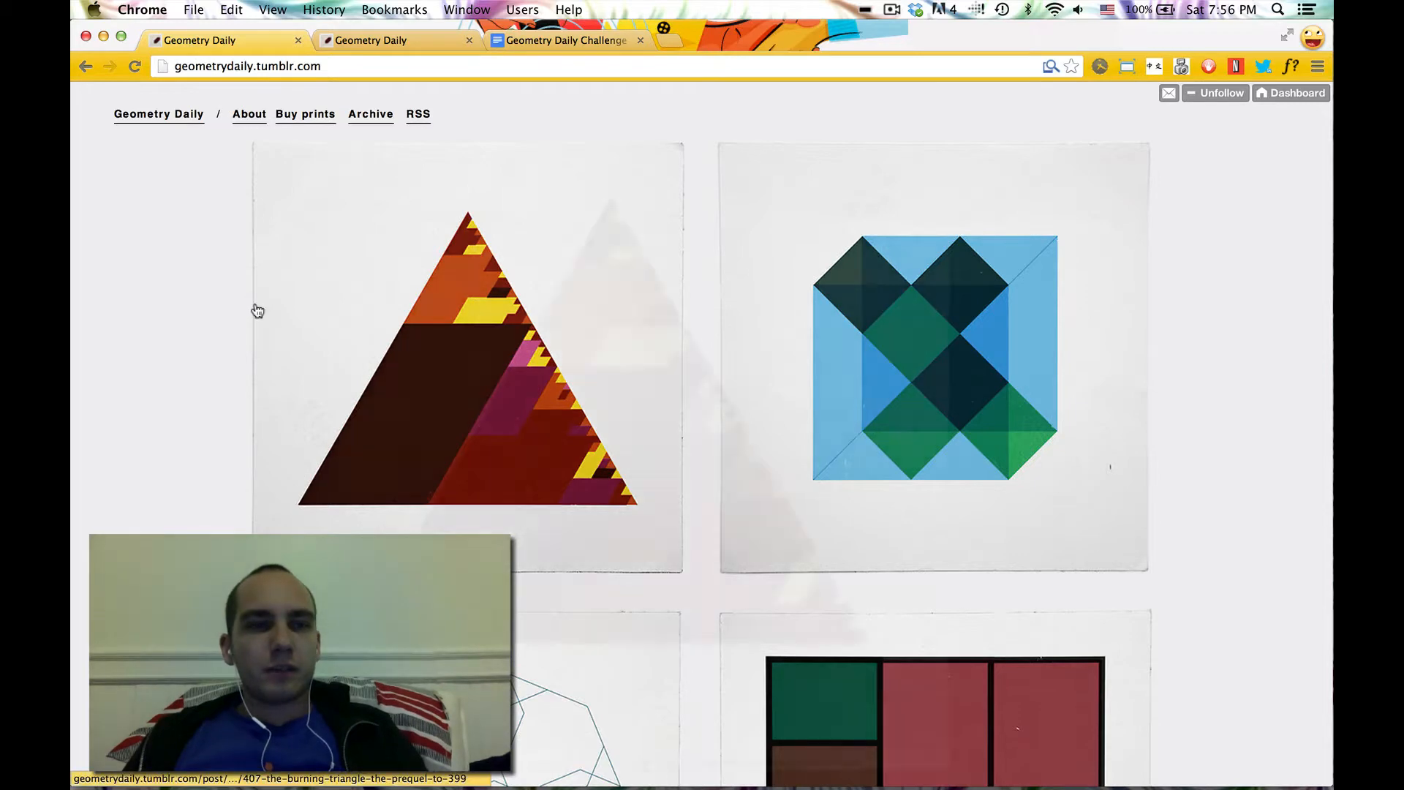
Step: Scroll down the Geometry Daily feed looking for the #352 Orbital post
scroll(down, 3)
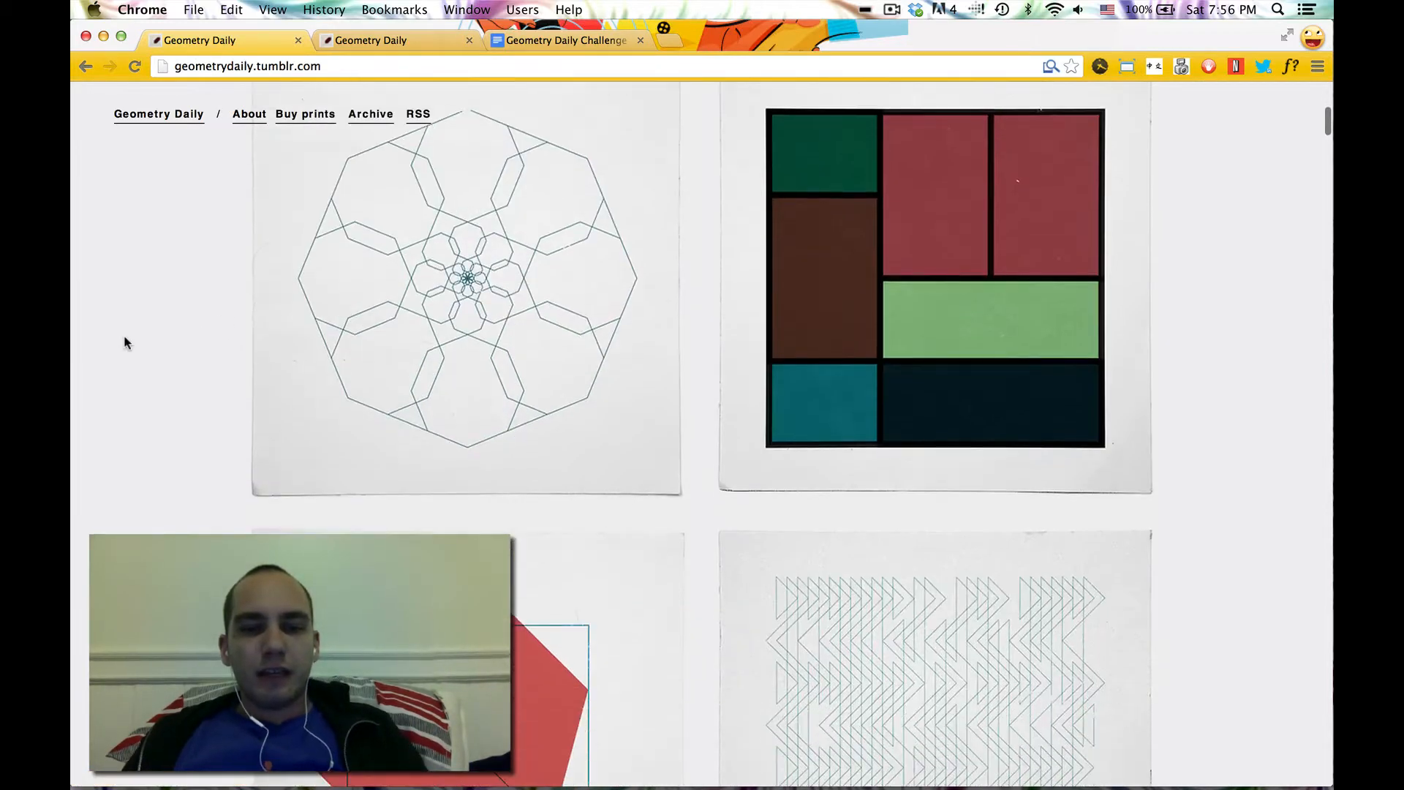
scroll(down, 3)
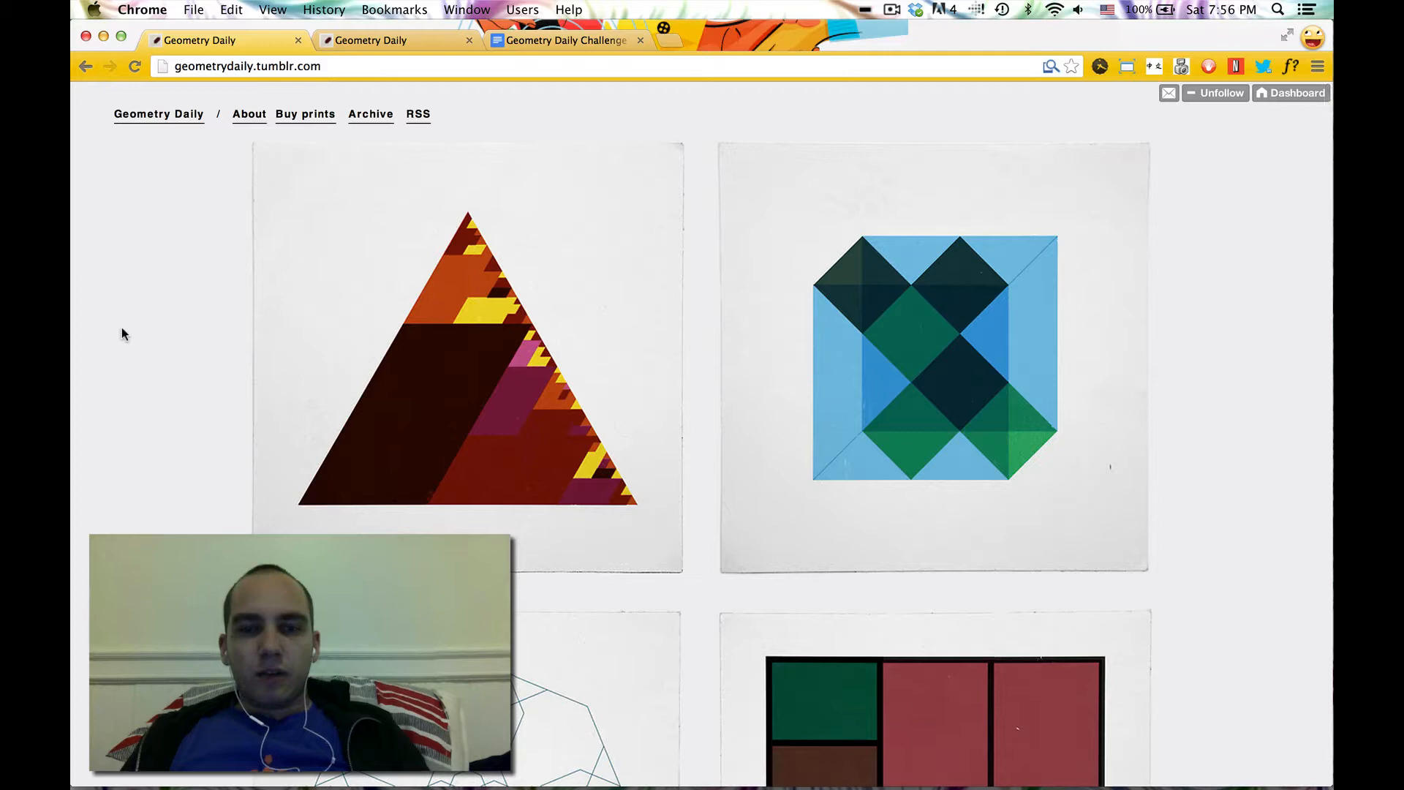
scroll(down, 3)
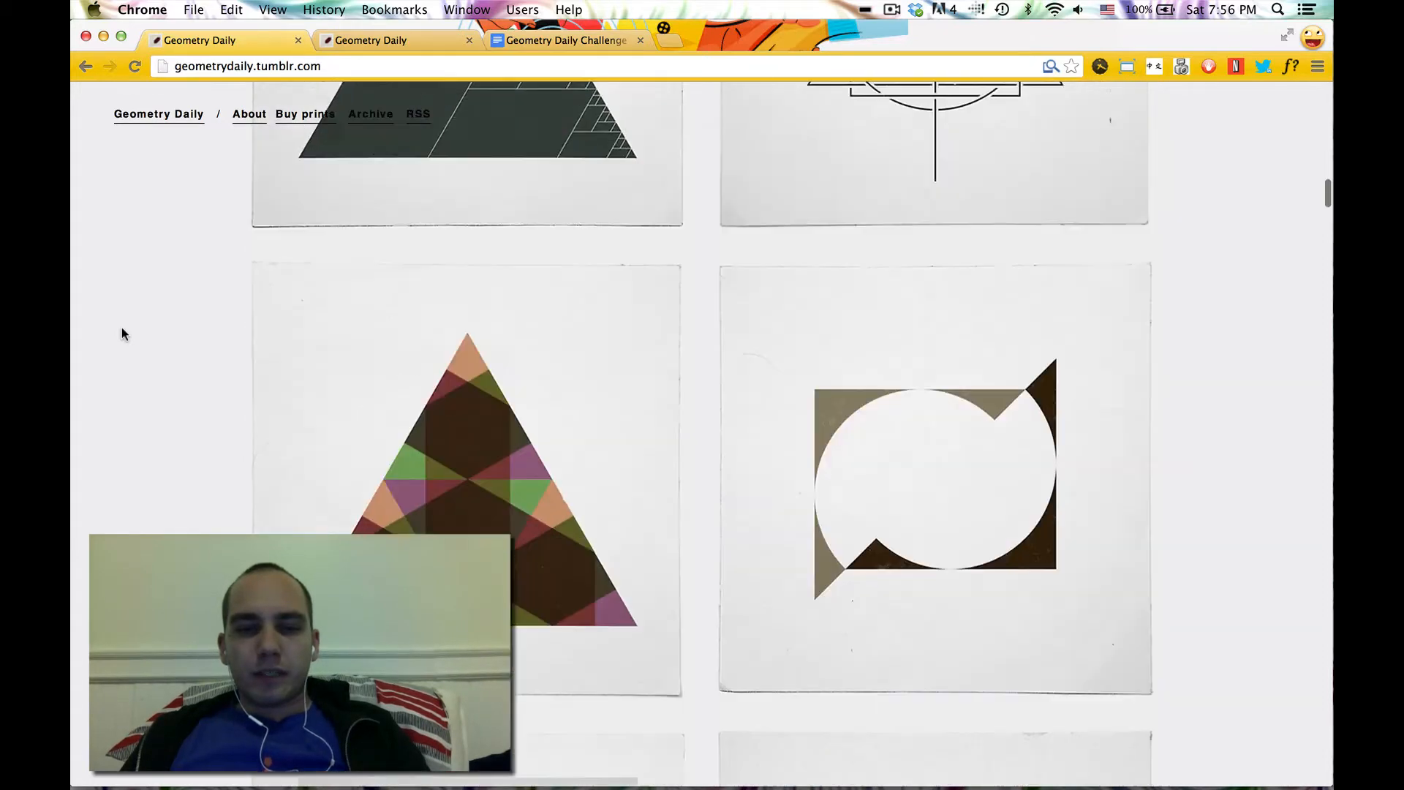
scroll(down, 3)
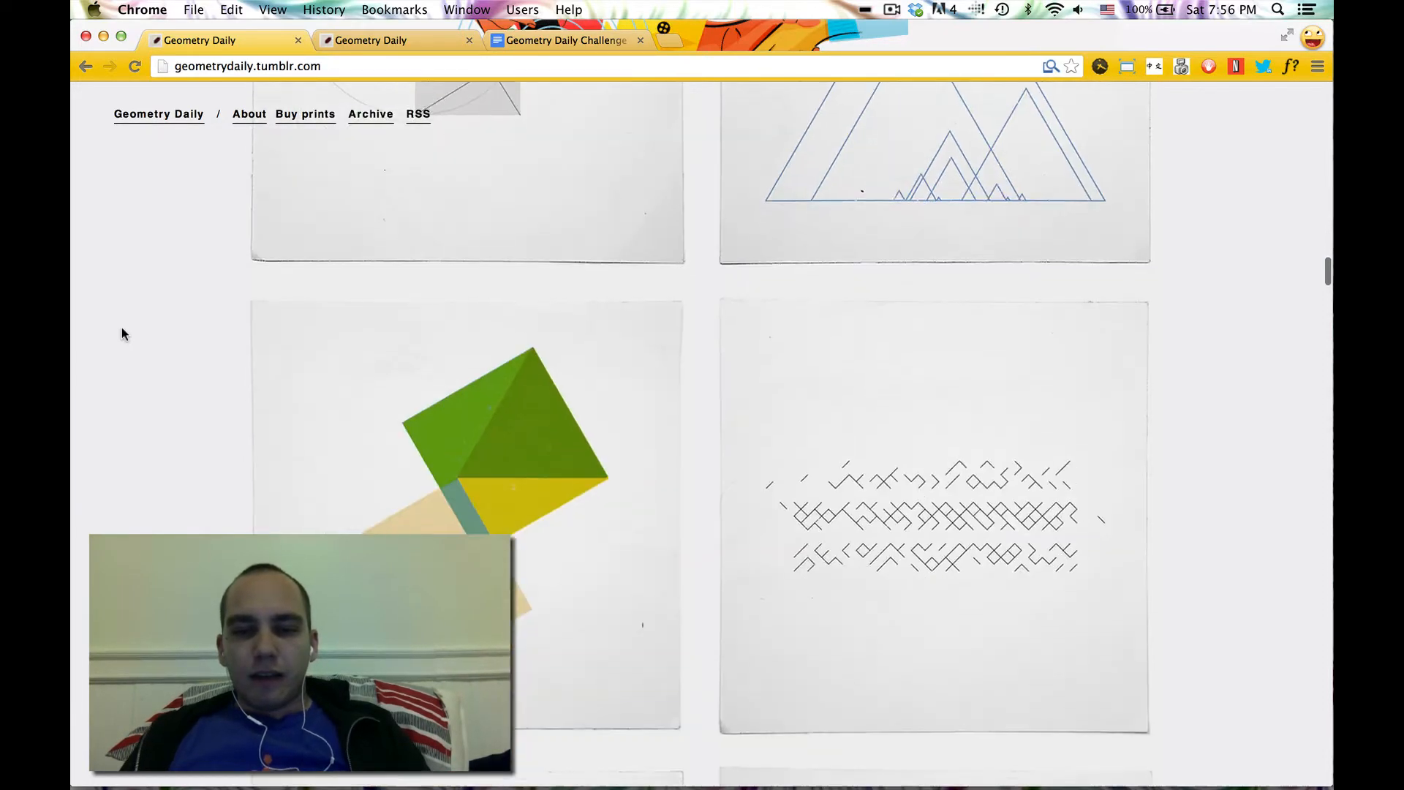
scroll(down, 3)
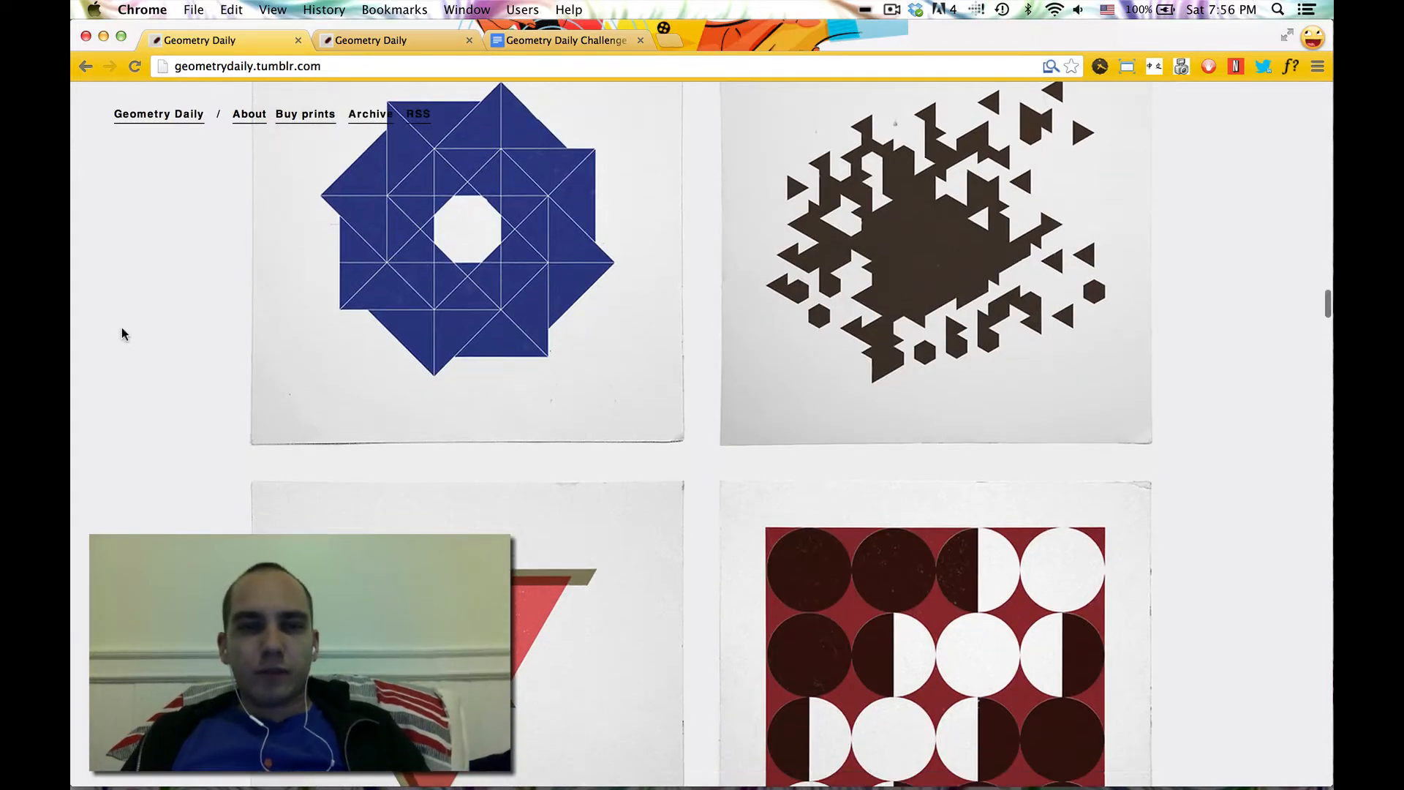
scroll(down, 3)
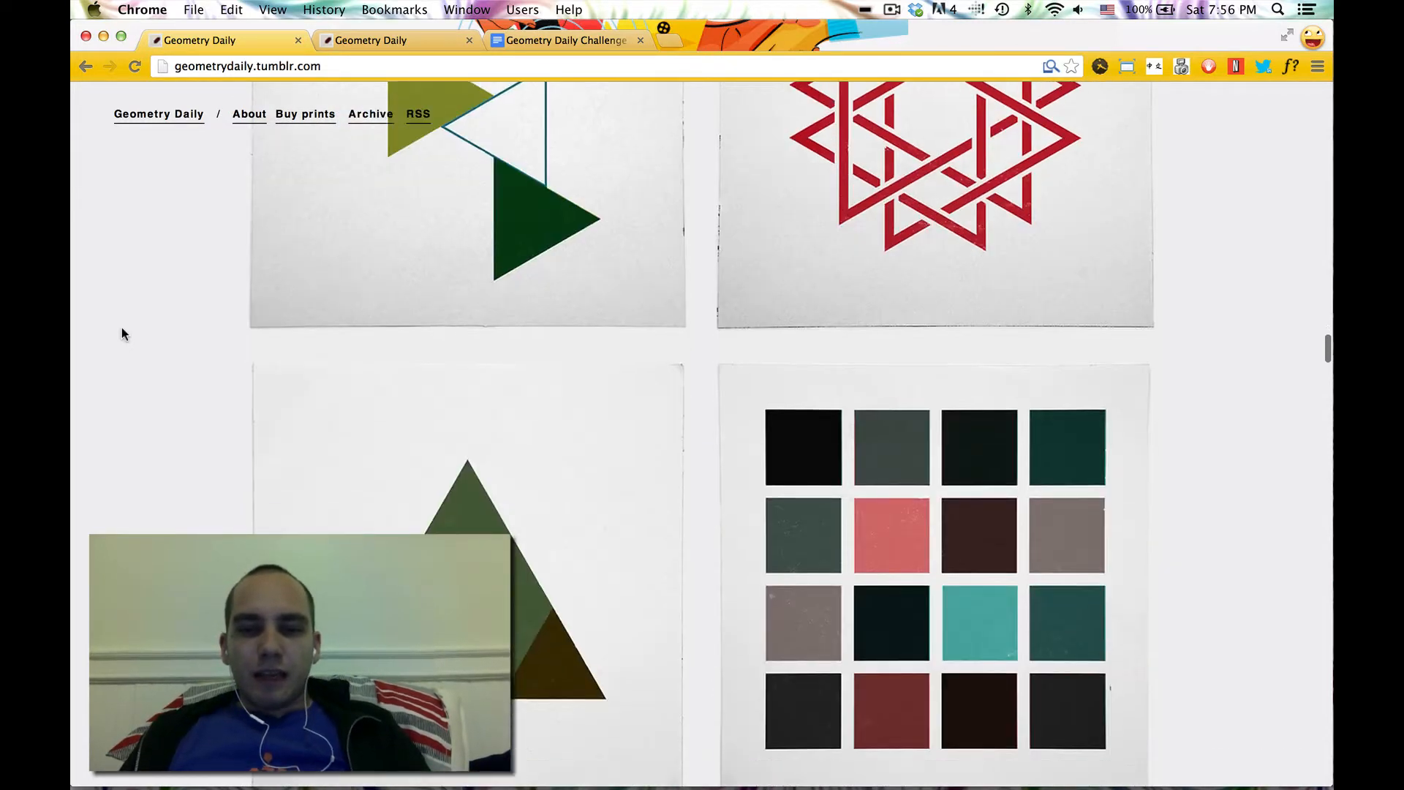
scroll(down, 3)
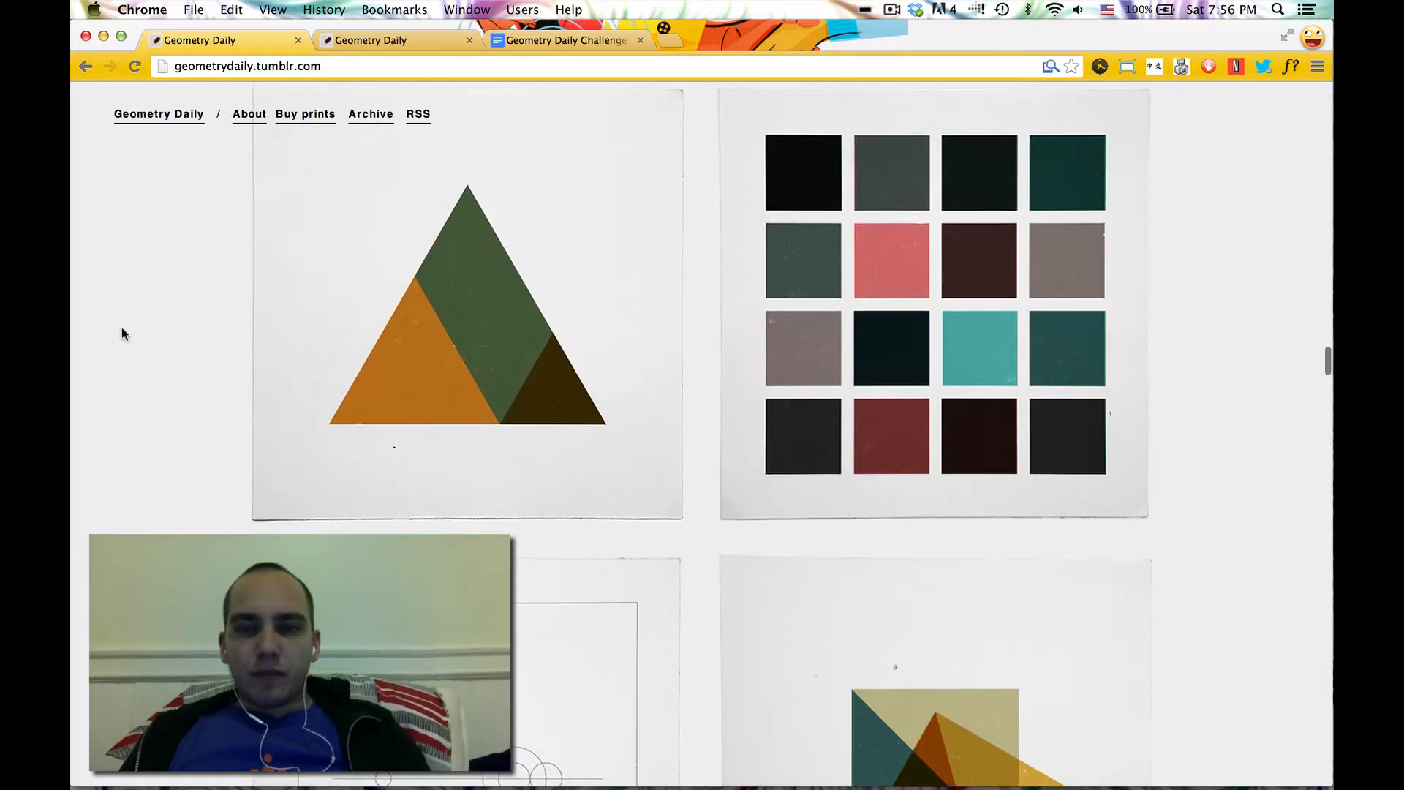
scroll(down, 3)
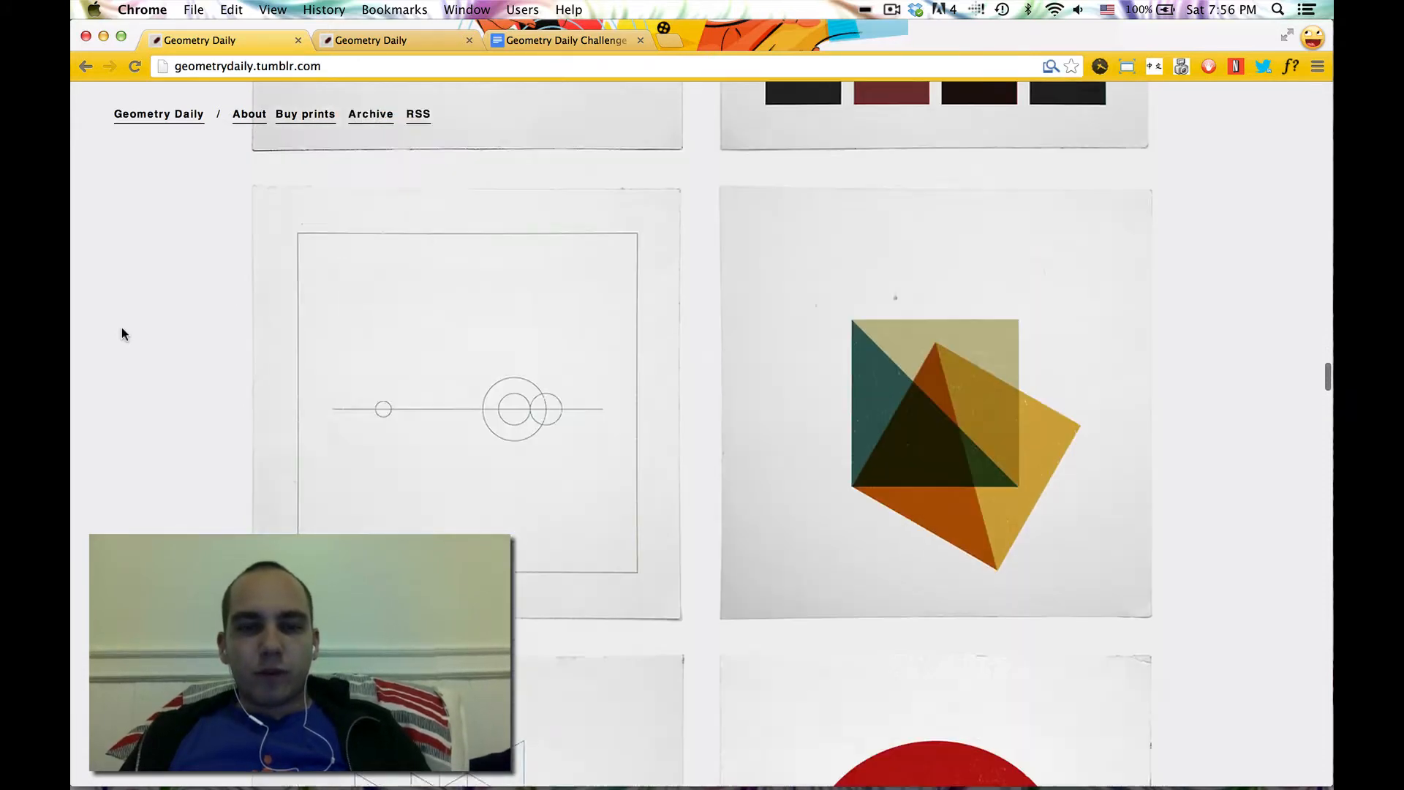
scroll(down, 3)
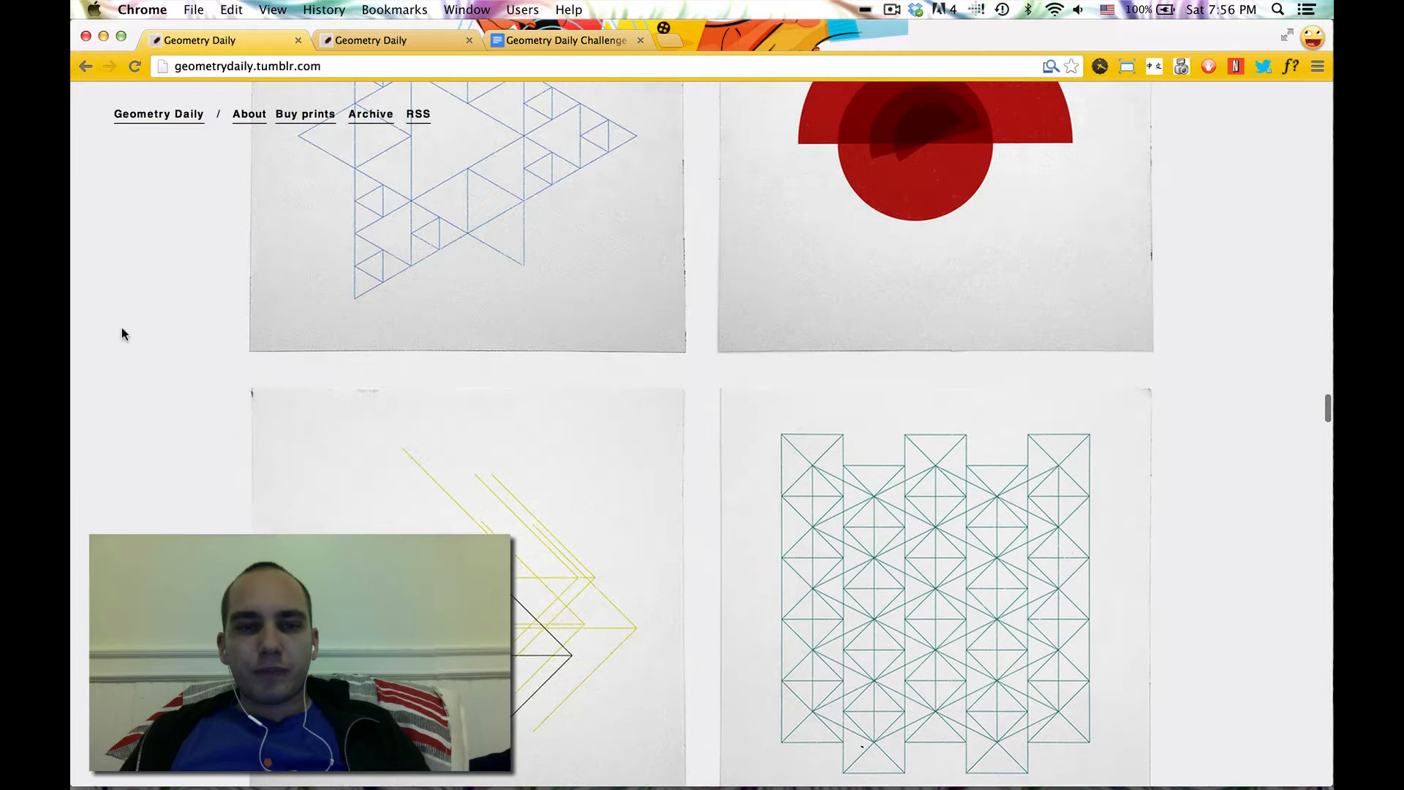
scroll(down, 3)
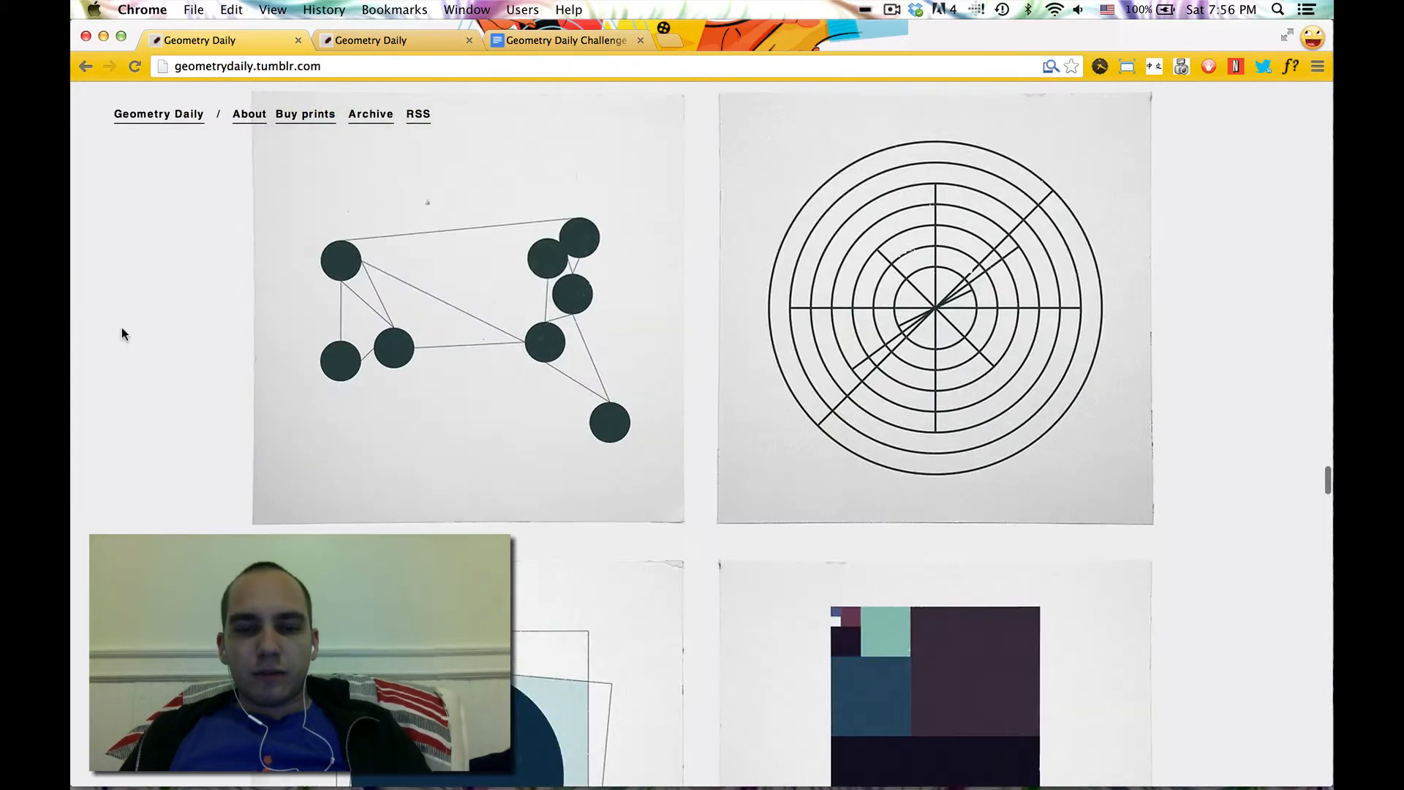
Step: Open the #352 Orbital post in a new tab, then load tributary.io
scroll(down, 3)
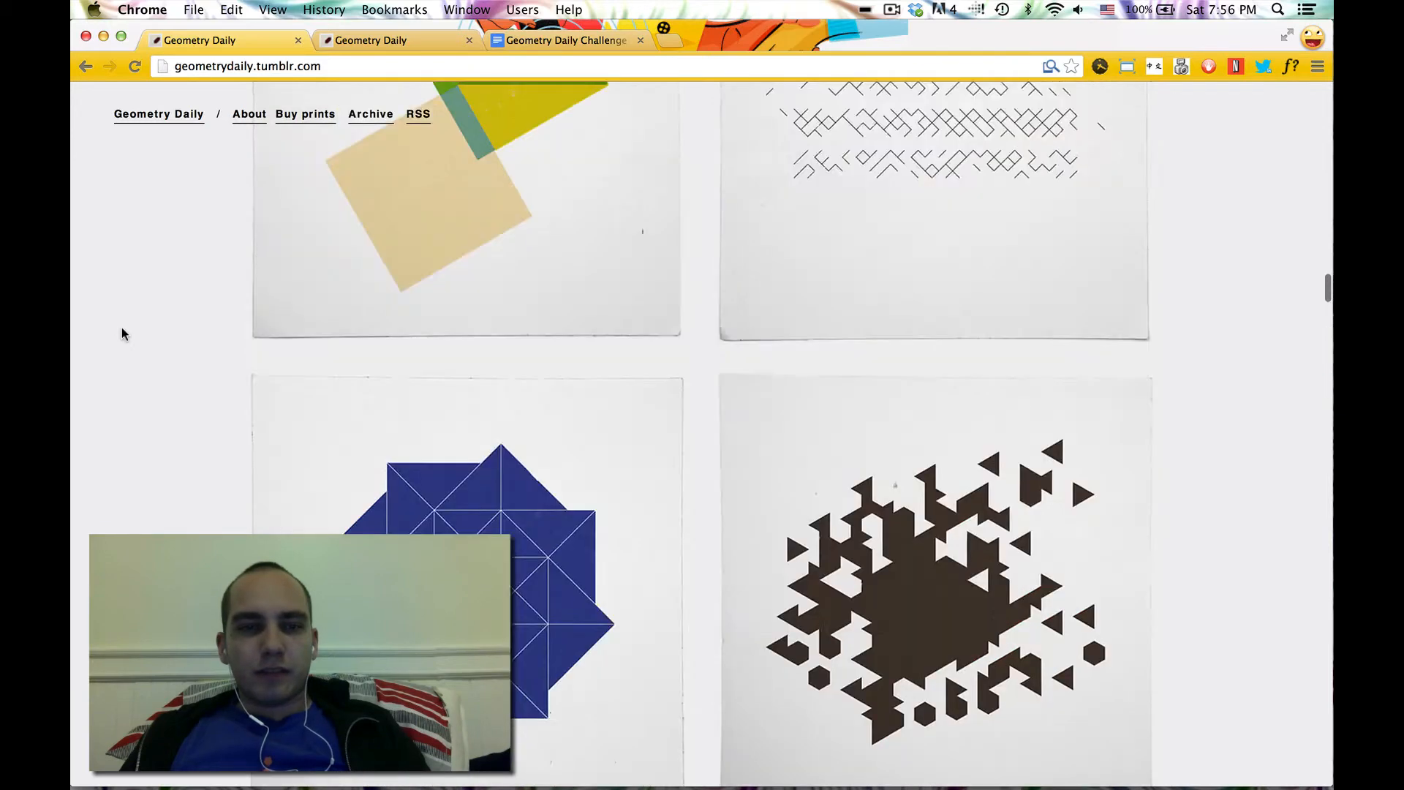
scroll(down, 3)
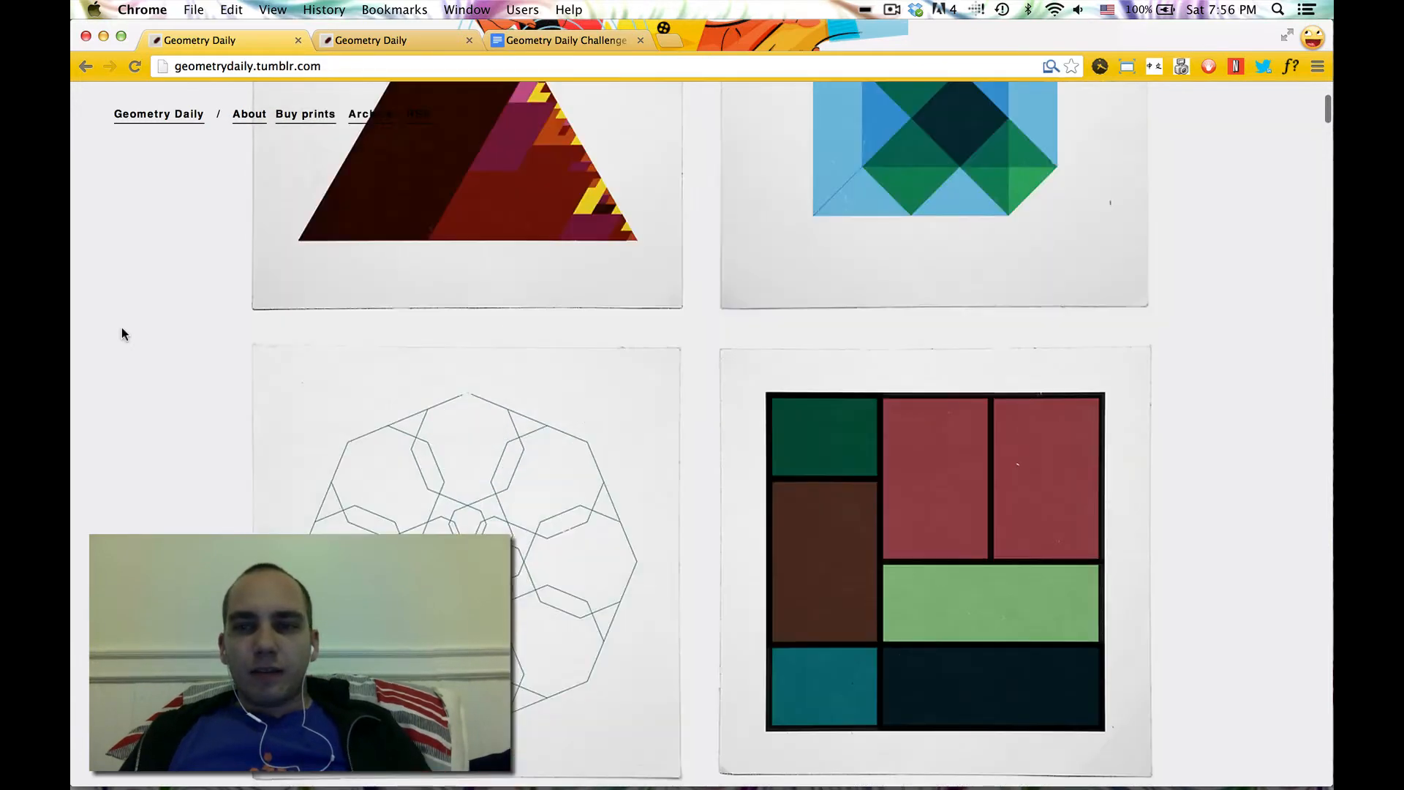
scroll(up, 3)
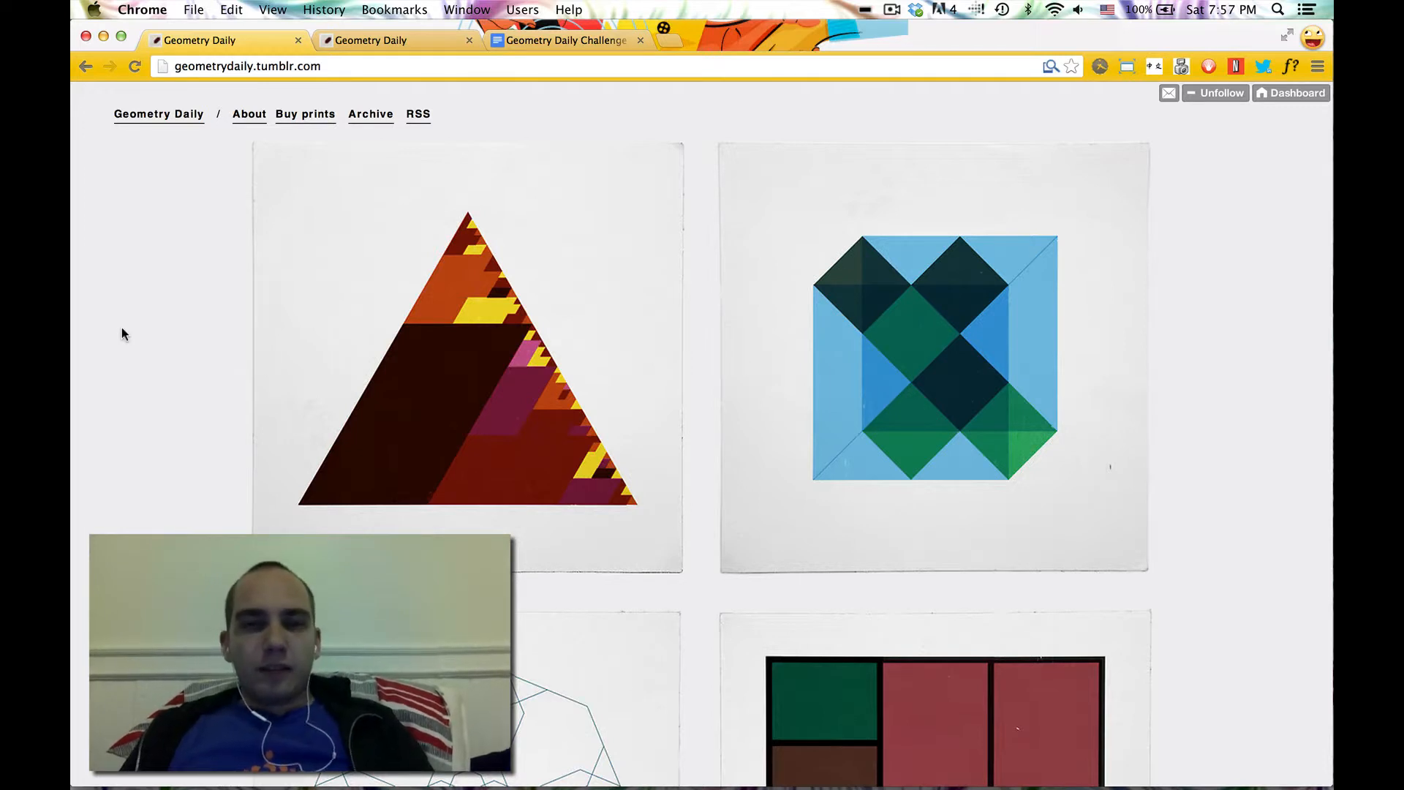
mouse_move(185, 261)
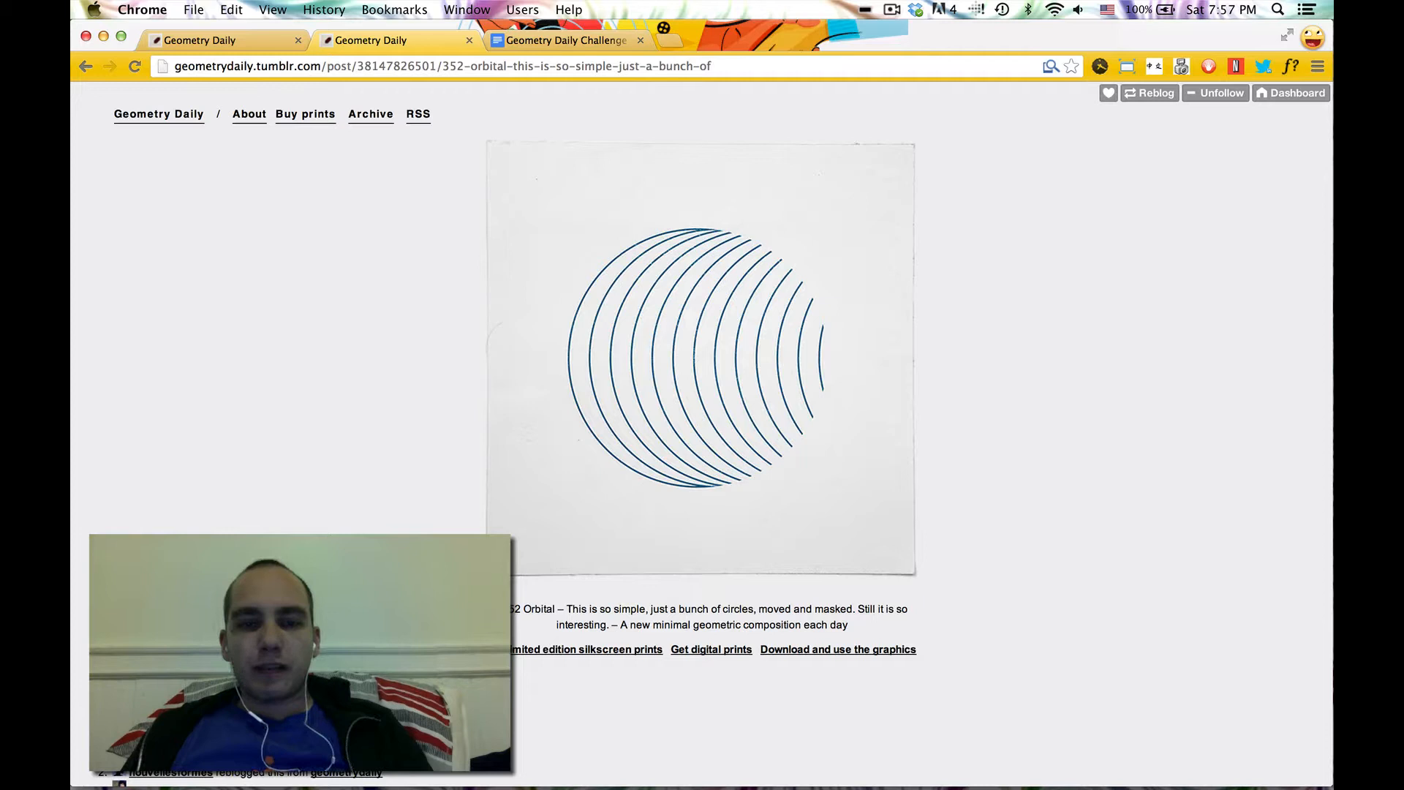
drag(566, 609, 654, 609)
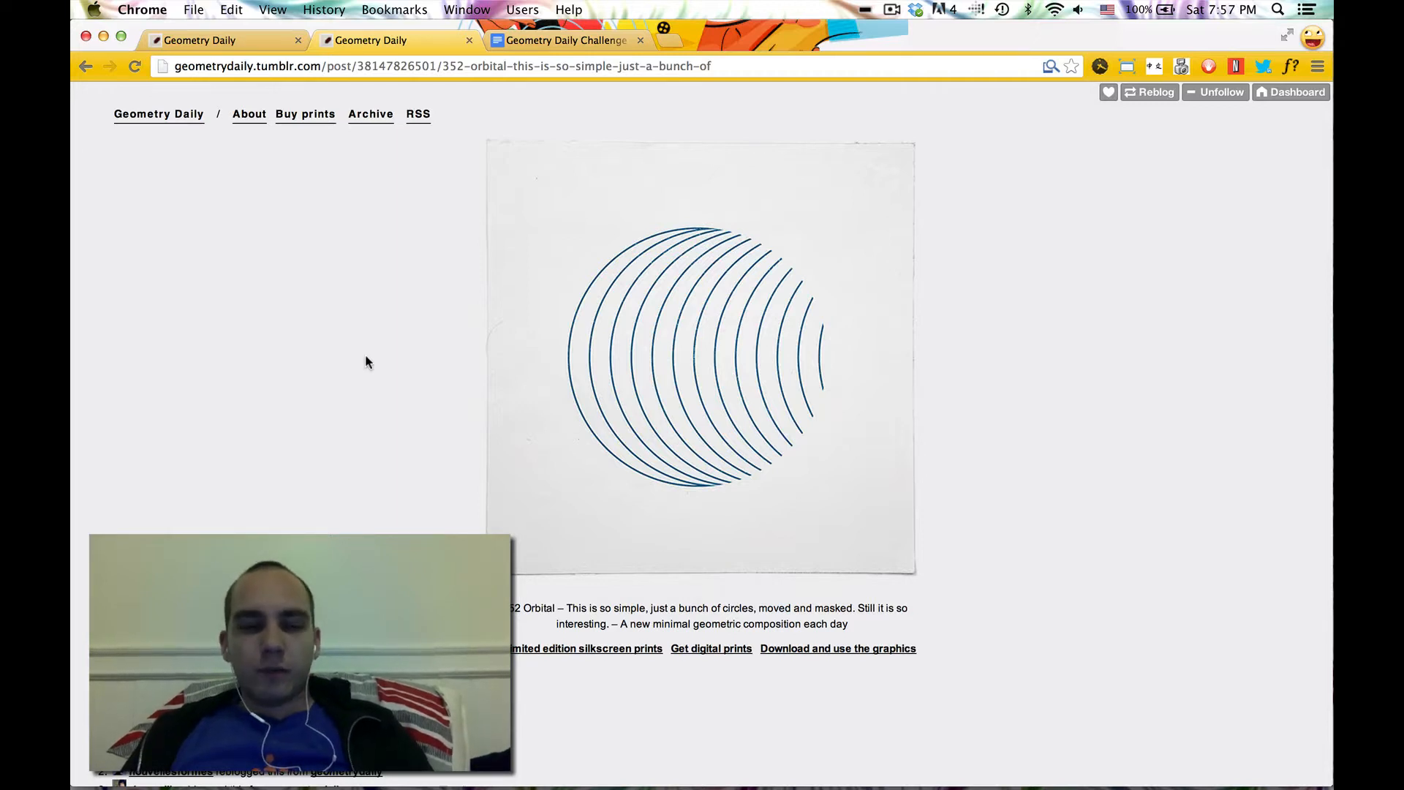
text(tributary.io/inlet/)
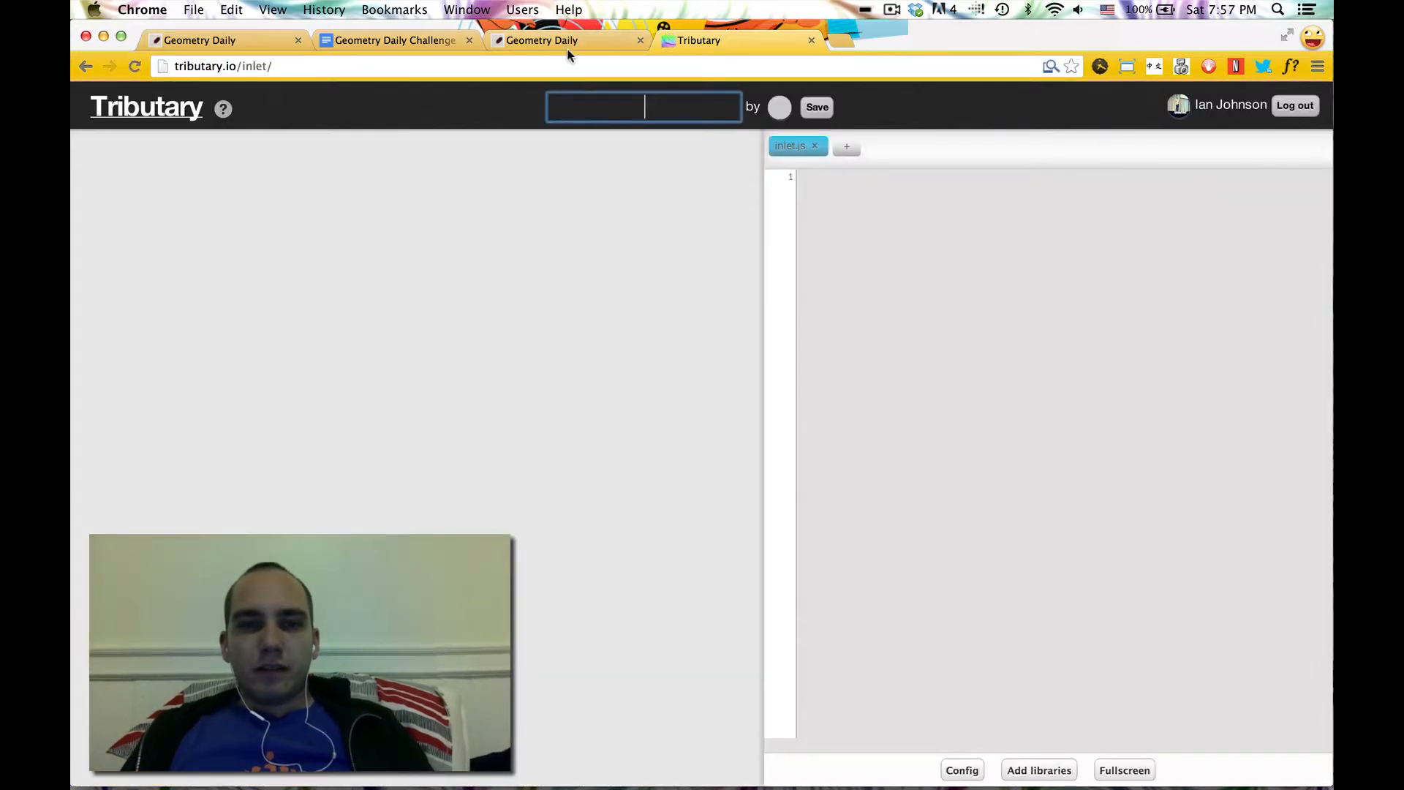
Step: Recheck the Orbital post, then title the new inlet '#352 Orbital'
click(563, 41)
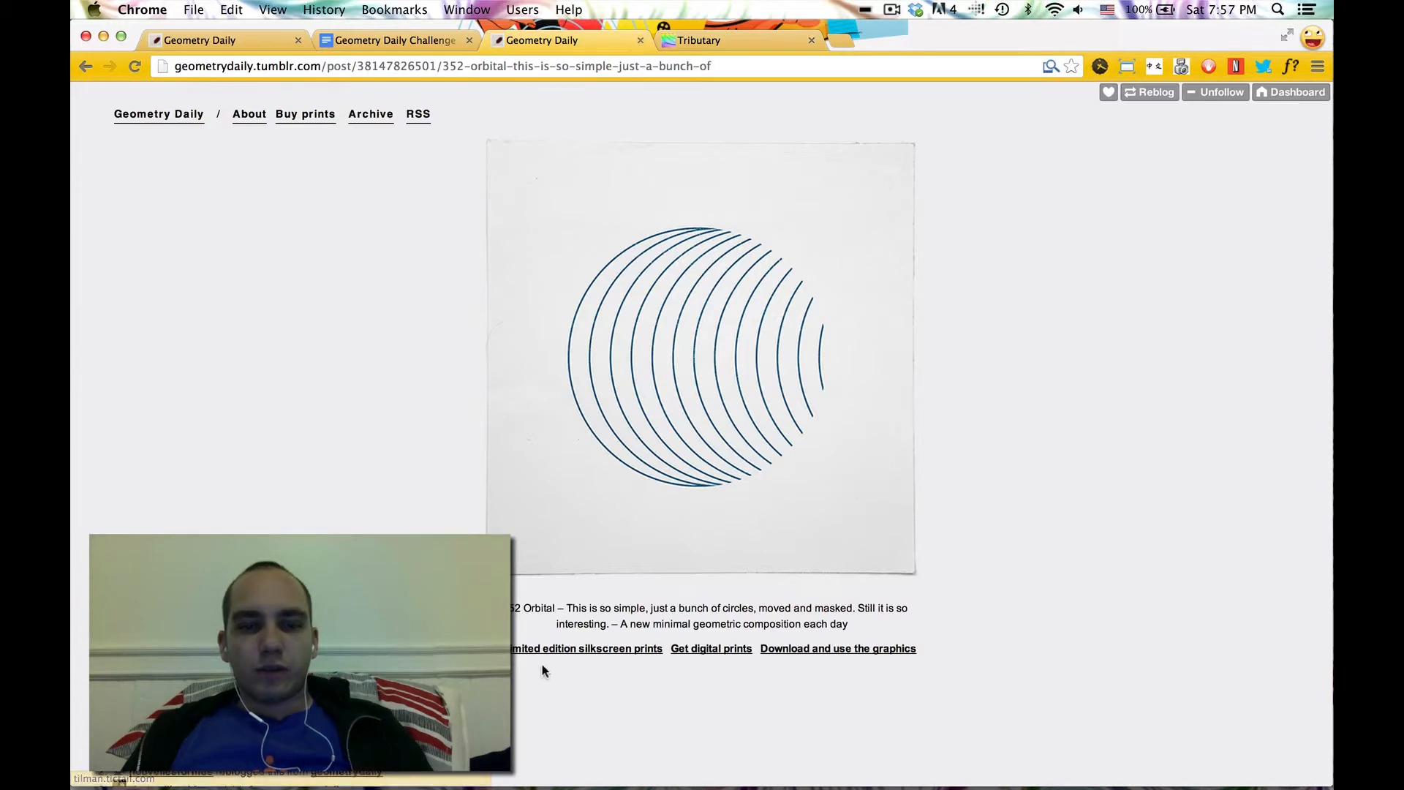
click(700, 40)
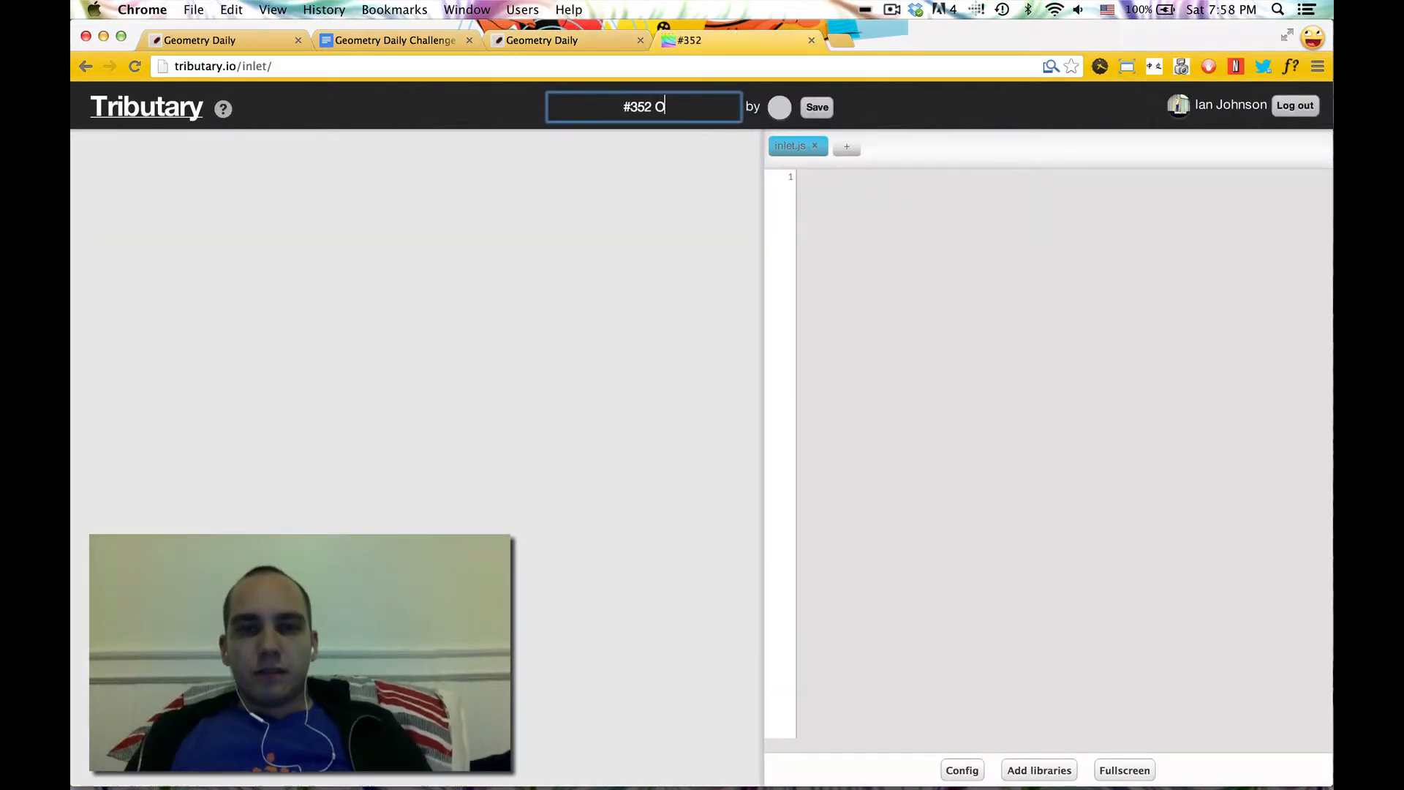
text(rbital)
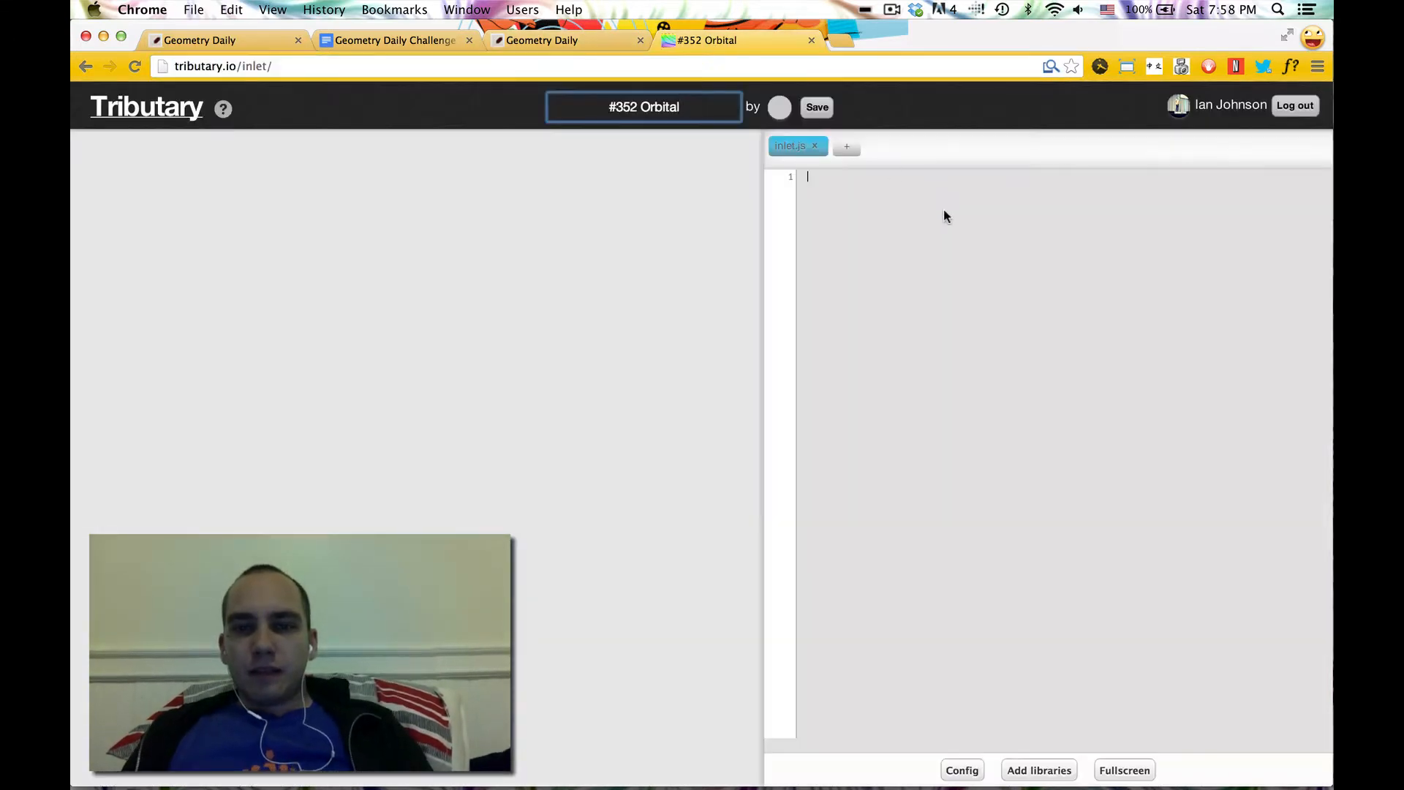
text(//http://geometrydaily.tumblr.com/post/38147826501/352-orbital-this-is-so-simple-just-a-bunch-of)
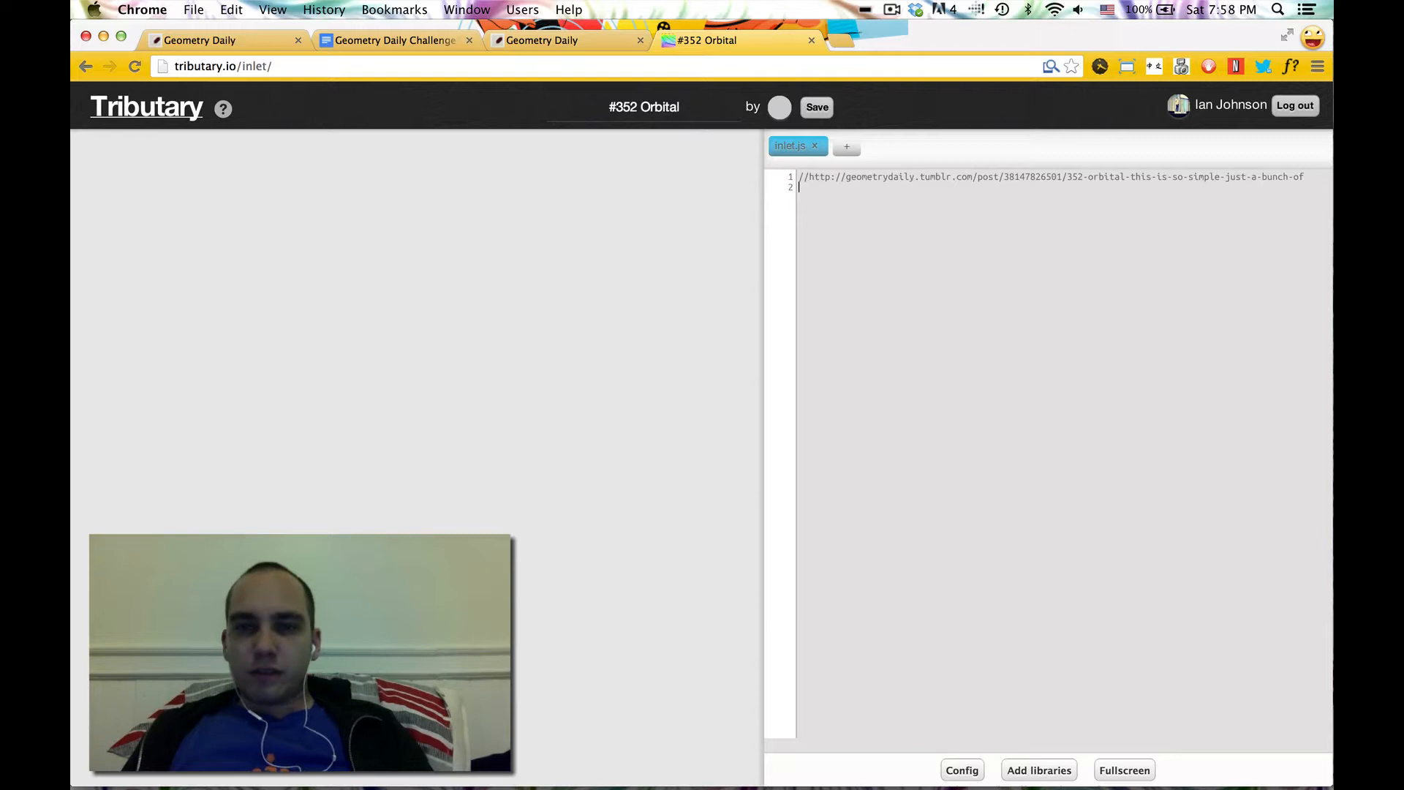
text(//@)
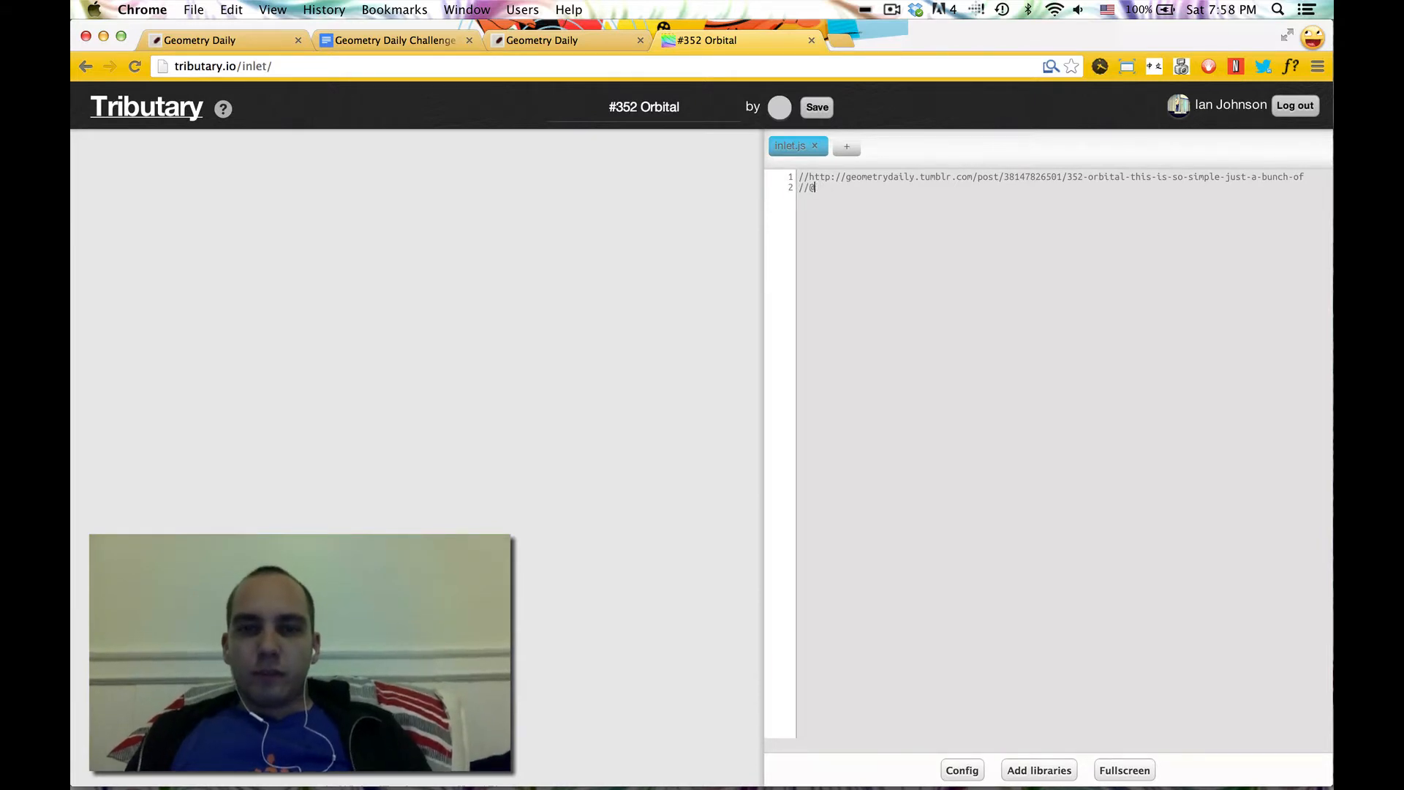
text(tilman)
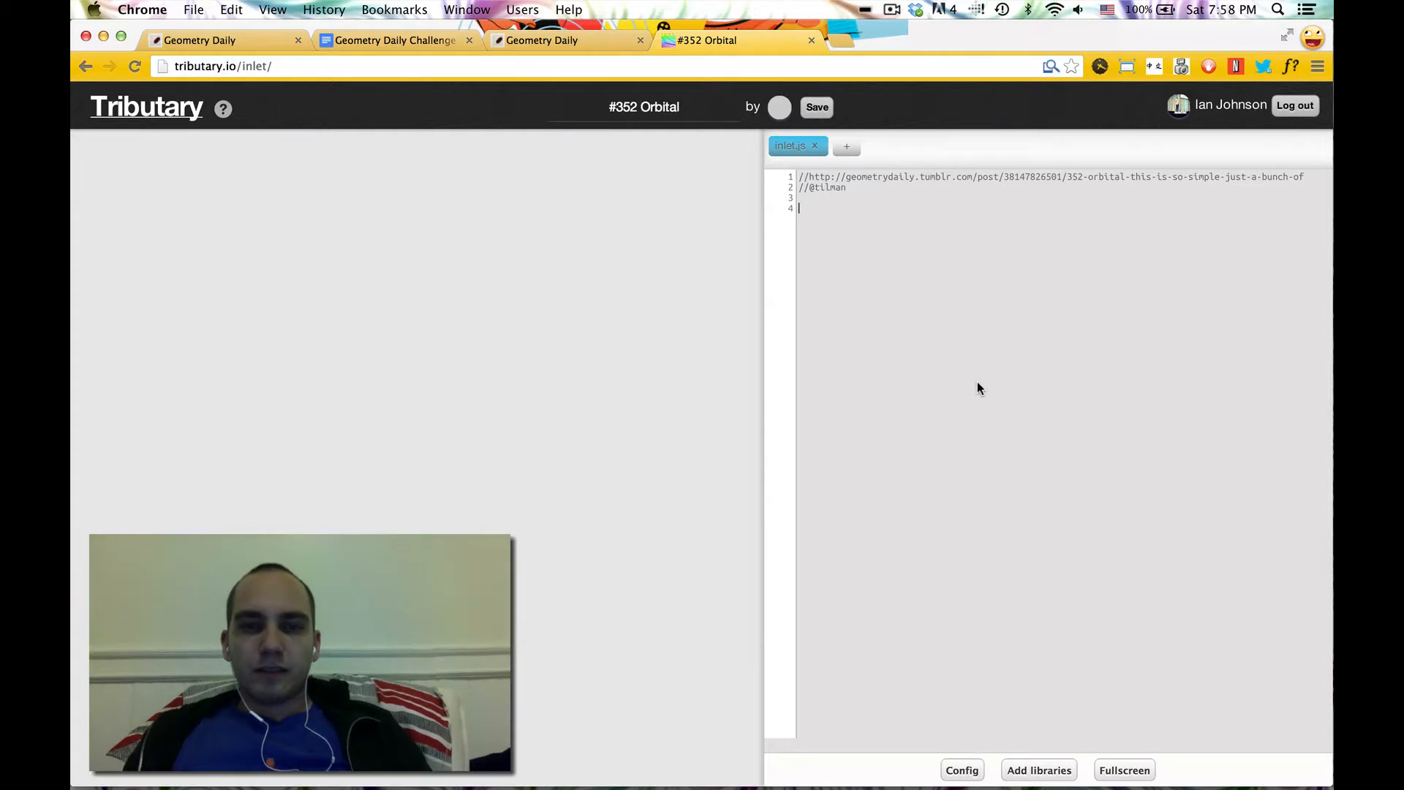
Step: Declare the svg selection with d3.select("svg") and n = 13
text(var)
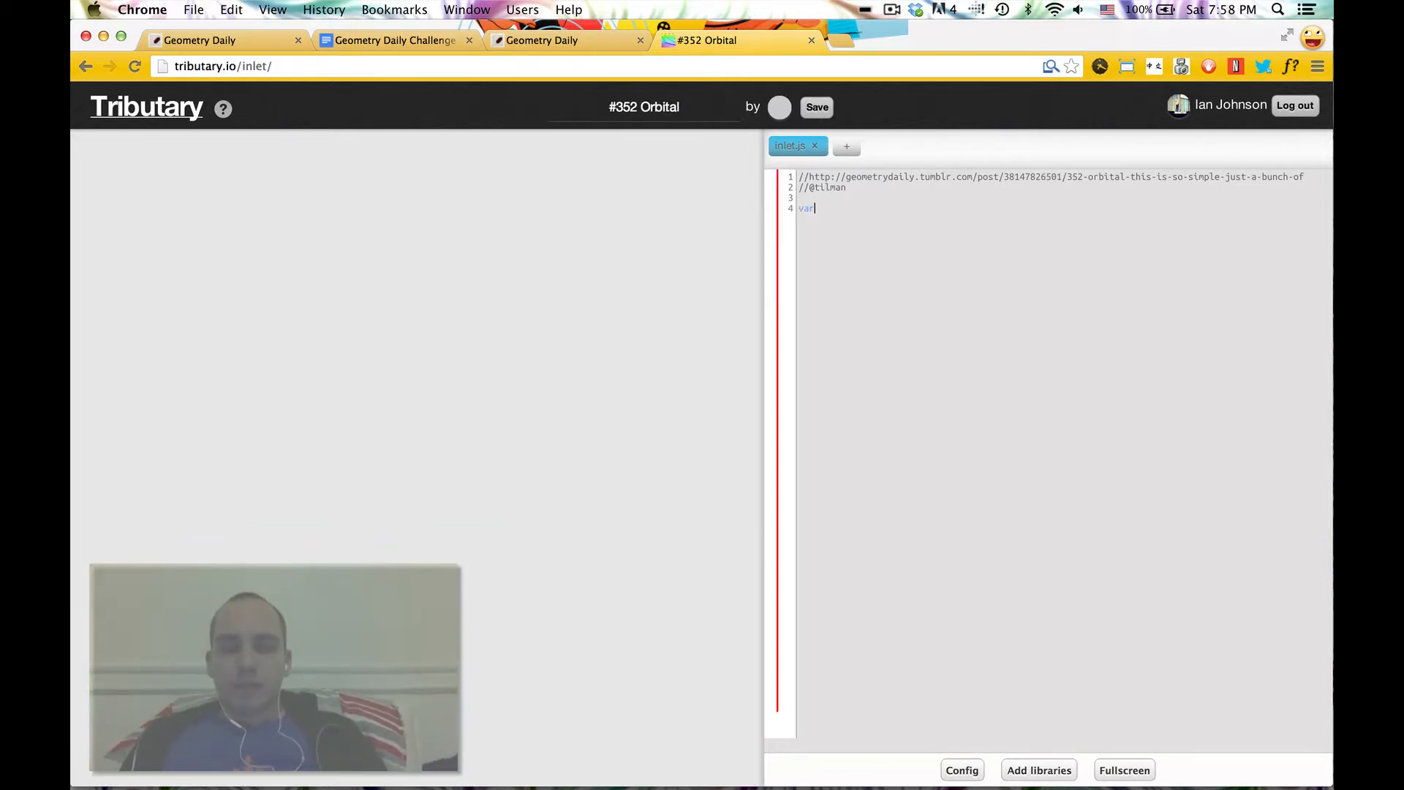
text(svg = d3.se)
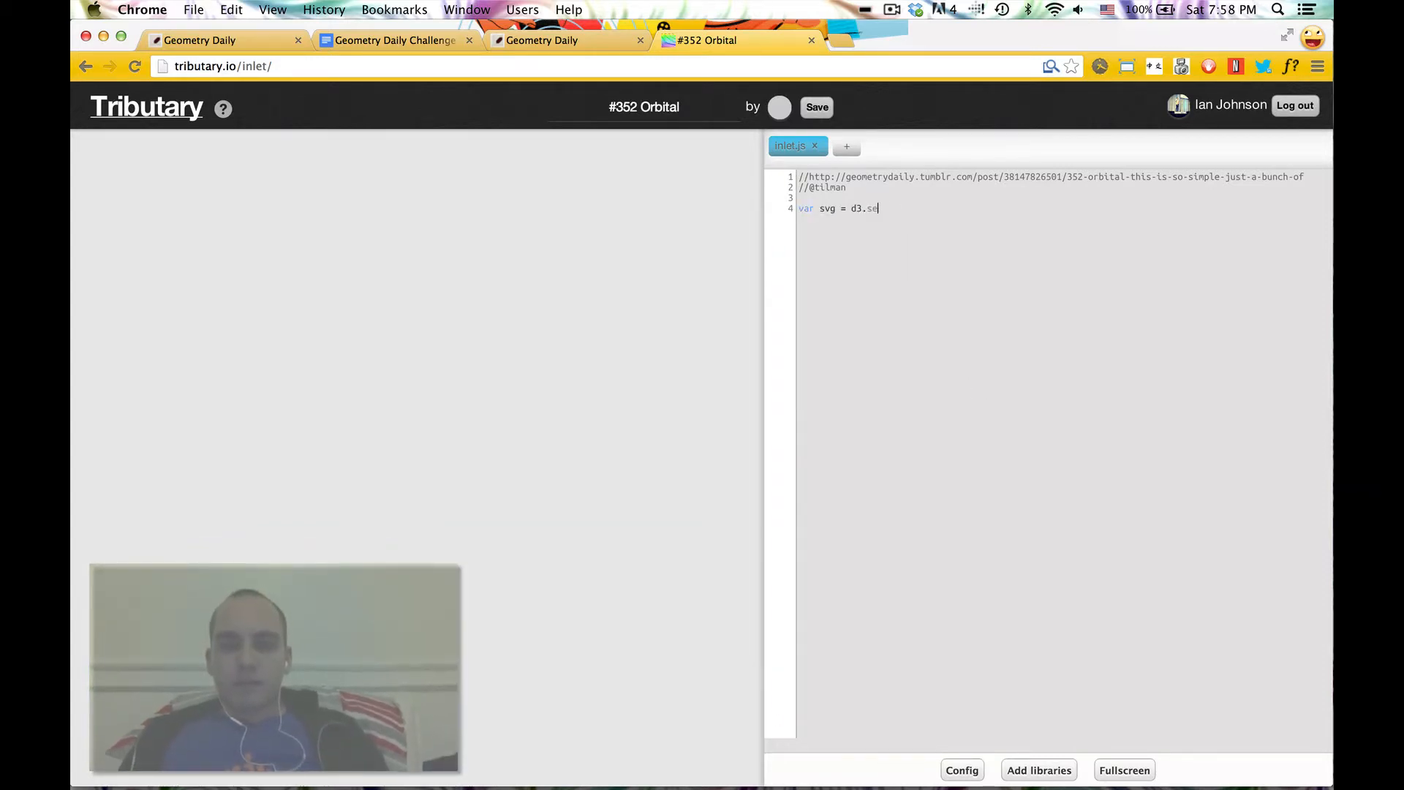
text(lect("svg");)
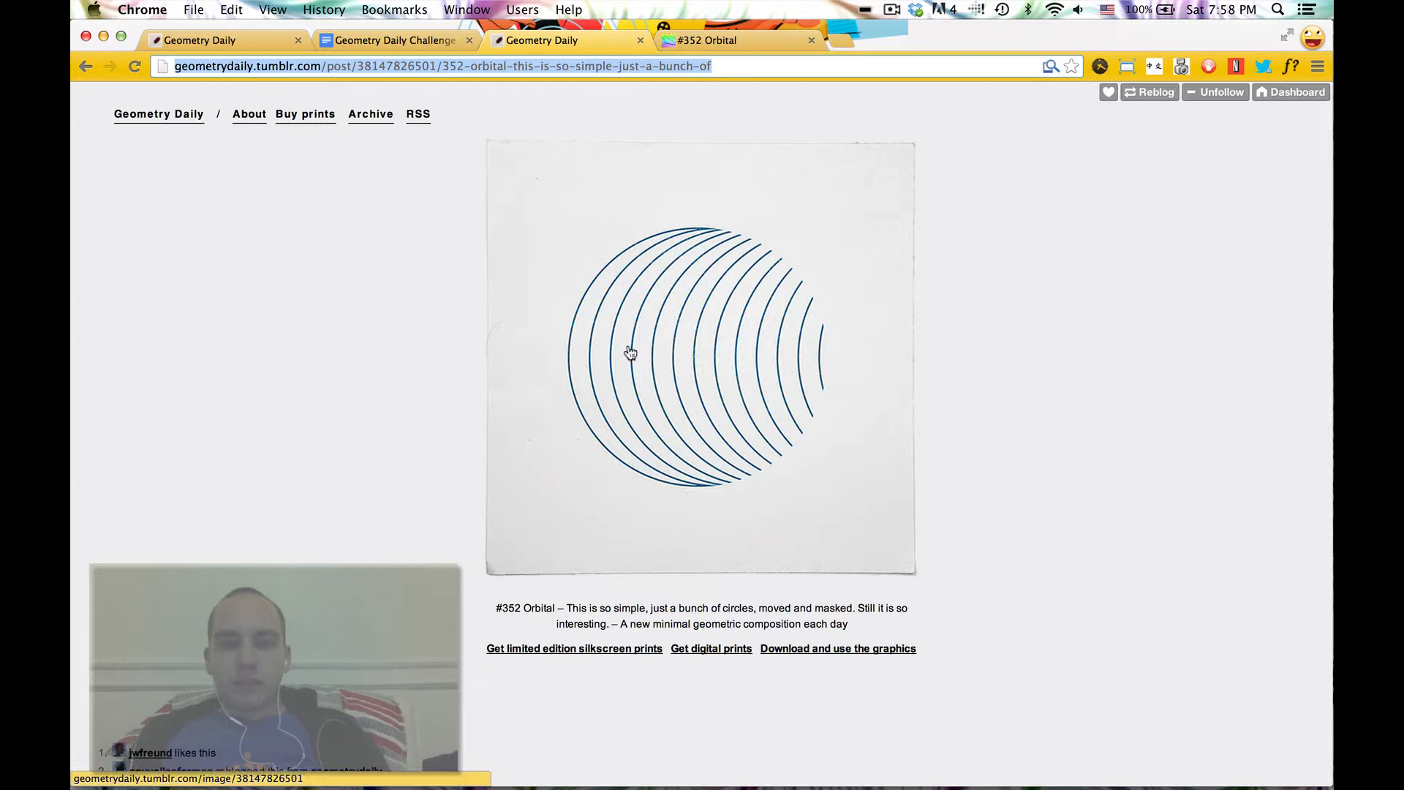
mouse_move(654, 370)
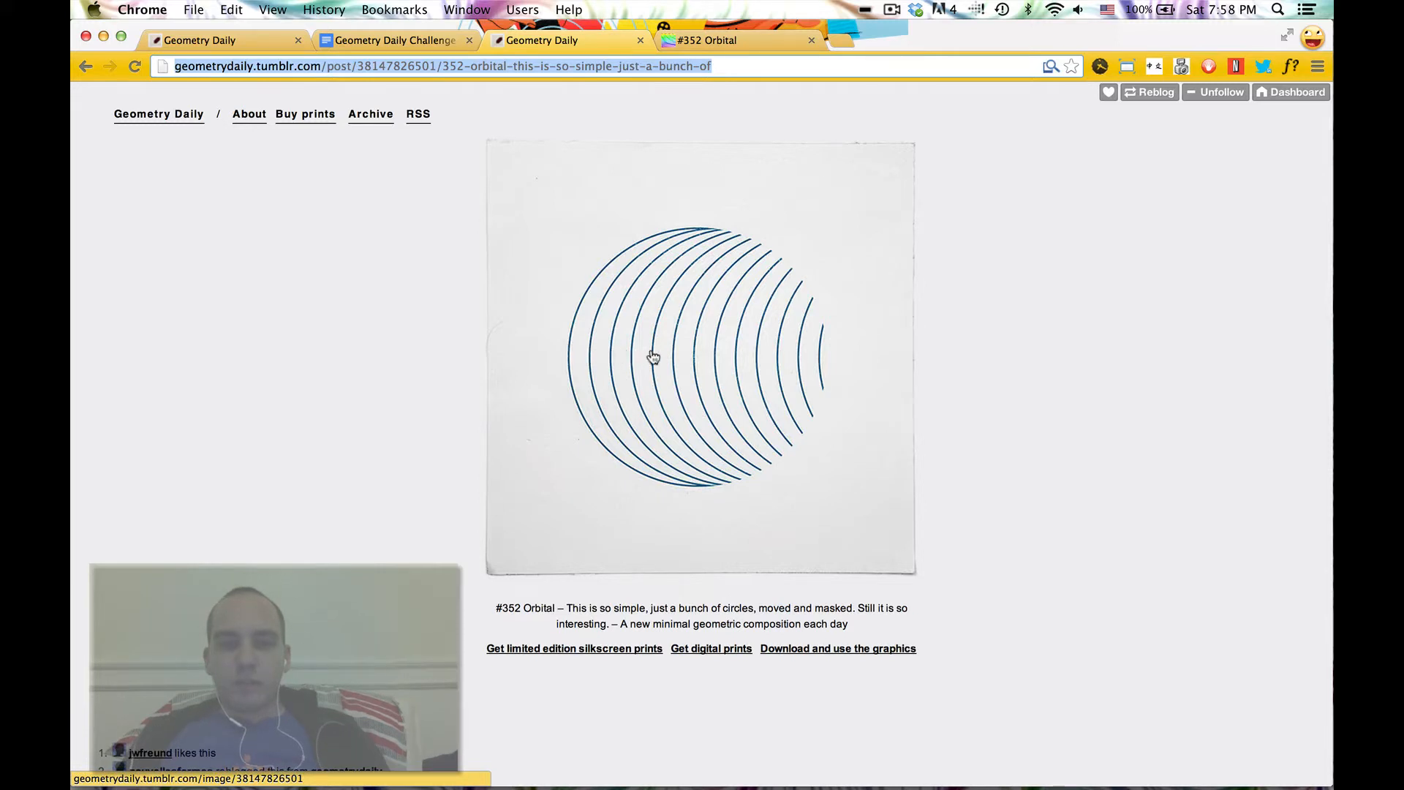
mouse_move(748, 369)
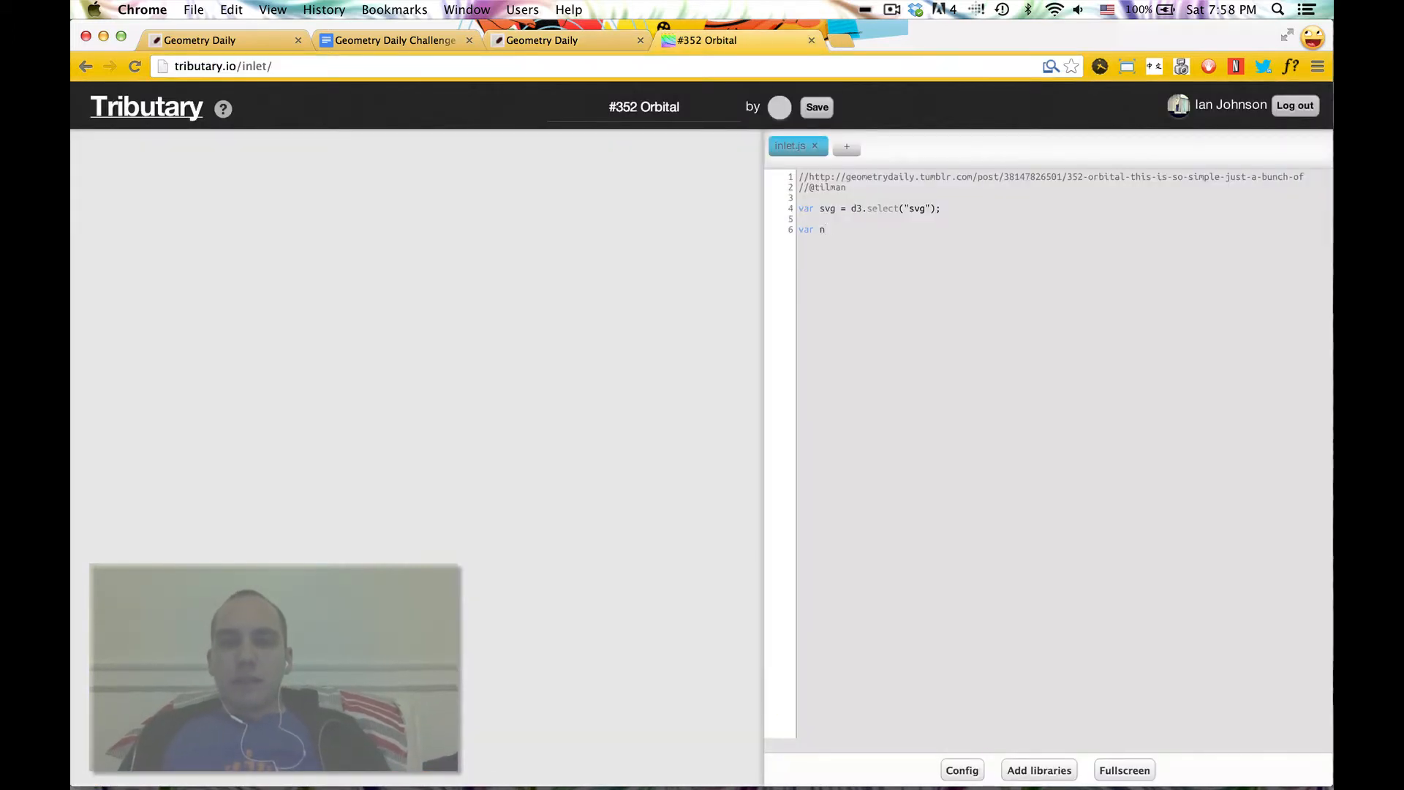
text(= 13;)
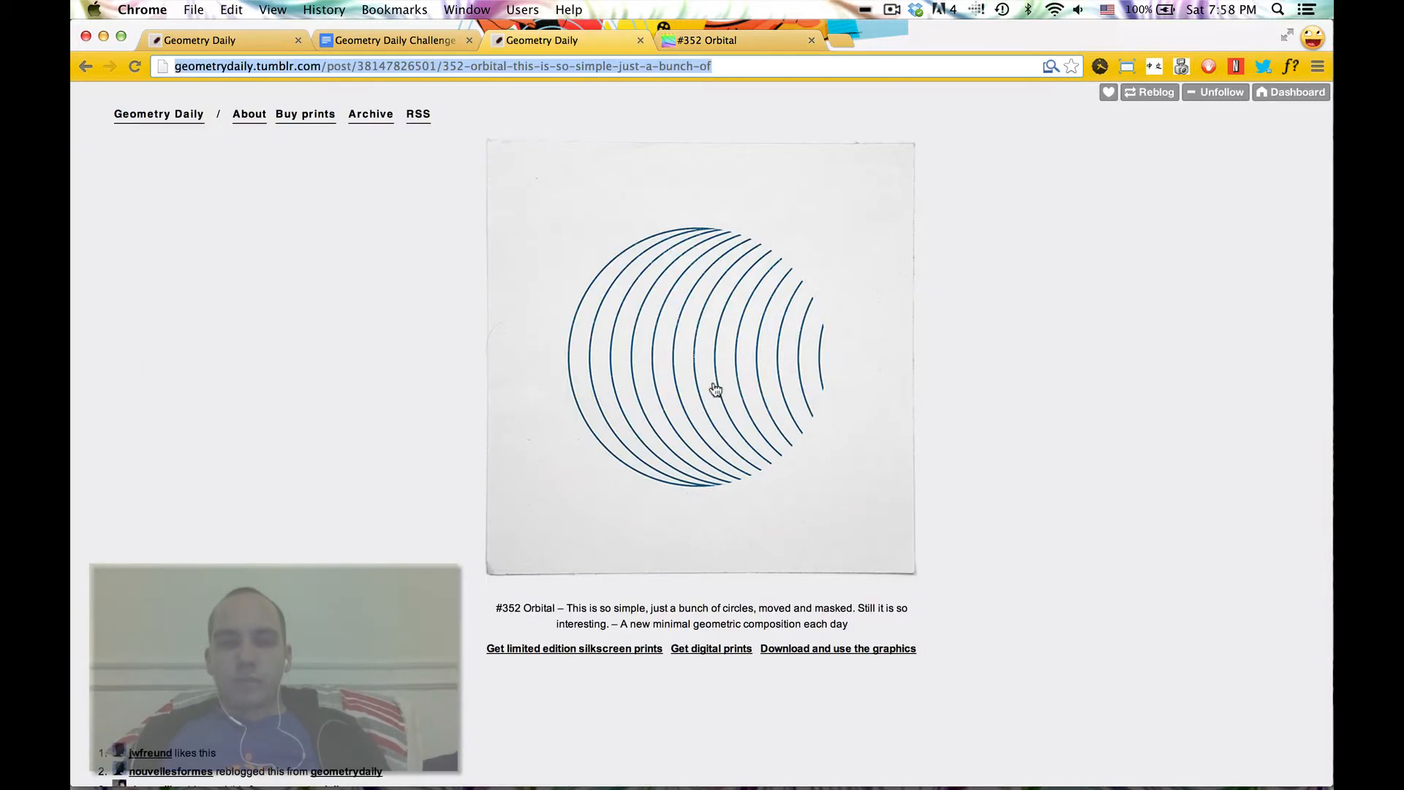
mouse_move(678, 366)
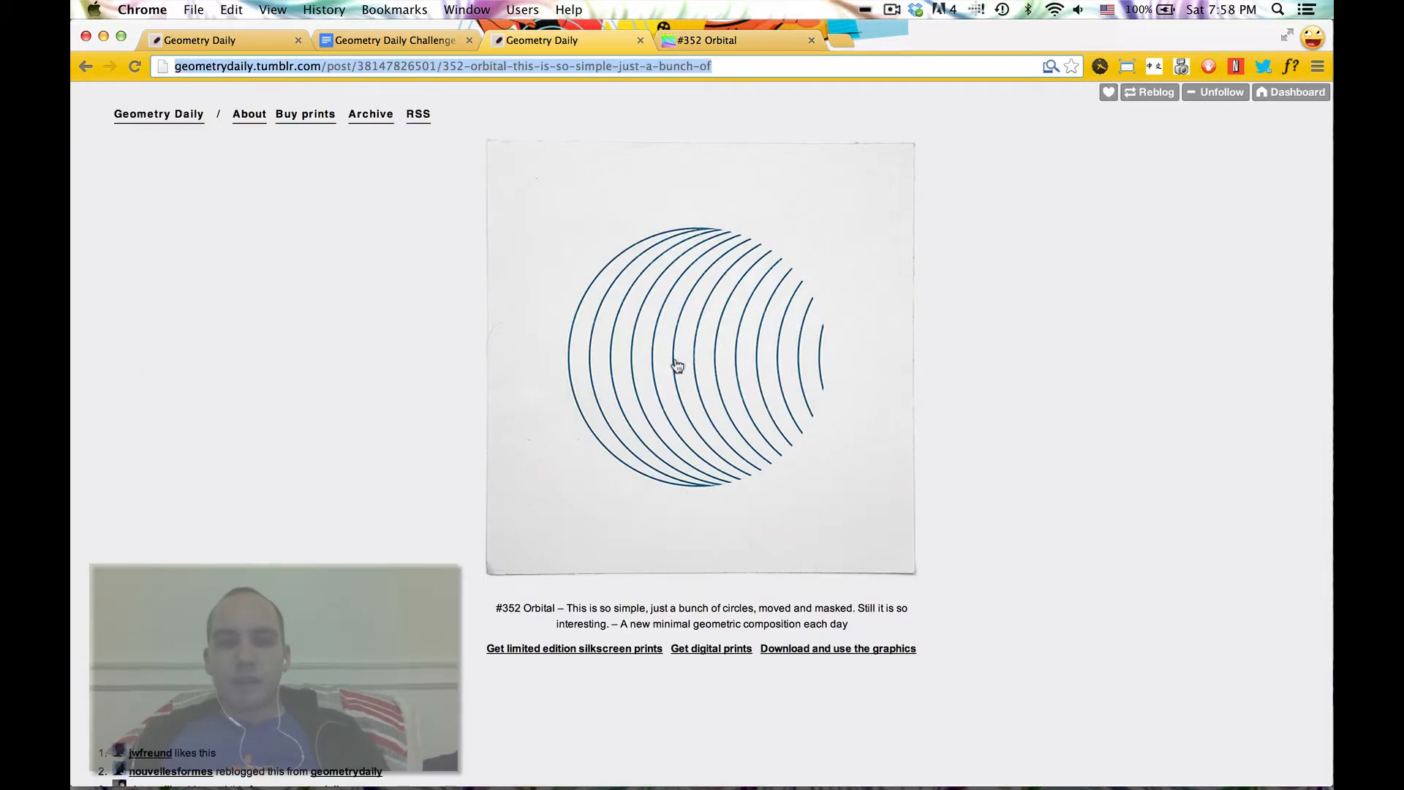
mouse_move(721, 395)
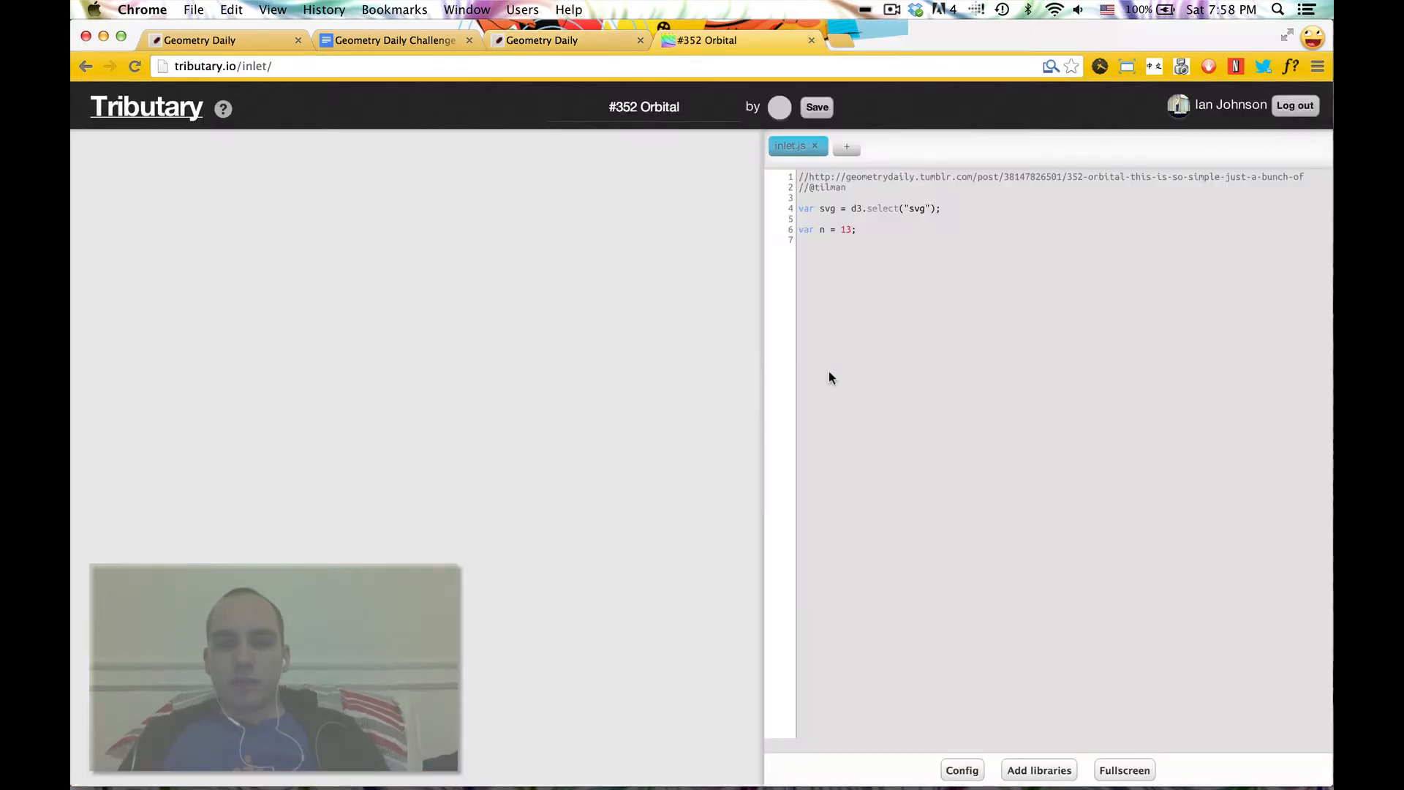
Step: Define cx and cy as half of tributary.sw and sh, plus radius = 200
text(var cx = t)
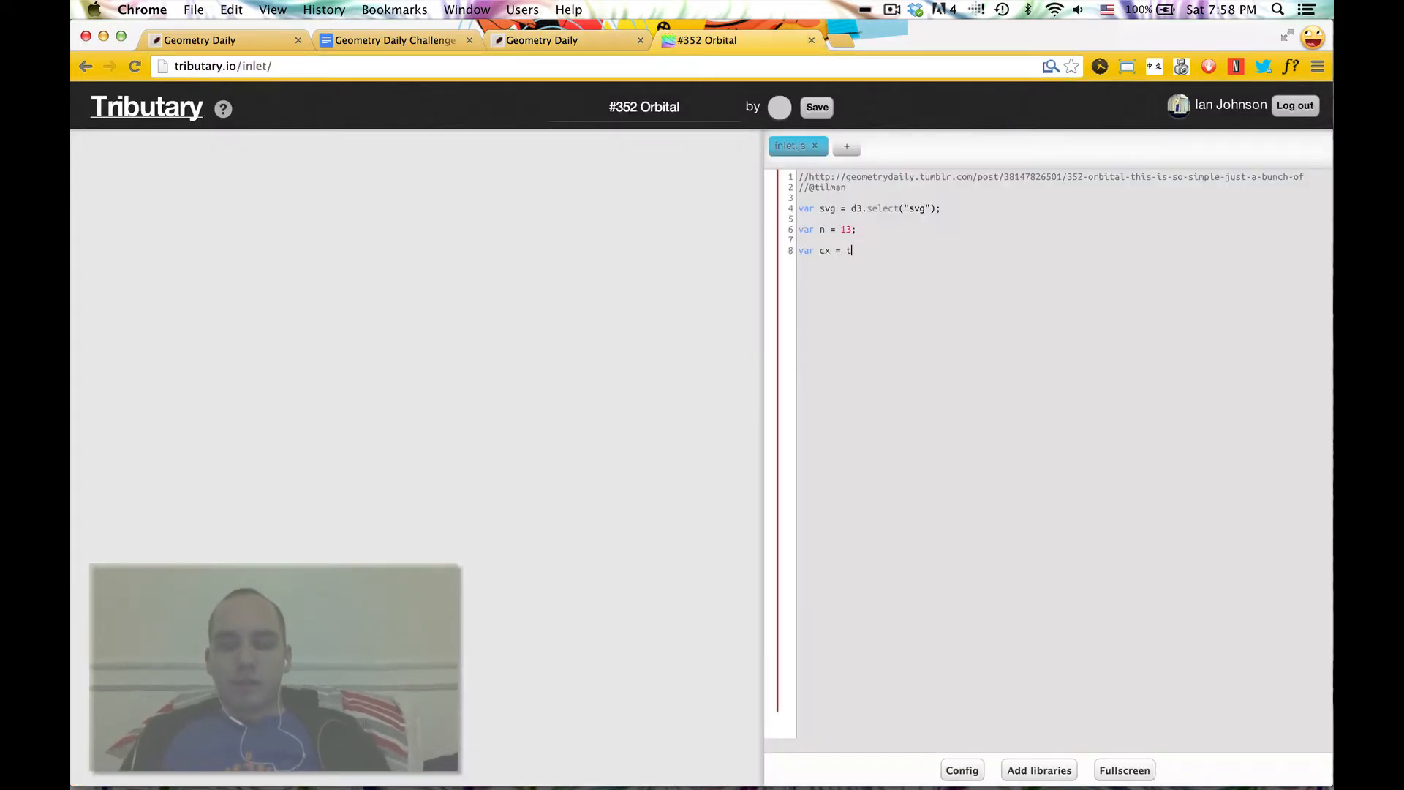
text(ributary.sw/2;)
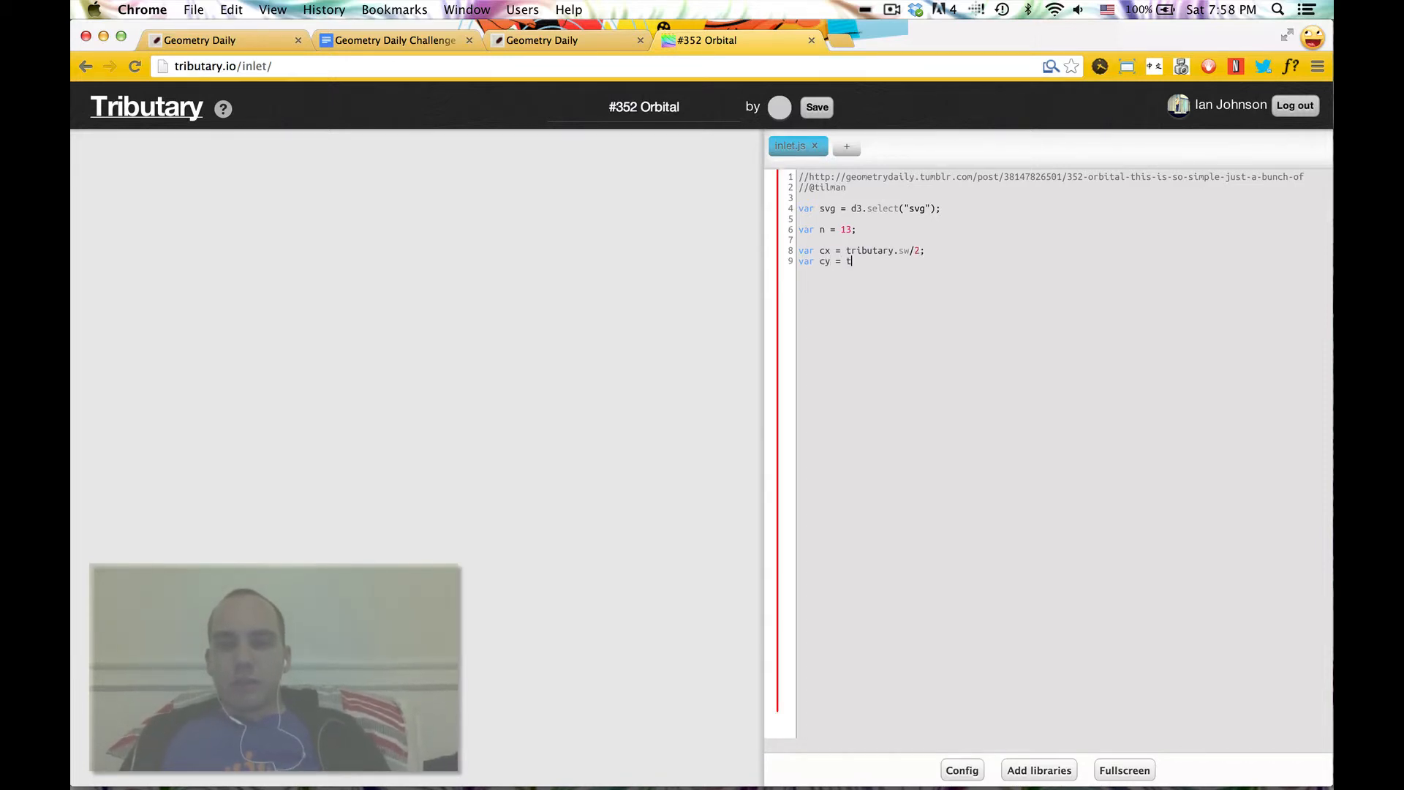
text(ributary.sh)
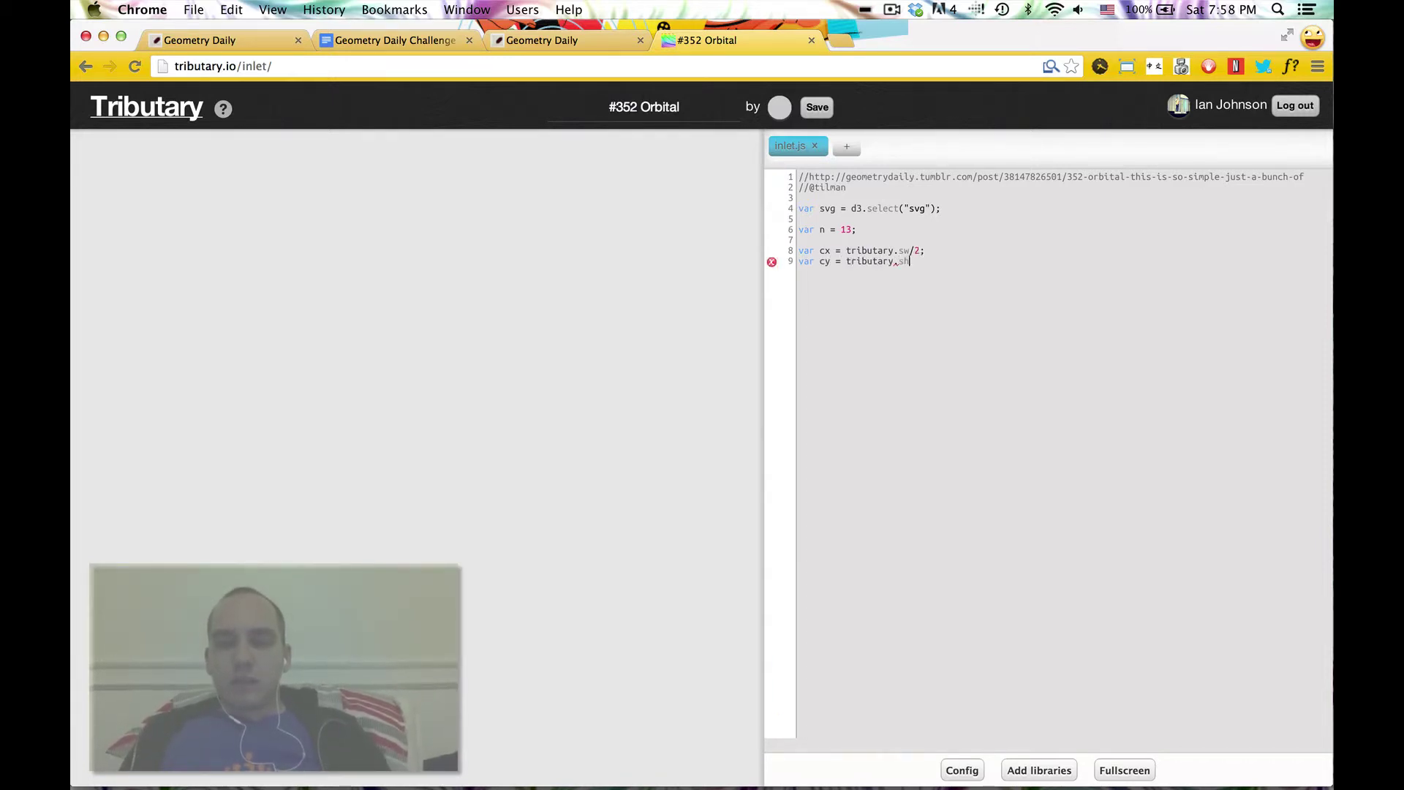
text(/2)
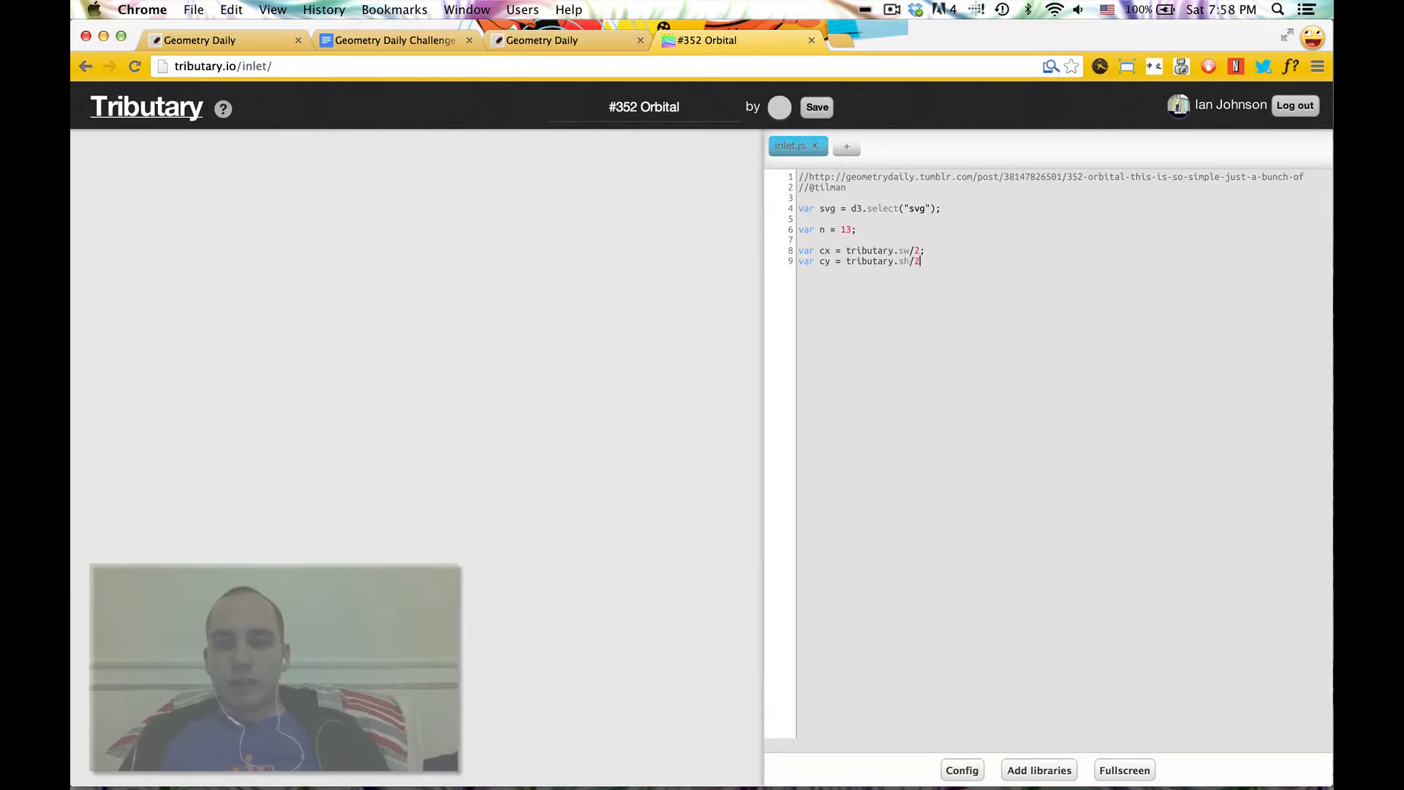
key(Enter)
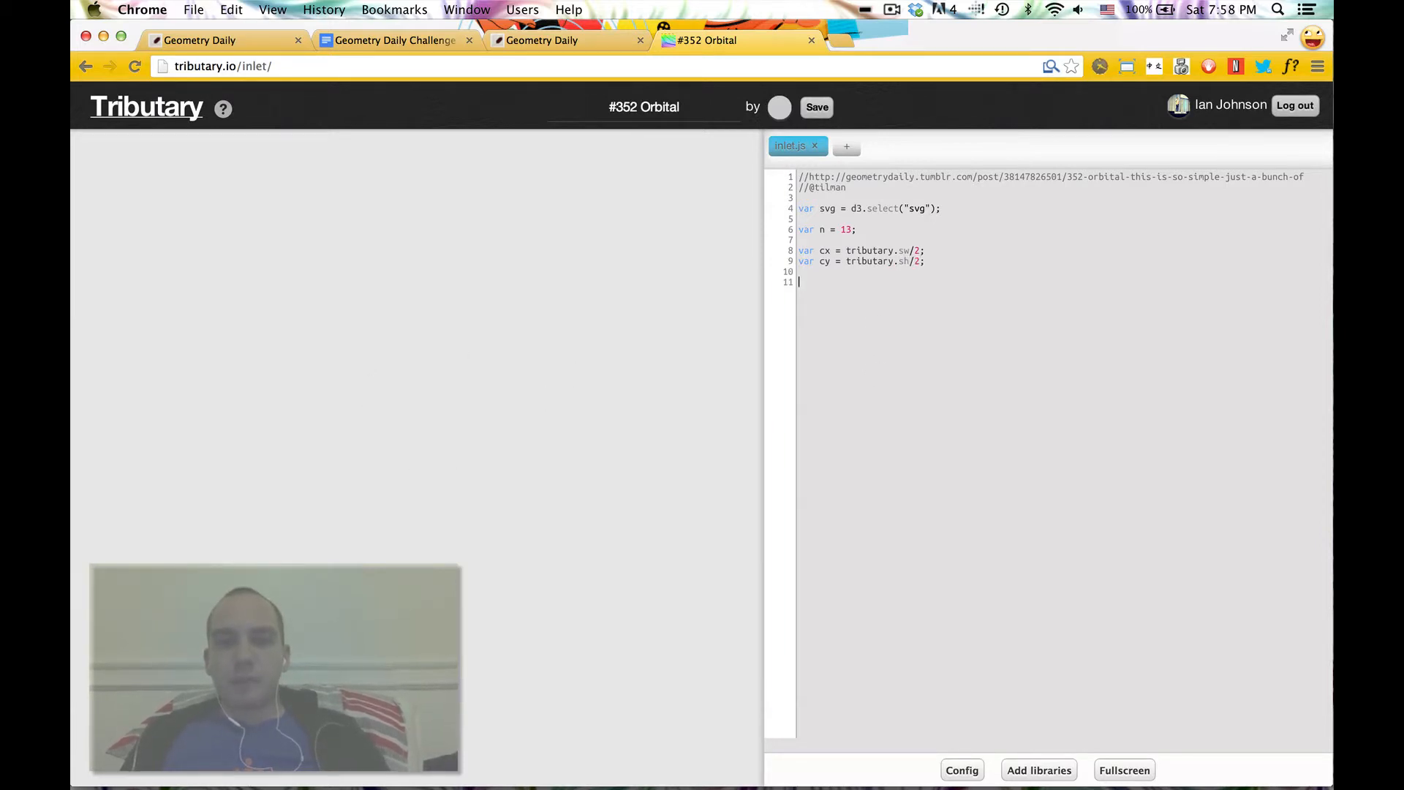
text(var radius =)
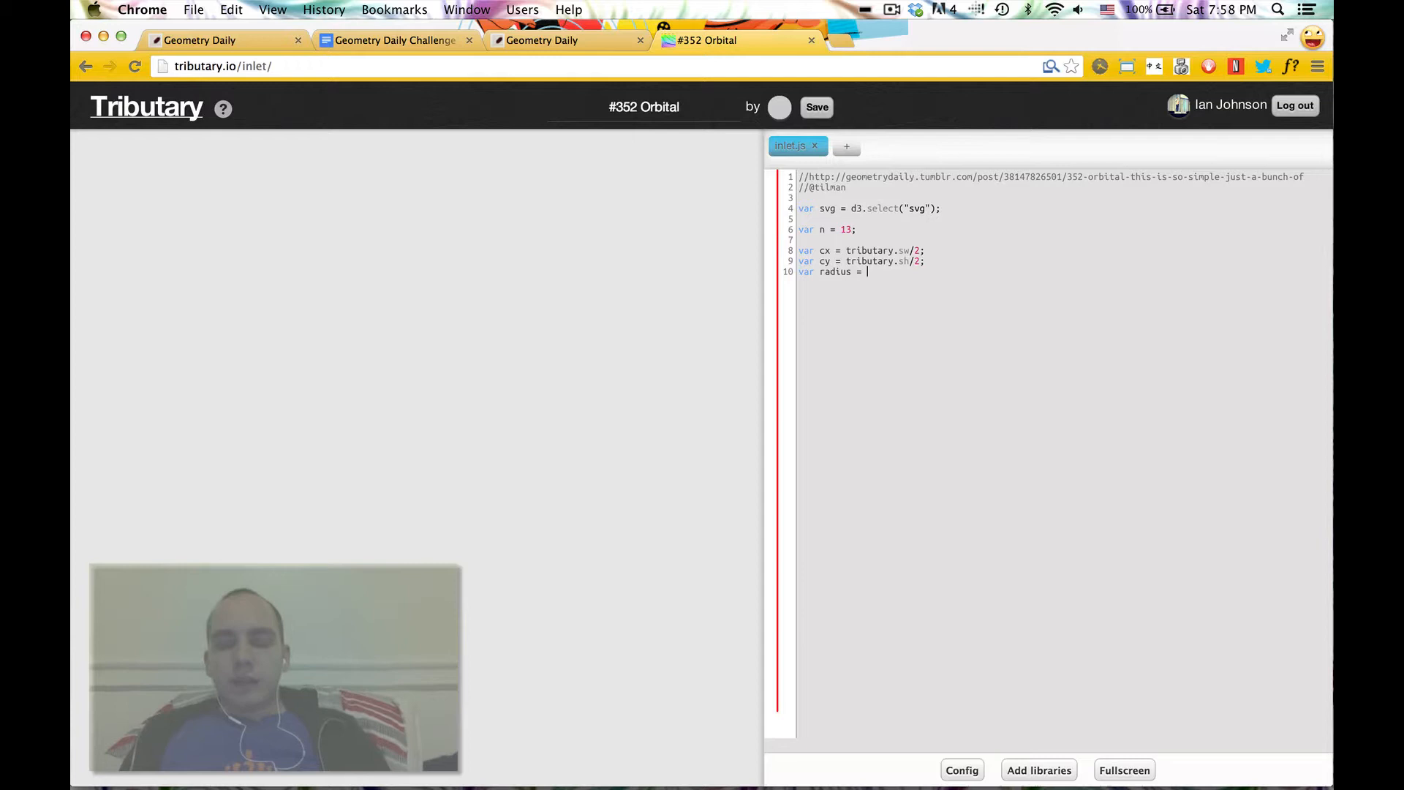
text(200;)
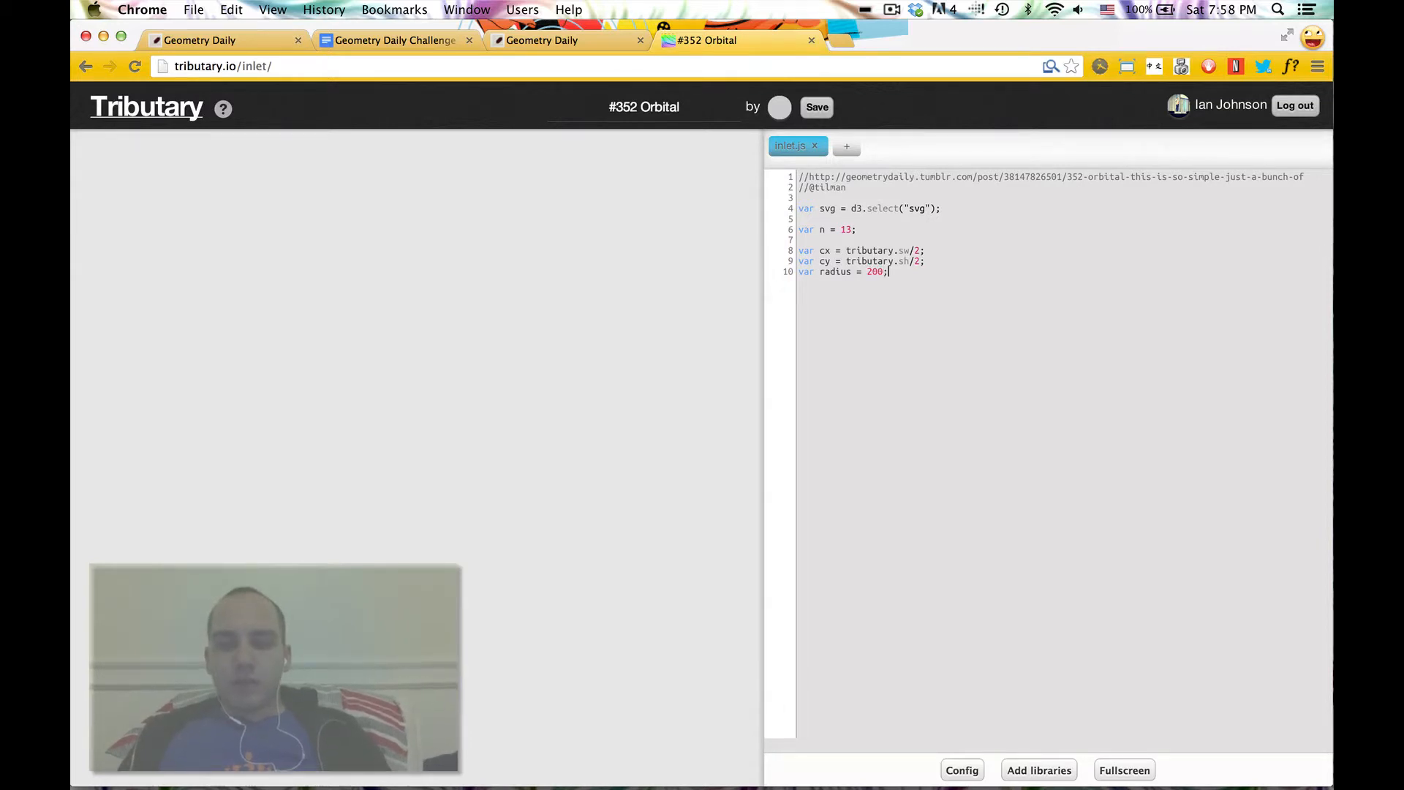
key(Enter)
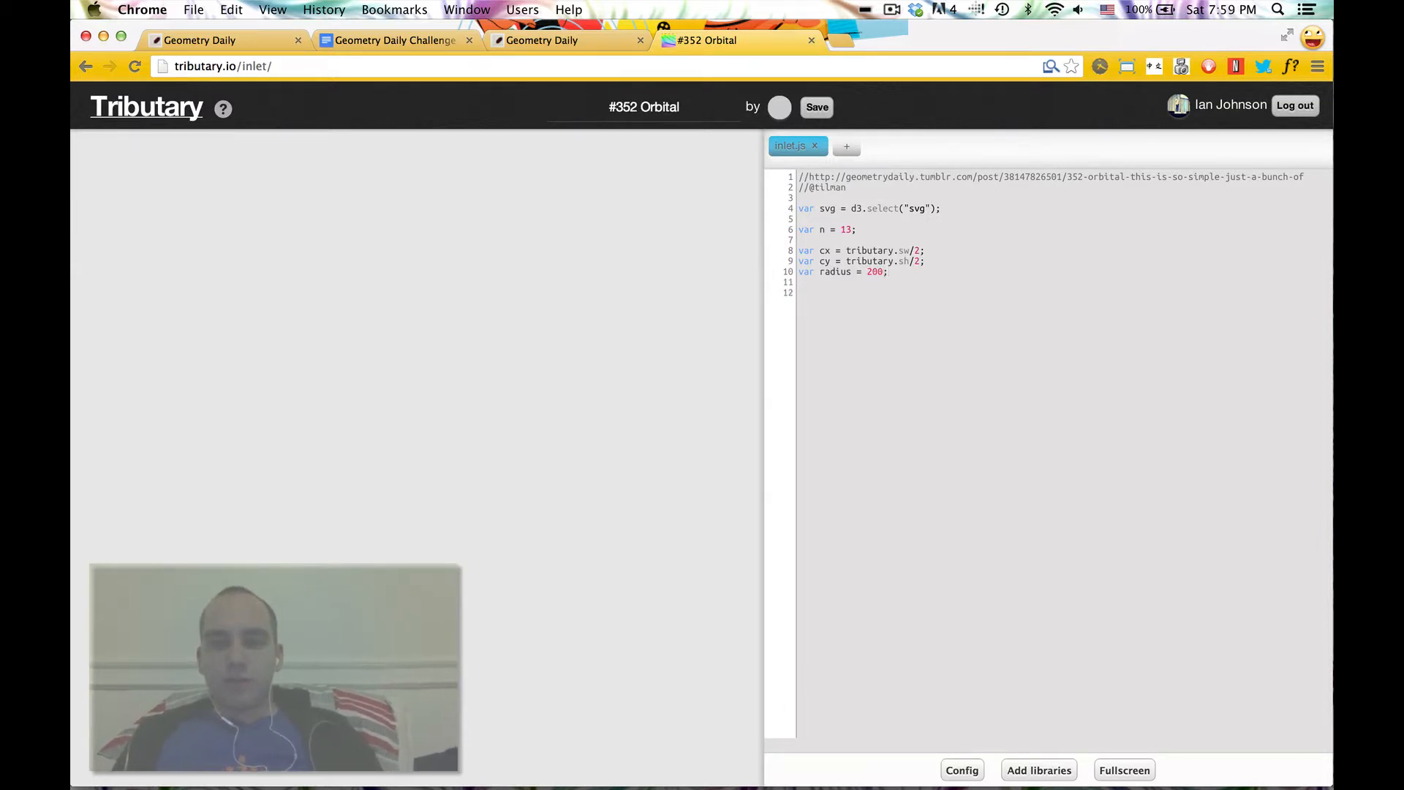
Step: Append a circle to svg with cx, cy and r set to radius
text(svg.a)
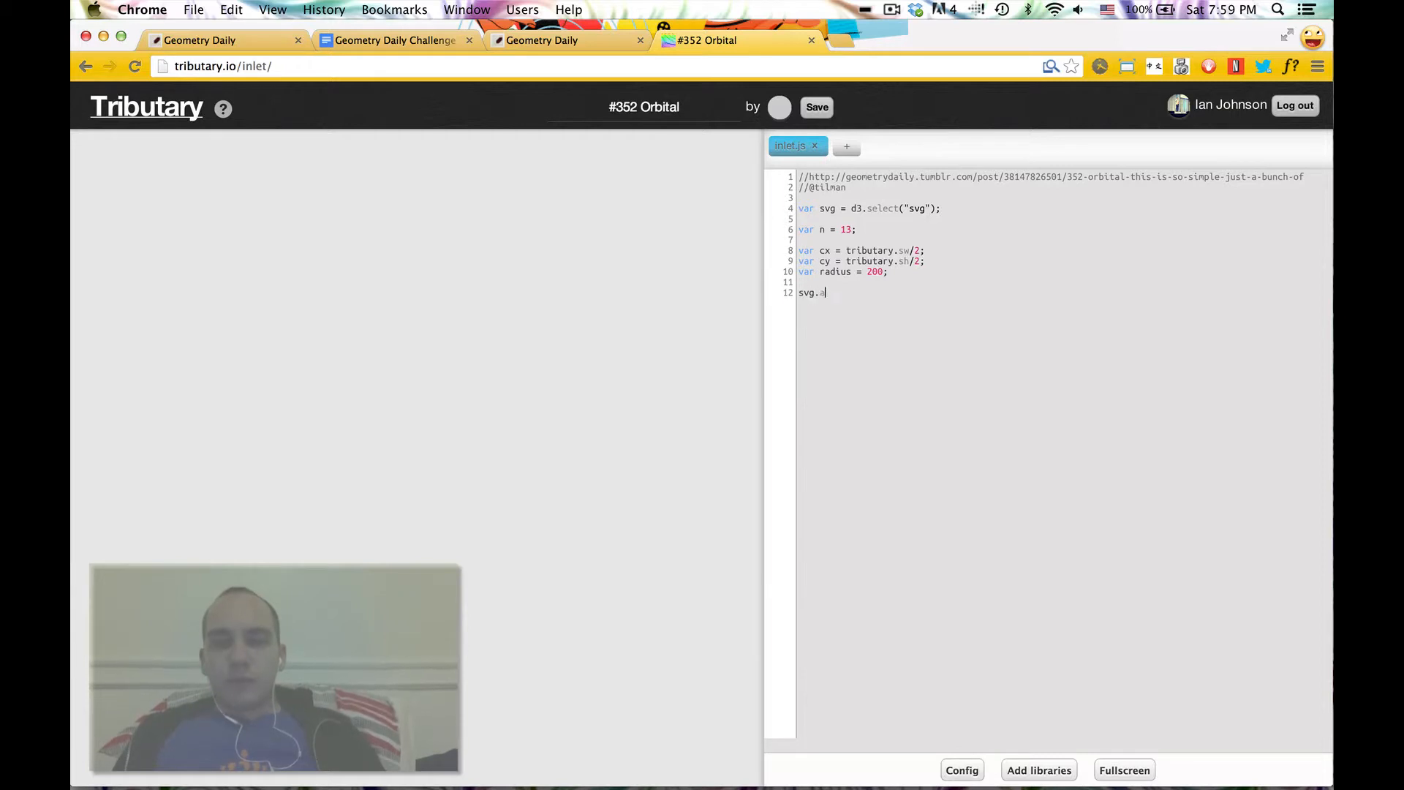
text(ppend("circle"))
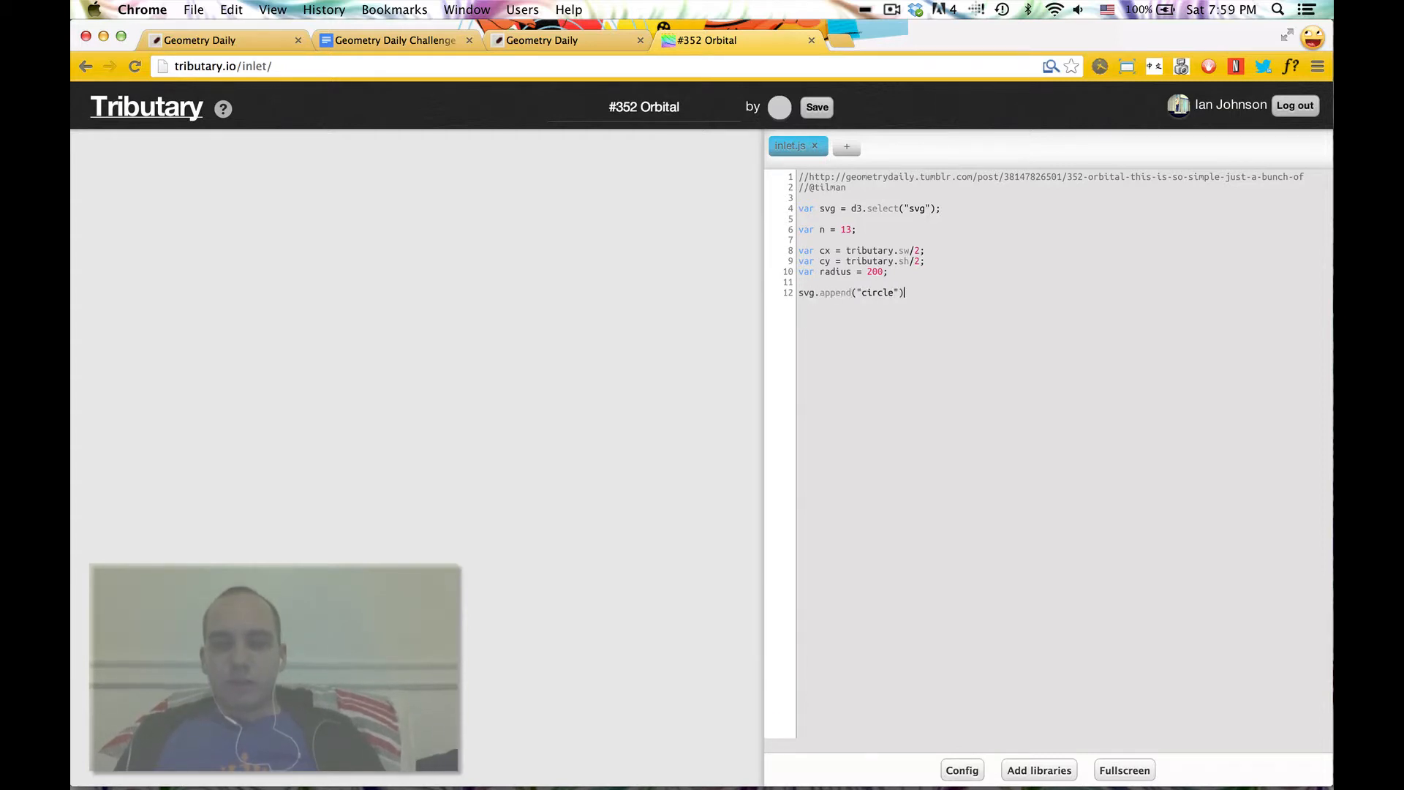
text(.attr({})
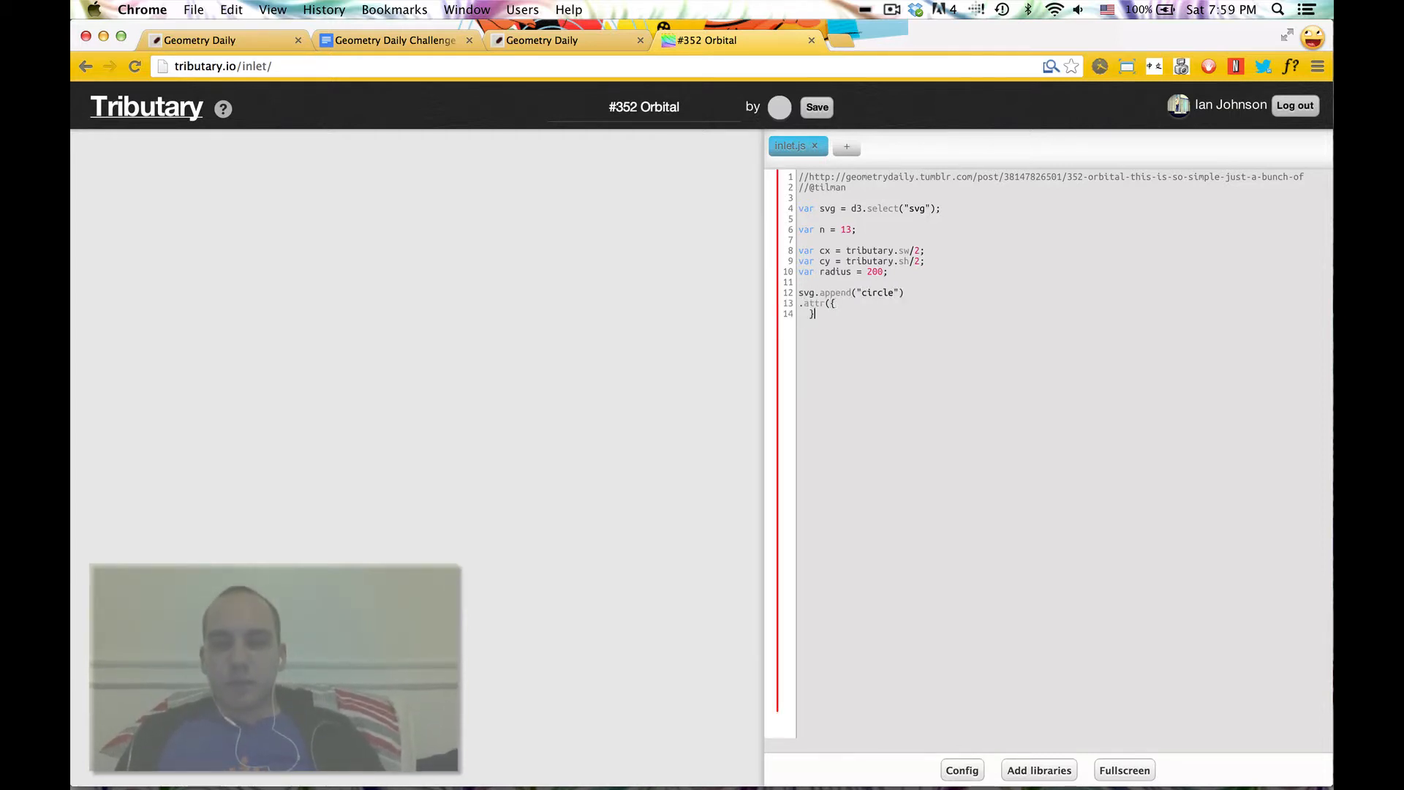
text(cx: cx,)
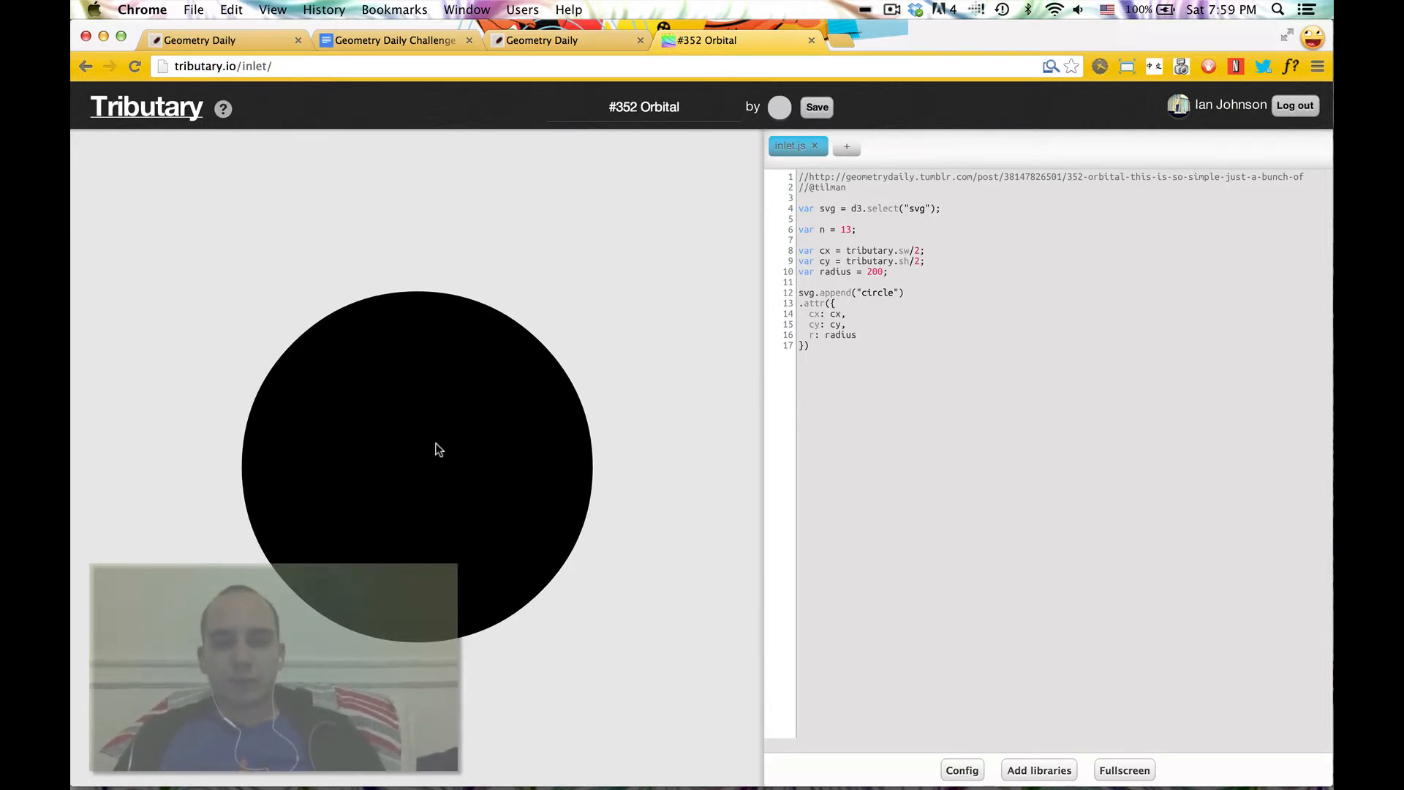
mouse_move(845, 363)
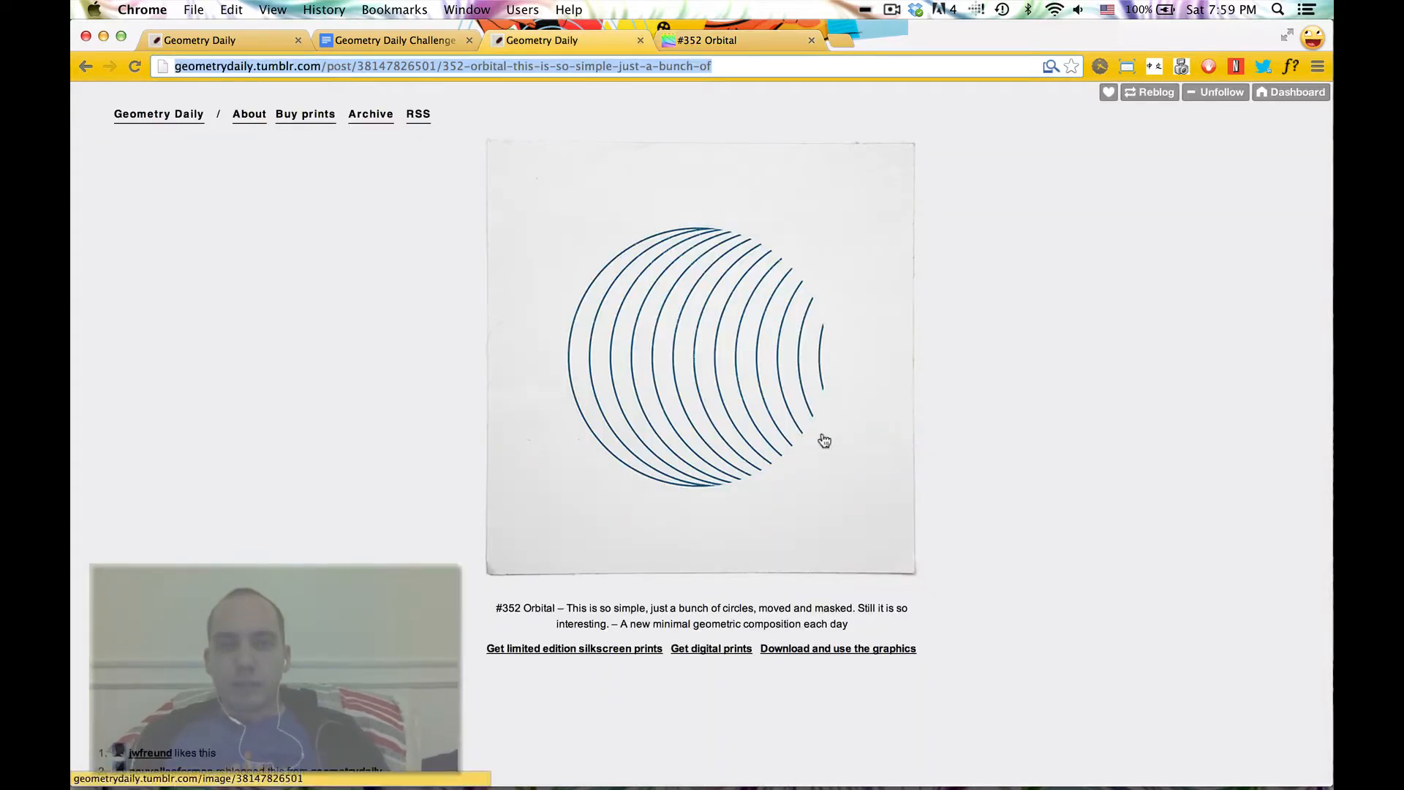
mouse_move(702, 344)
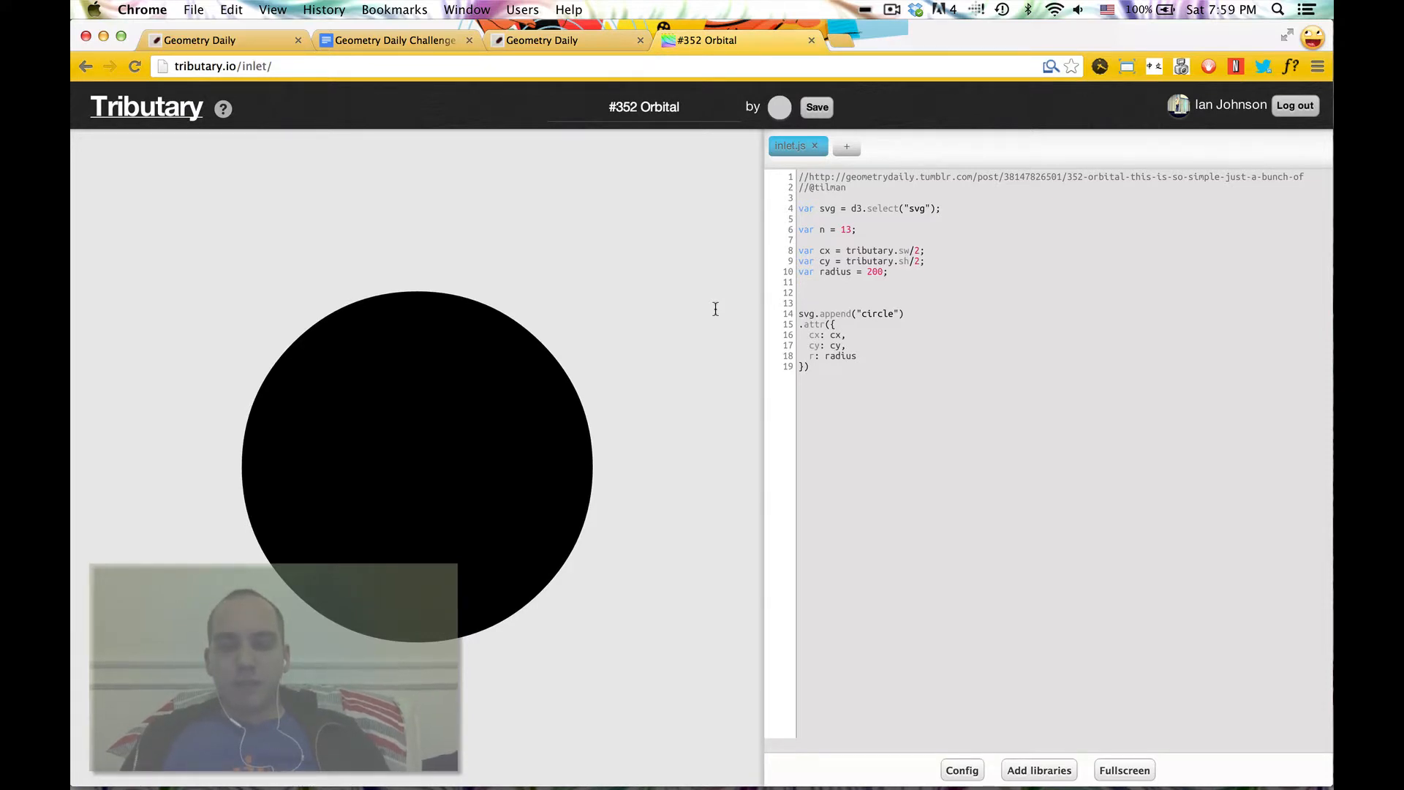
Step: Add a defs element containing a clipPath with id 'circleclip'
text(var def)
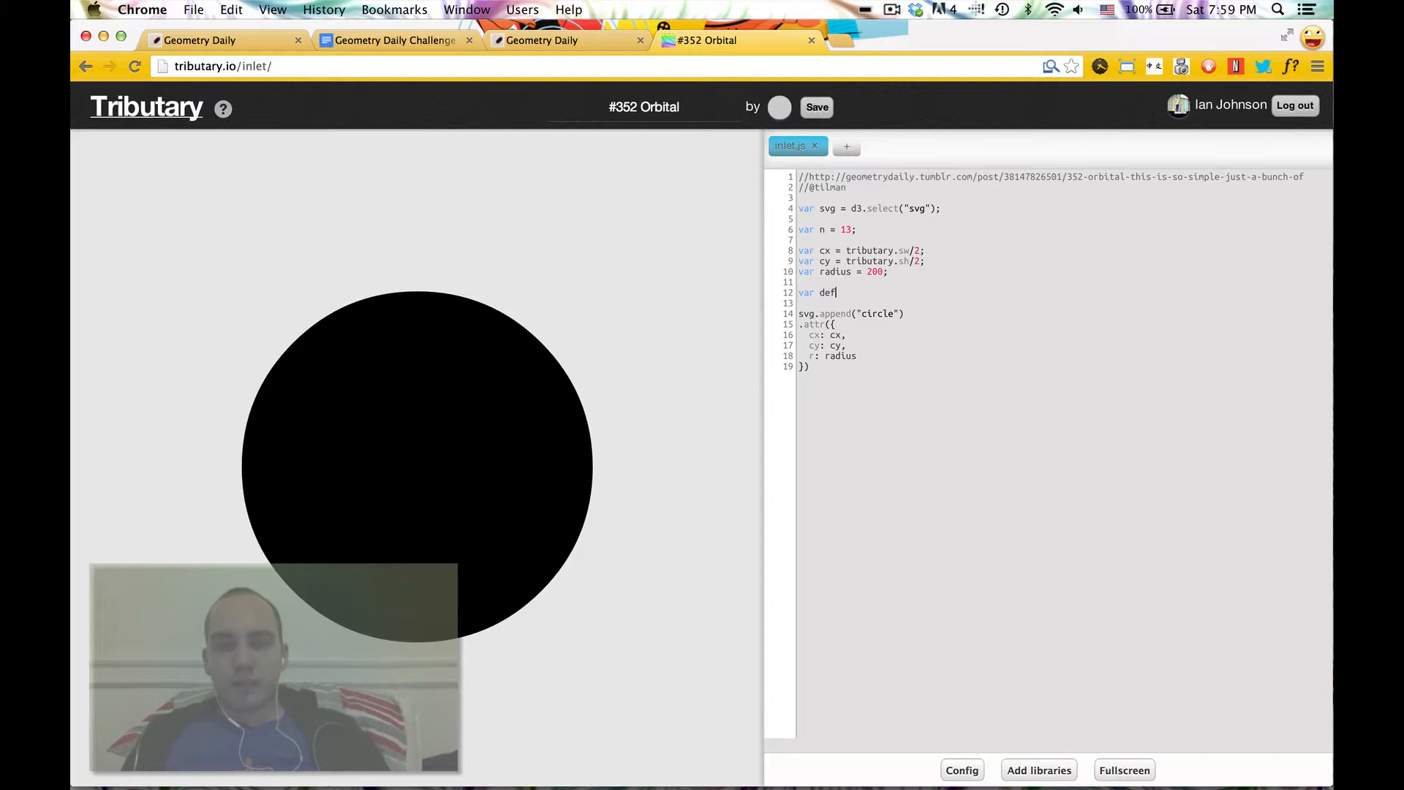
text(s = svg.append)
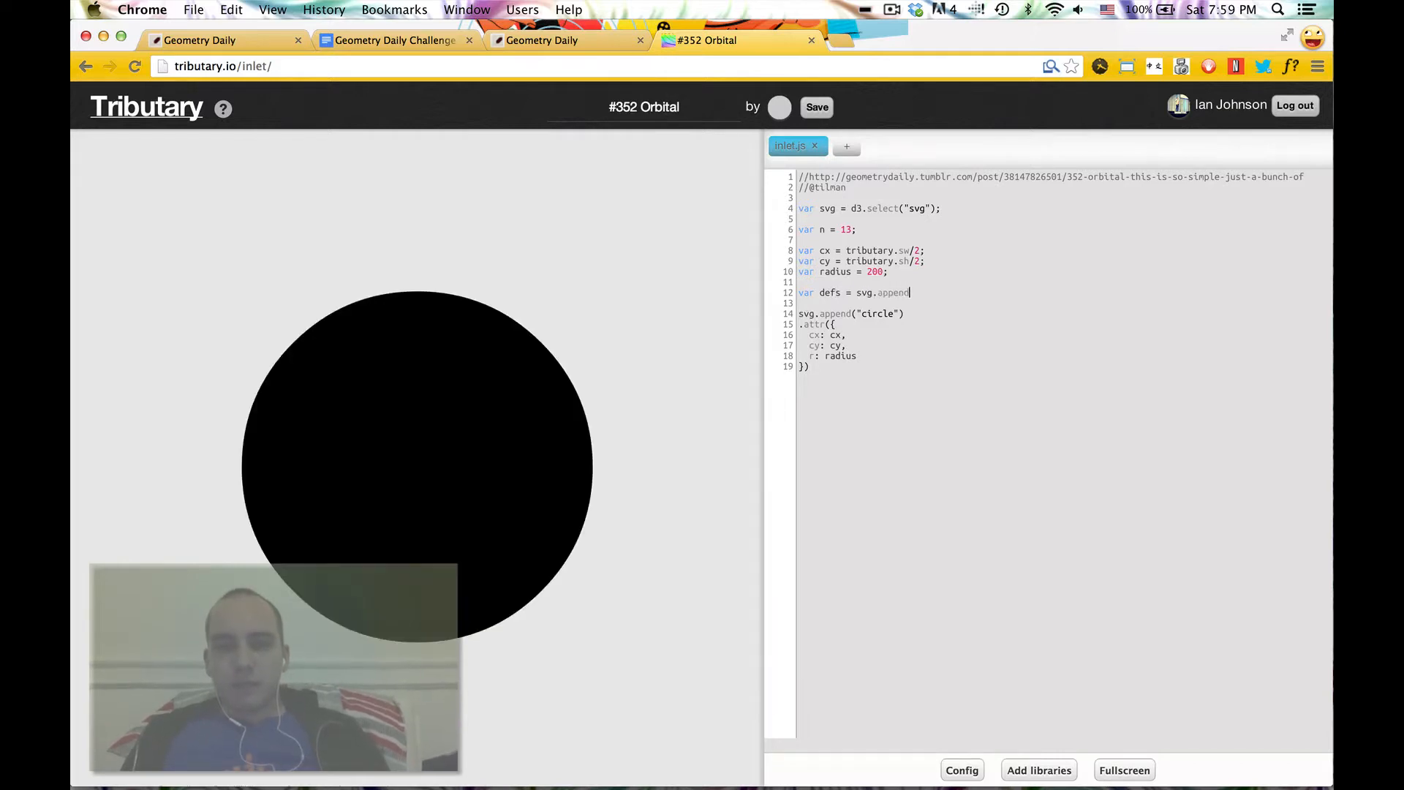
text(("defs)
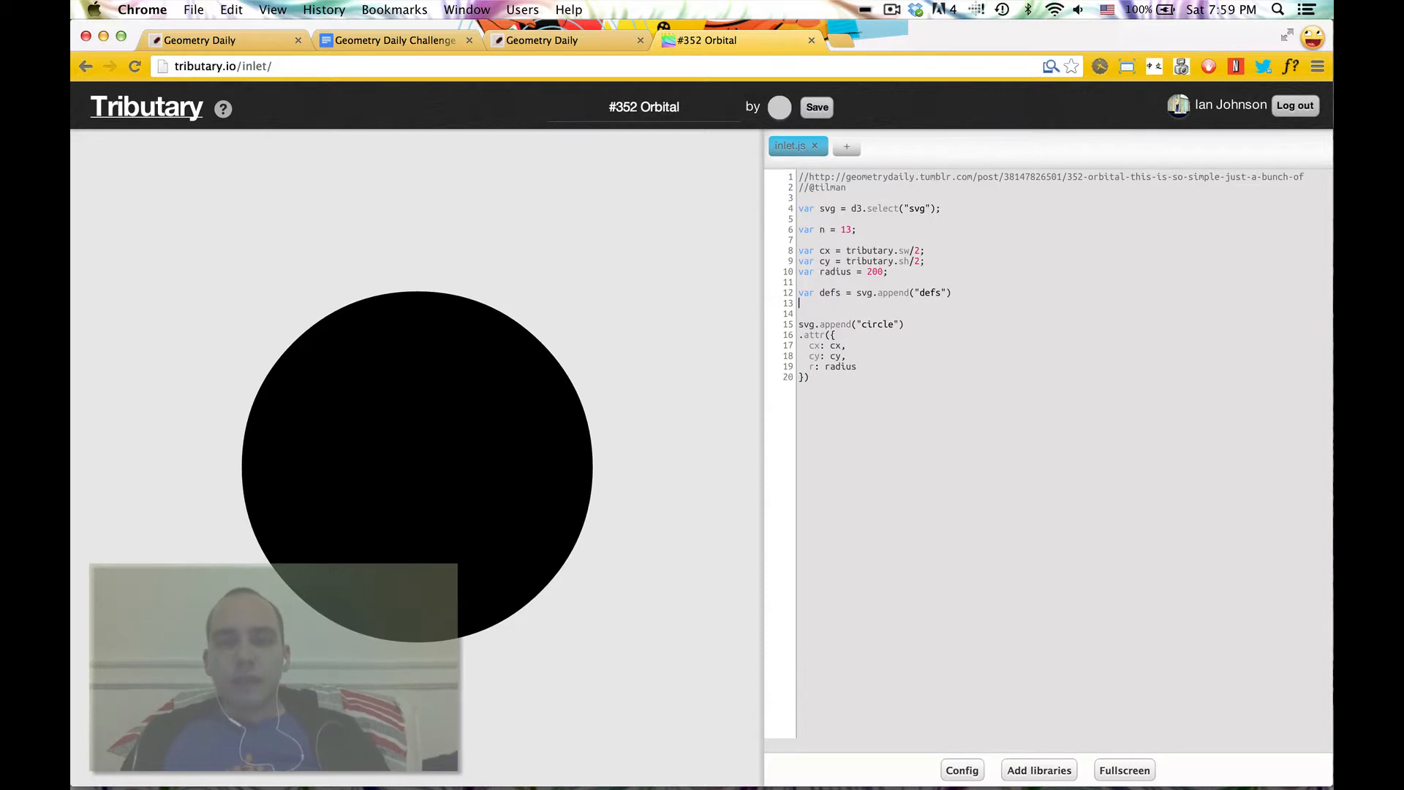
text(defs.append(")
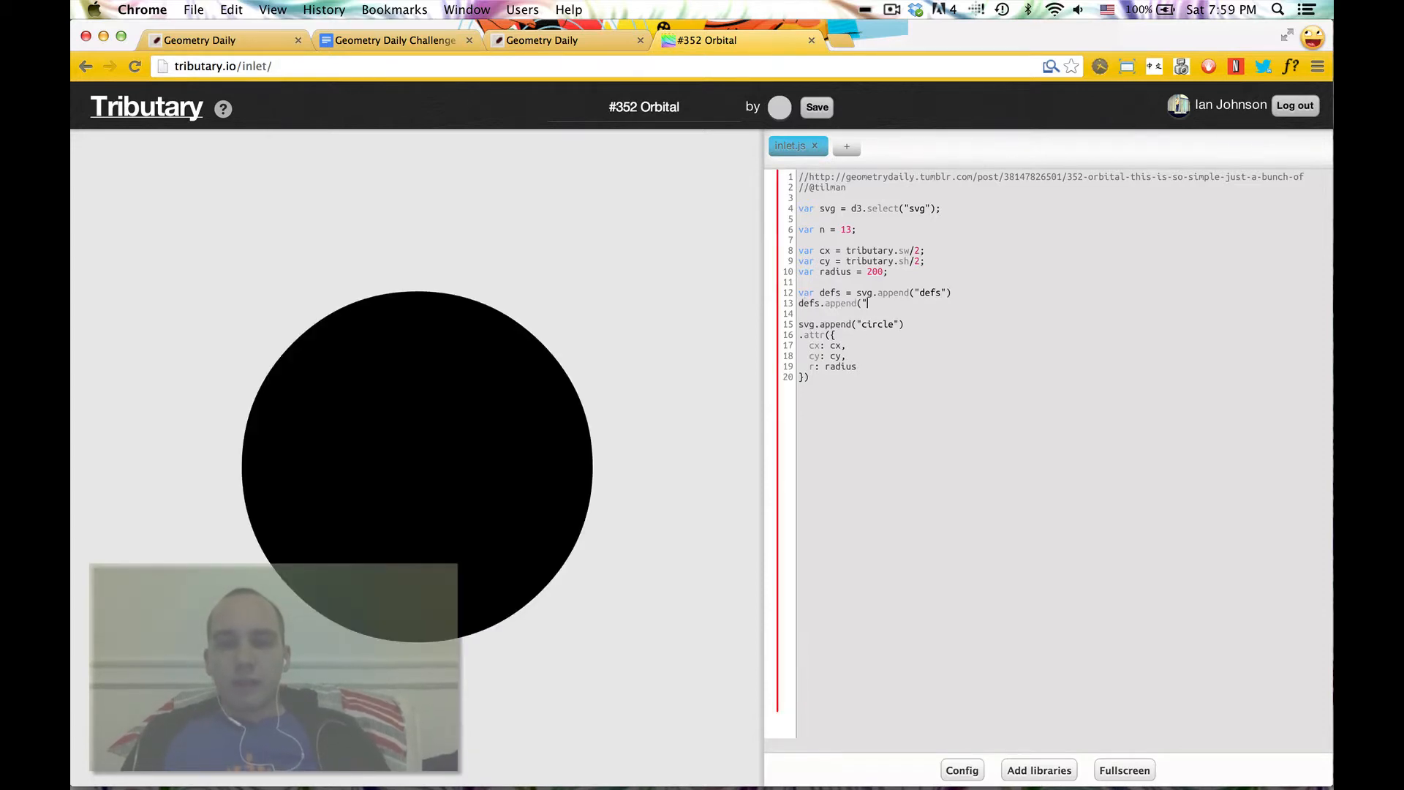
text(clipPath")
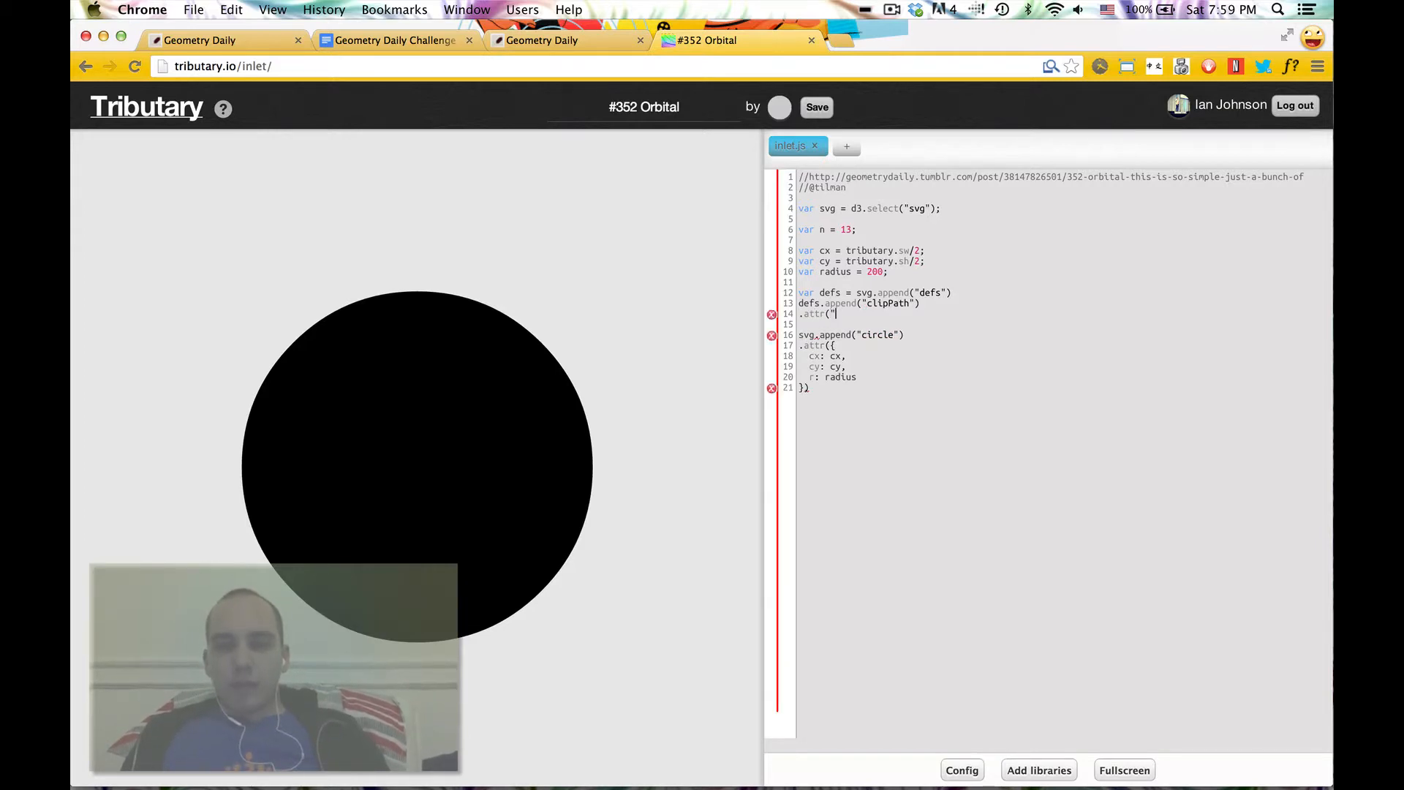
text("id", "circleclip)
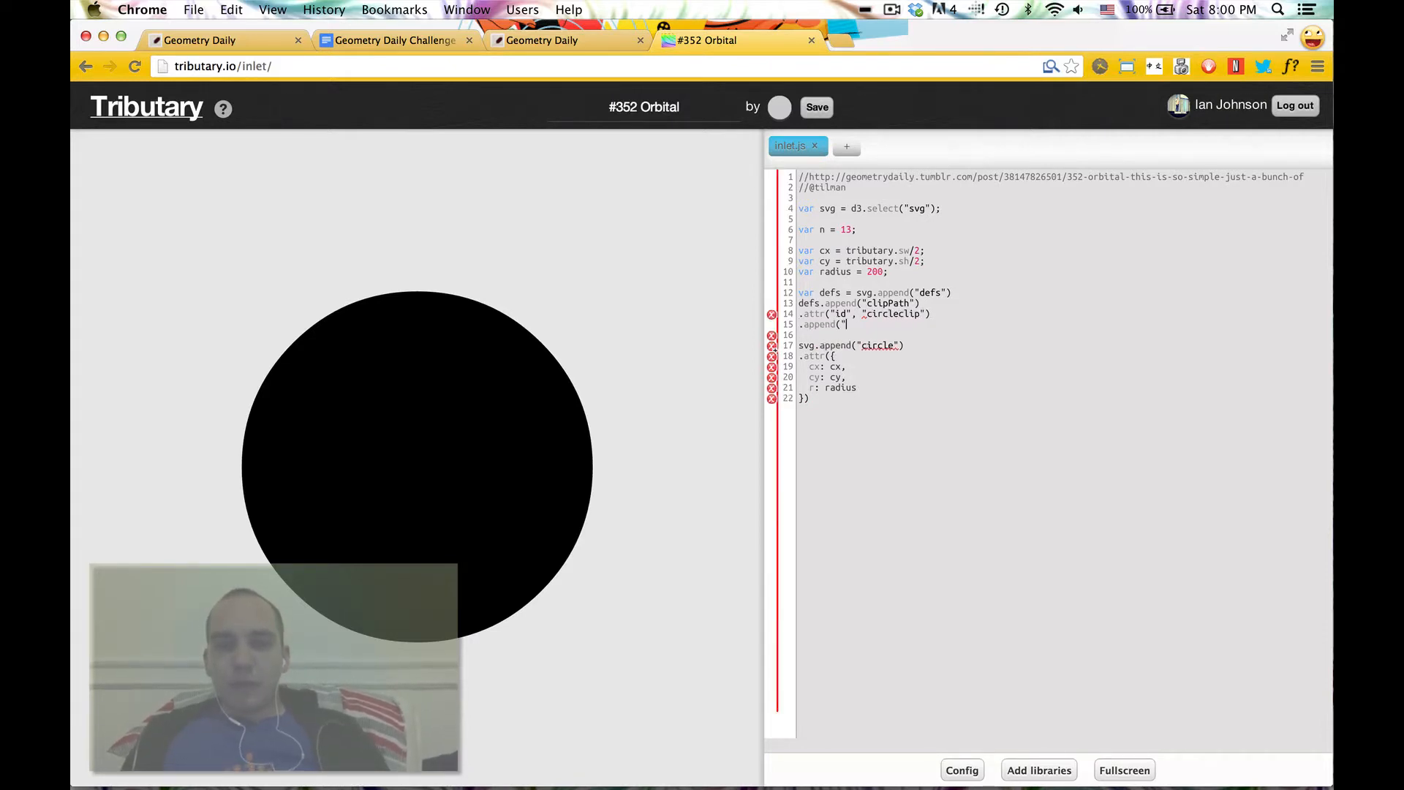
text(circle)
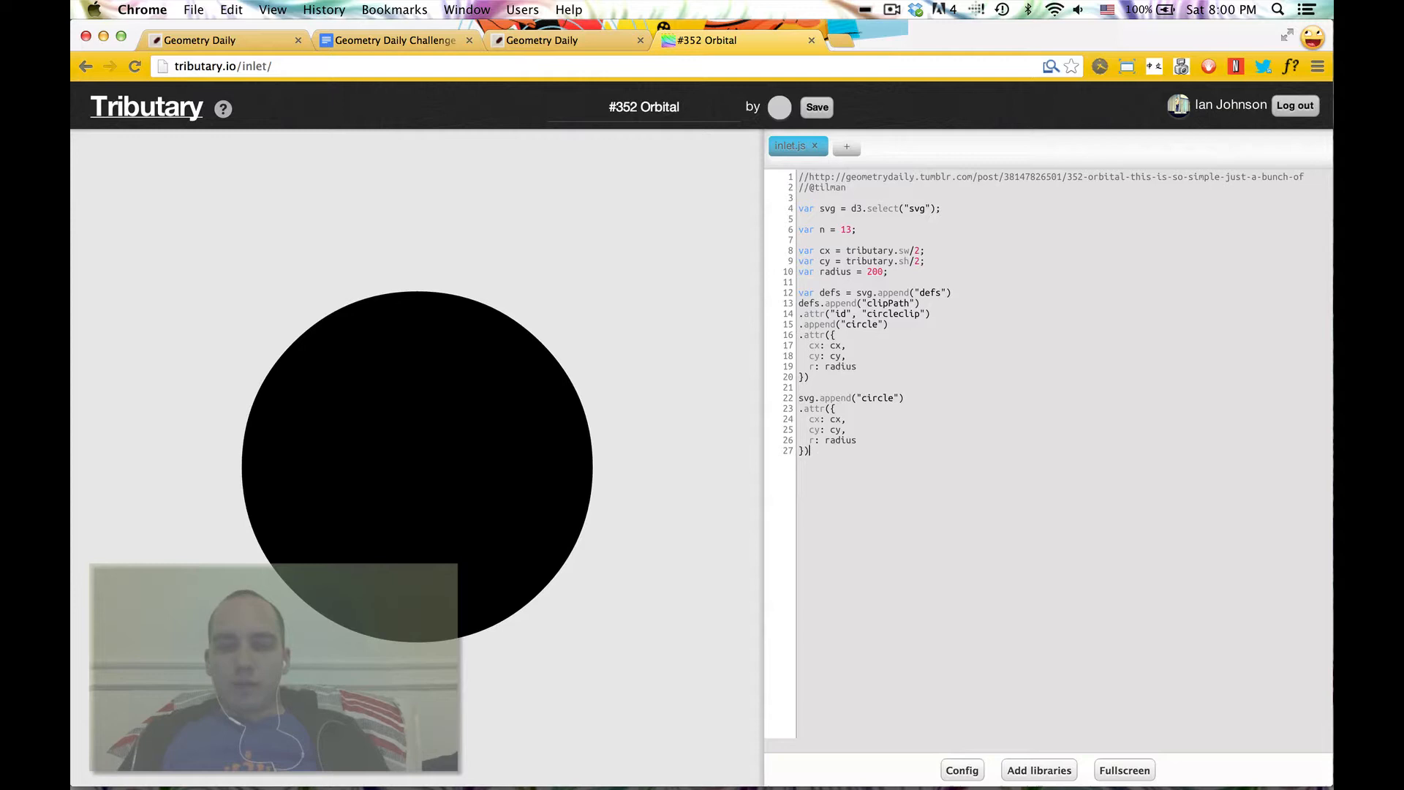
Step: Create a circleg group with clip-path set to url(#circleclip)
text(var circleg = svg.a)
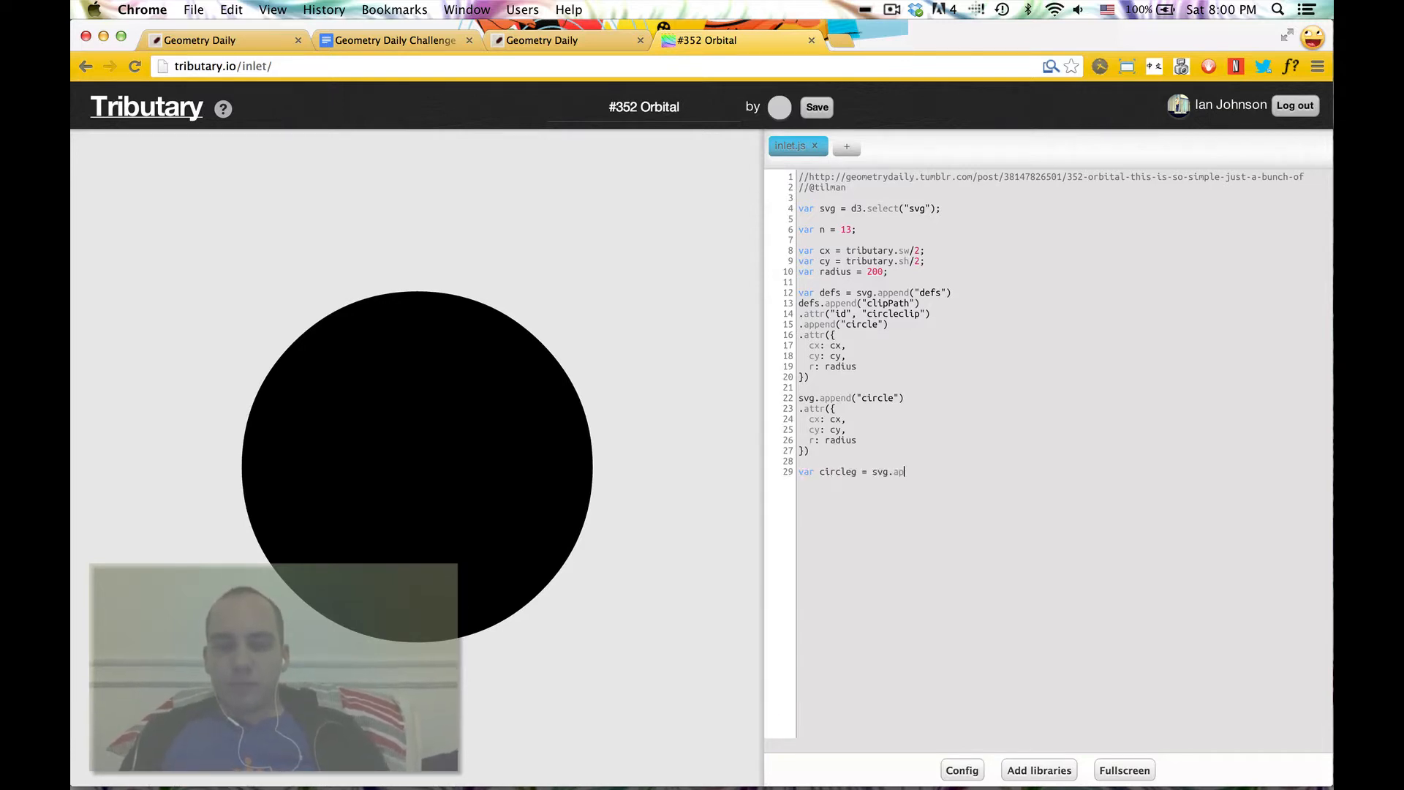
text(pend("g"))
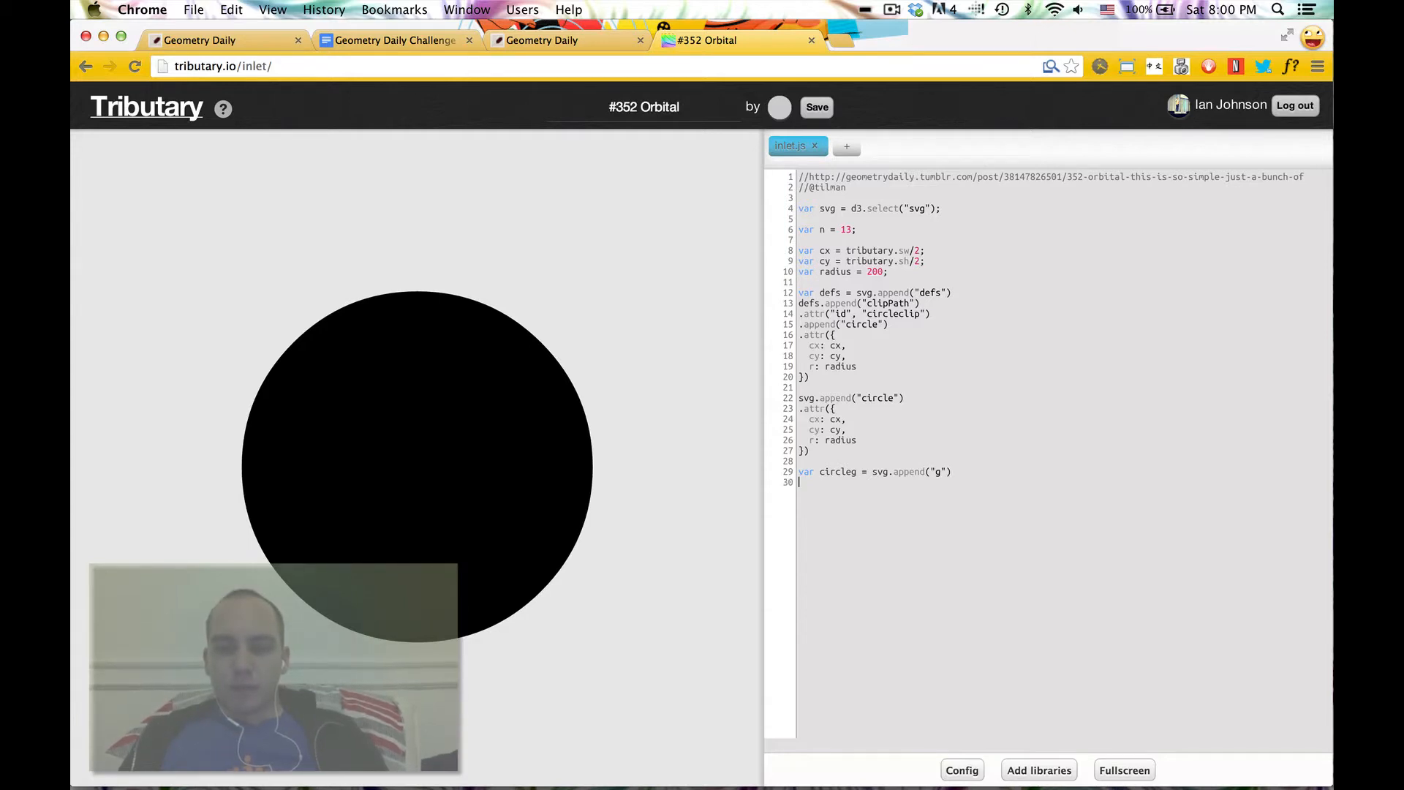
text(.)
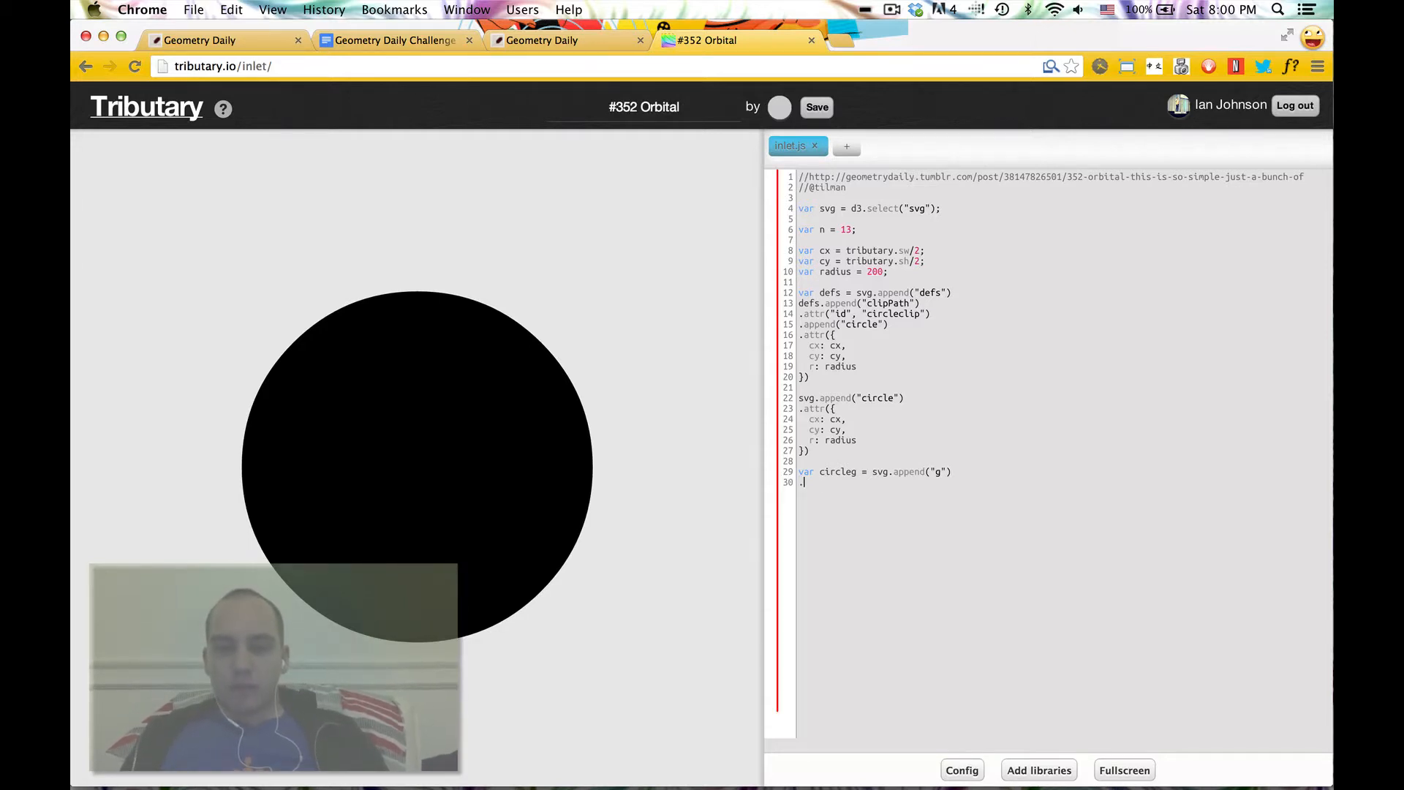
text(.attr("clip-path",)
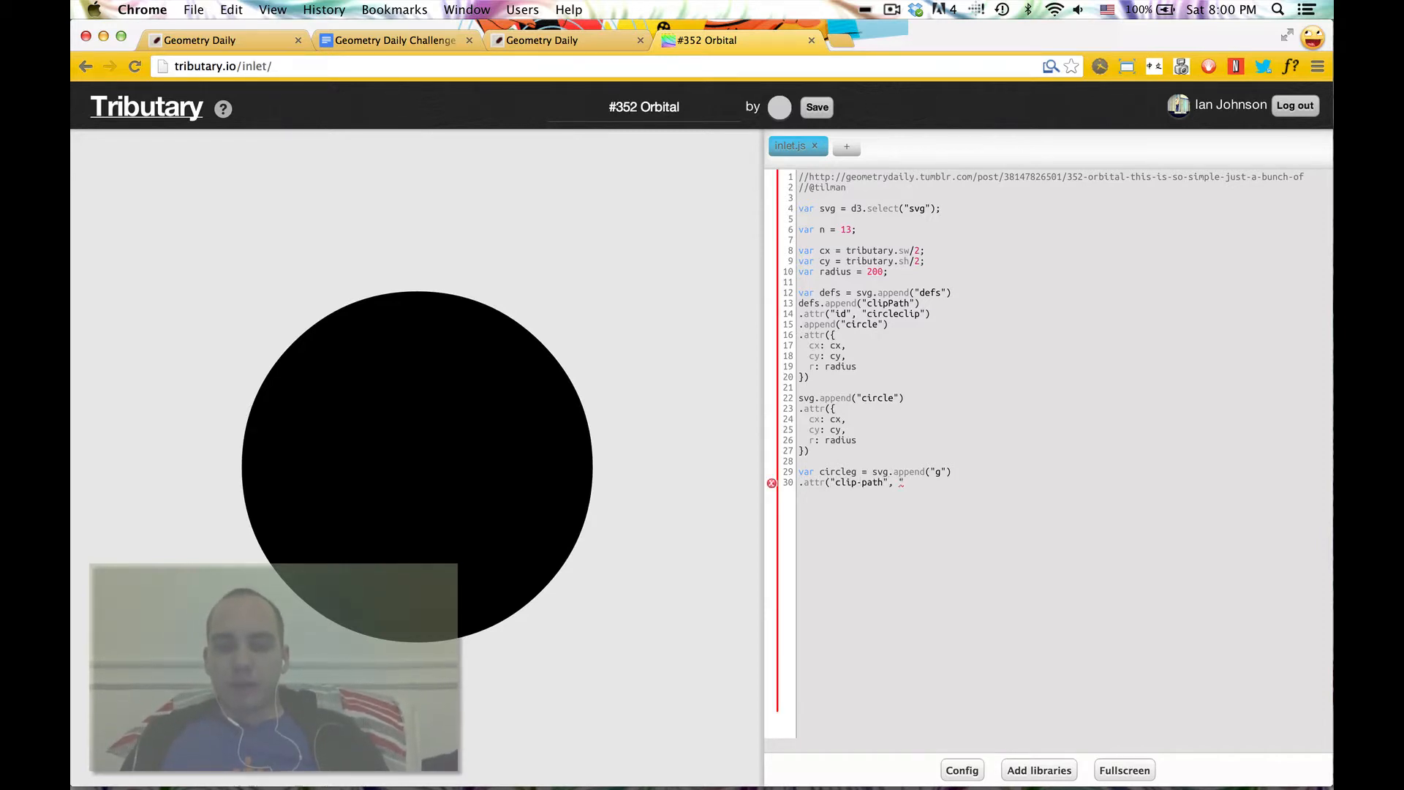
text(#)
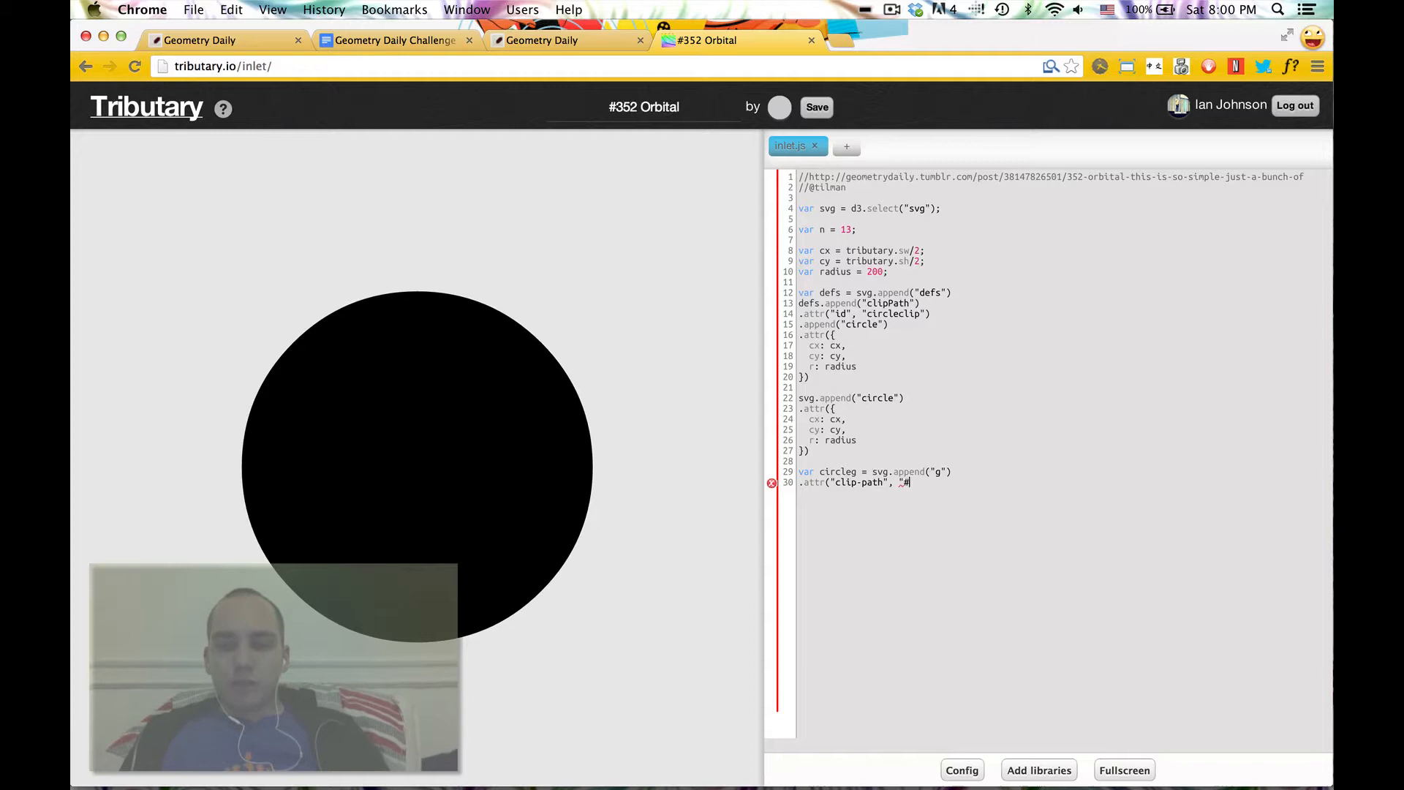
text(url()
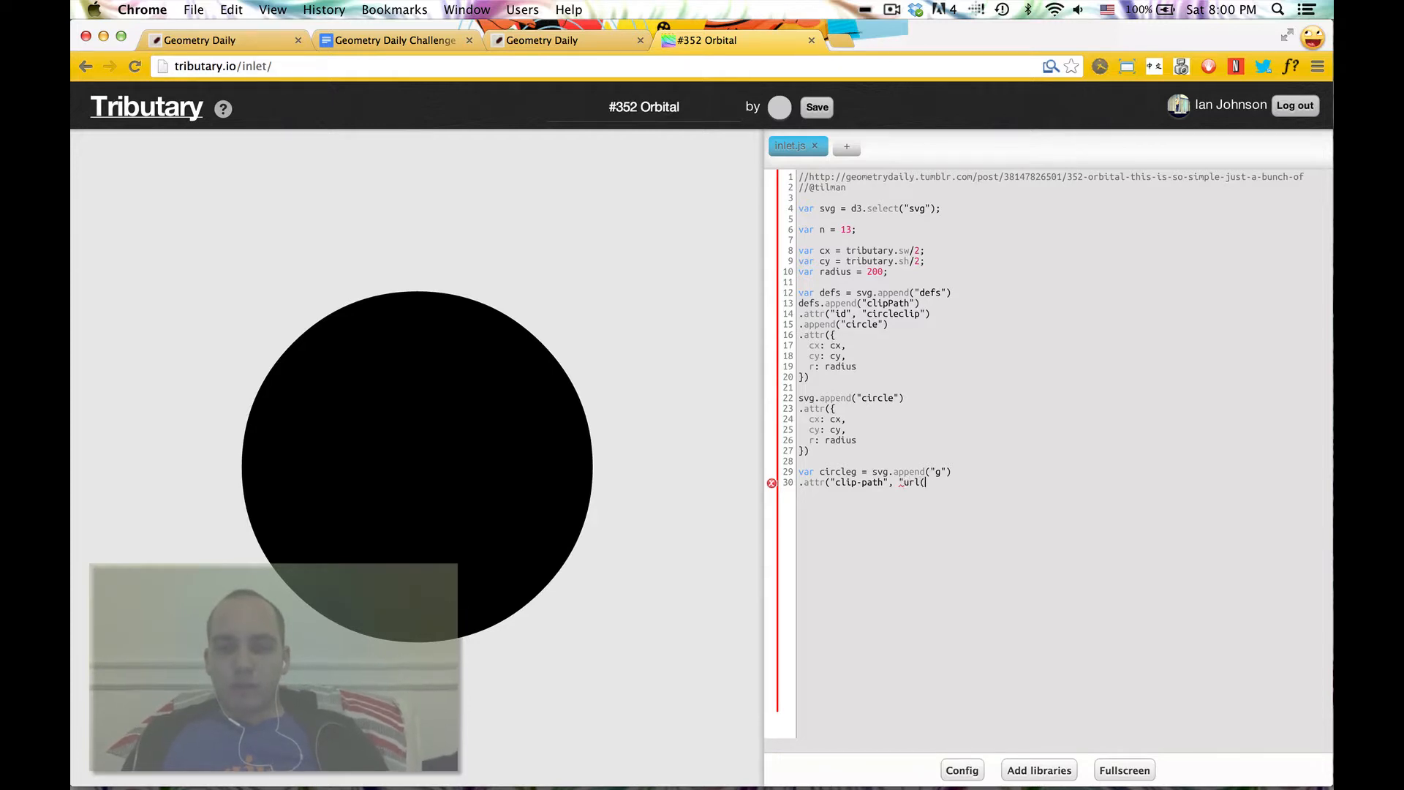
text(#circleclip)")
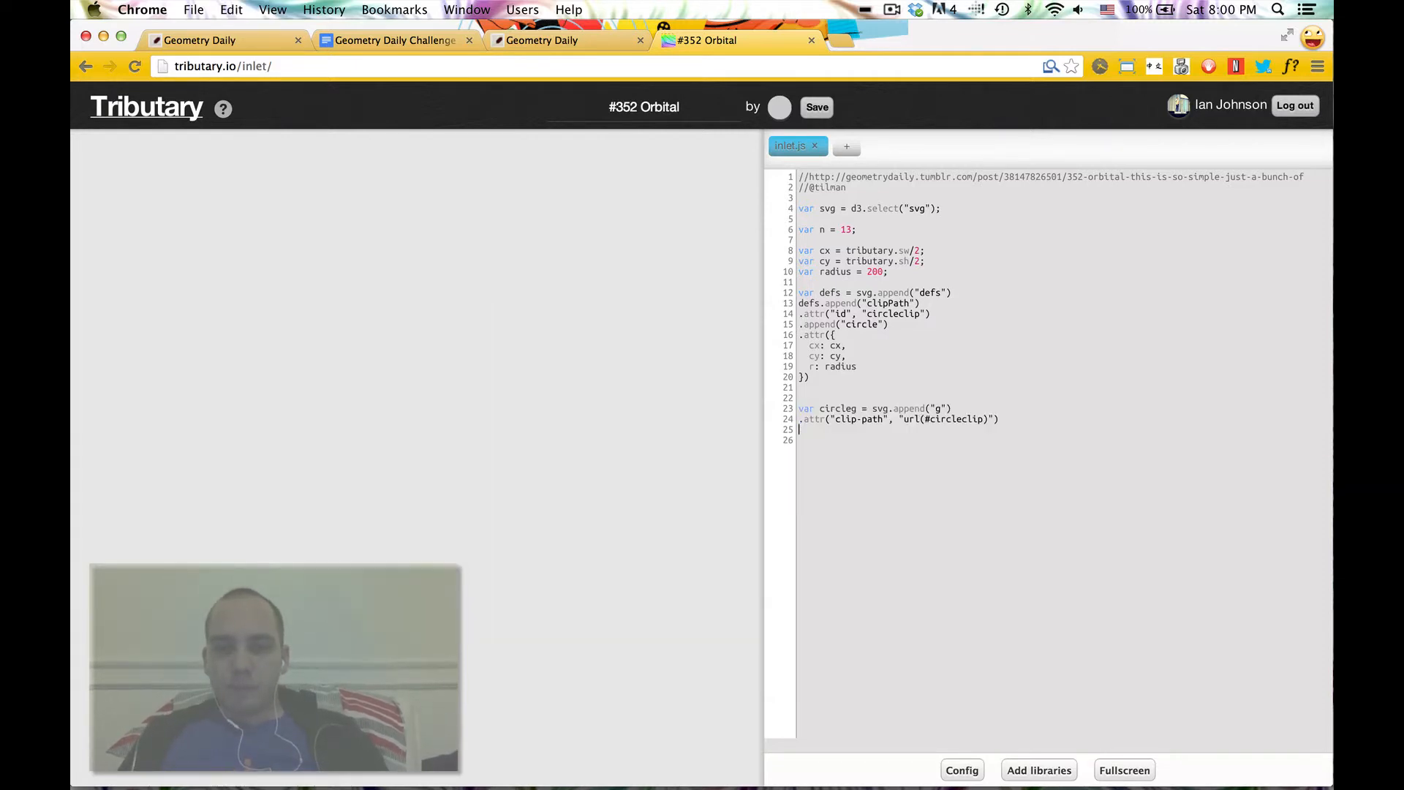
text(svg.append("circle"))
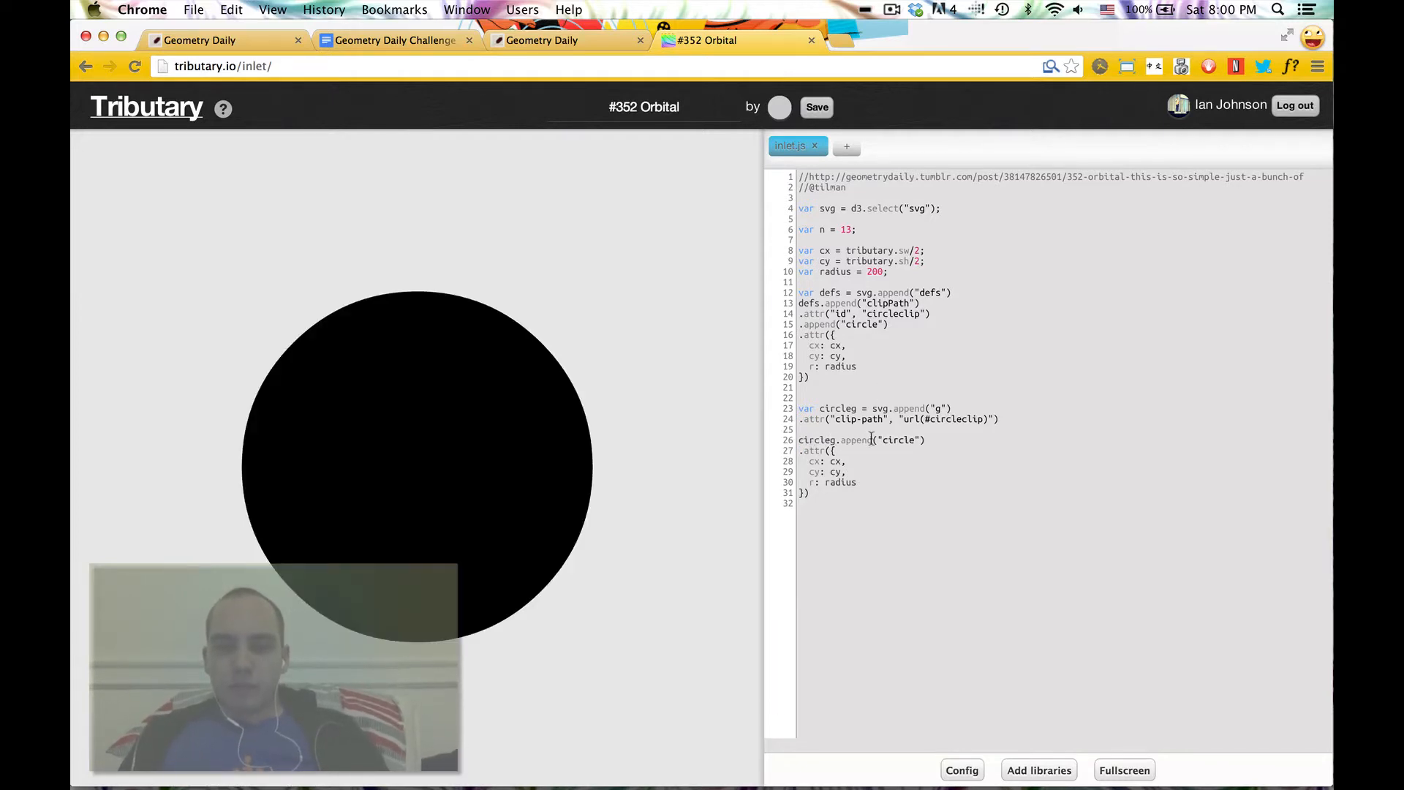
text(+ 13)
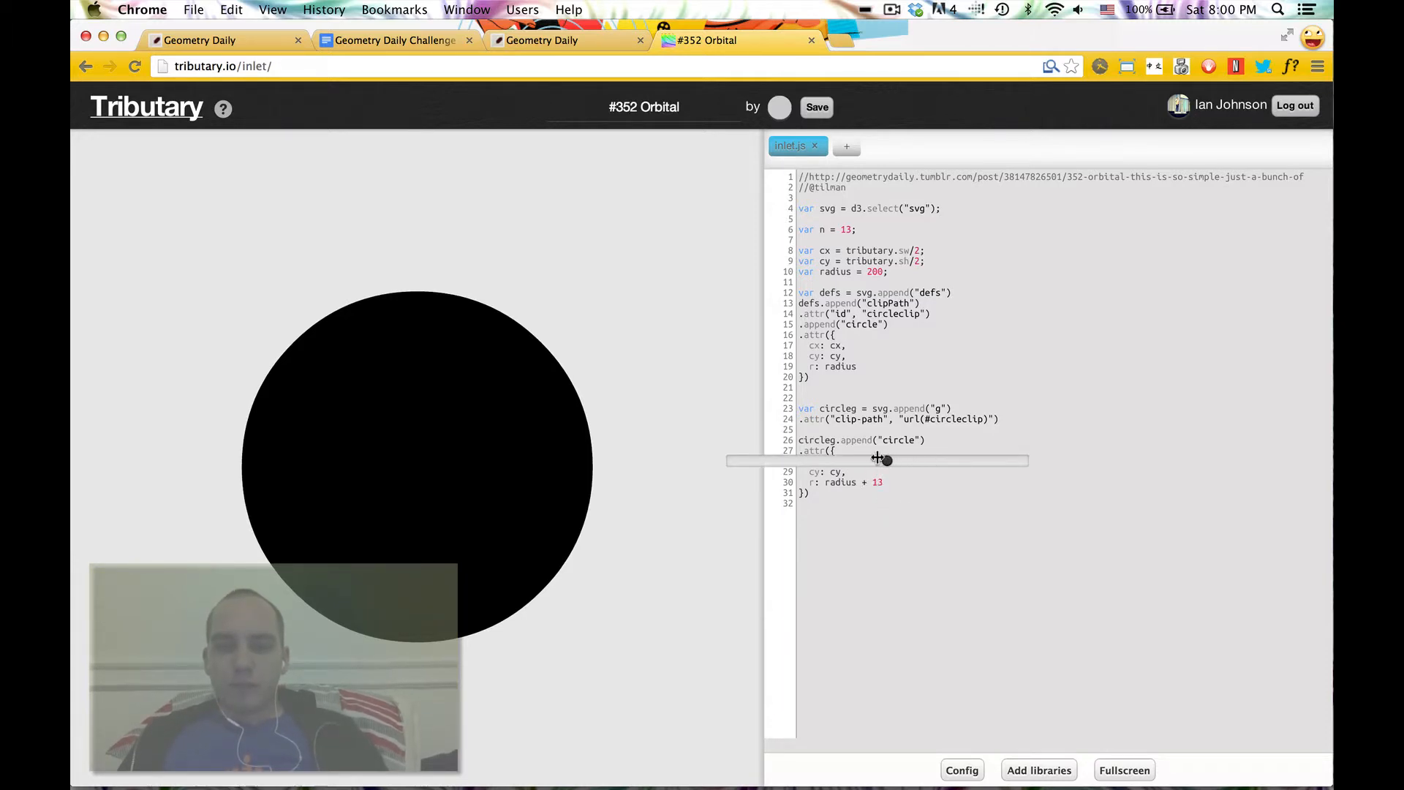
drag(885, 459, 833, 460)
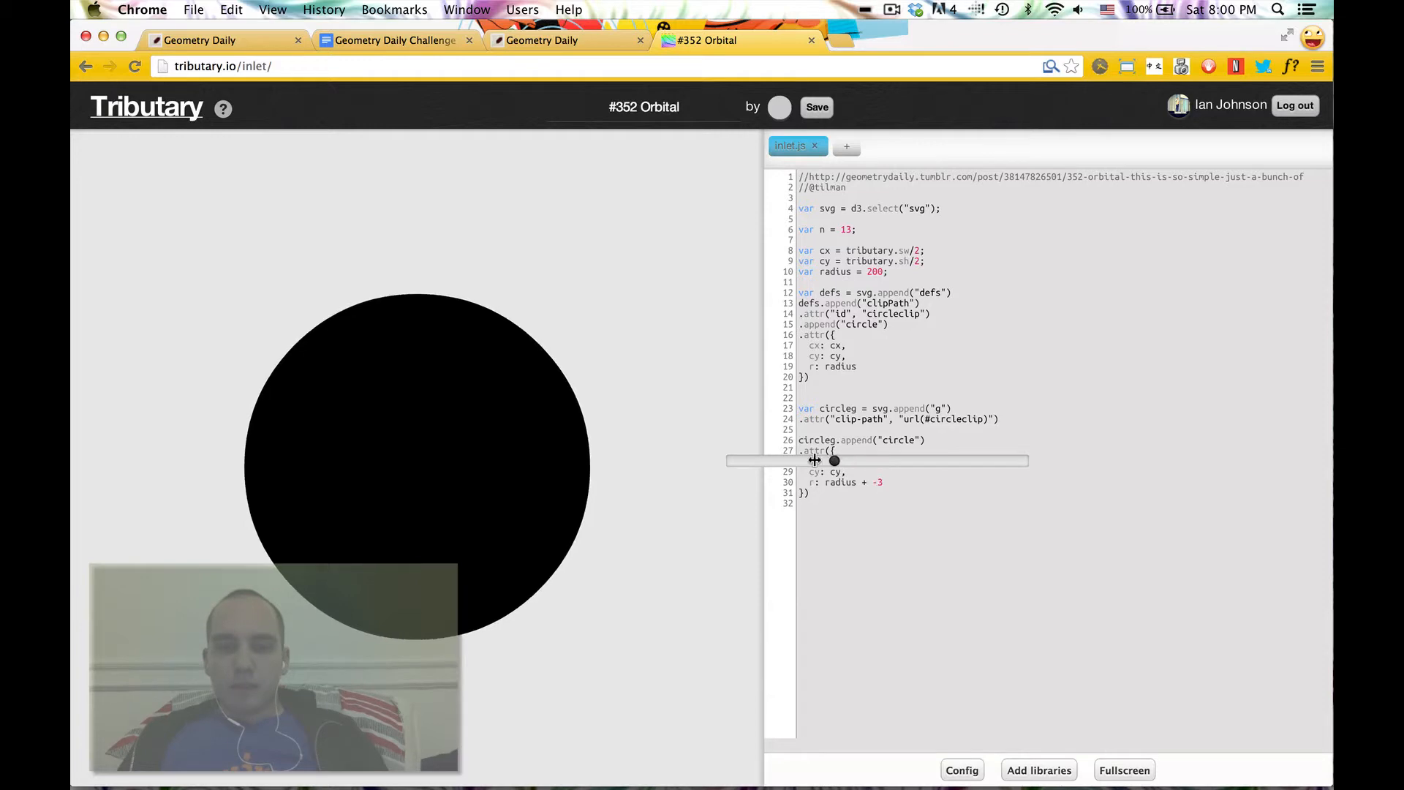
drag(834, 460, 910, 460)
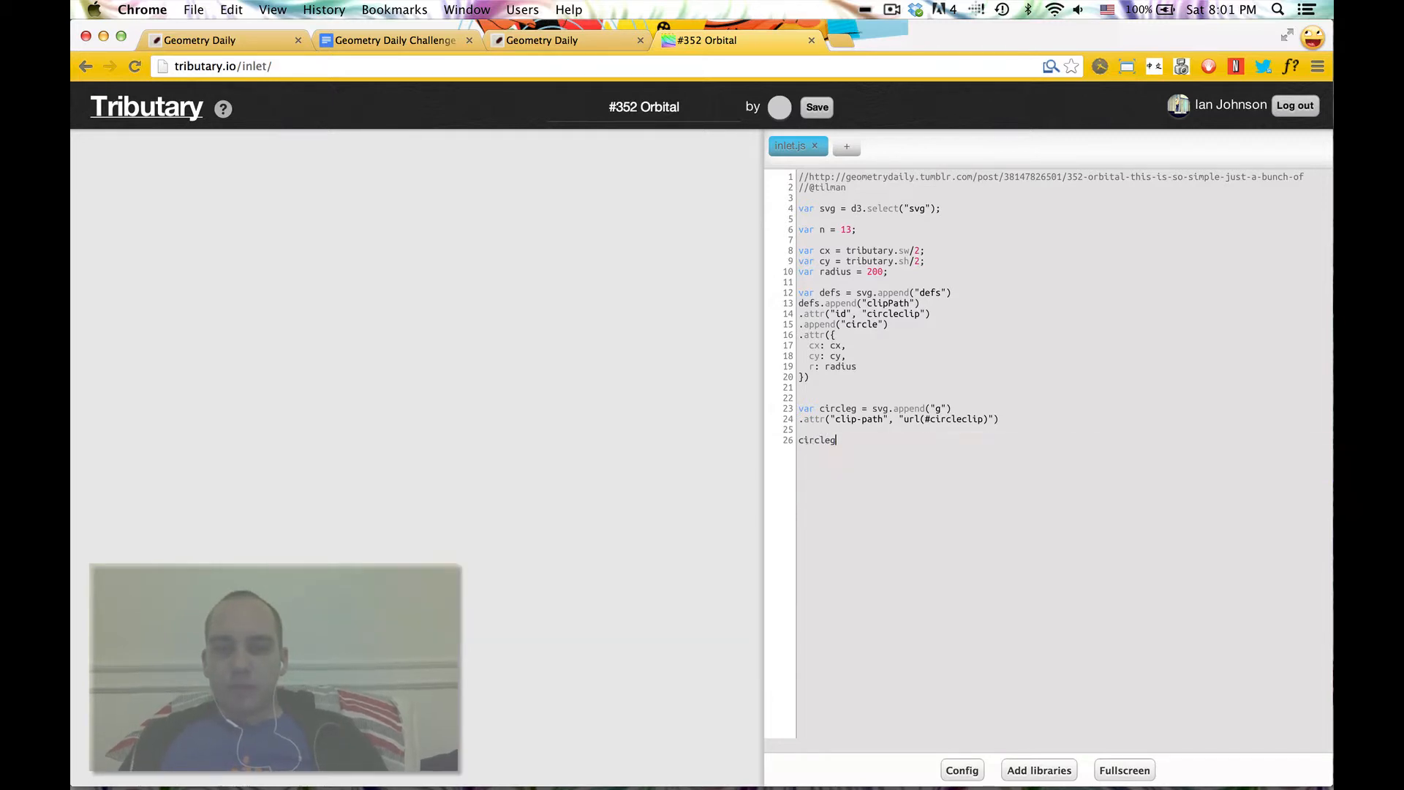
text(.append("re)
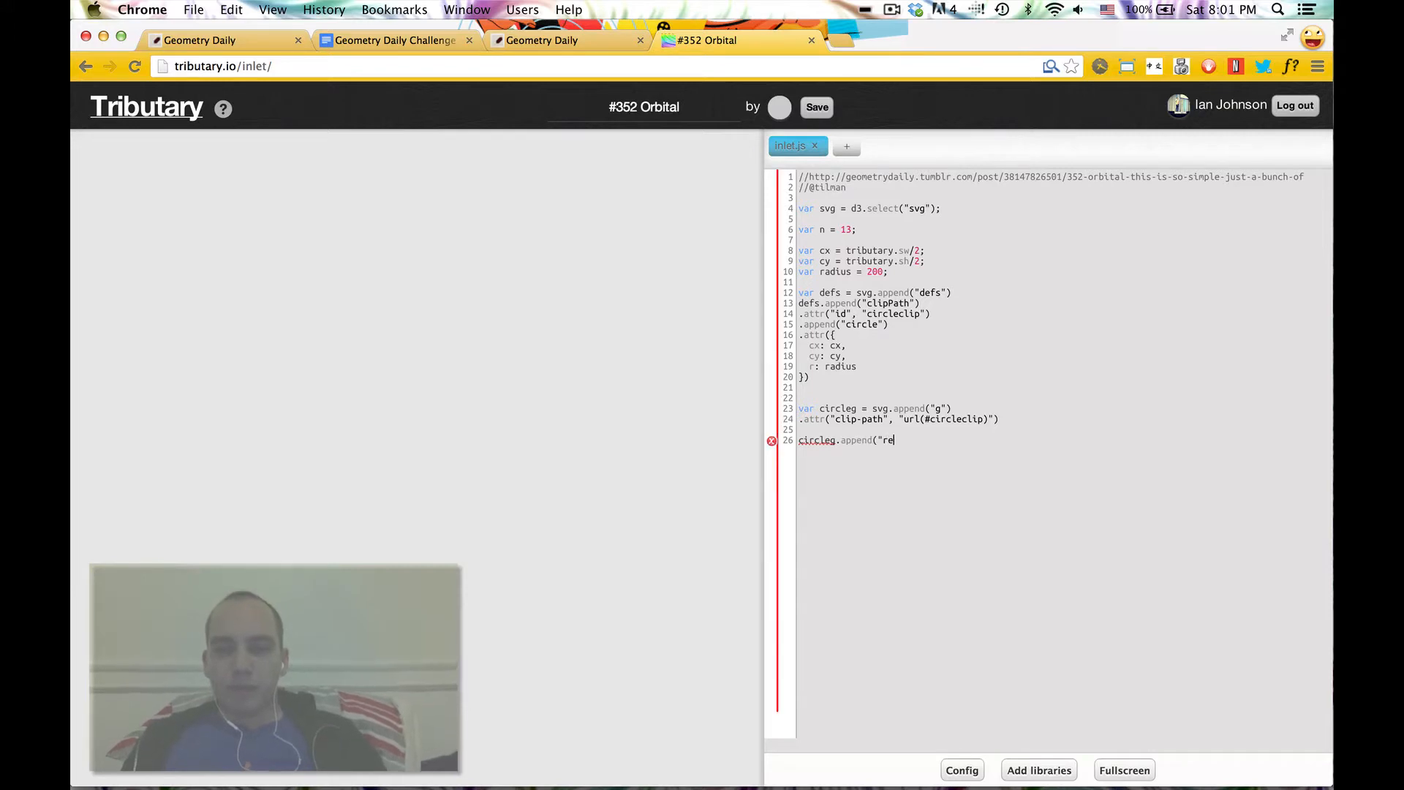
text(ct"))
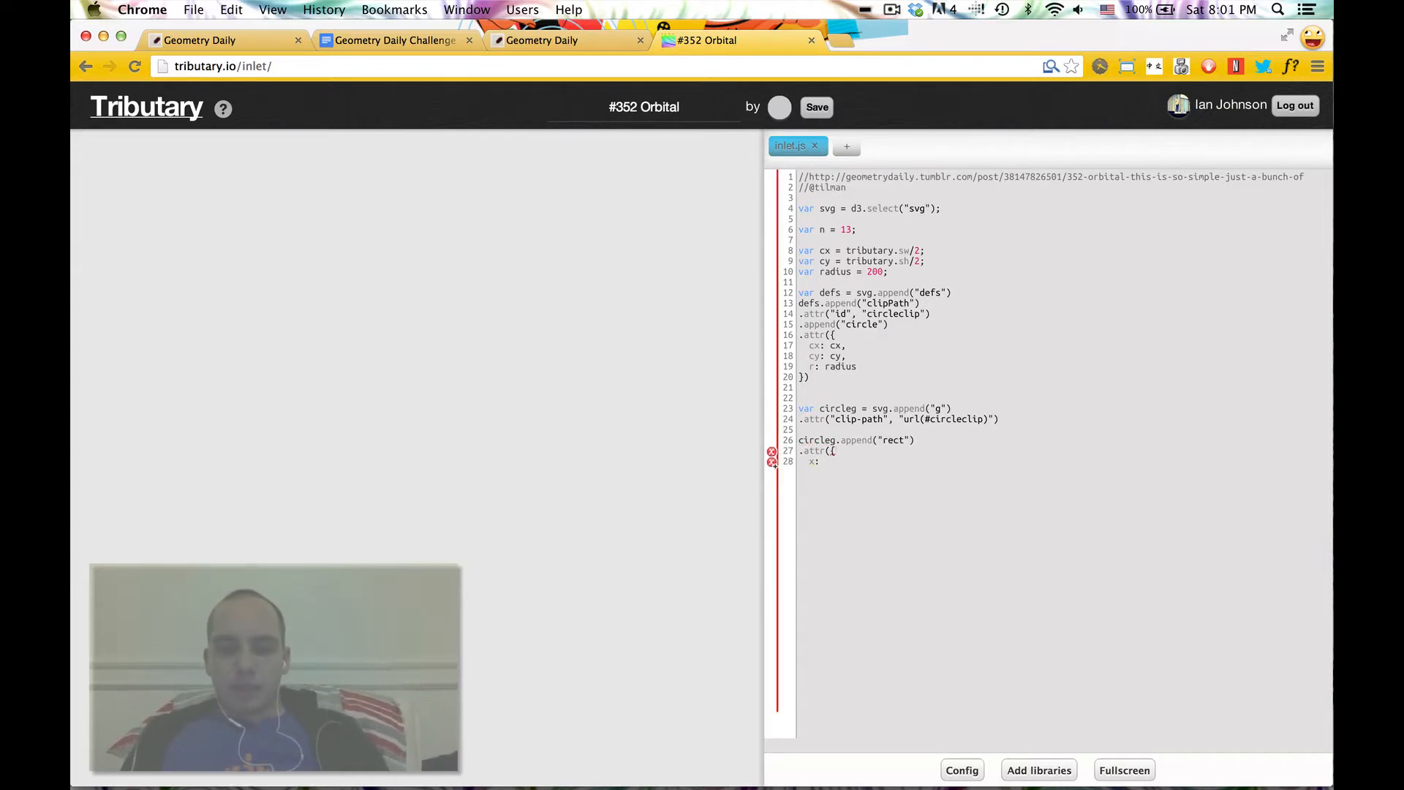
text(100,)
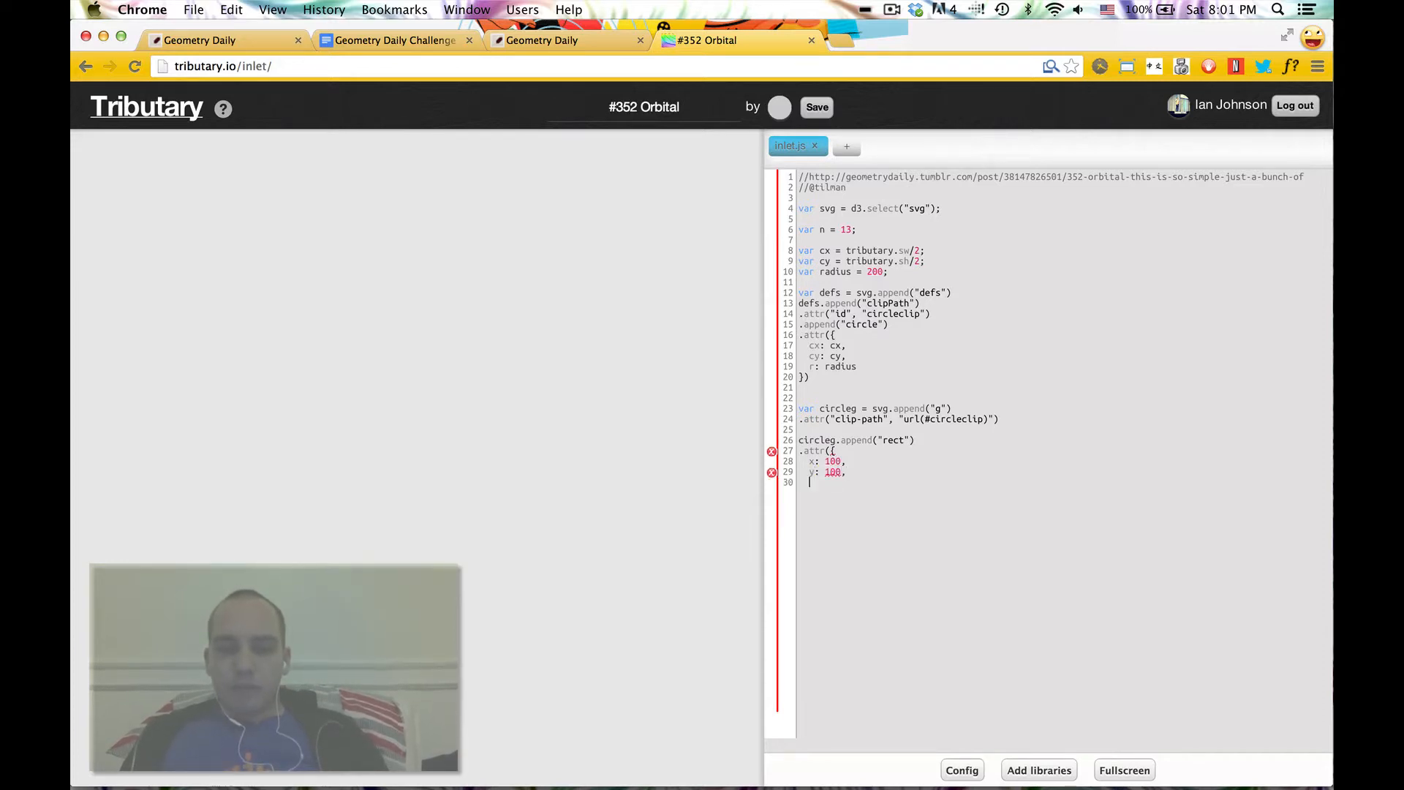
text(width: 400,)
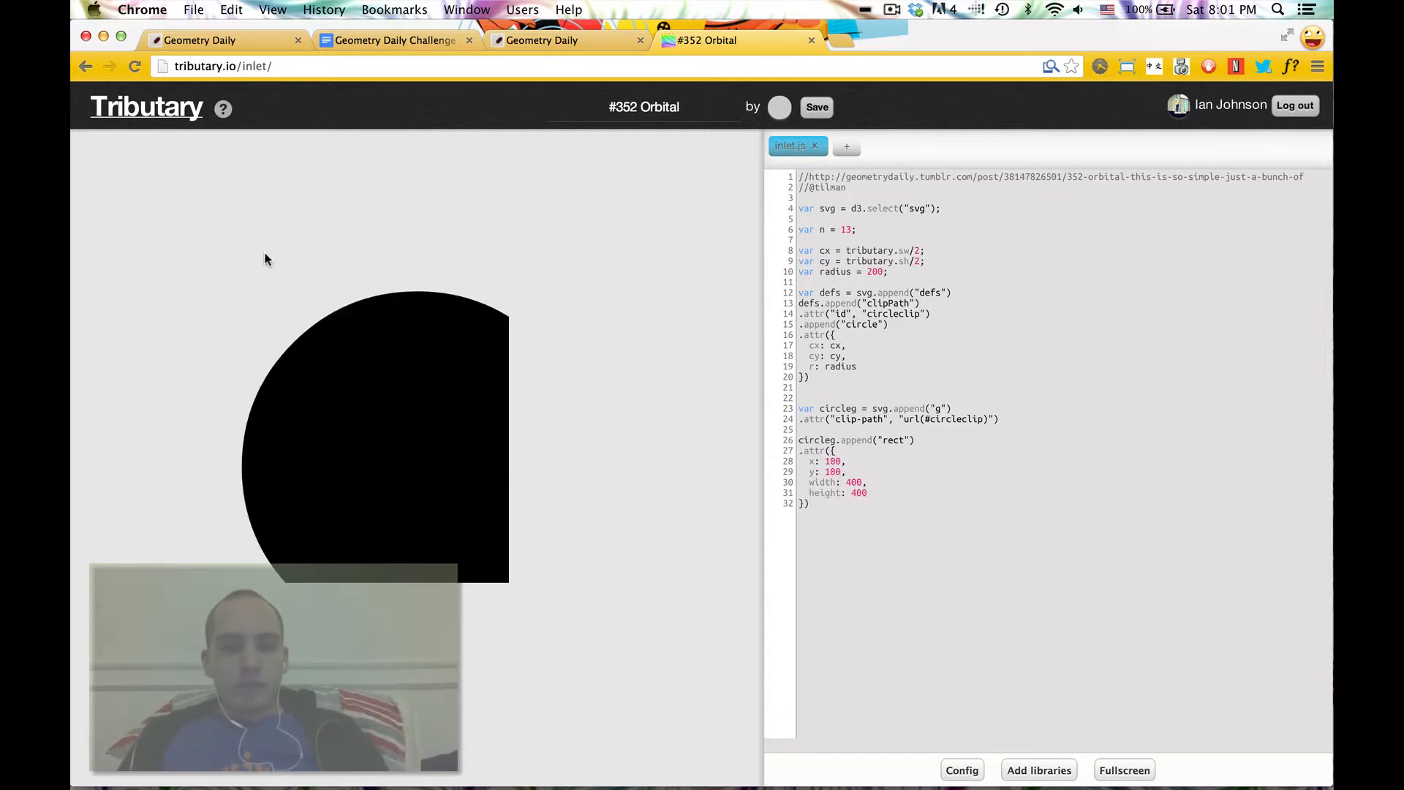
click(832, 471)
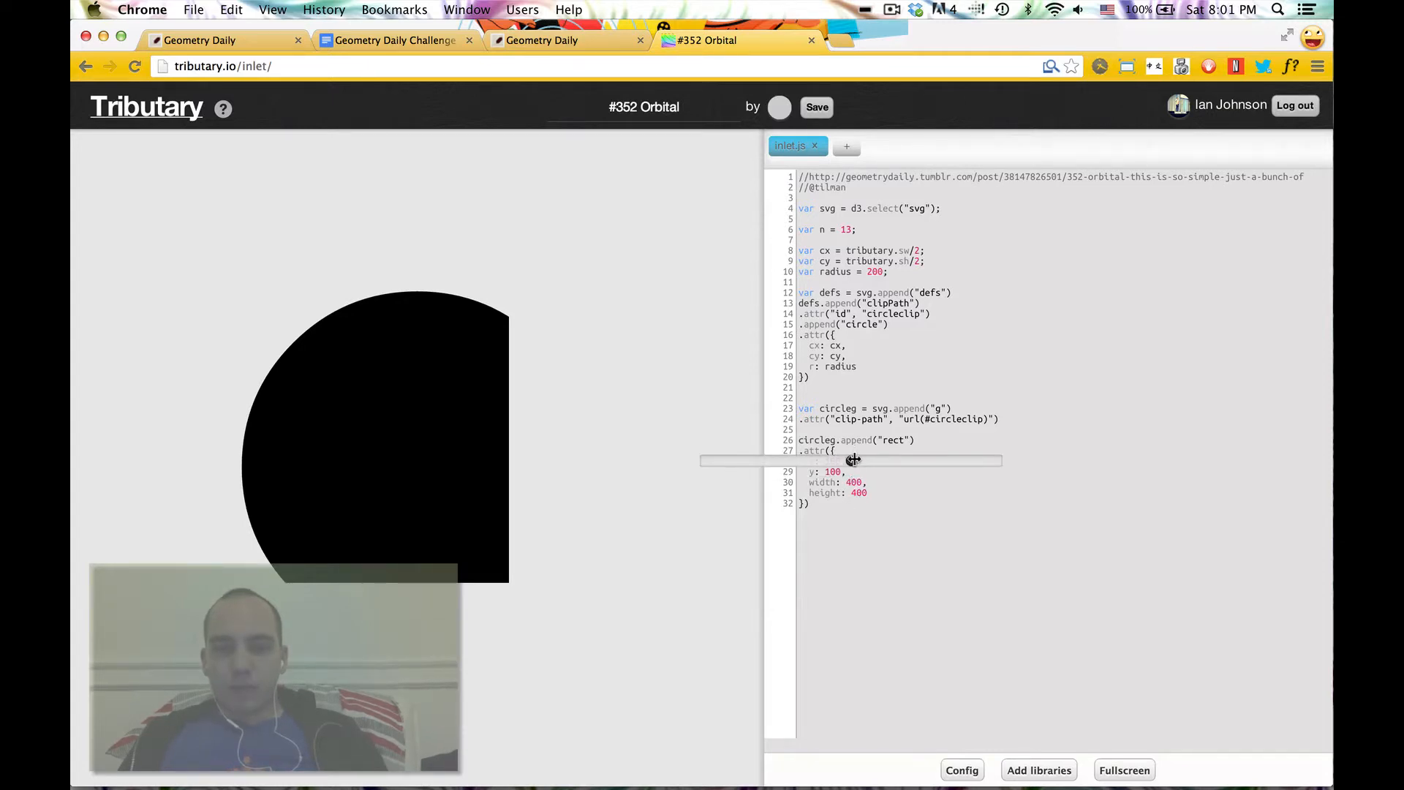
text(438)
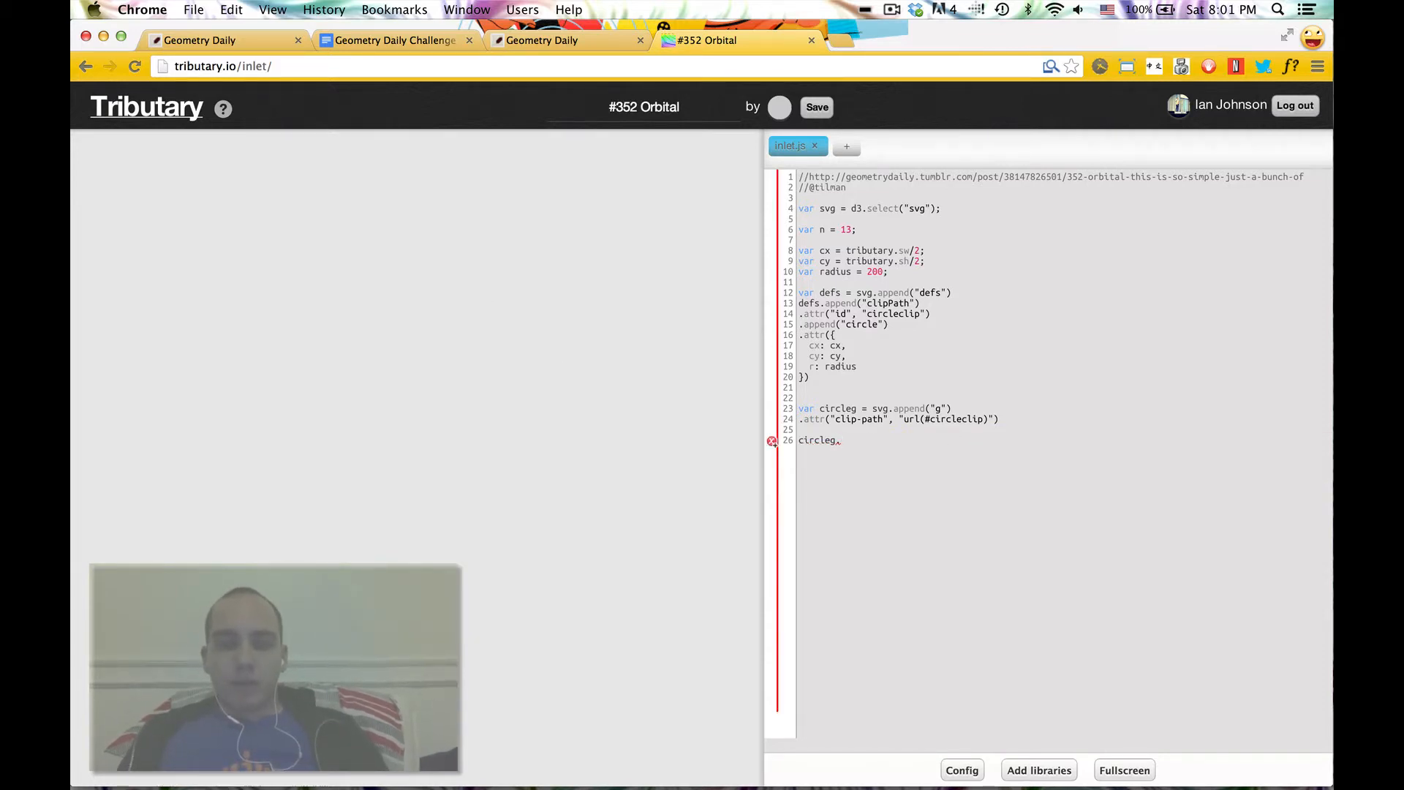
Step: Bind d3.range(n) to circles in circleg, each at cx, cy with r = radius
text(.select)
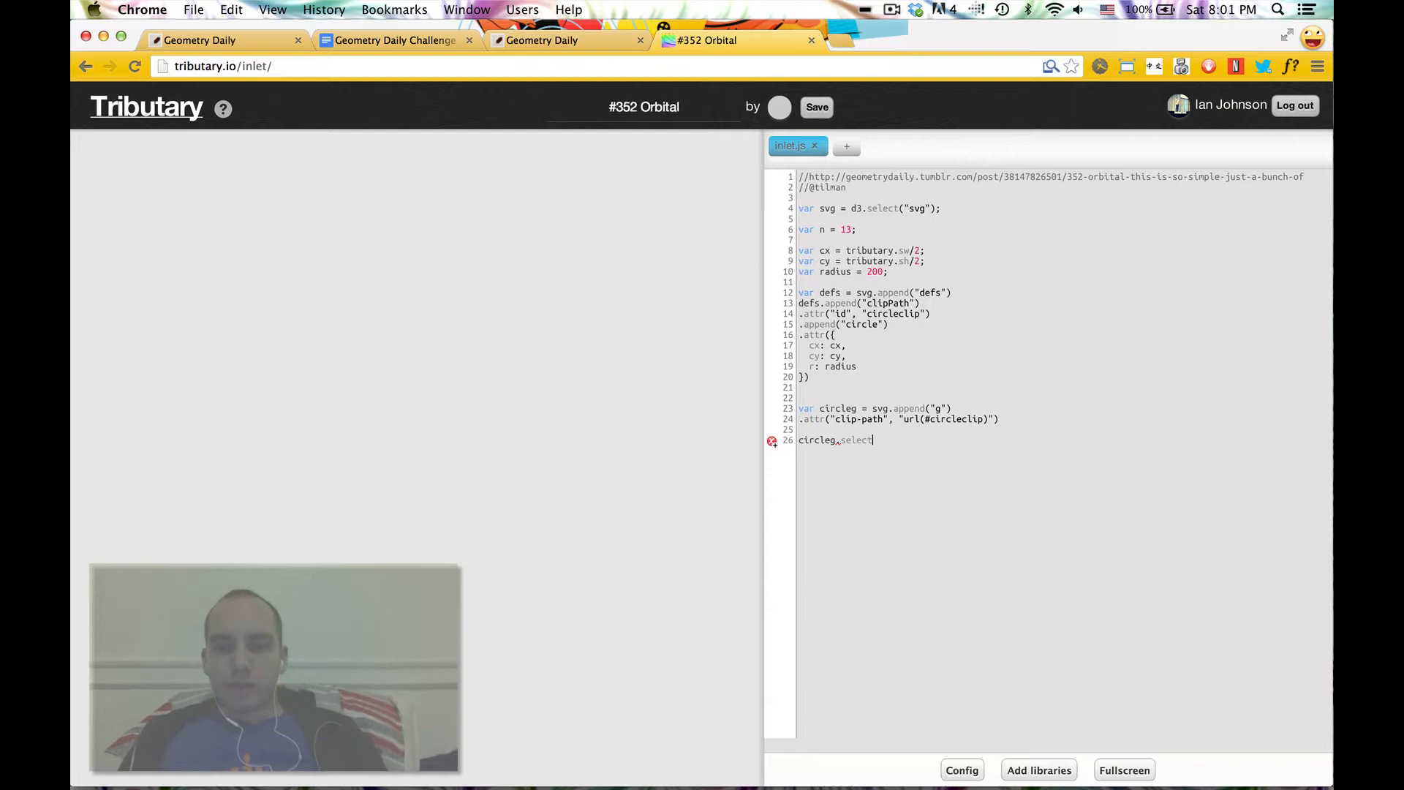
text(All("circle)
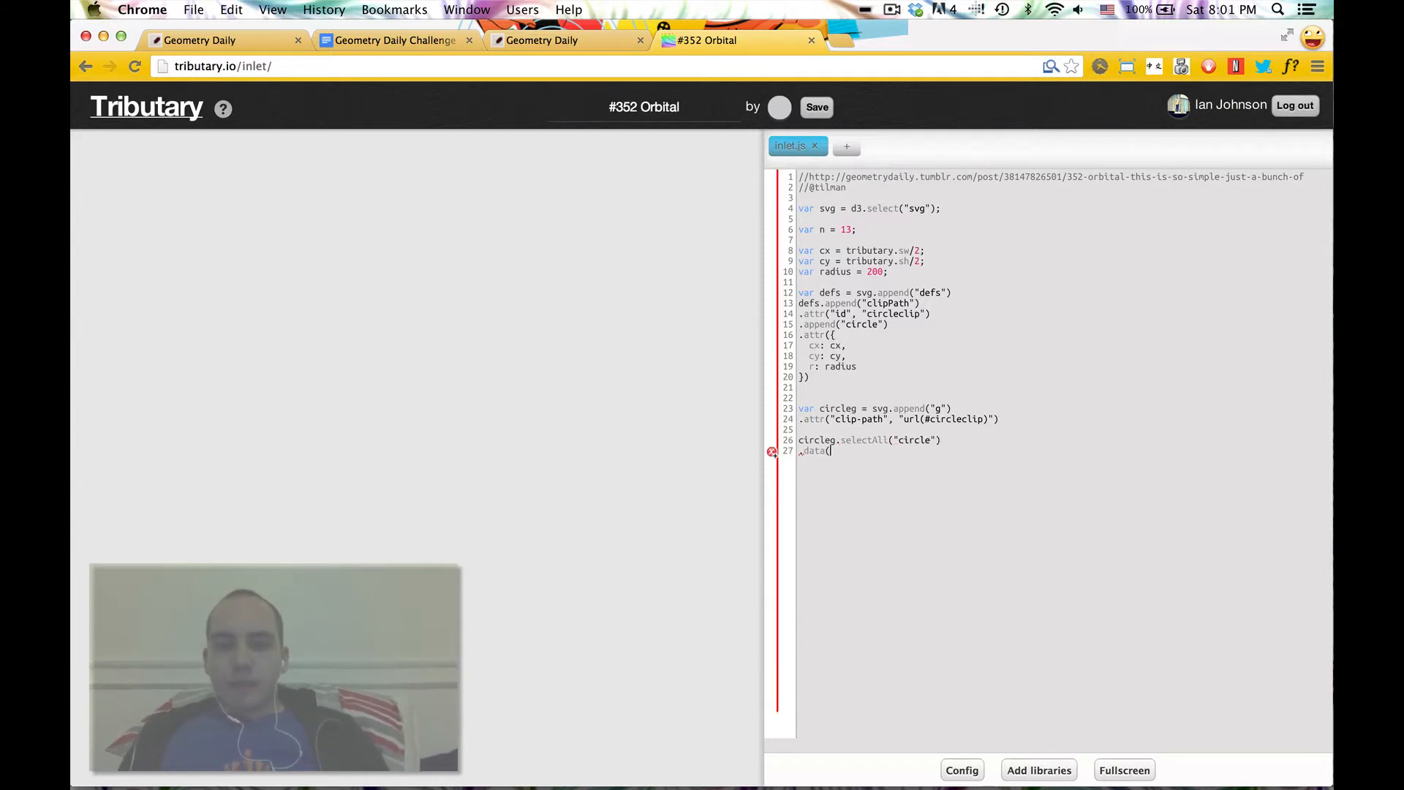
text(d3.range(n)
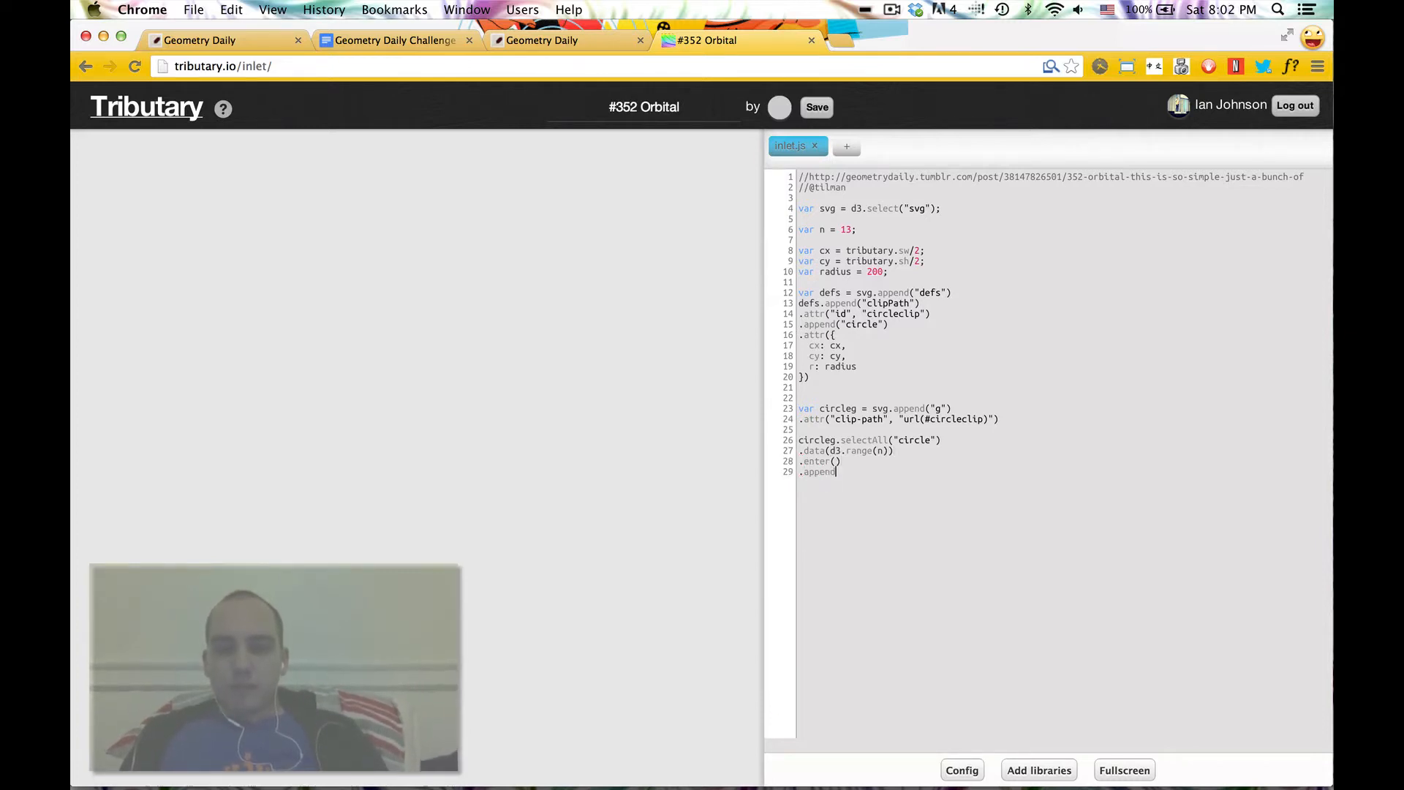
text(("circle")
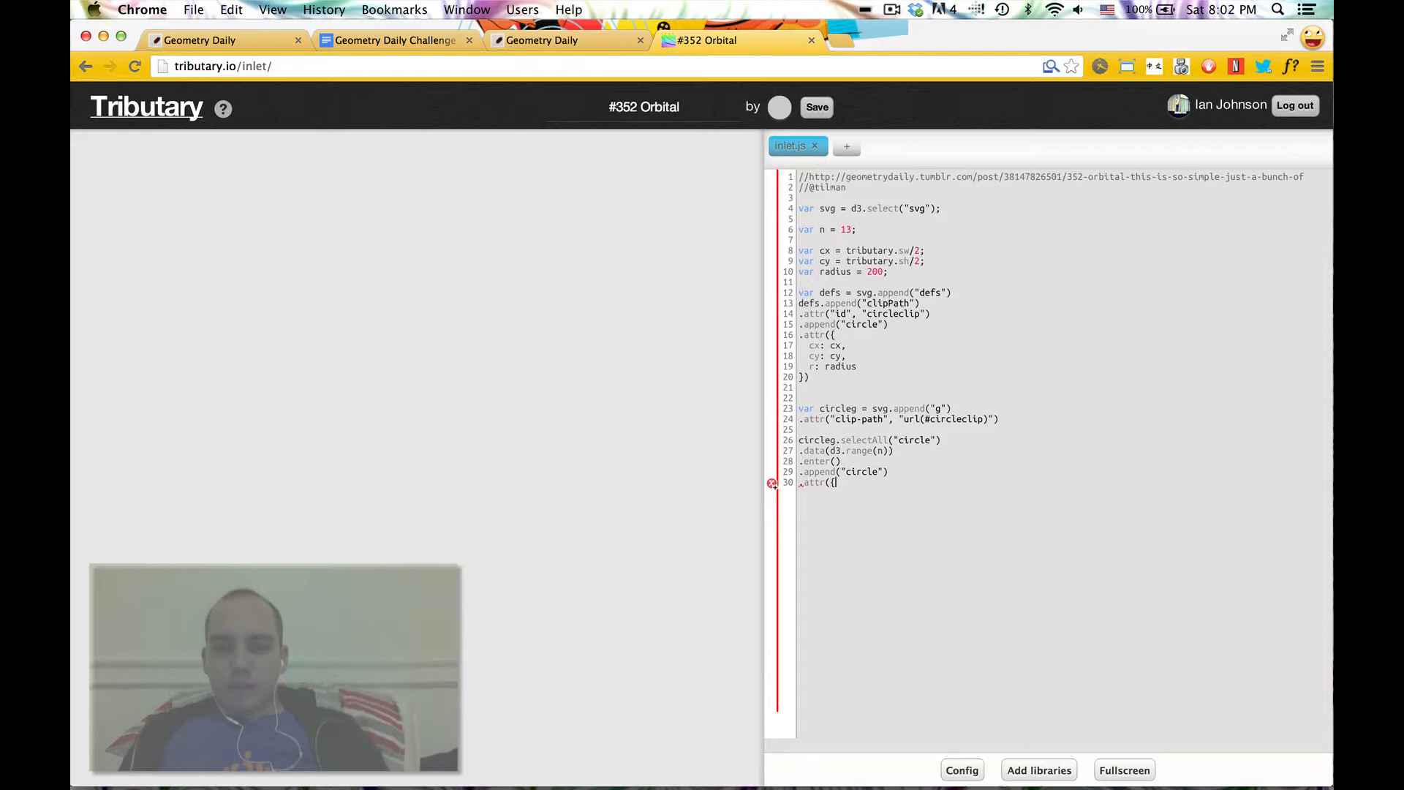
text(cx: cx,)
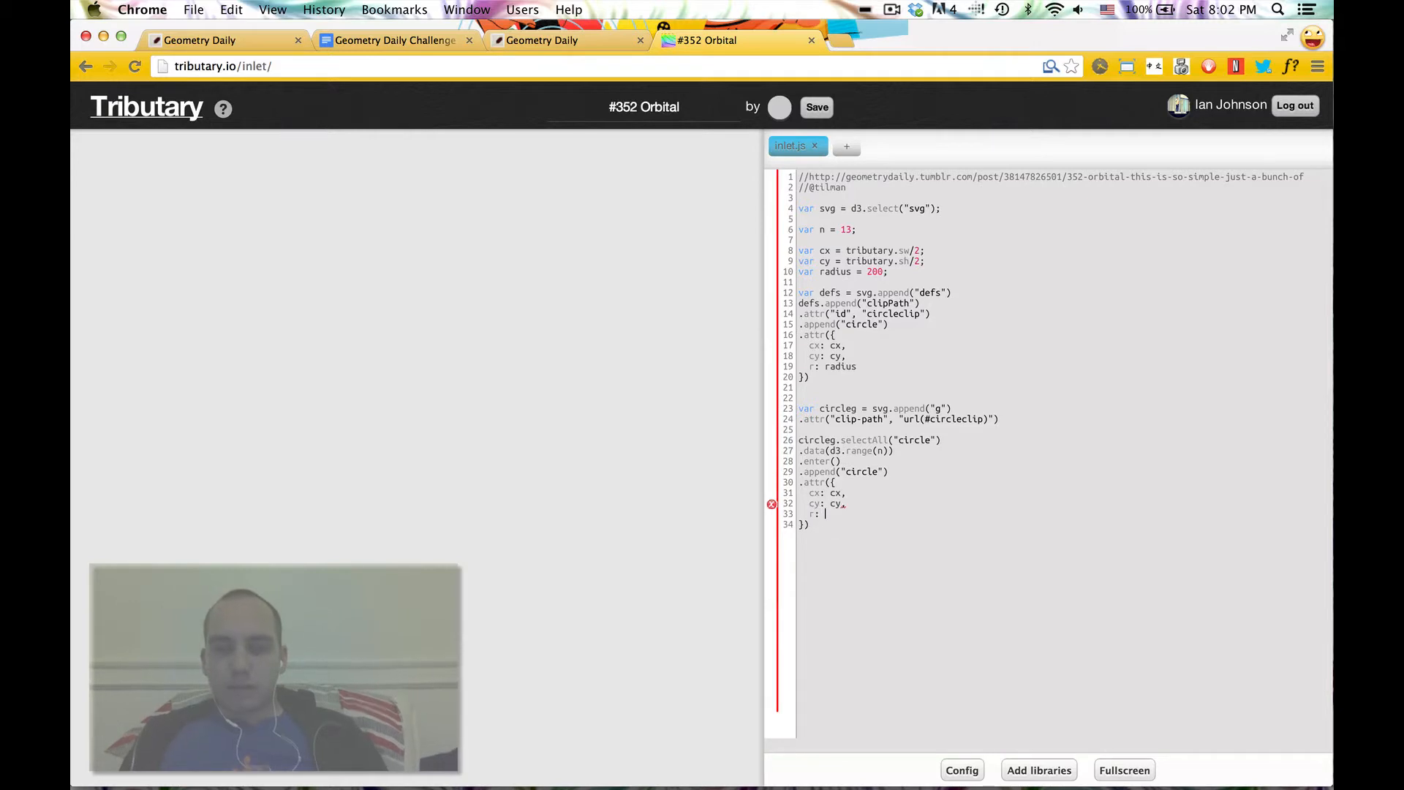
text(radius)
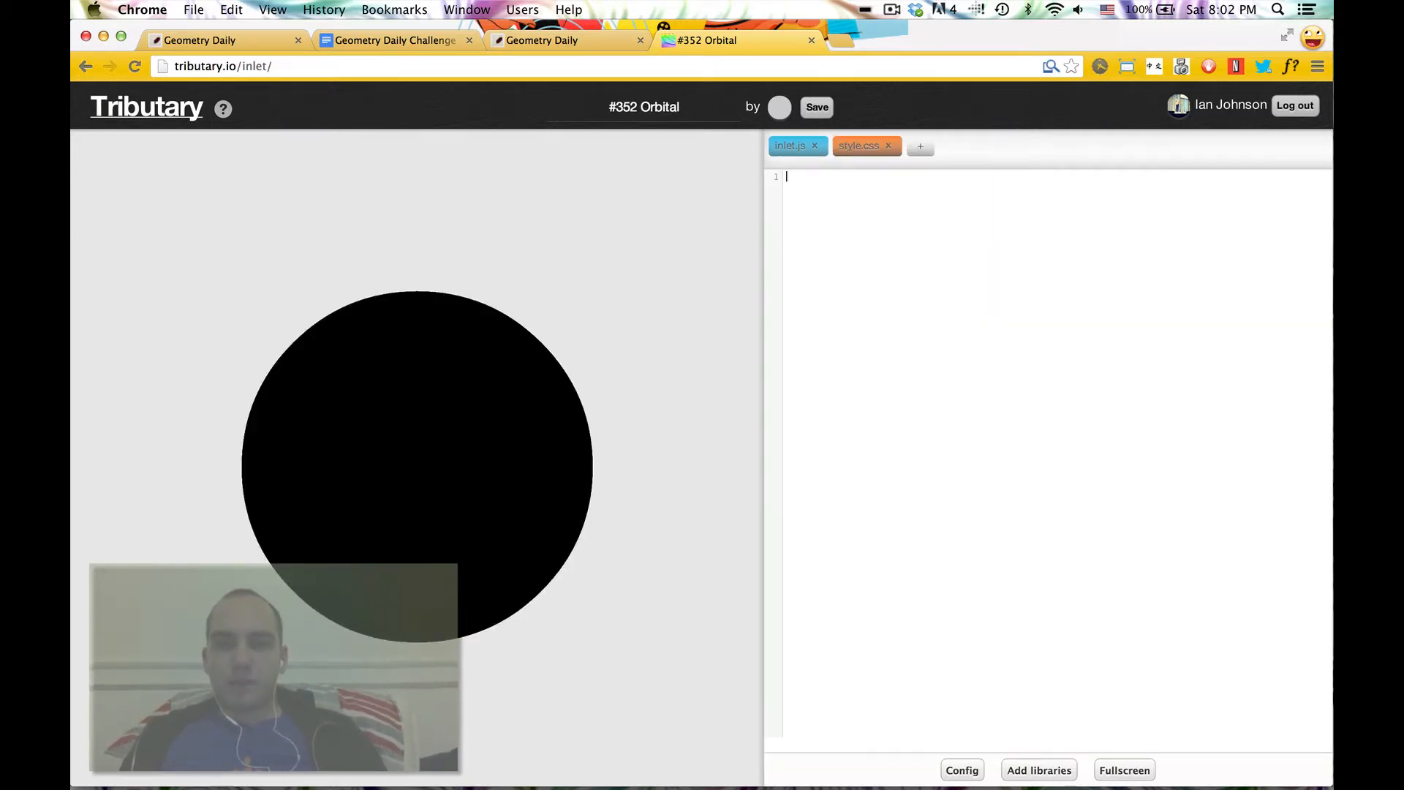
Step: Write a style.css circle rule: fill none, stroke #000, stroke-width 2
text(circ)
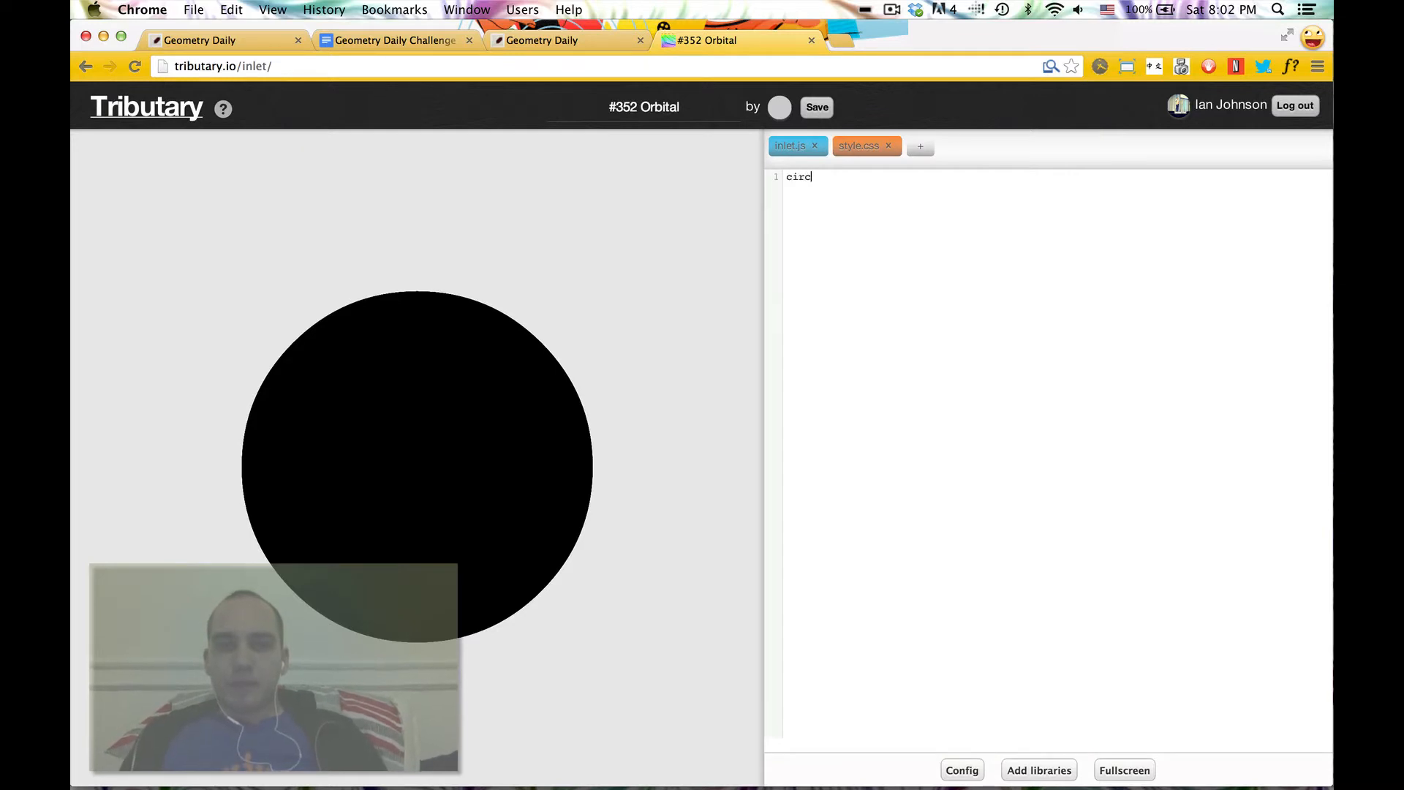
text(le {)
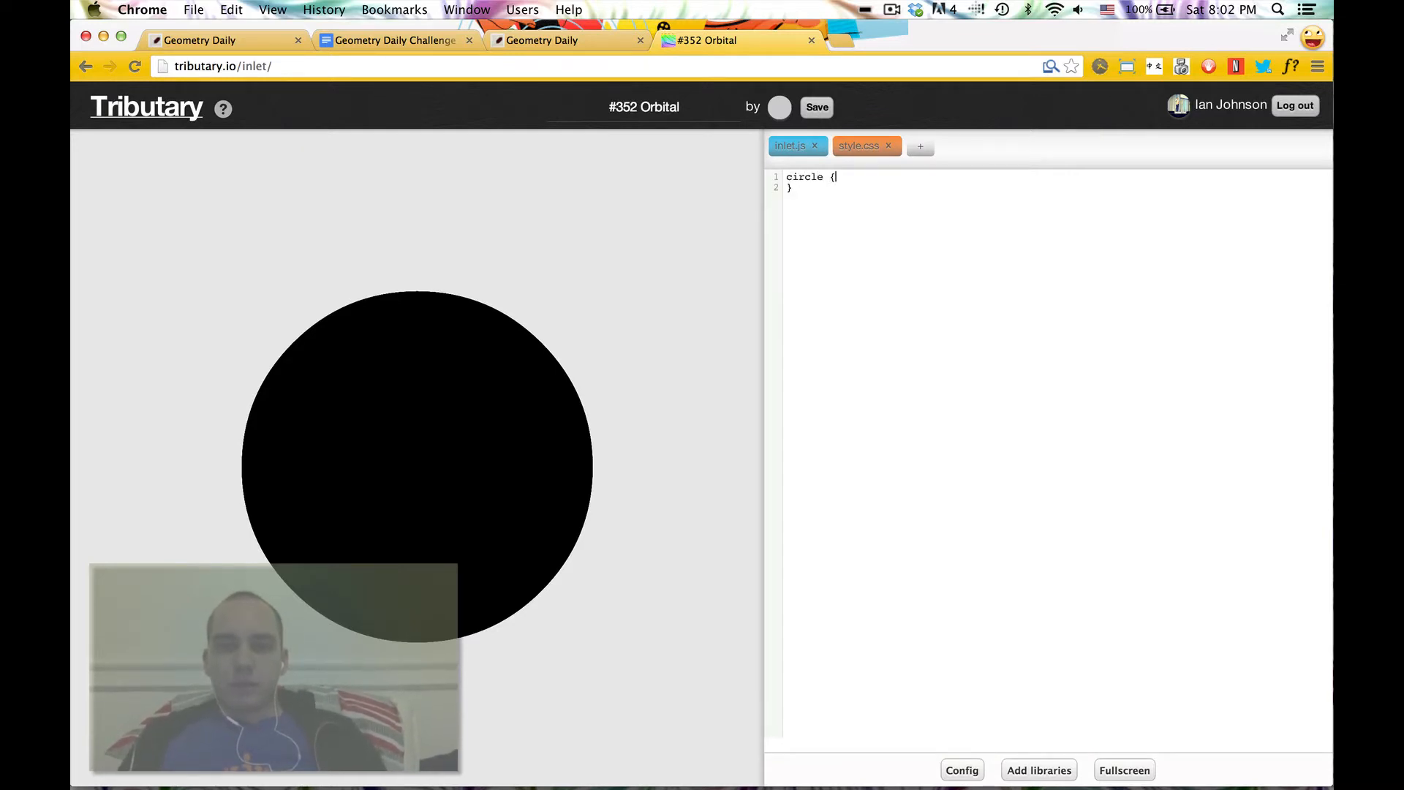
text(fill: ")
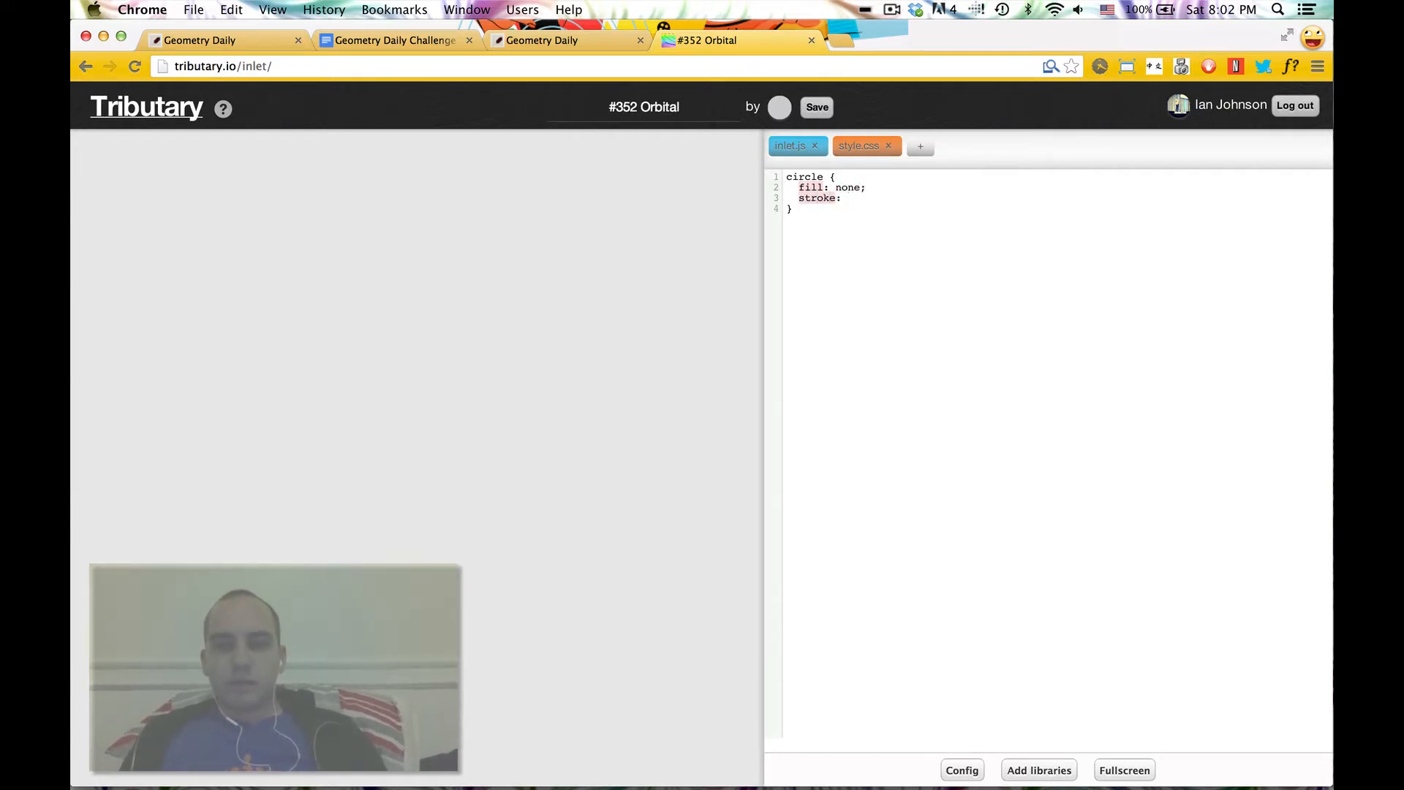
text(#000;)
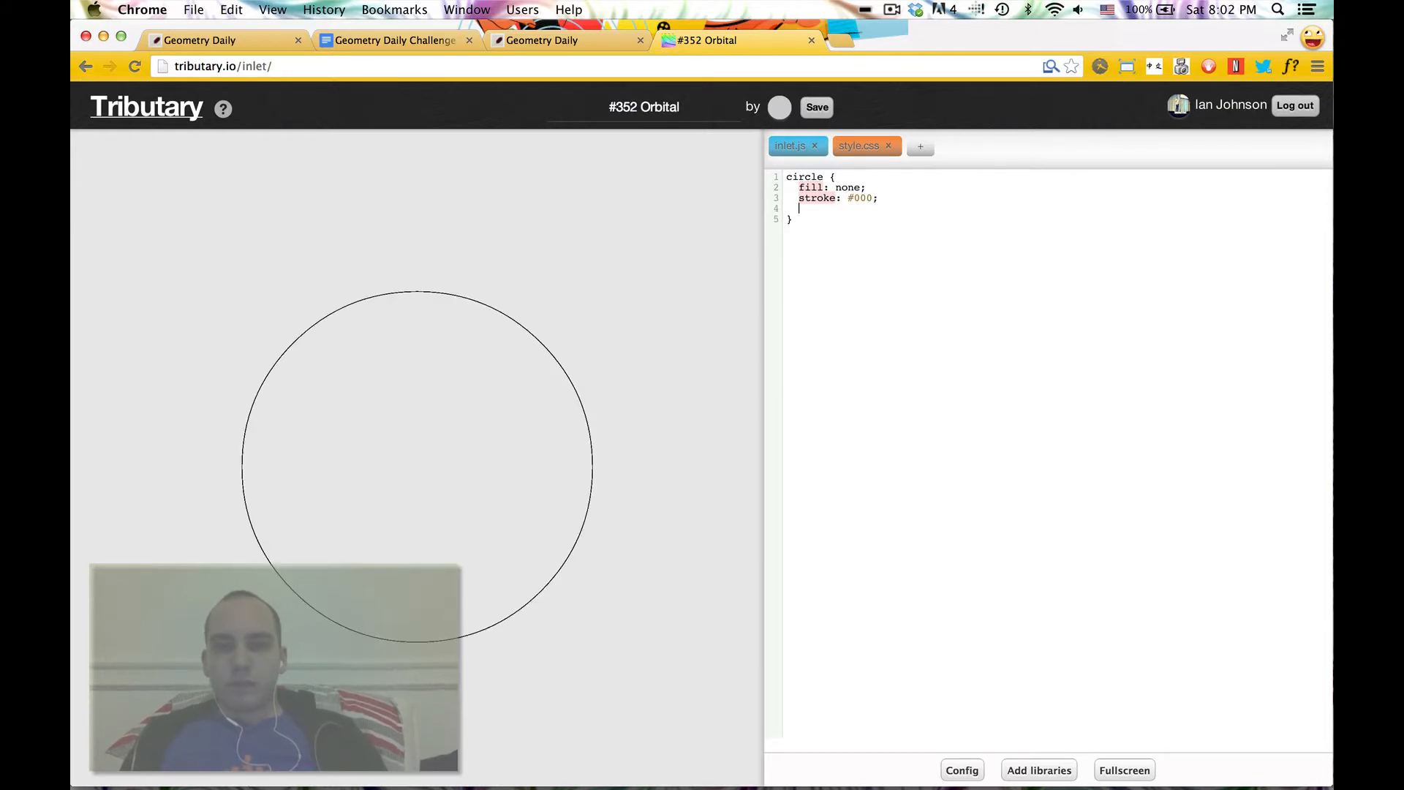
text(stroke-width: 2)
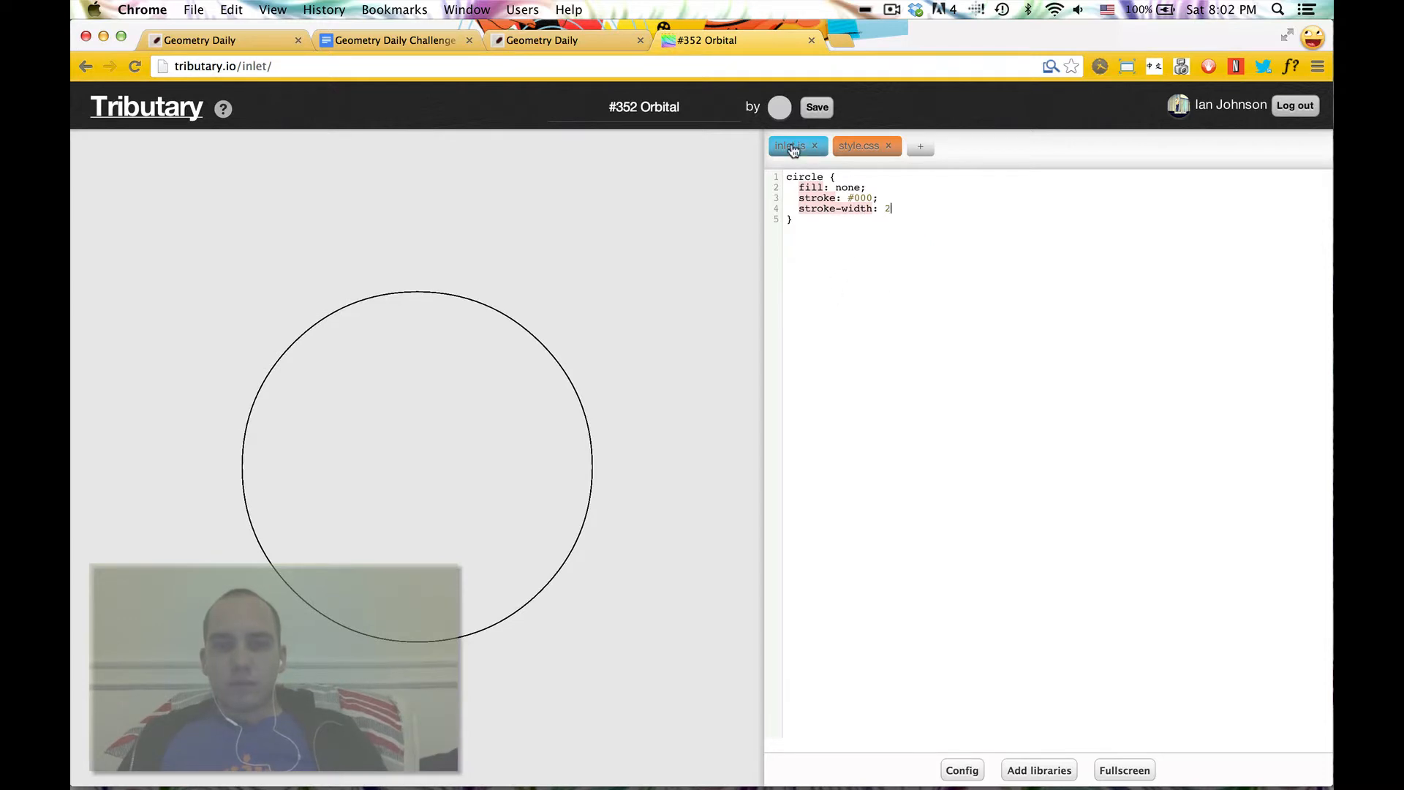
click(791, 146)
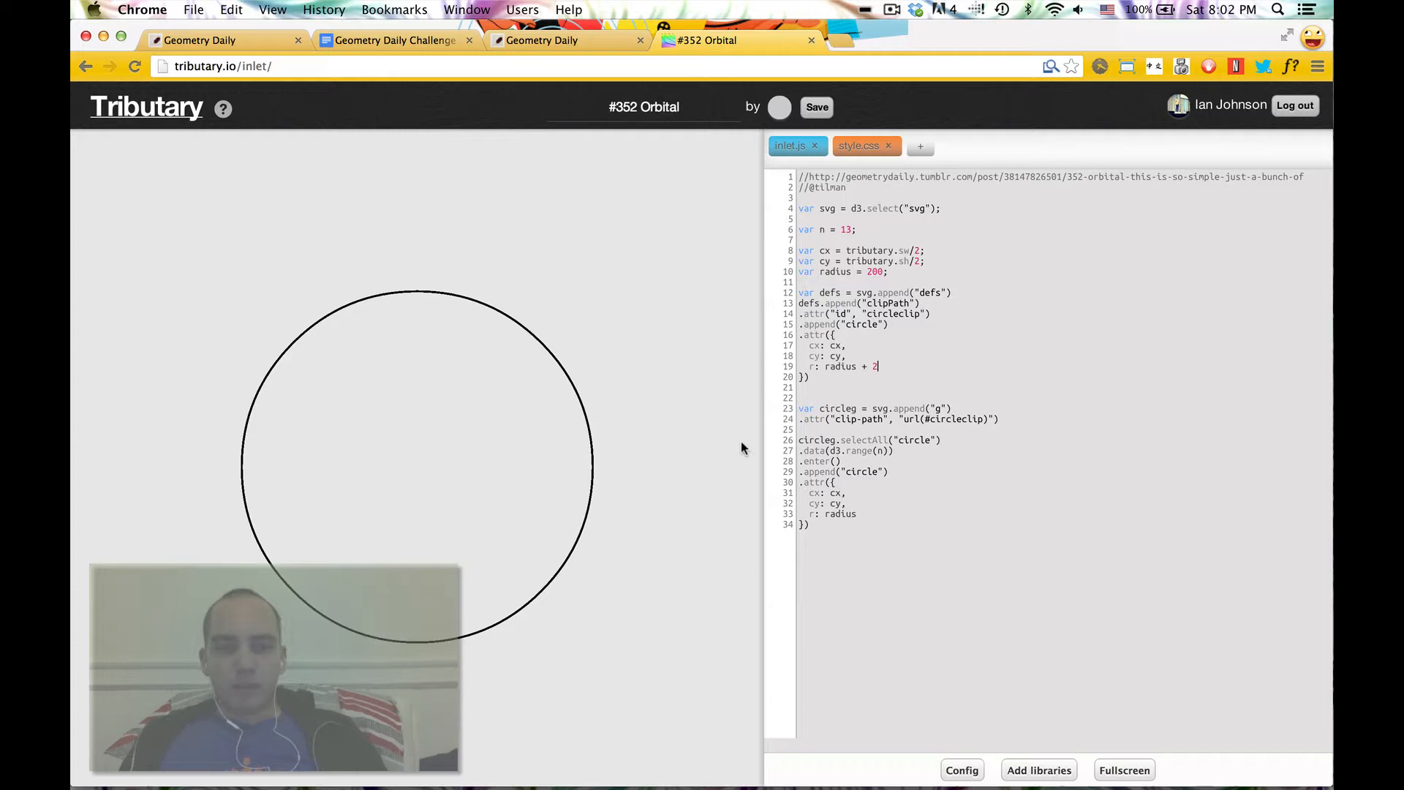
Step: Make cx a function returning cx + (i+1) * 32, tuning the multiplier
text(3)
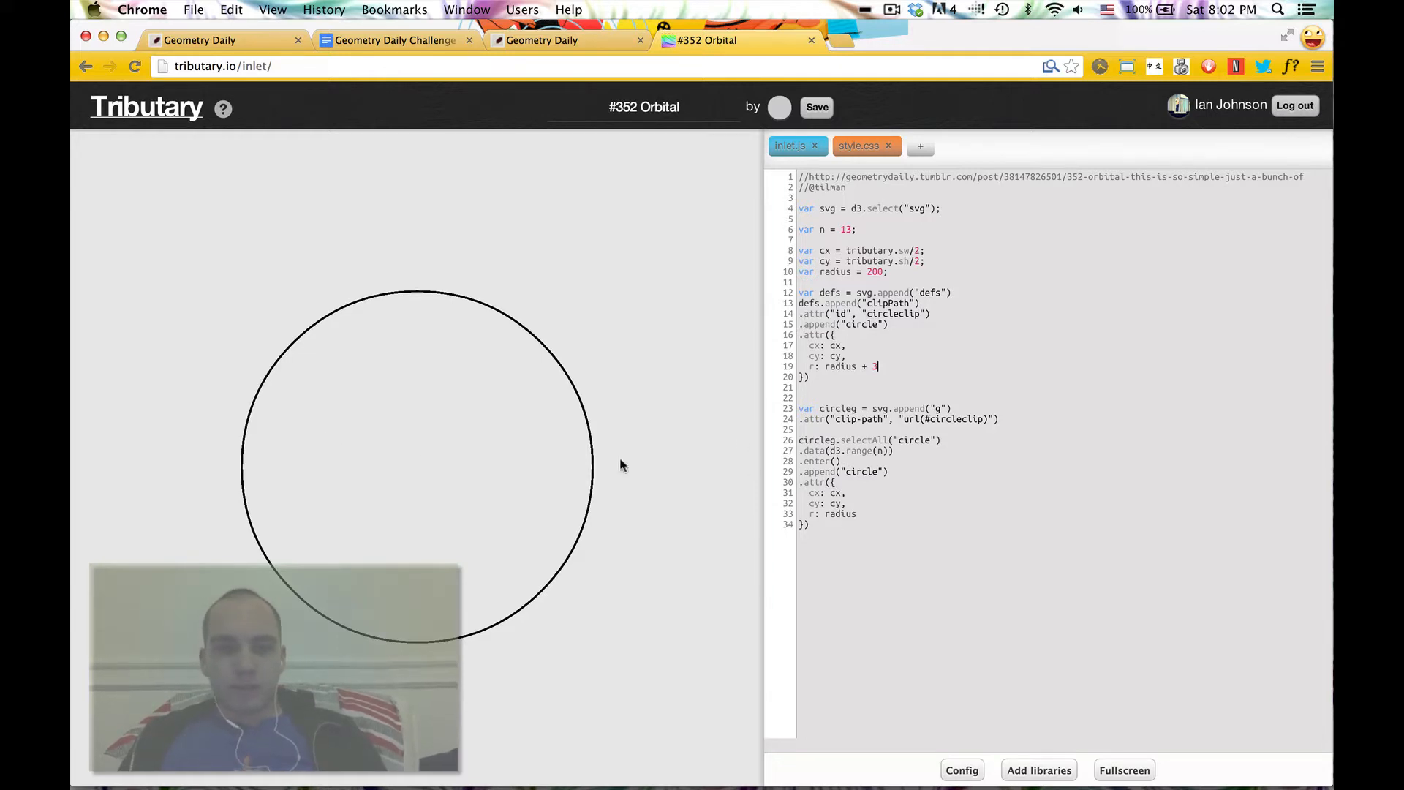
mouse_move(433, 456)
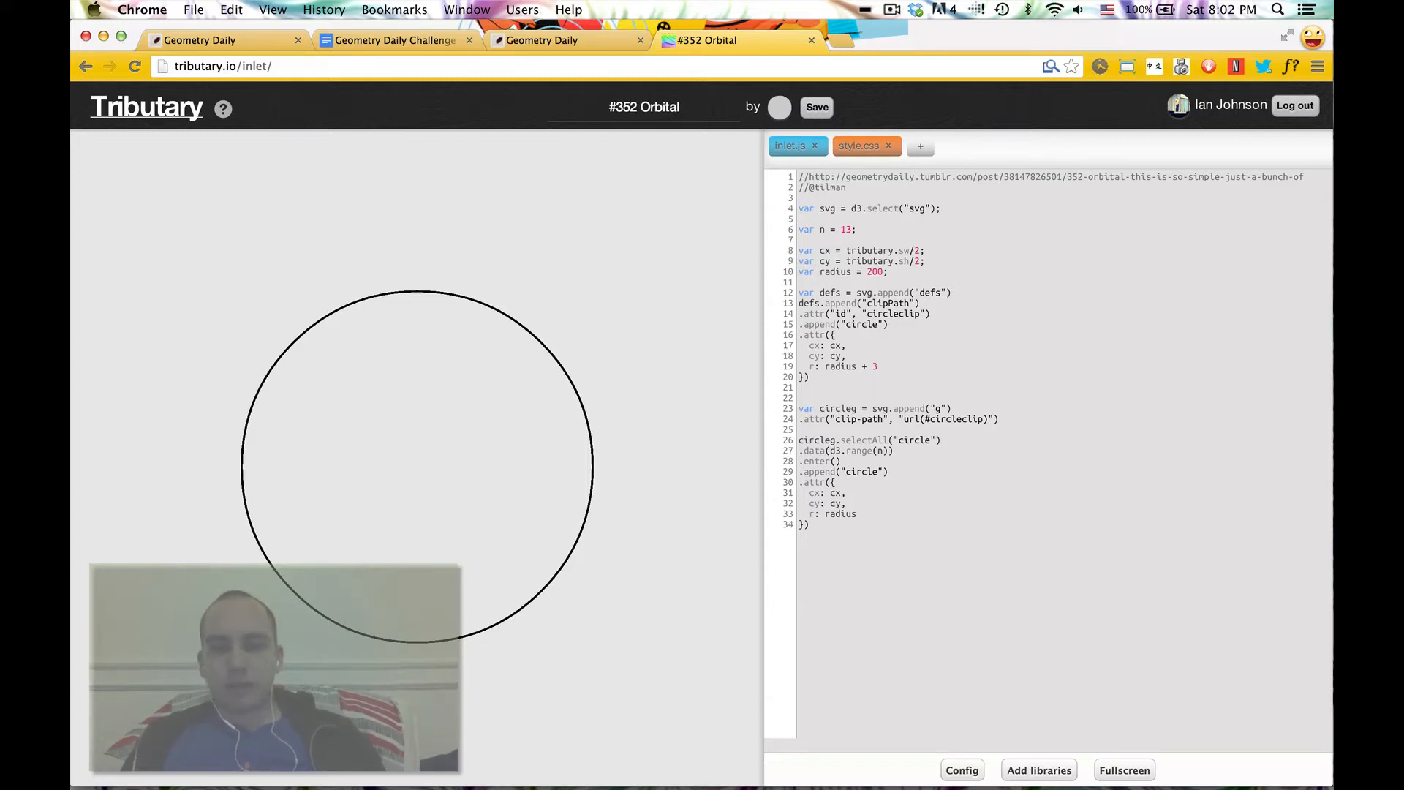
text(4)
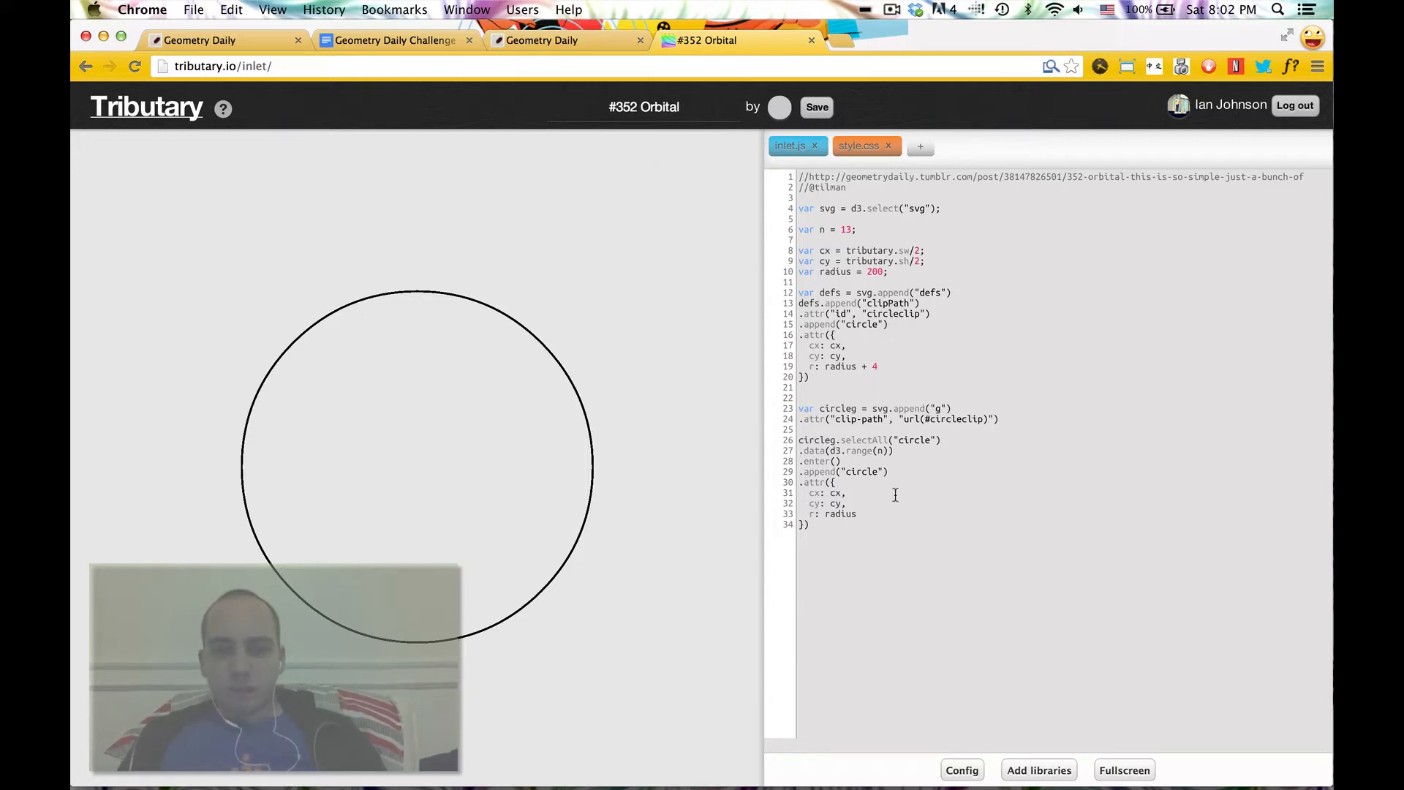
text(2)
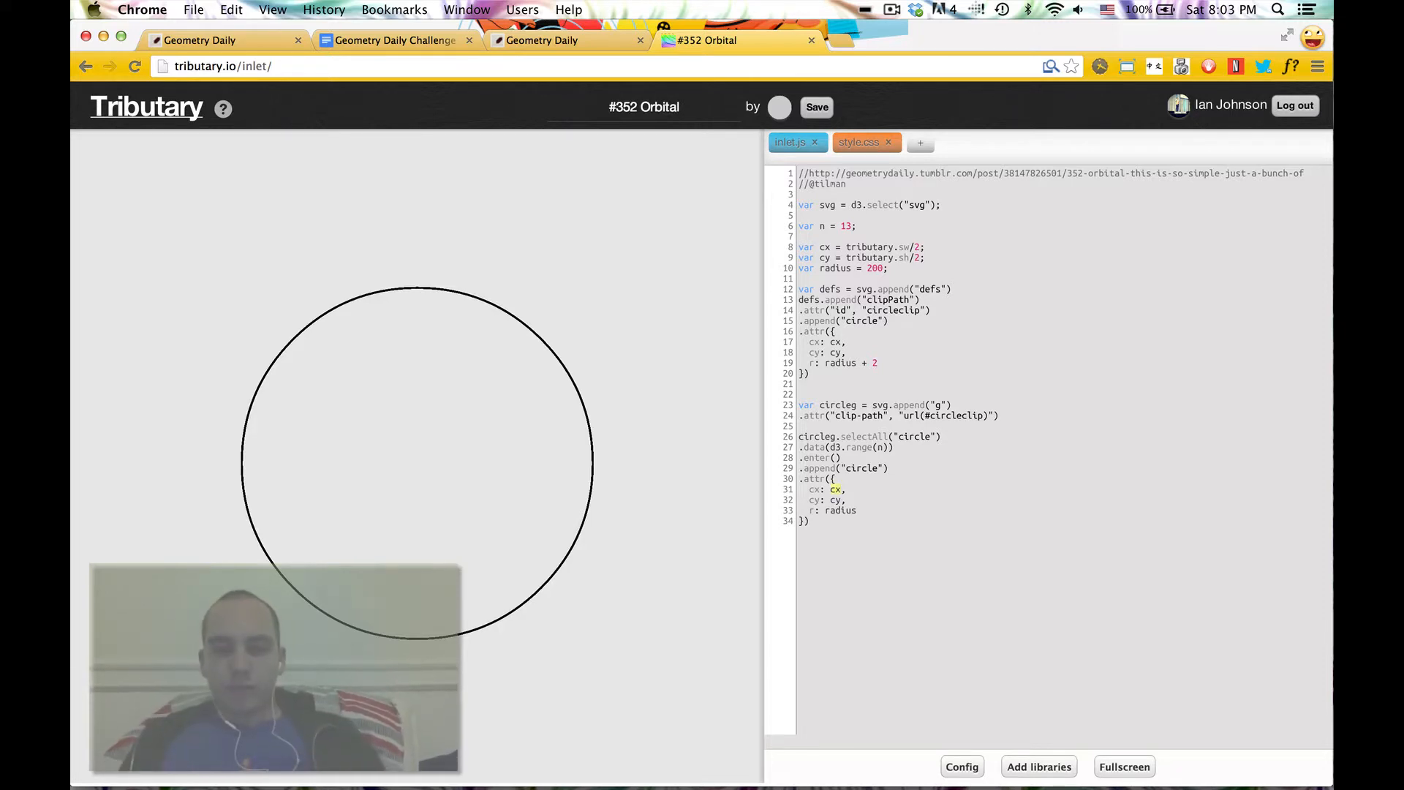
text(function(d)
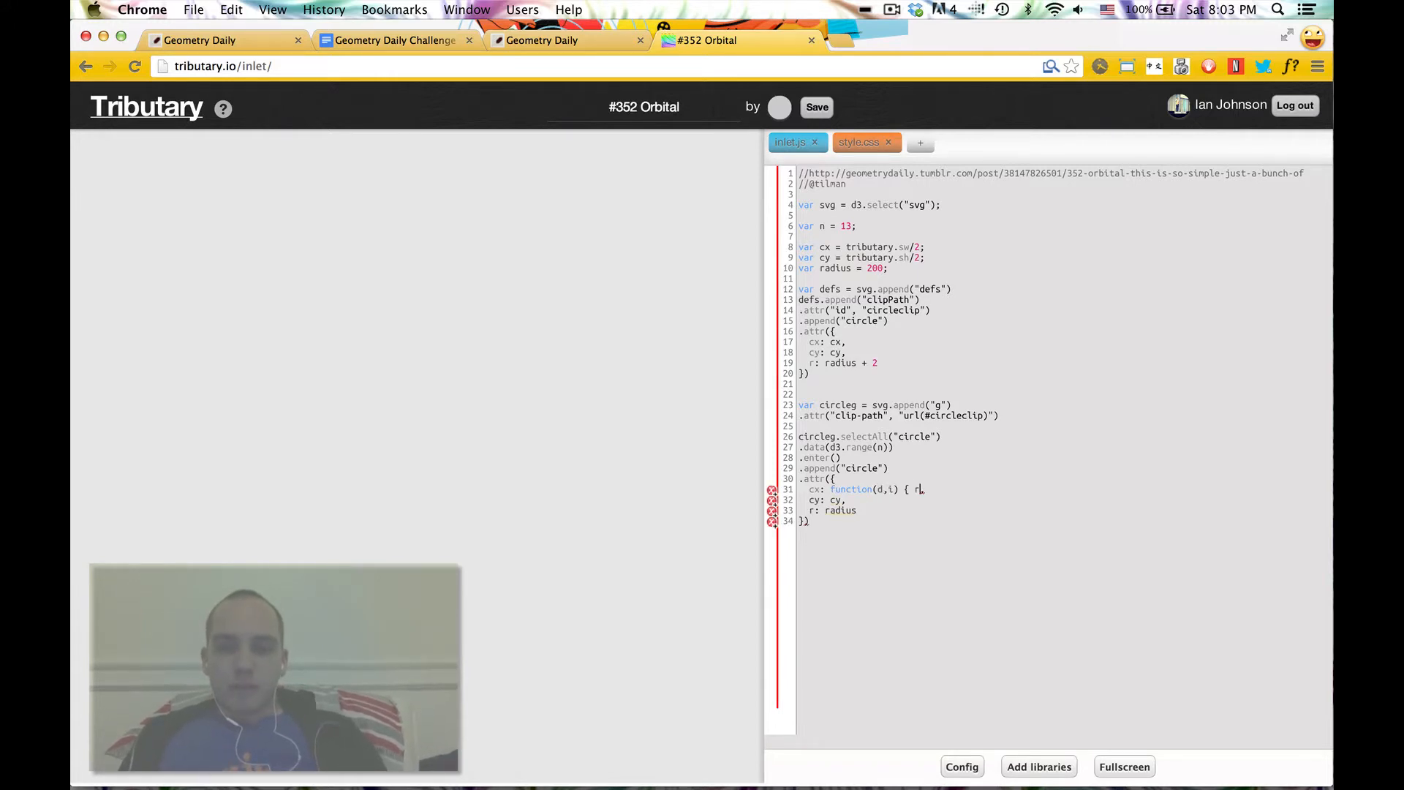
text(eturn cx })
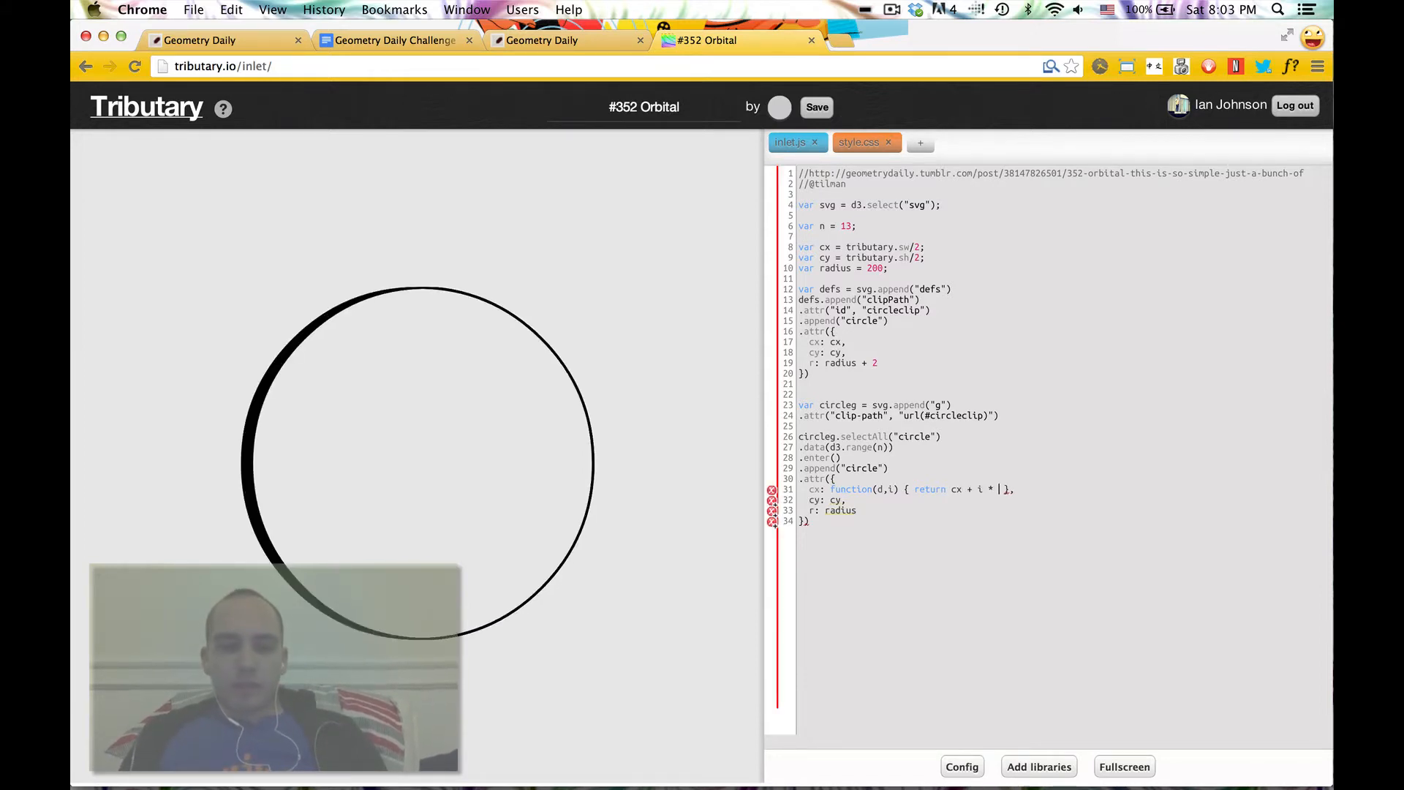
text(10)
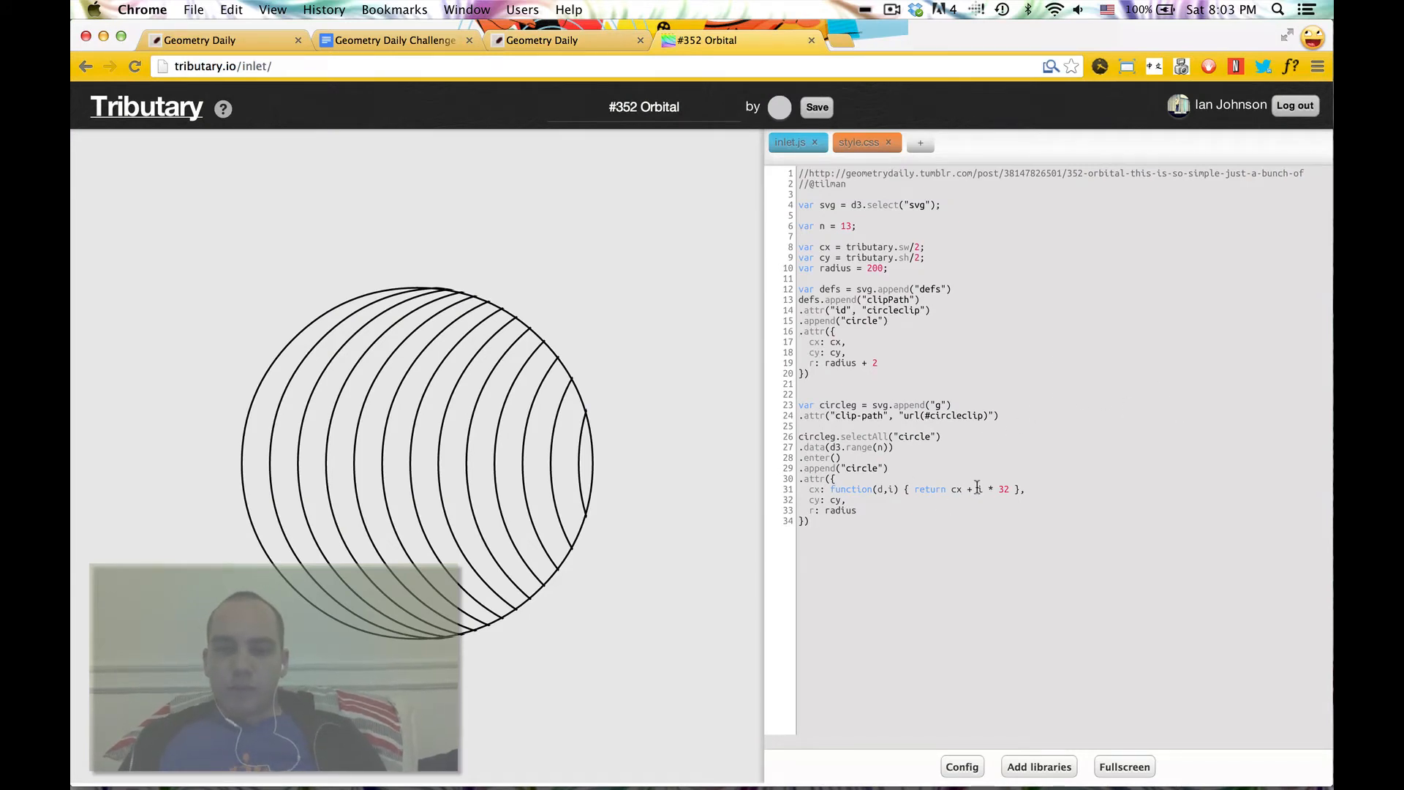
text((i+1))
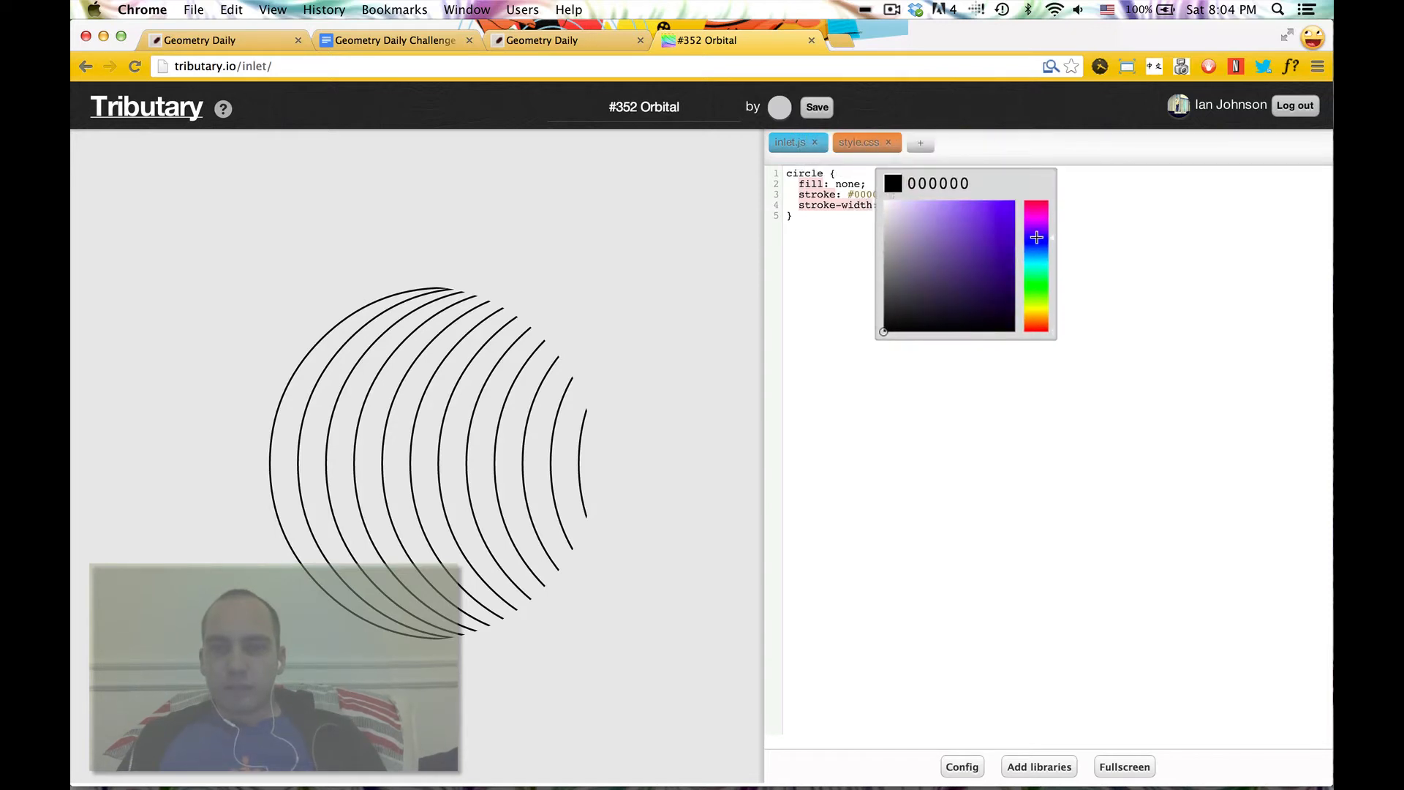
Step: Pick a deep navy stroke colour (#170053) in the colour picker
click(1016, 271)
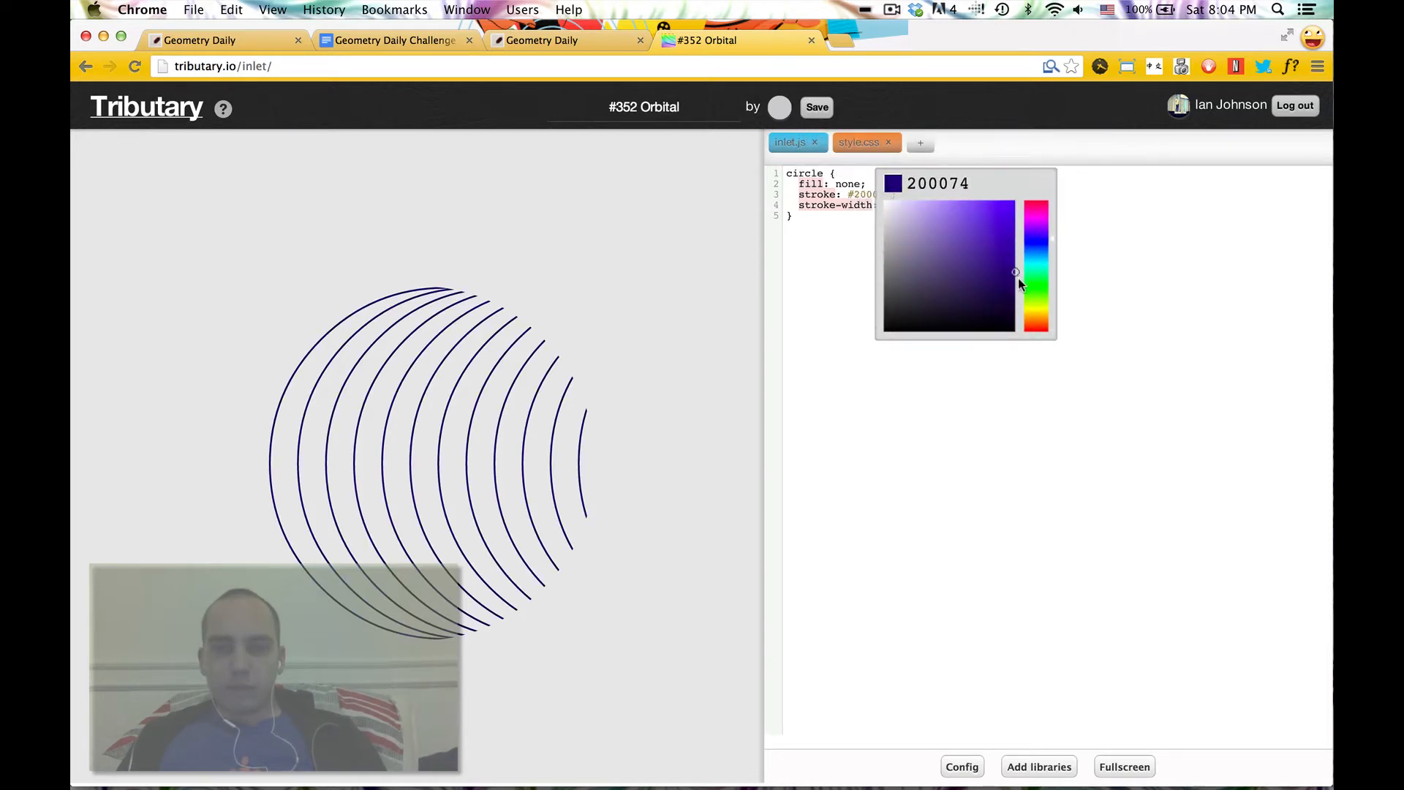
click(843, 157)
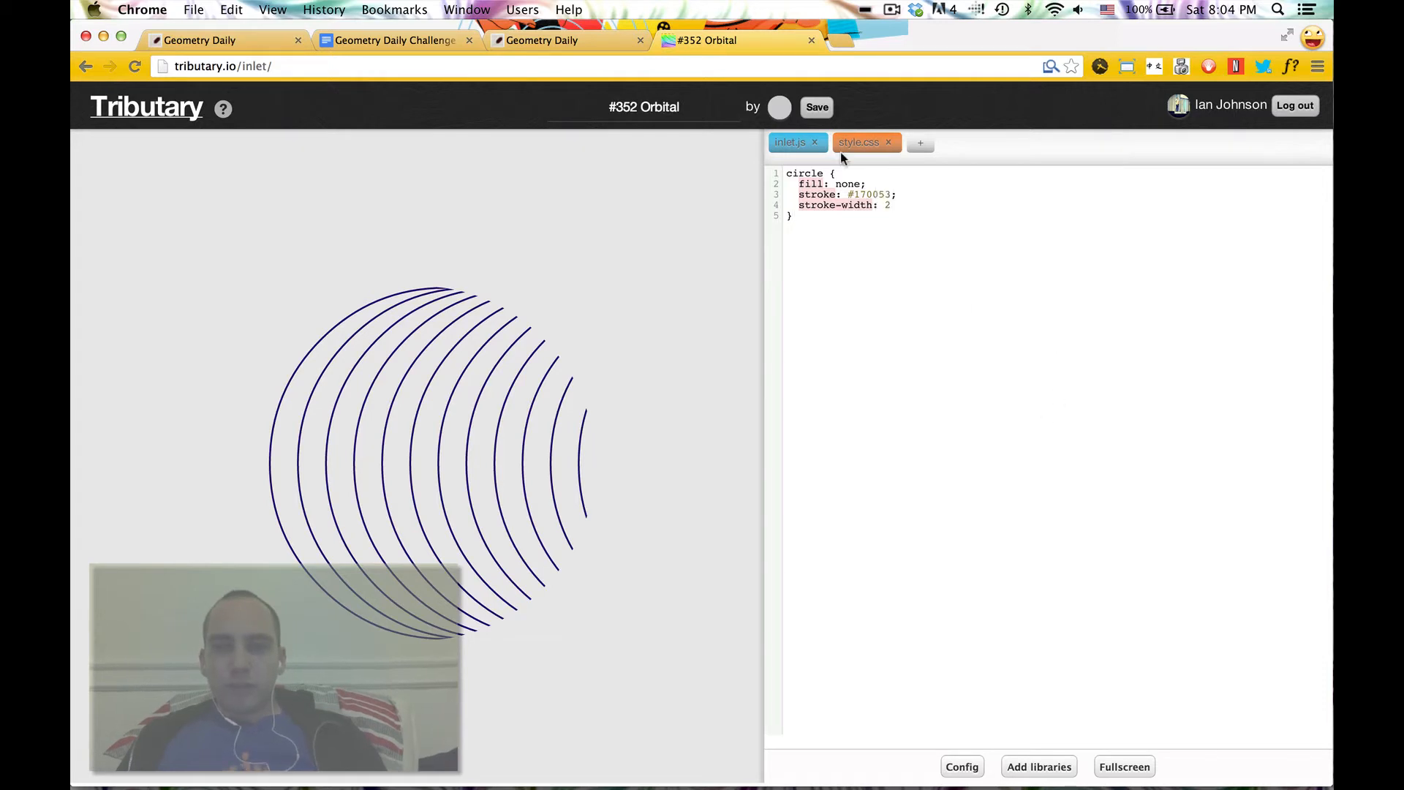
click(789, 142)
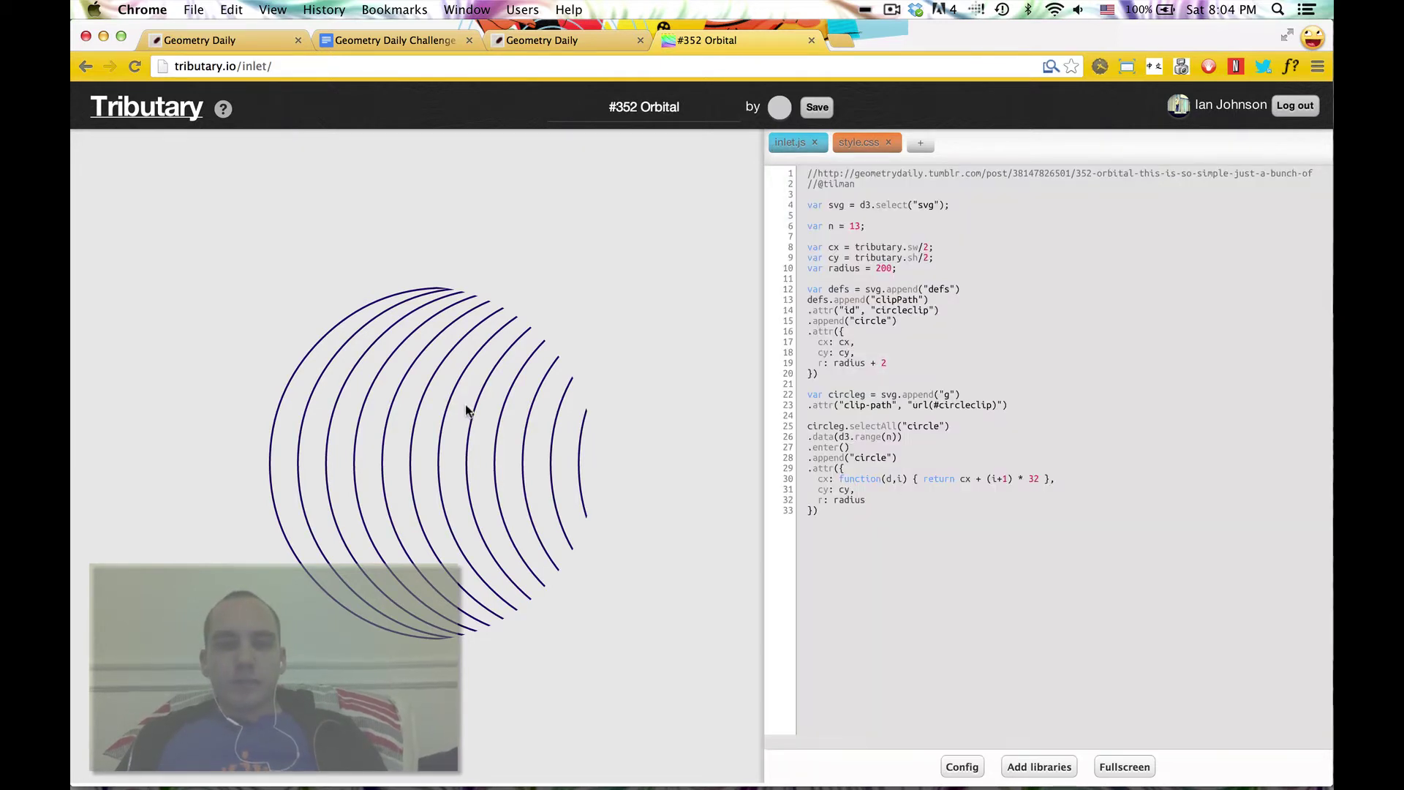
mouse_move(744, 439)
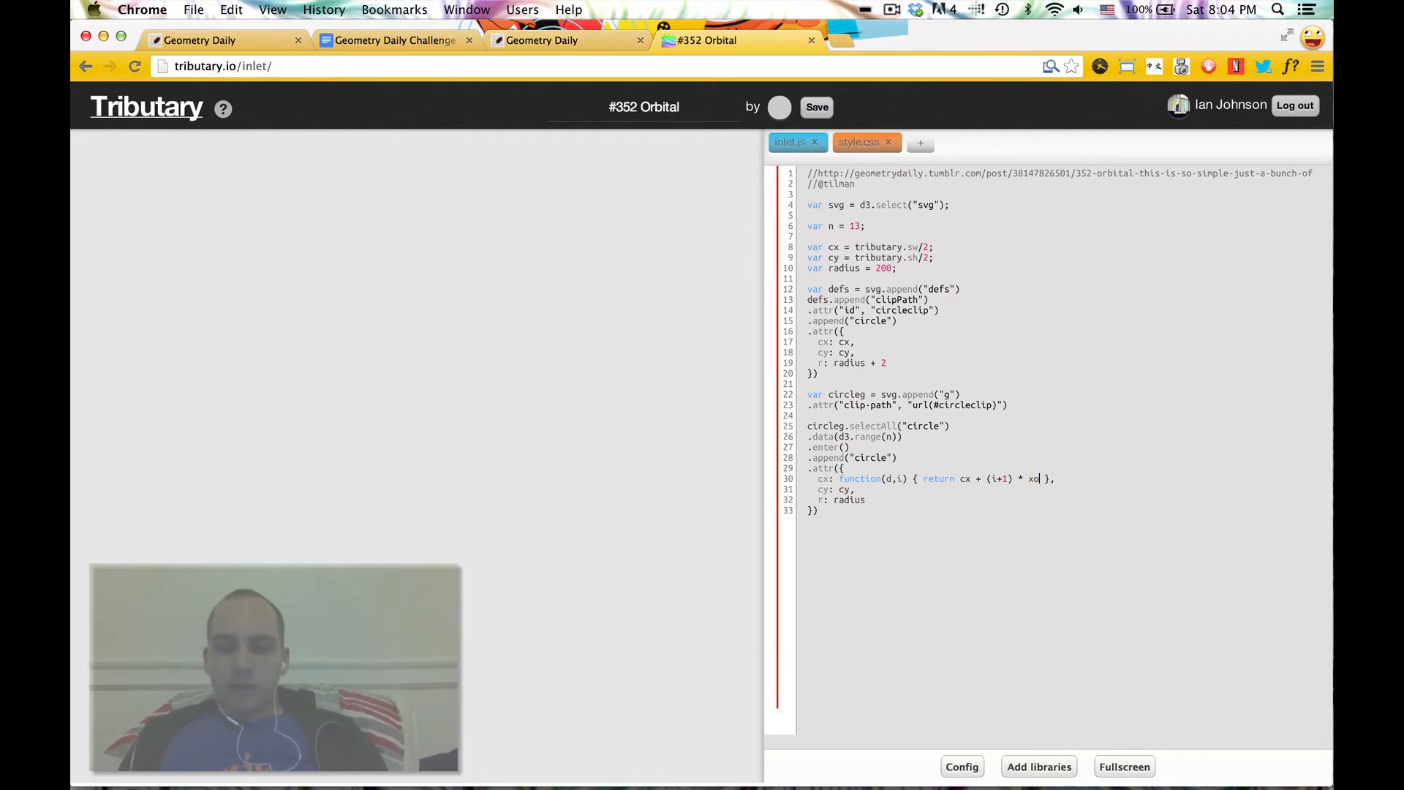
Step: Add an xoffset variable for the cx spacing, trying 33, 30, 25, 21 before 32
text(ffset)
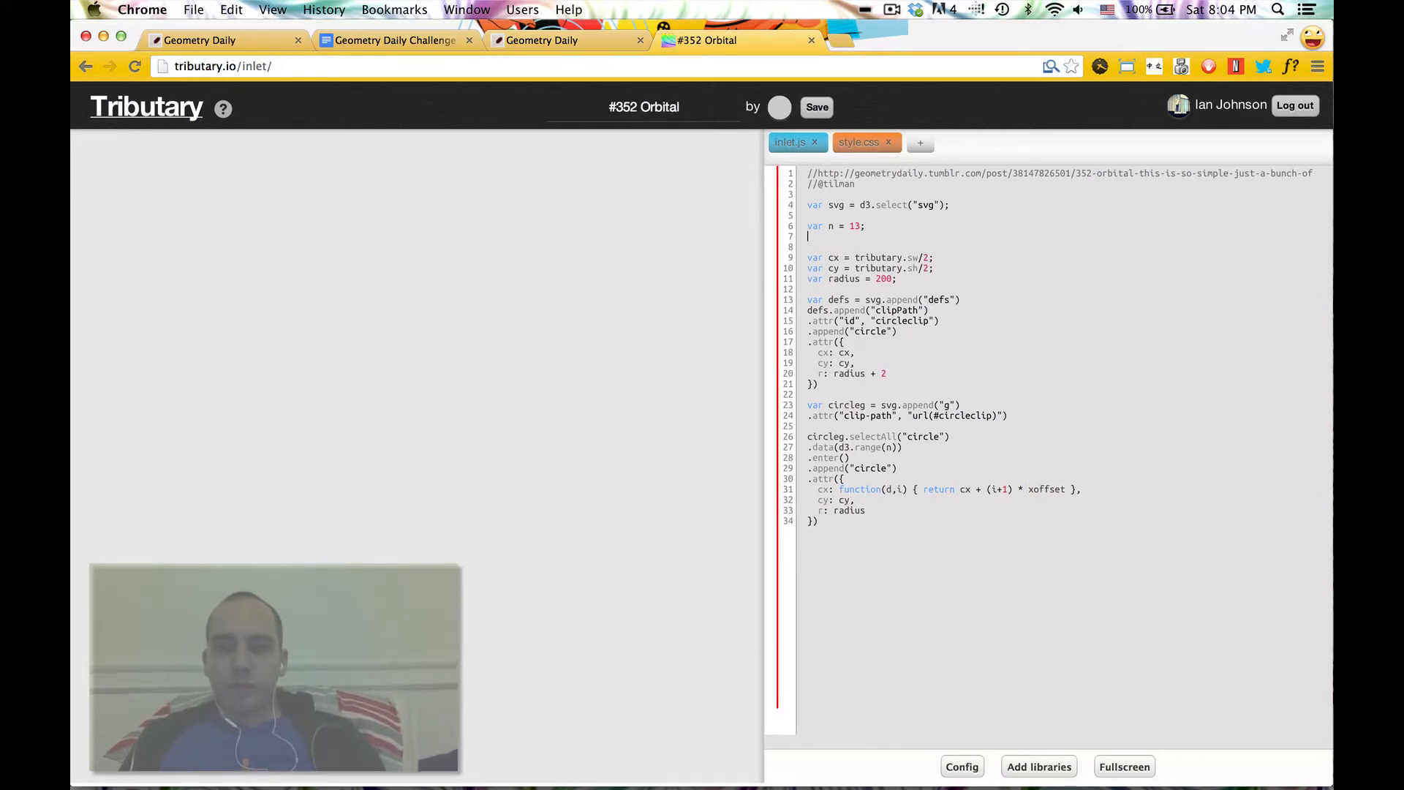
text(var xoffset =)
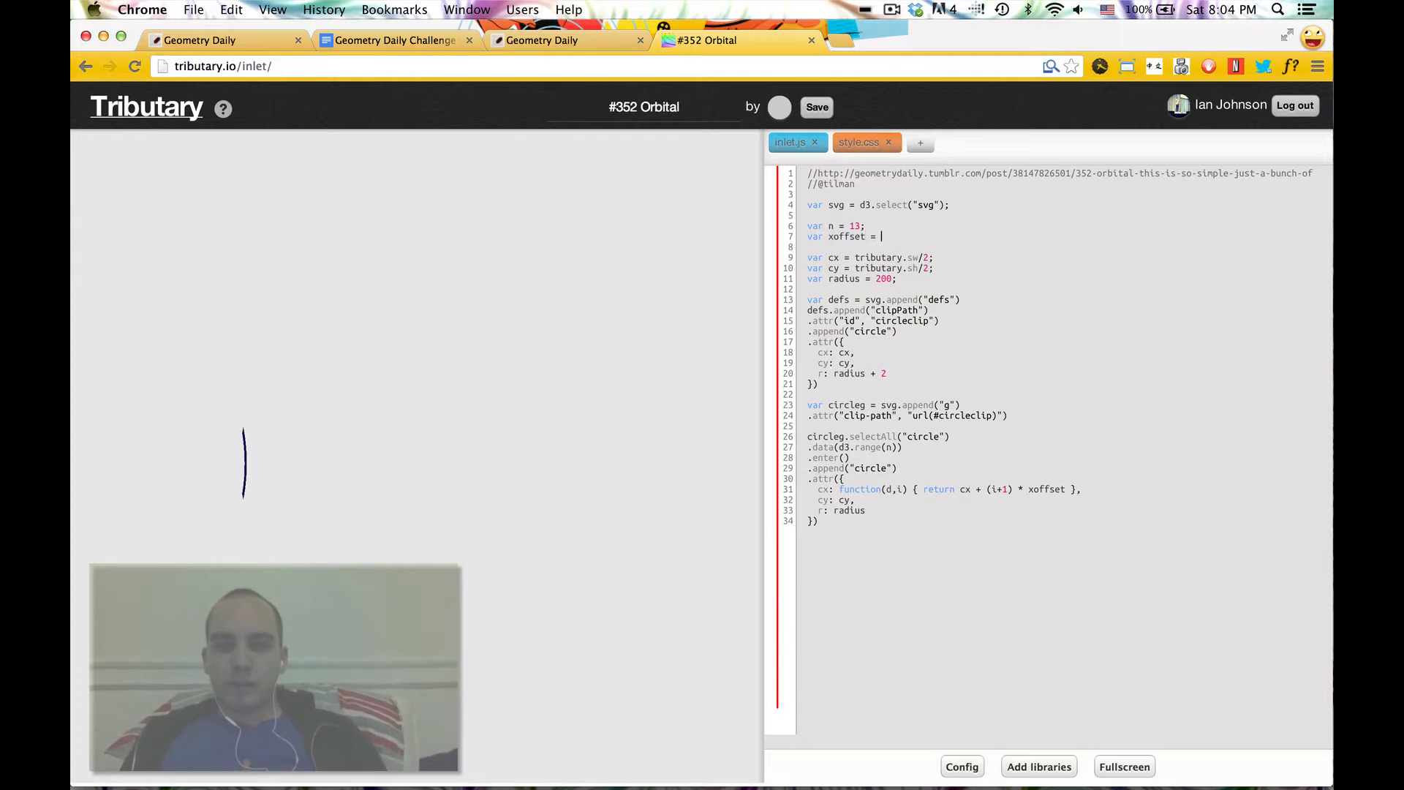
text(33;)
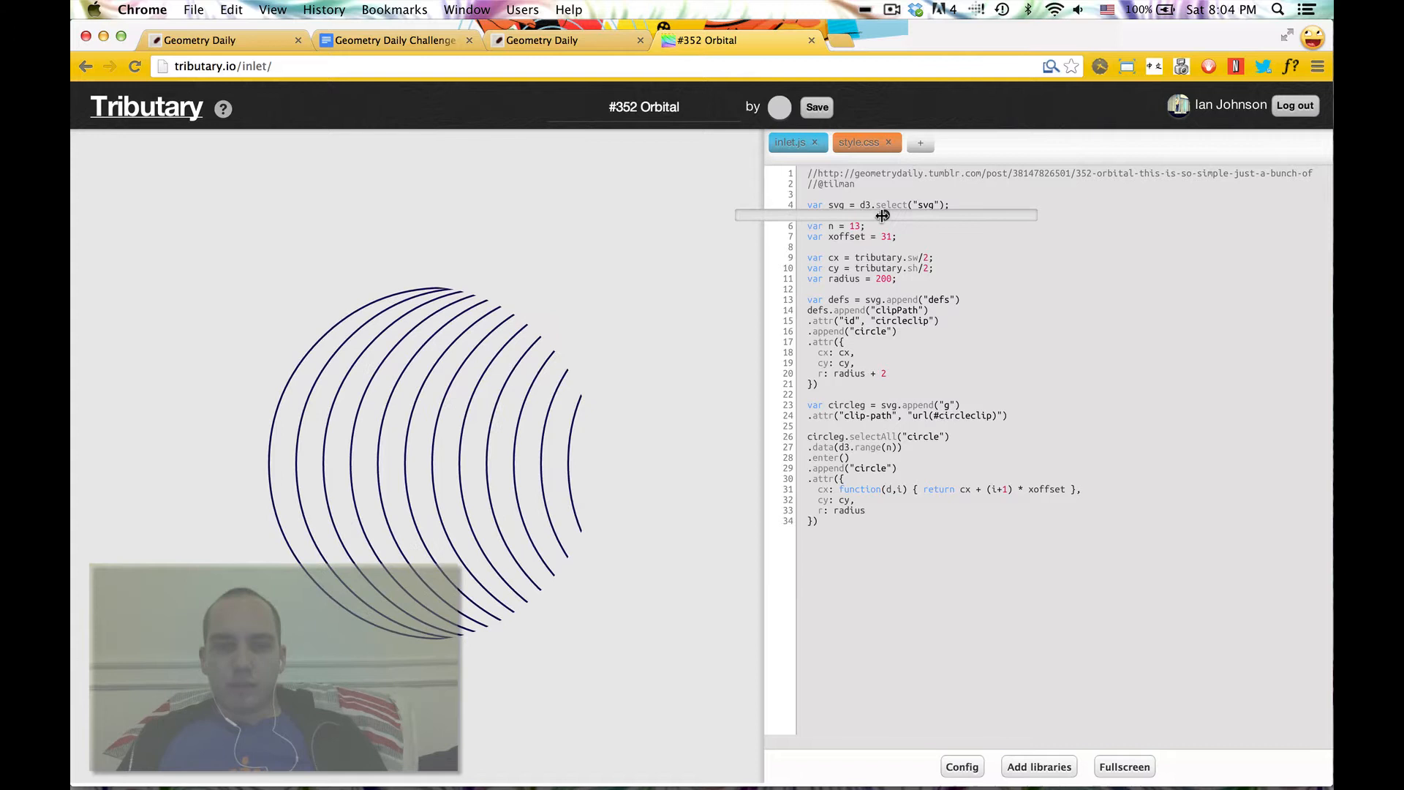
text(30)
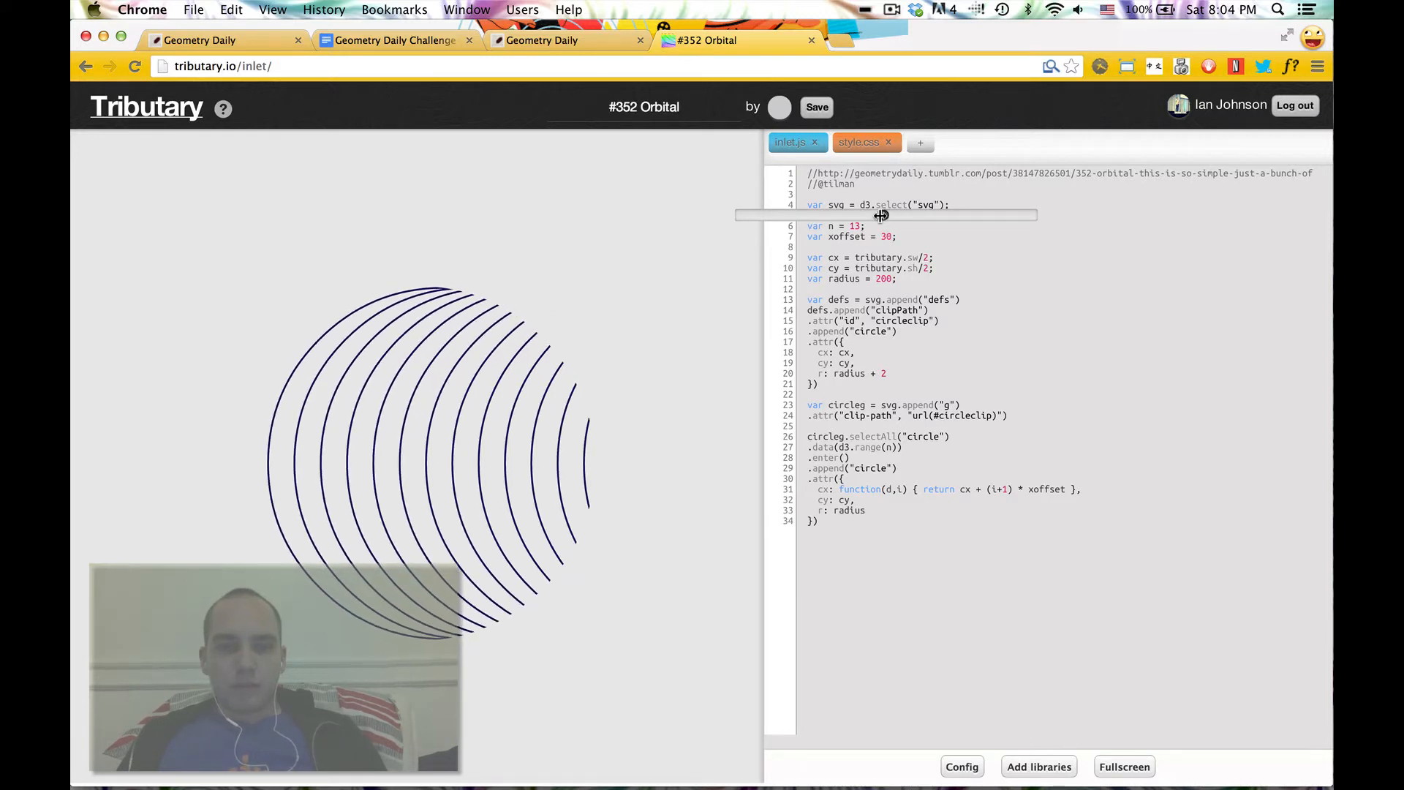
text(25)
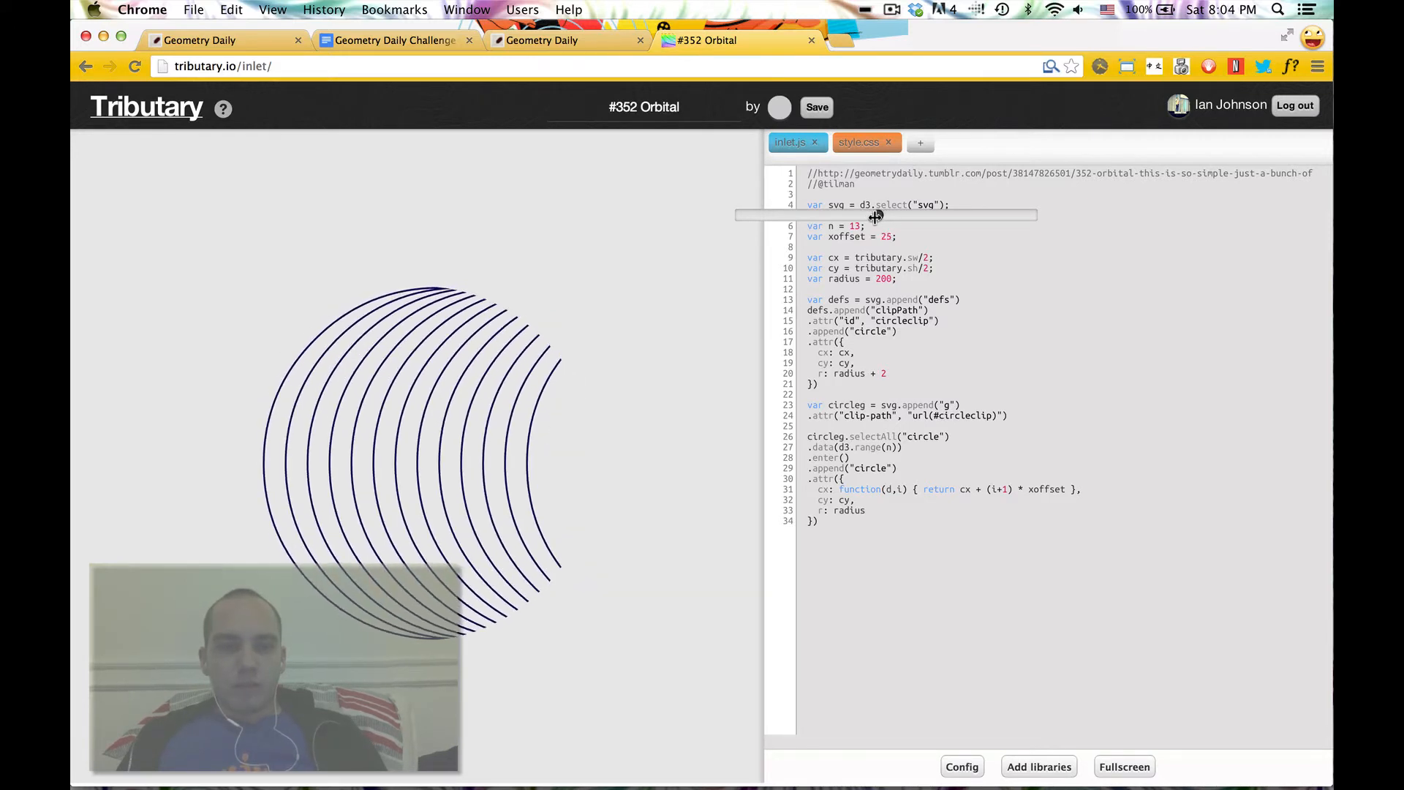
text(21)
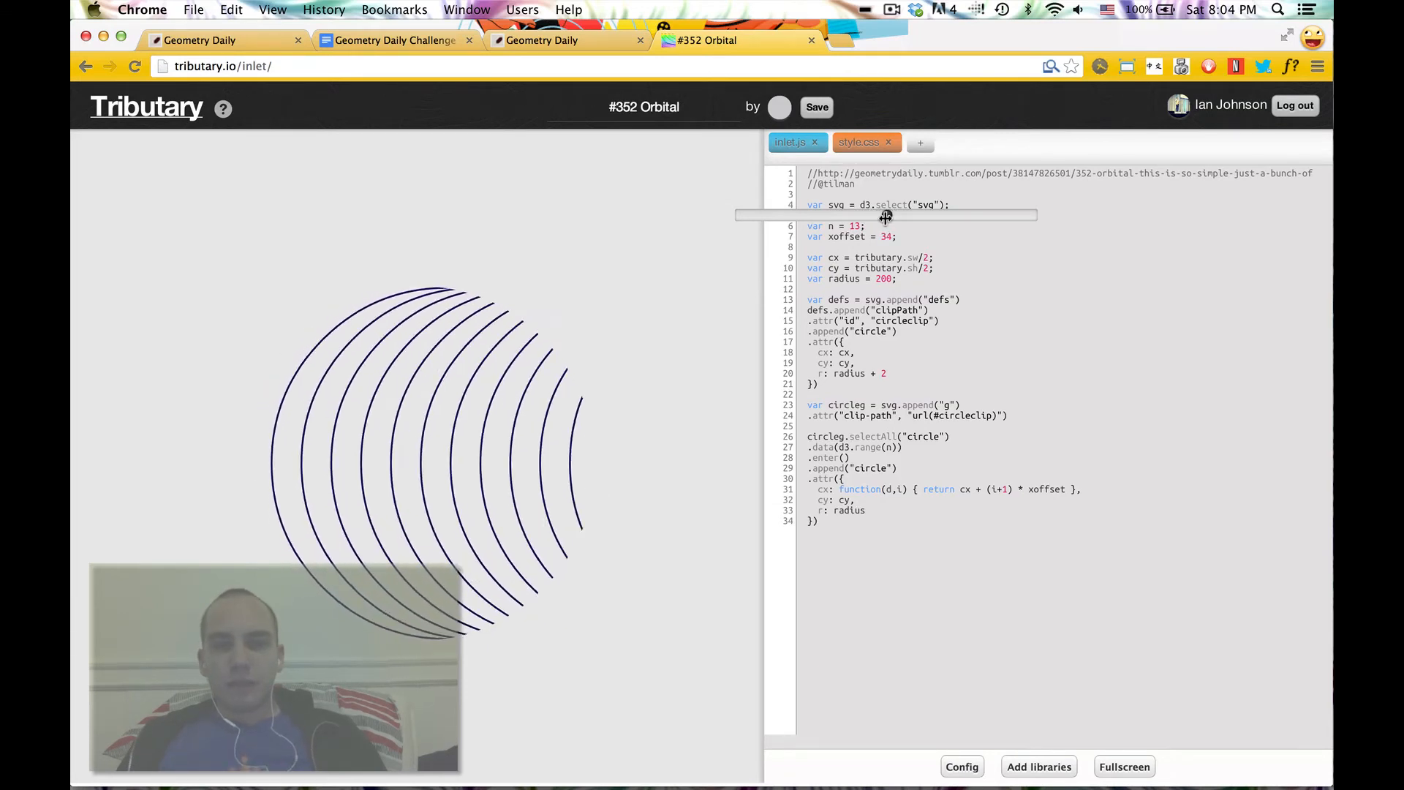
text(31)
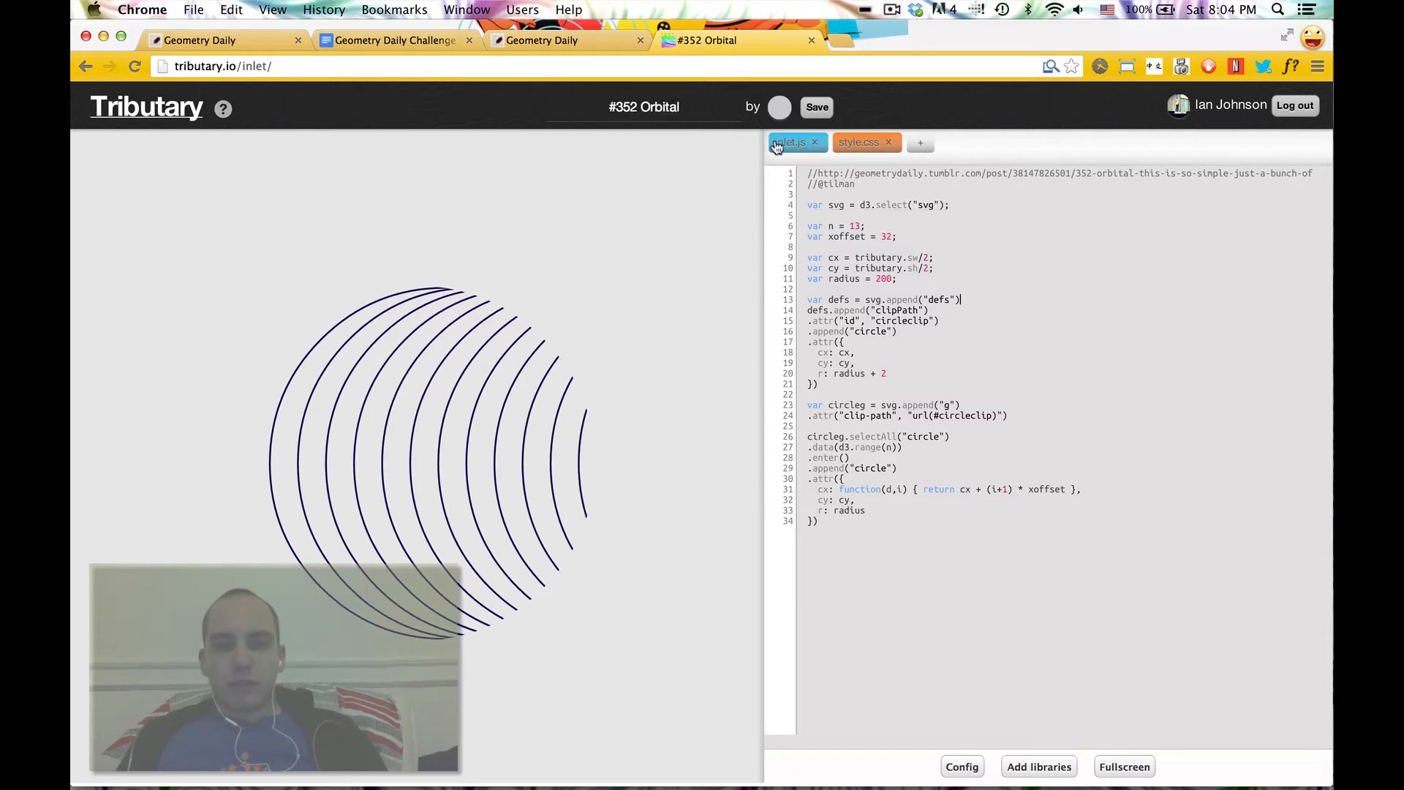
Step: Open and close Config, then save the inlet to its own URL
click(817, 106)
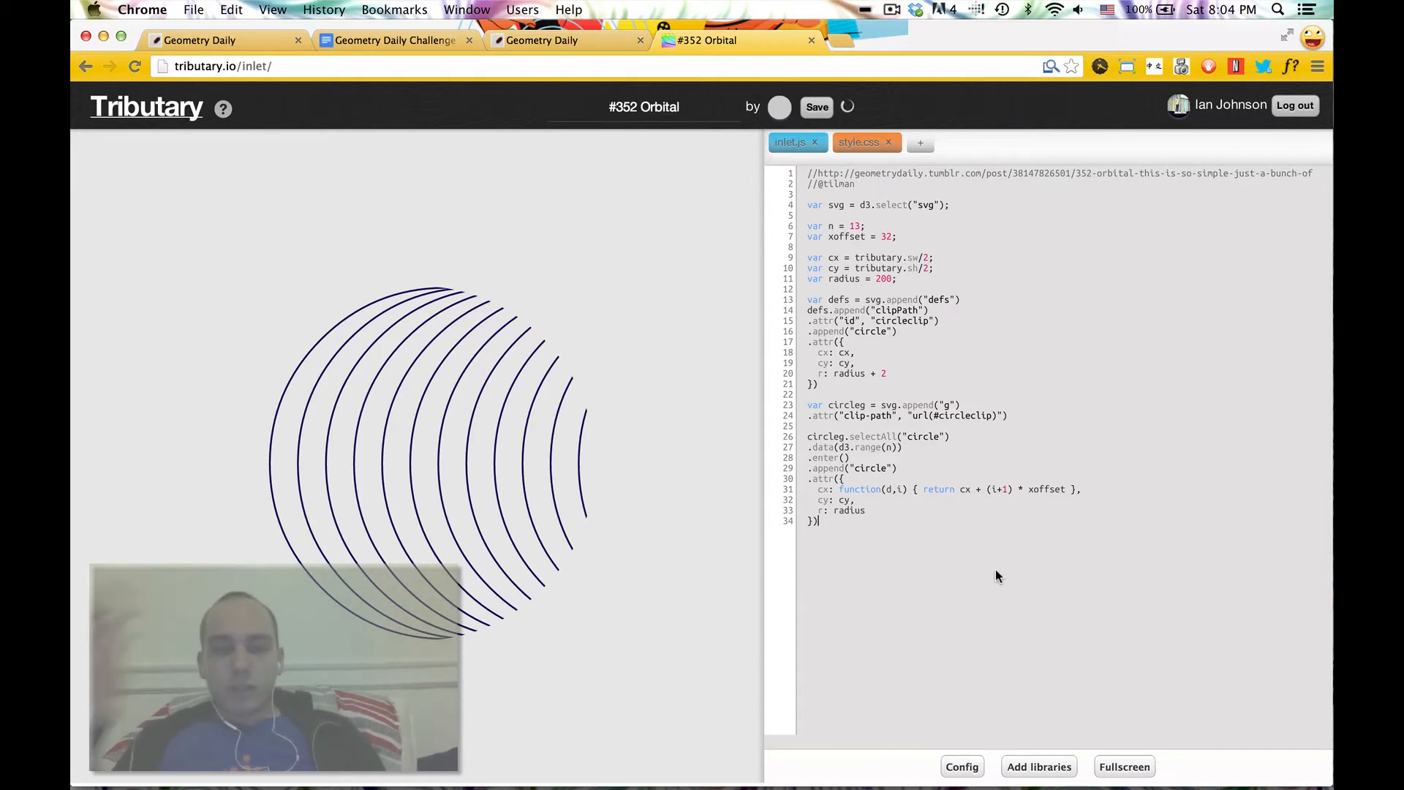
mouse_move(723, 463)
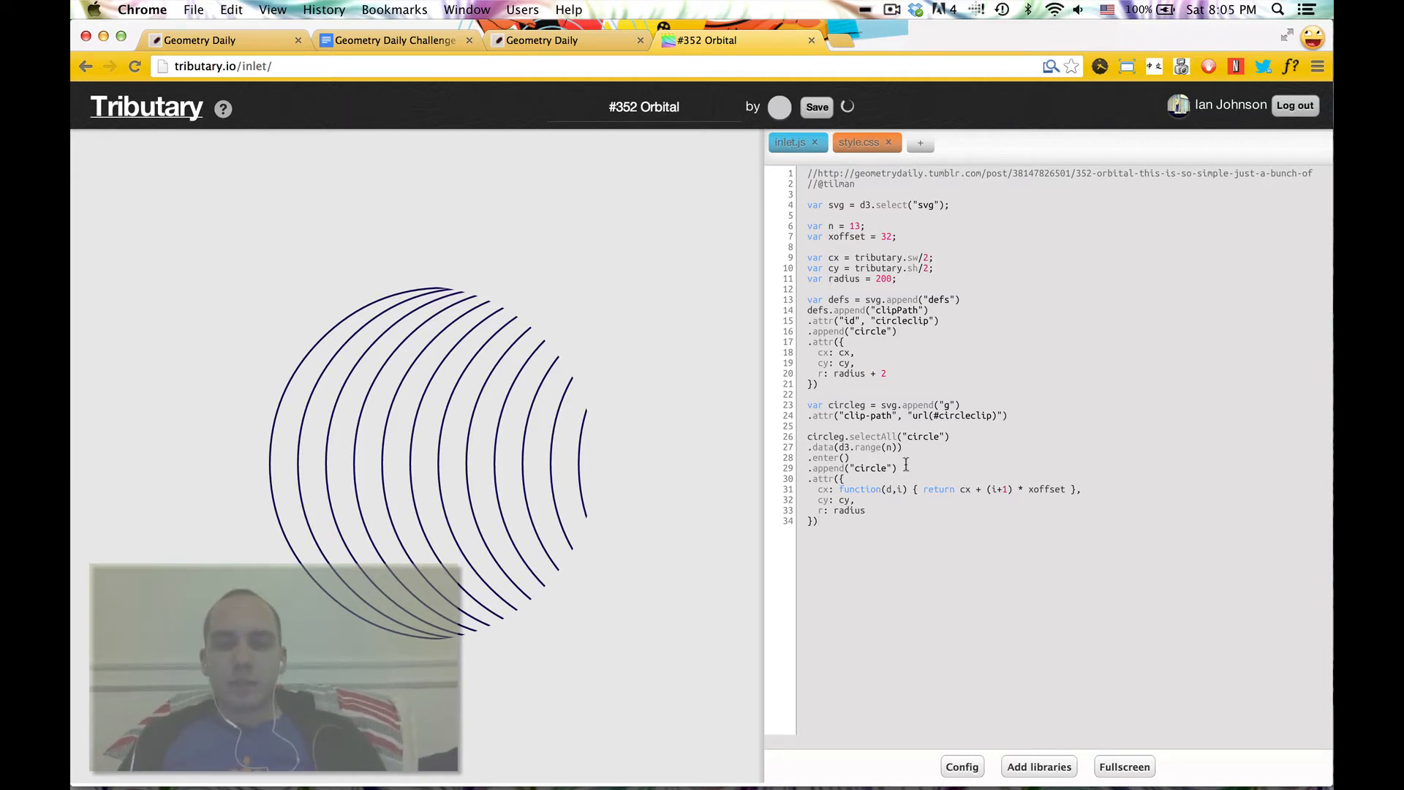
mouse_move(957, 713)
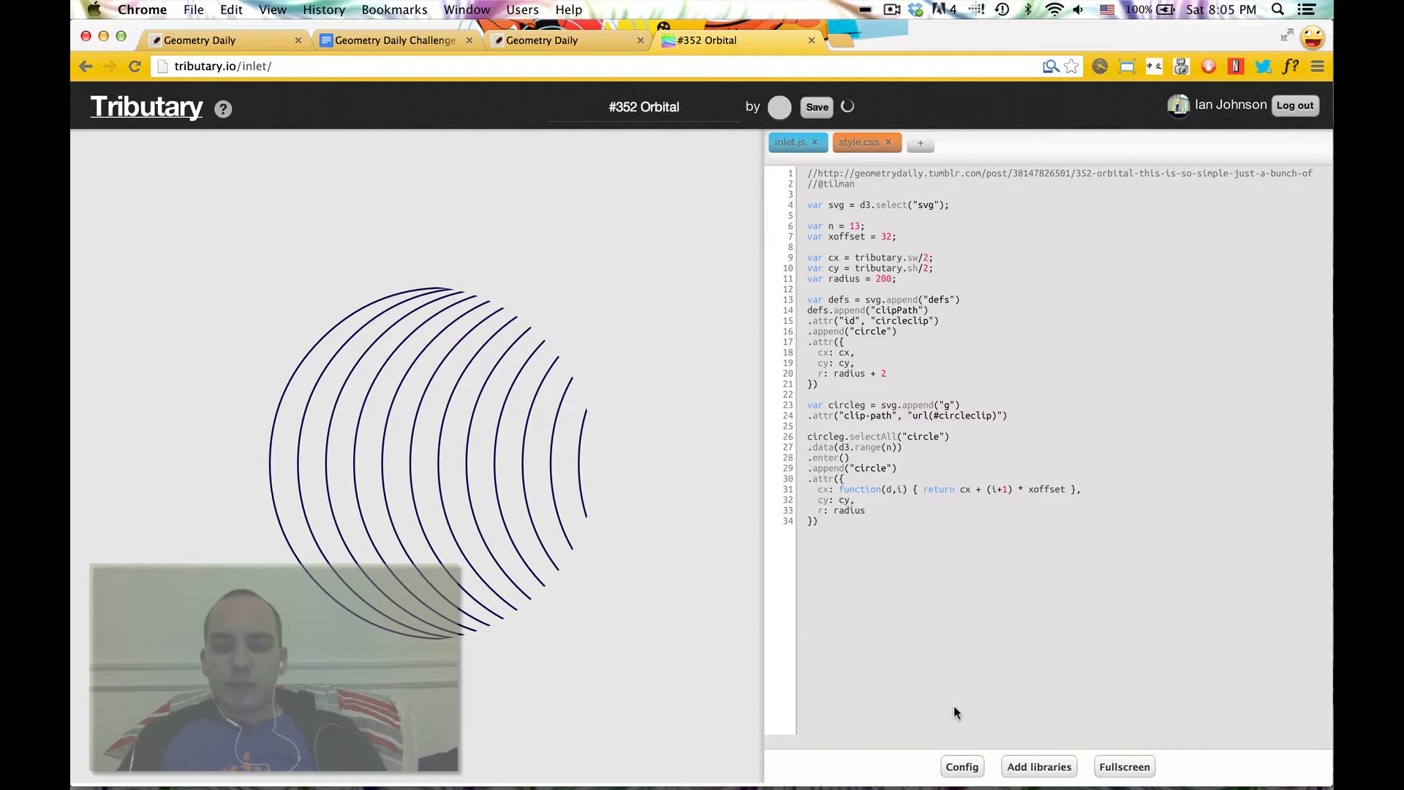
click(962, 767)
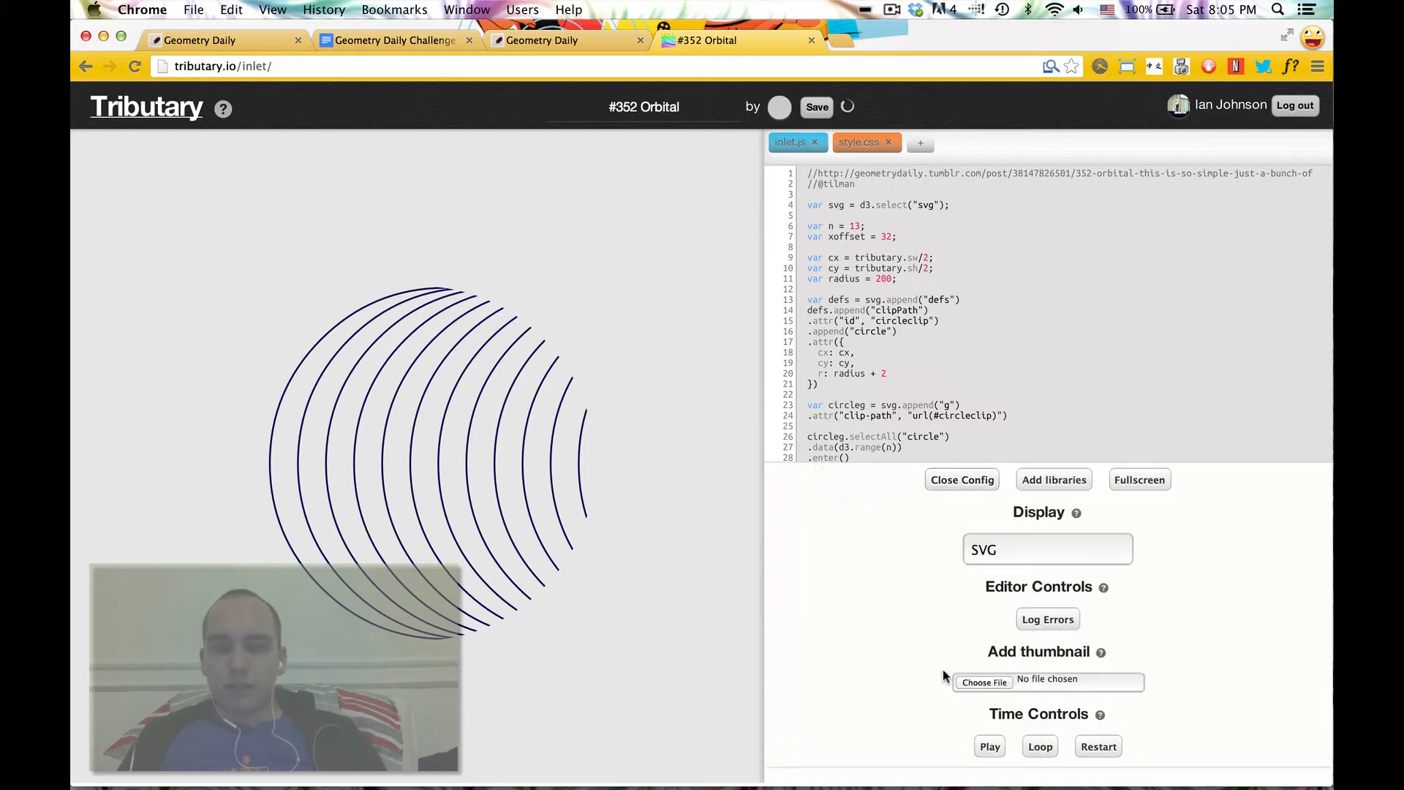
click(961, 479)
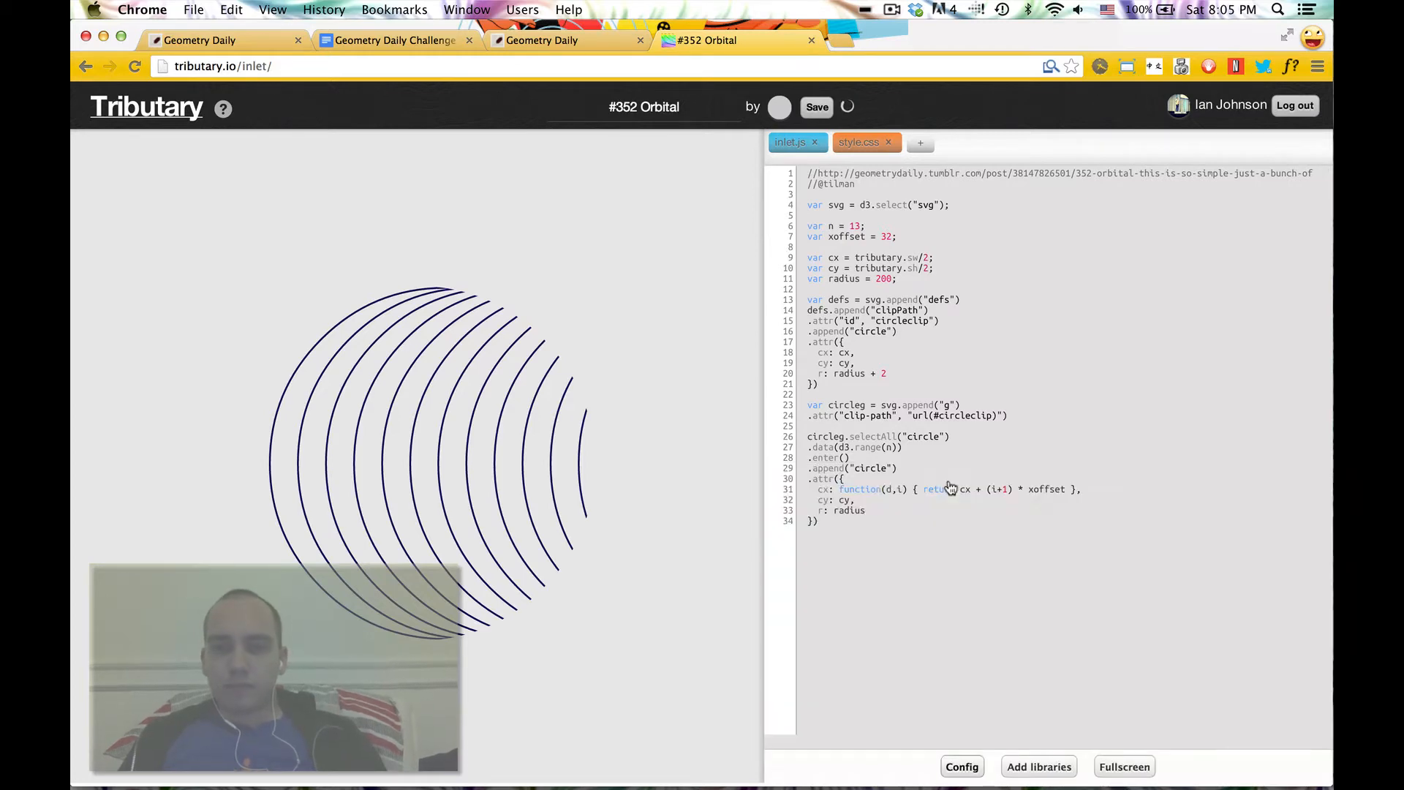
key(F12)
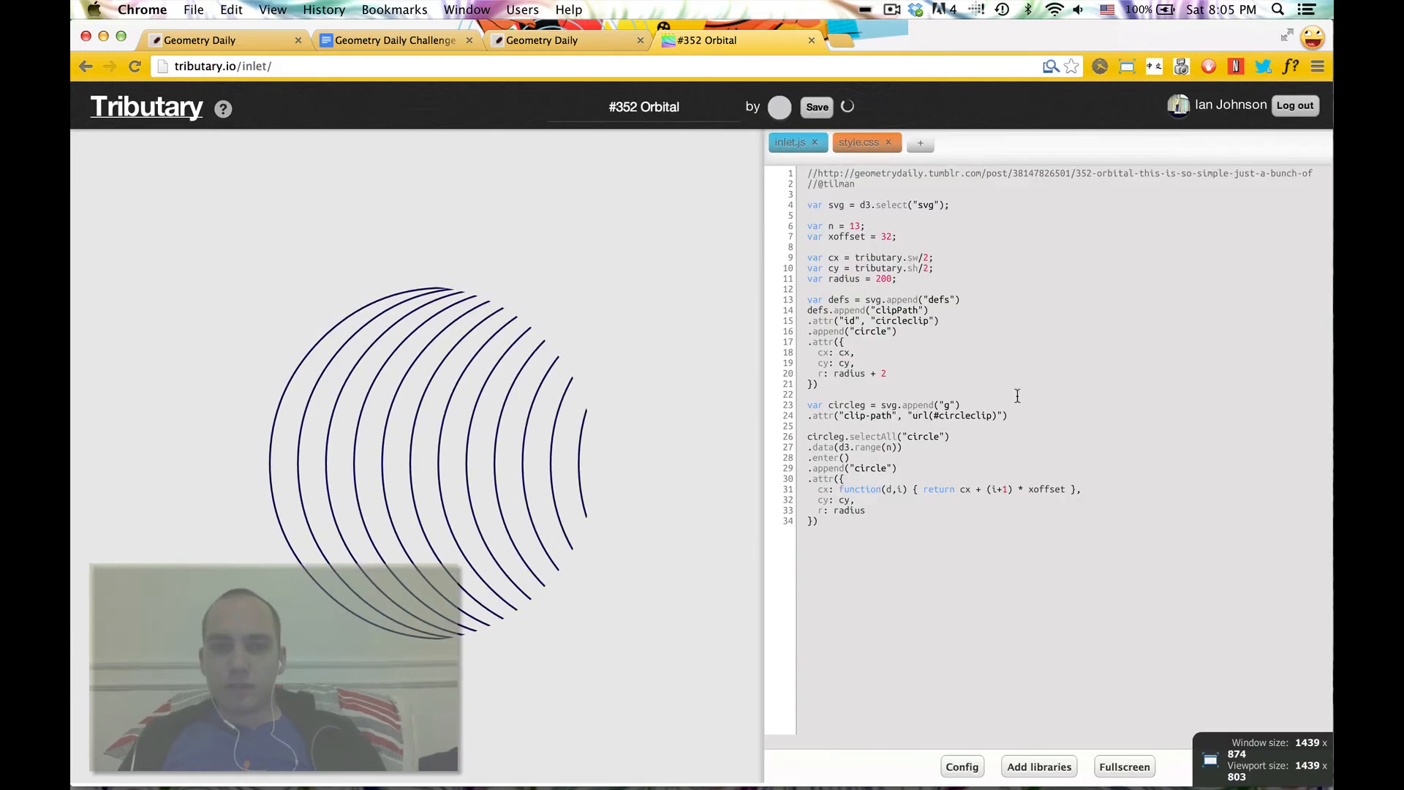
click(817, 107)
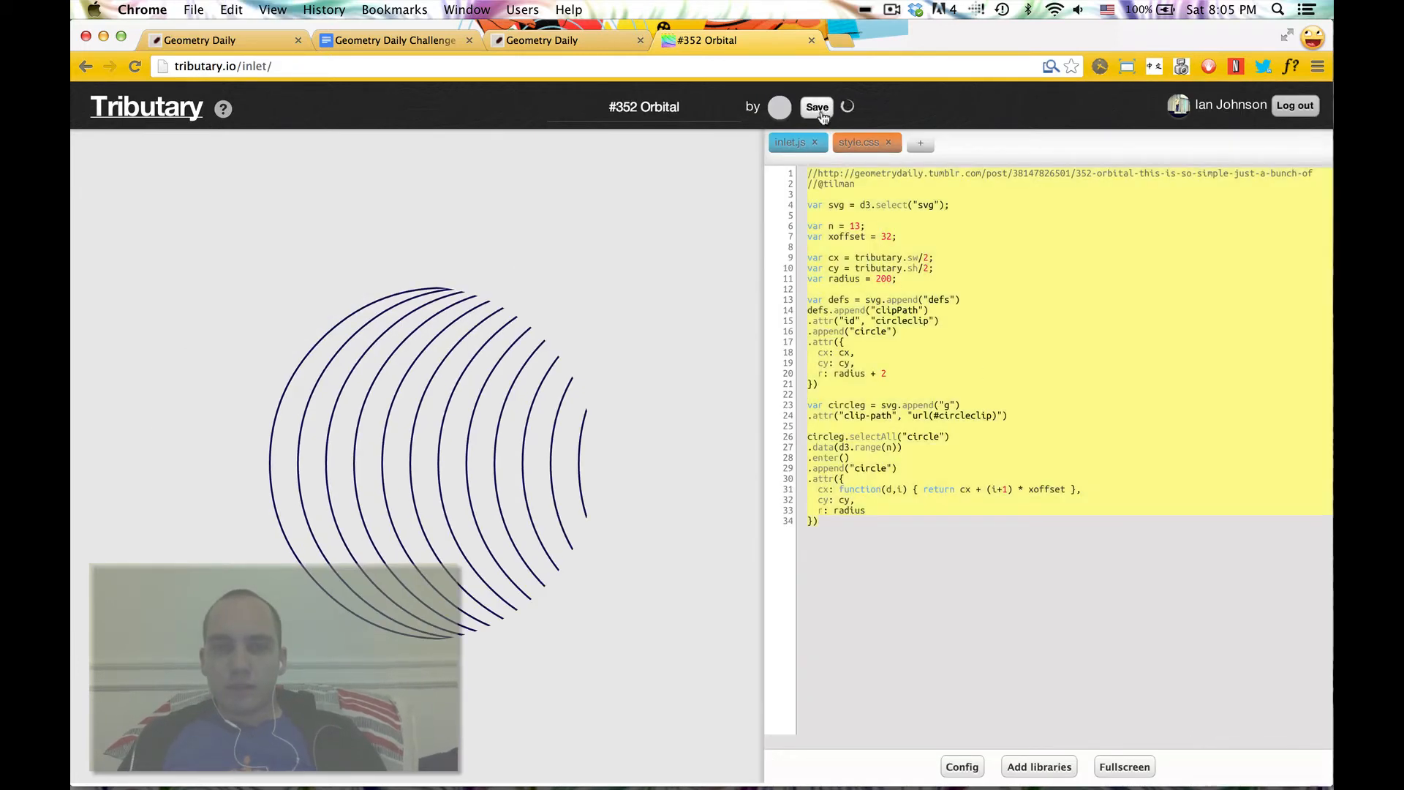
click(817, 107)
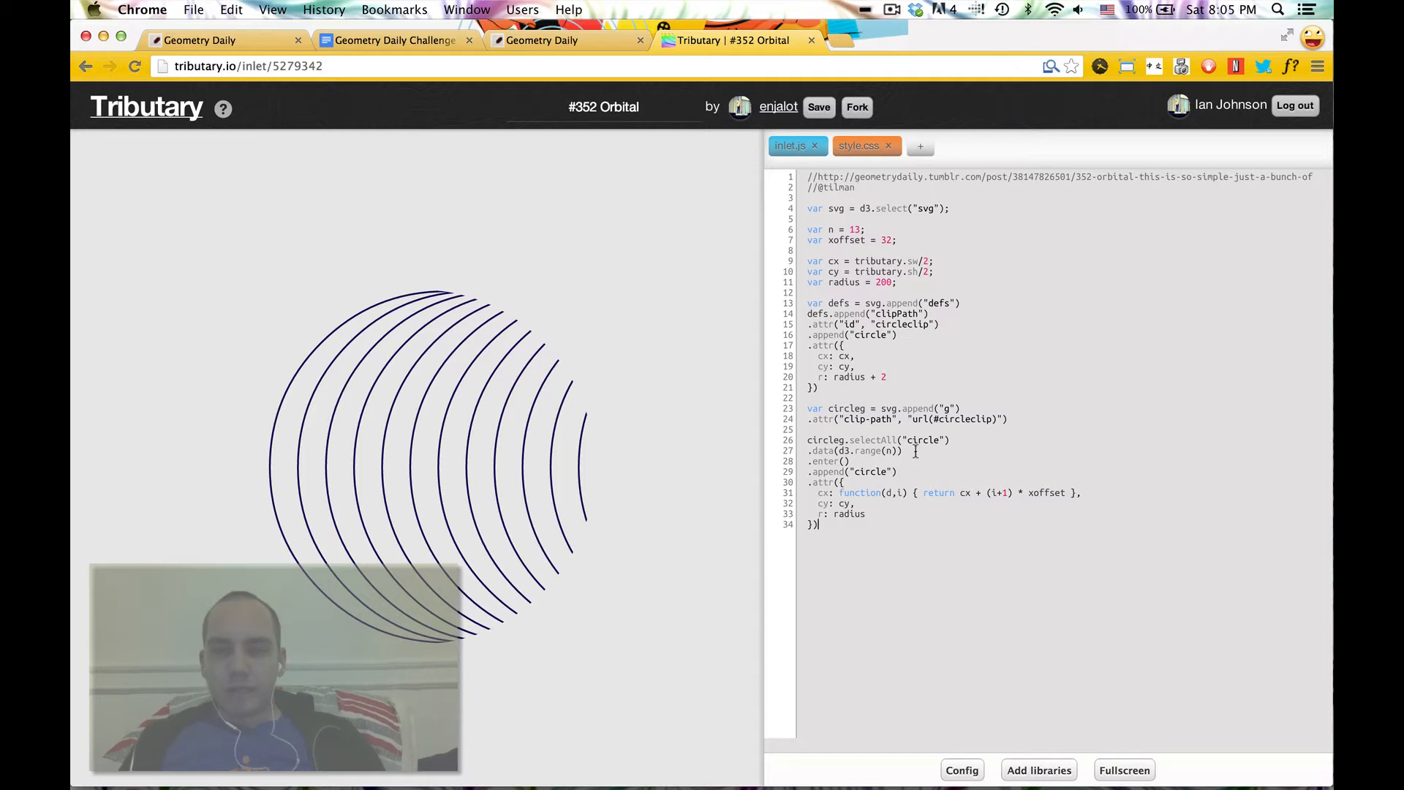
Step: Play and pause the animation using the time-control settings panel
click(961, 769)
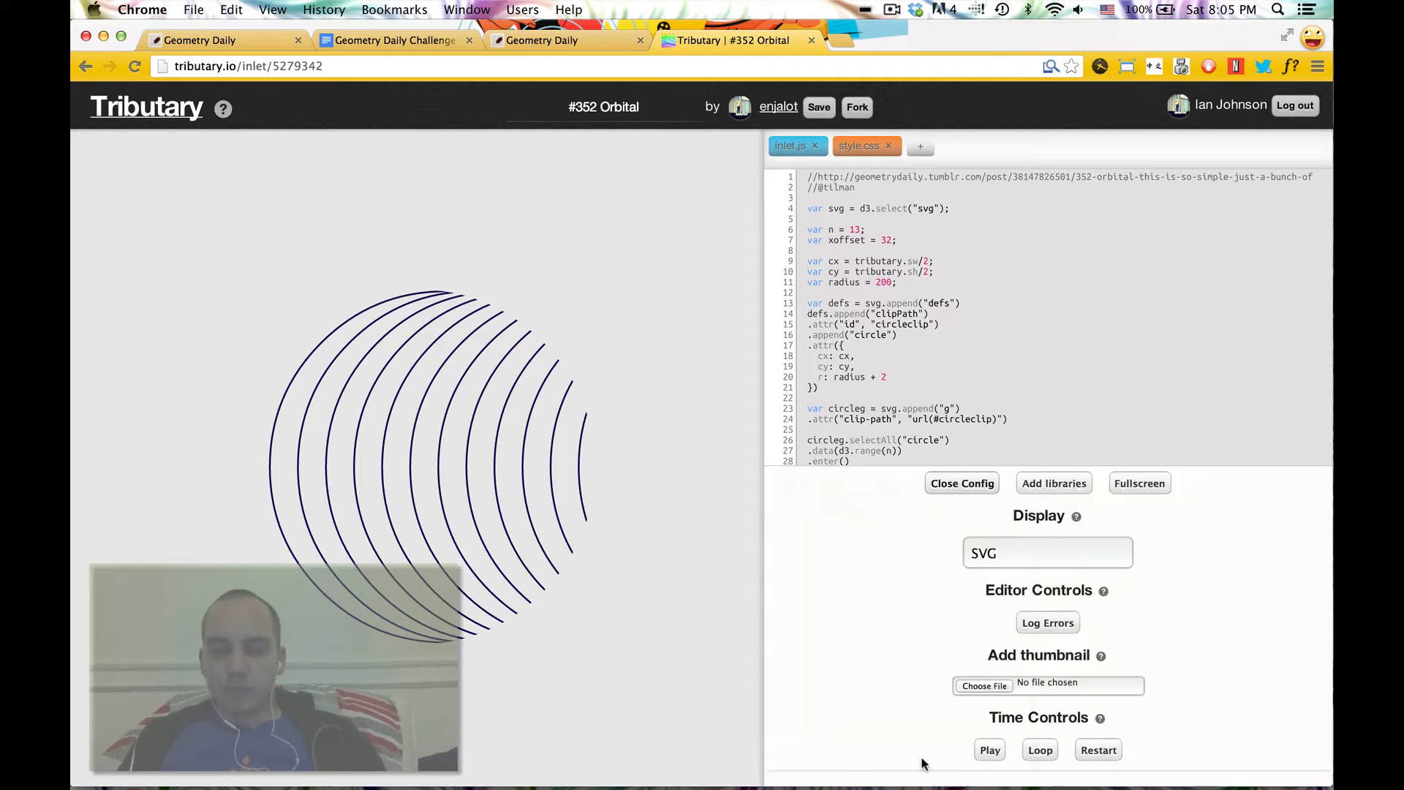
mouse_move(948, 723)
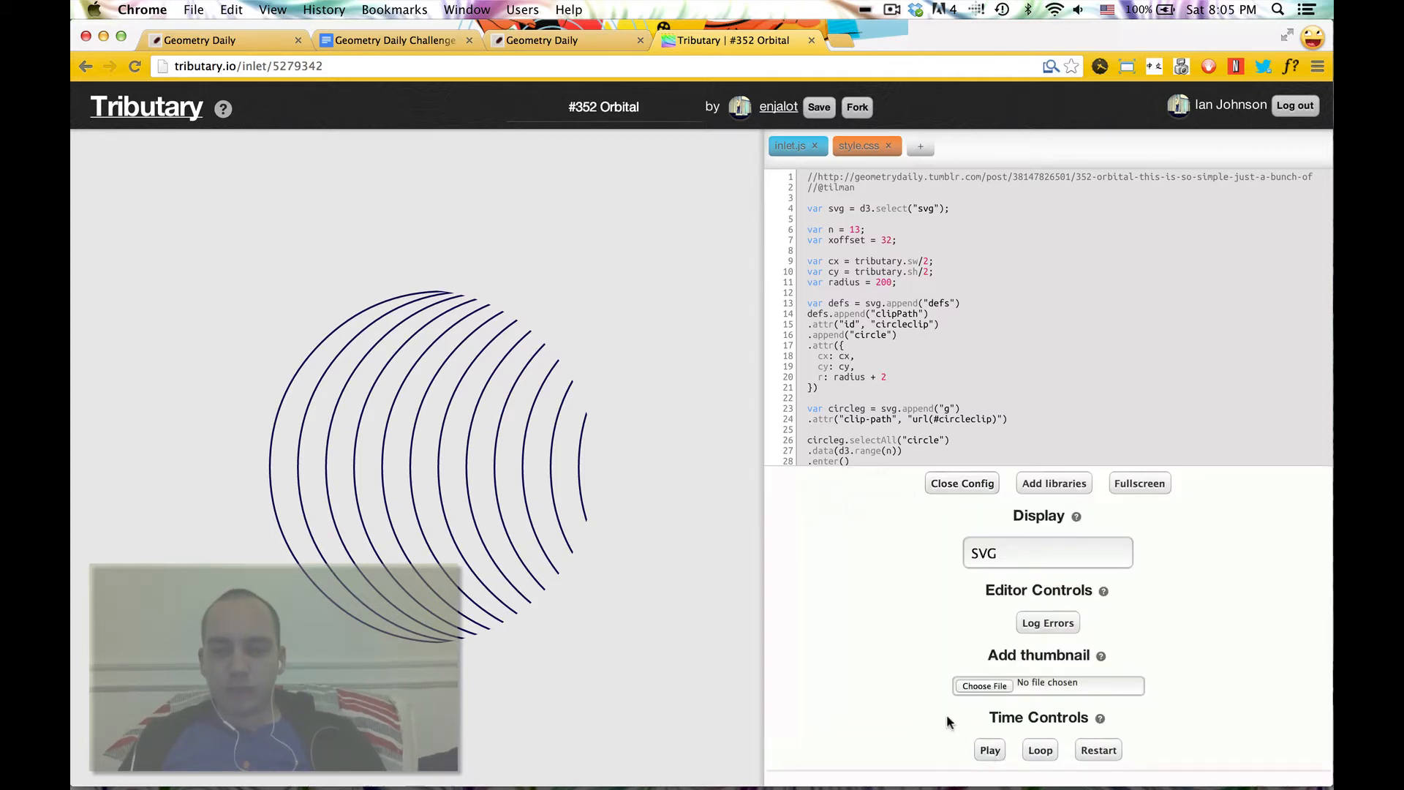
click(990, 749)
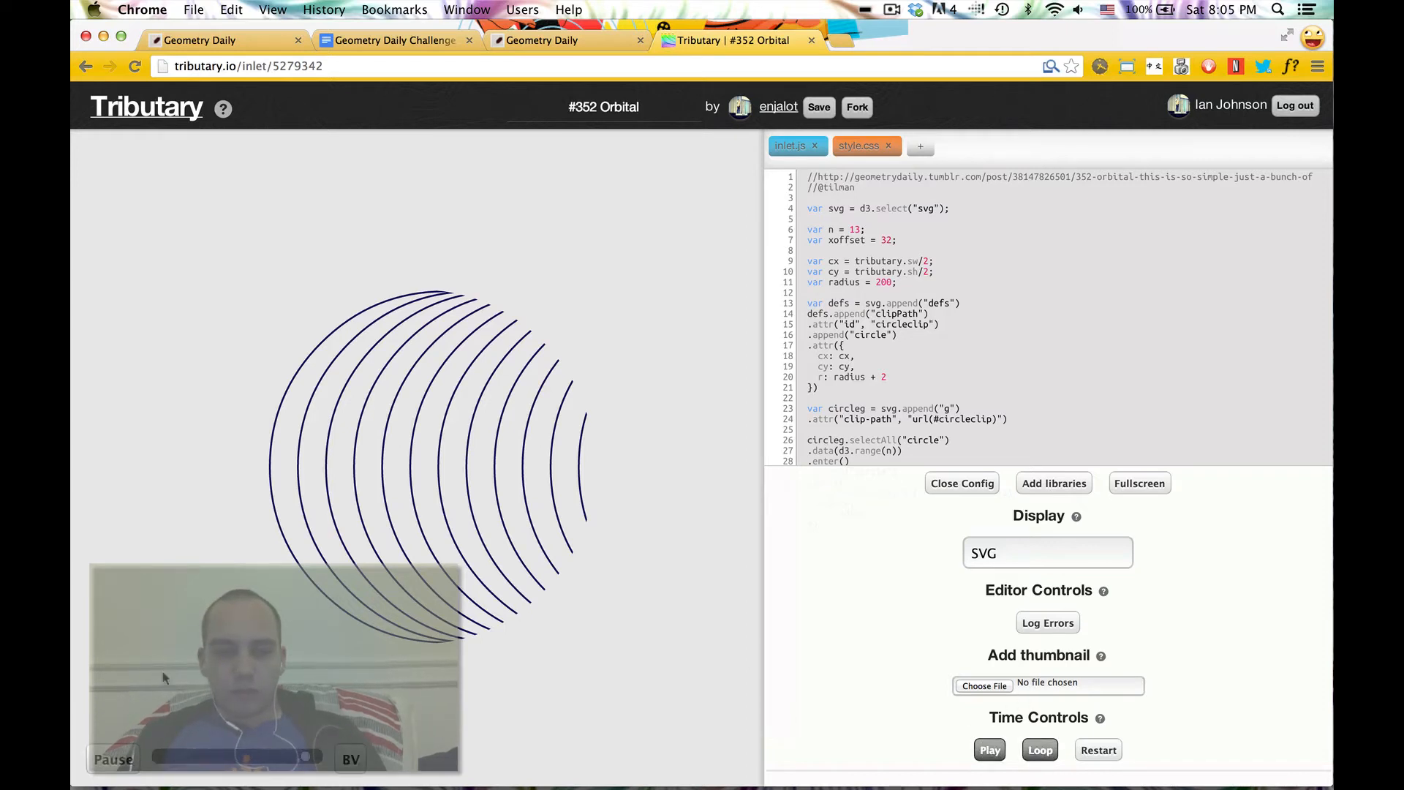
click(111, 776)
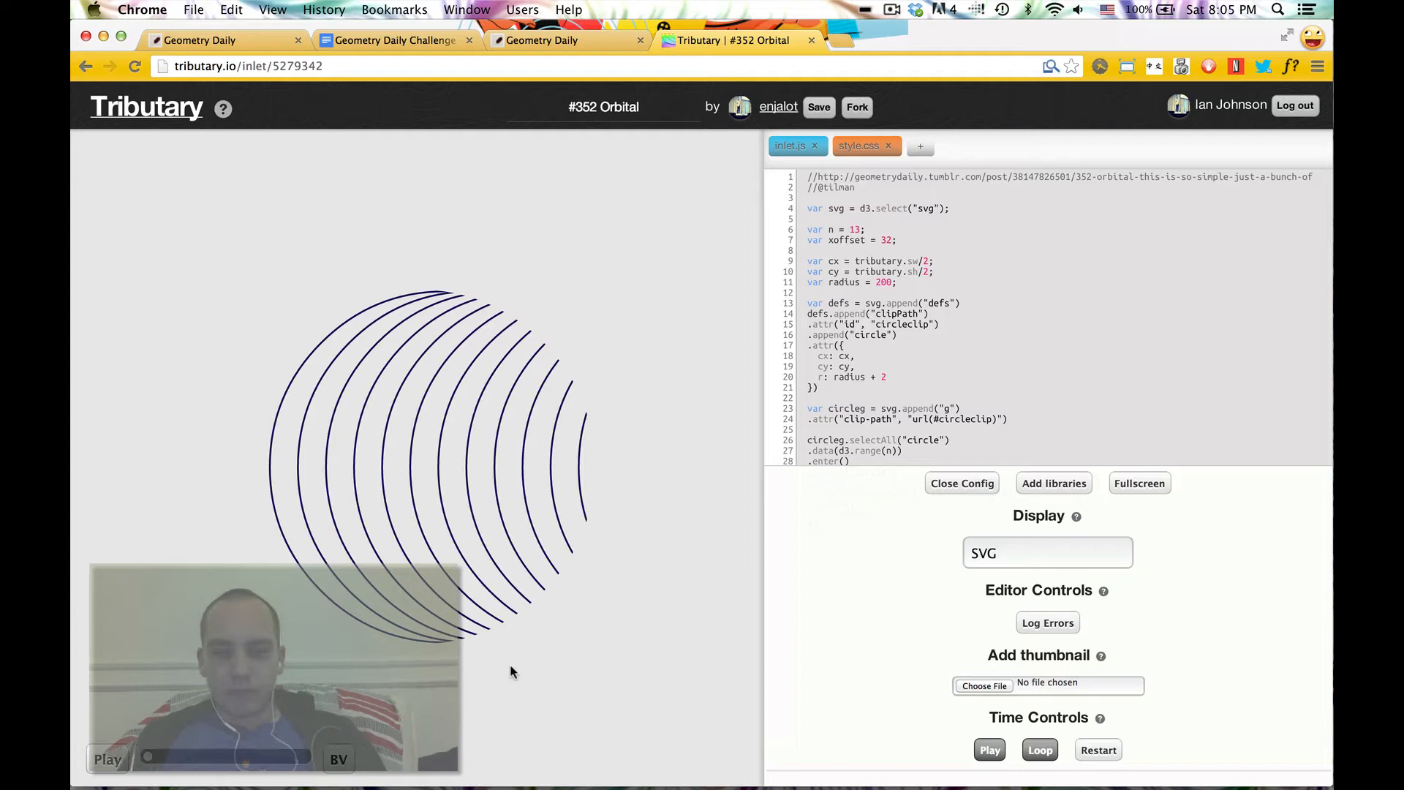
click(962, 484)
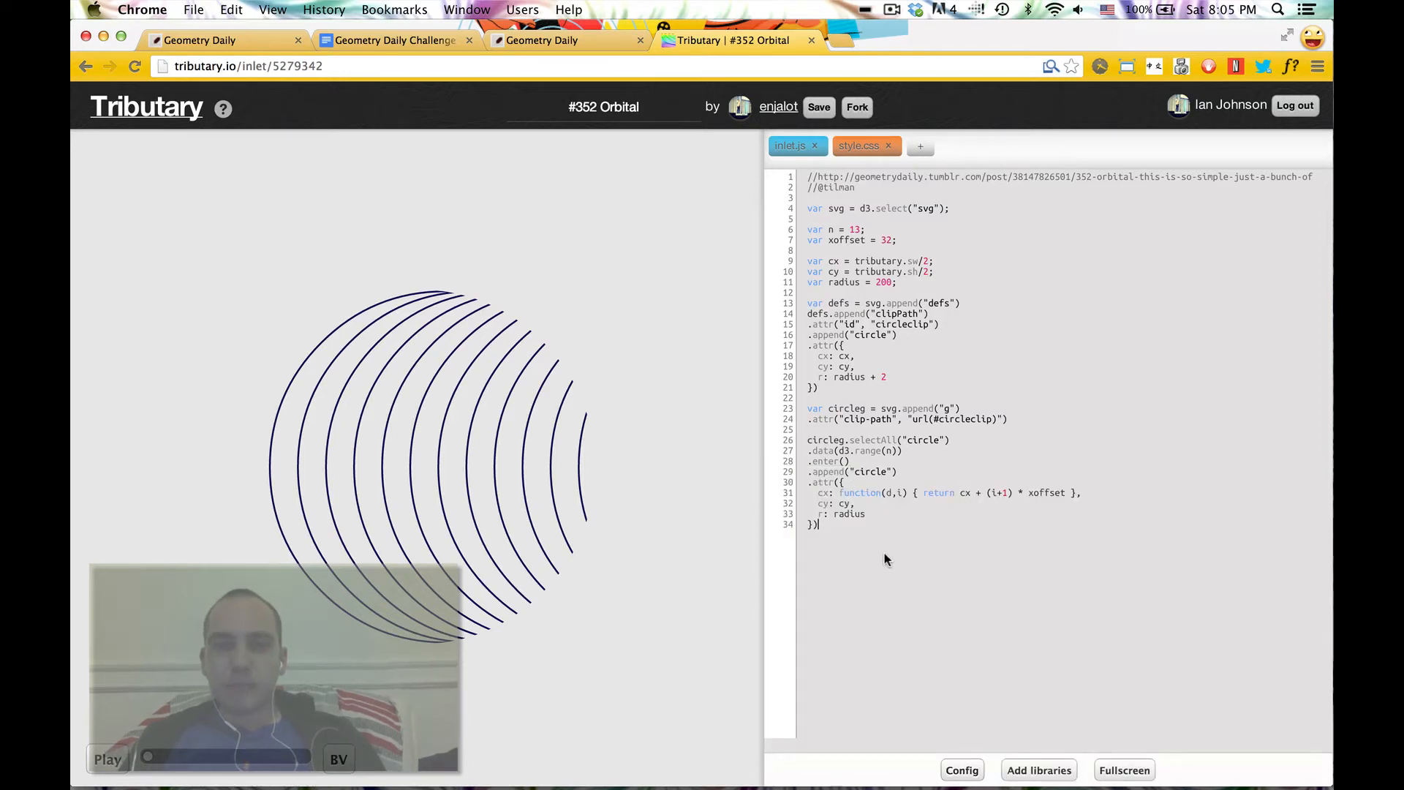
Step: Add an empty tributary.init(g) function and begin tributary.run(g,t)
text(t)
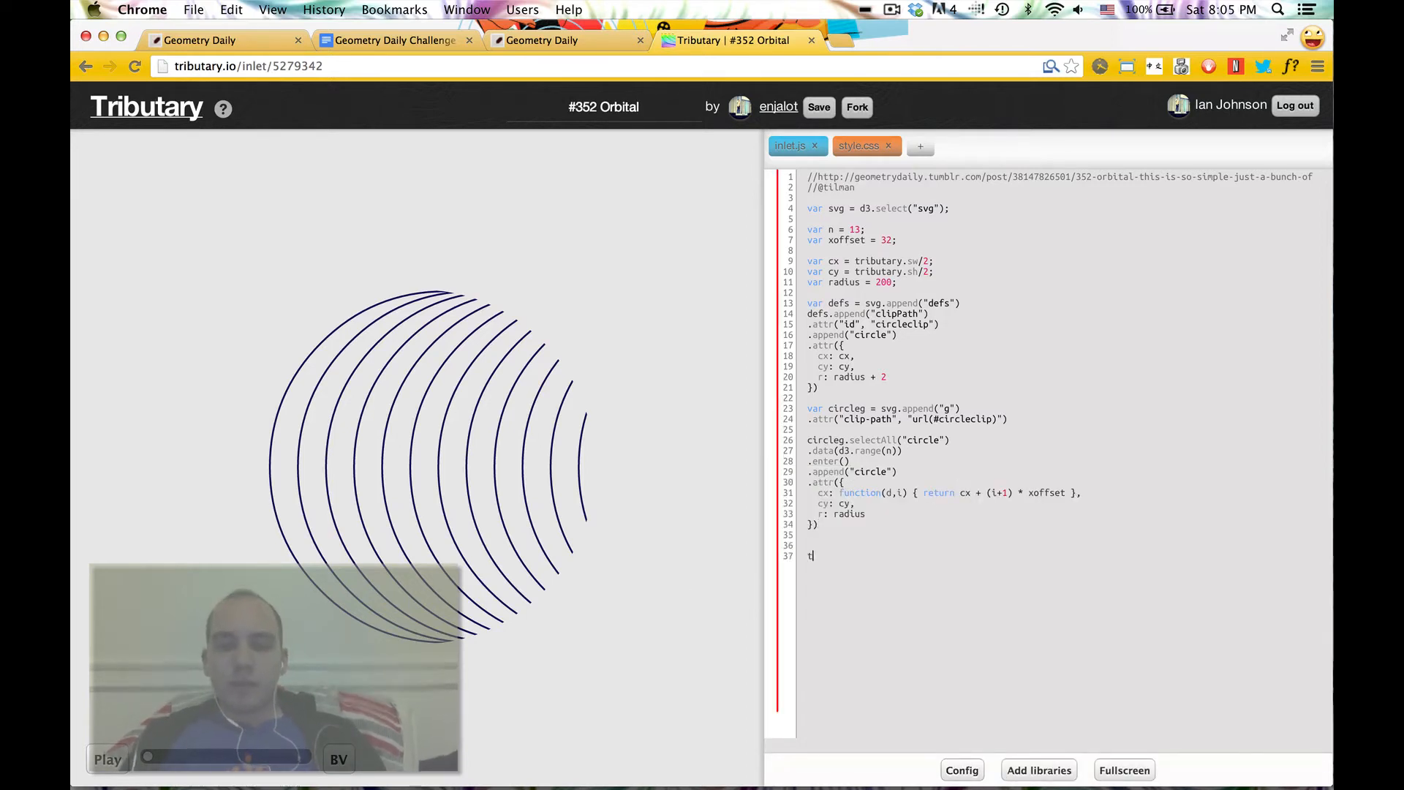
text(ributary.init =)
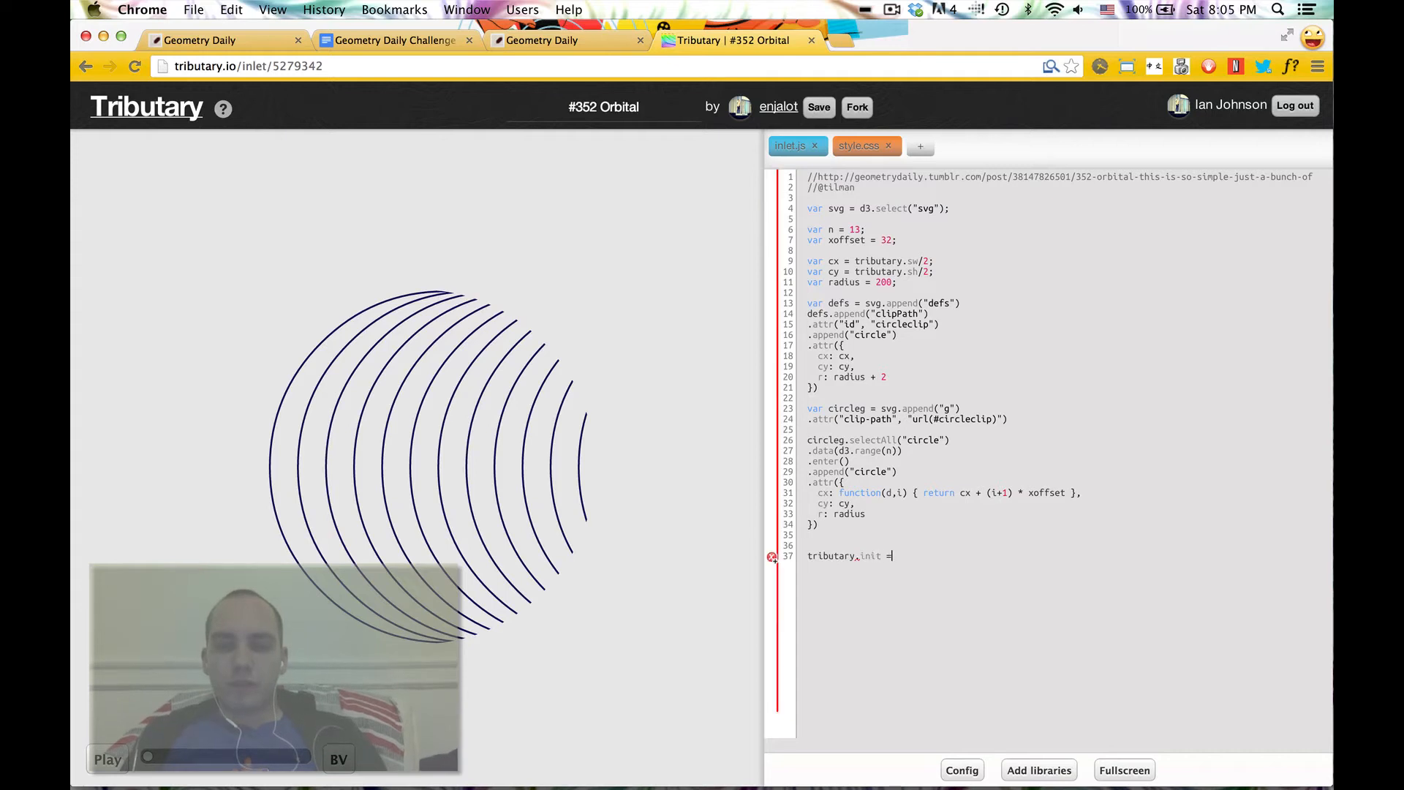
text(function)
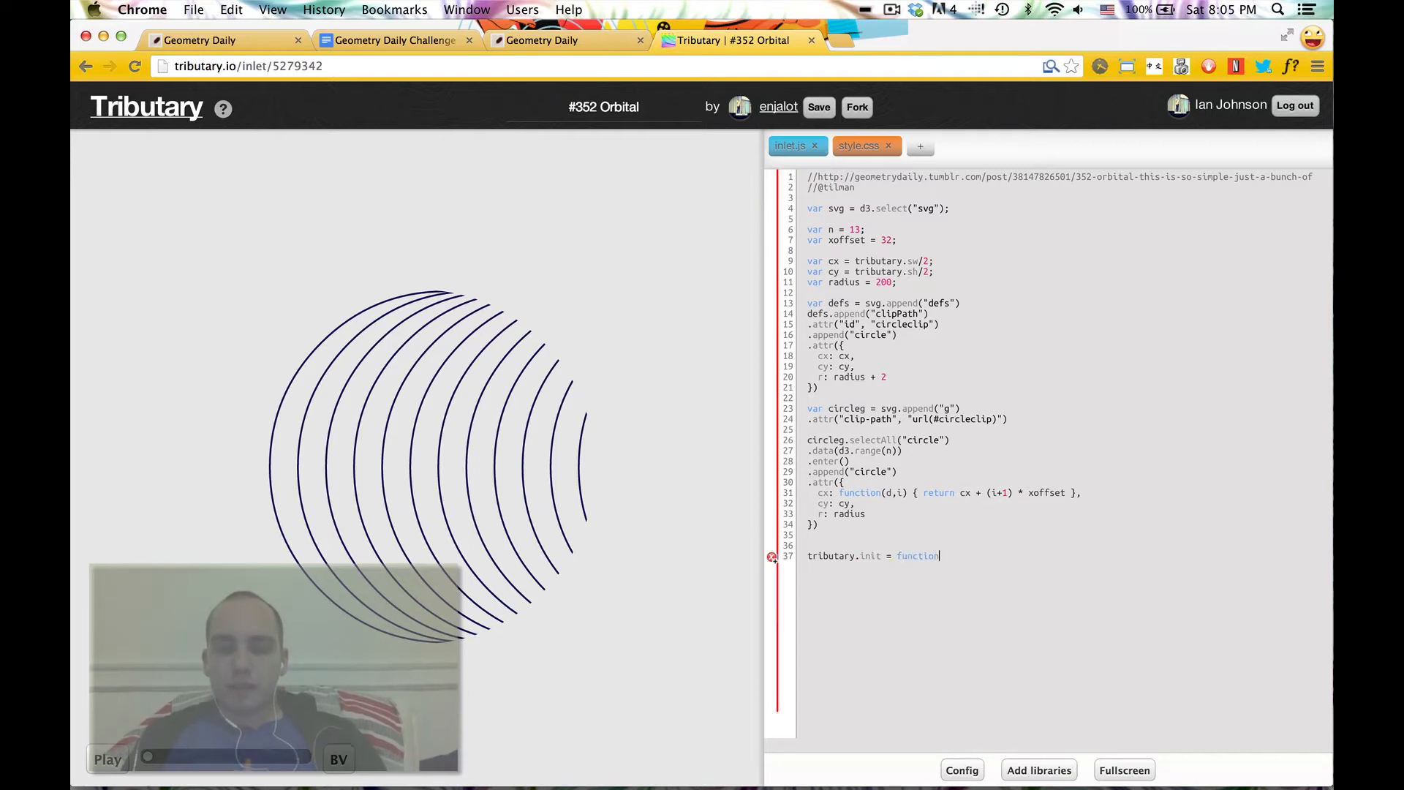
text((g) {)
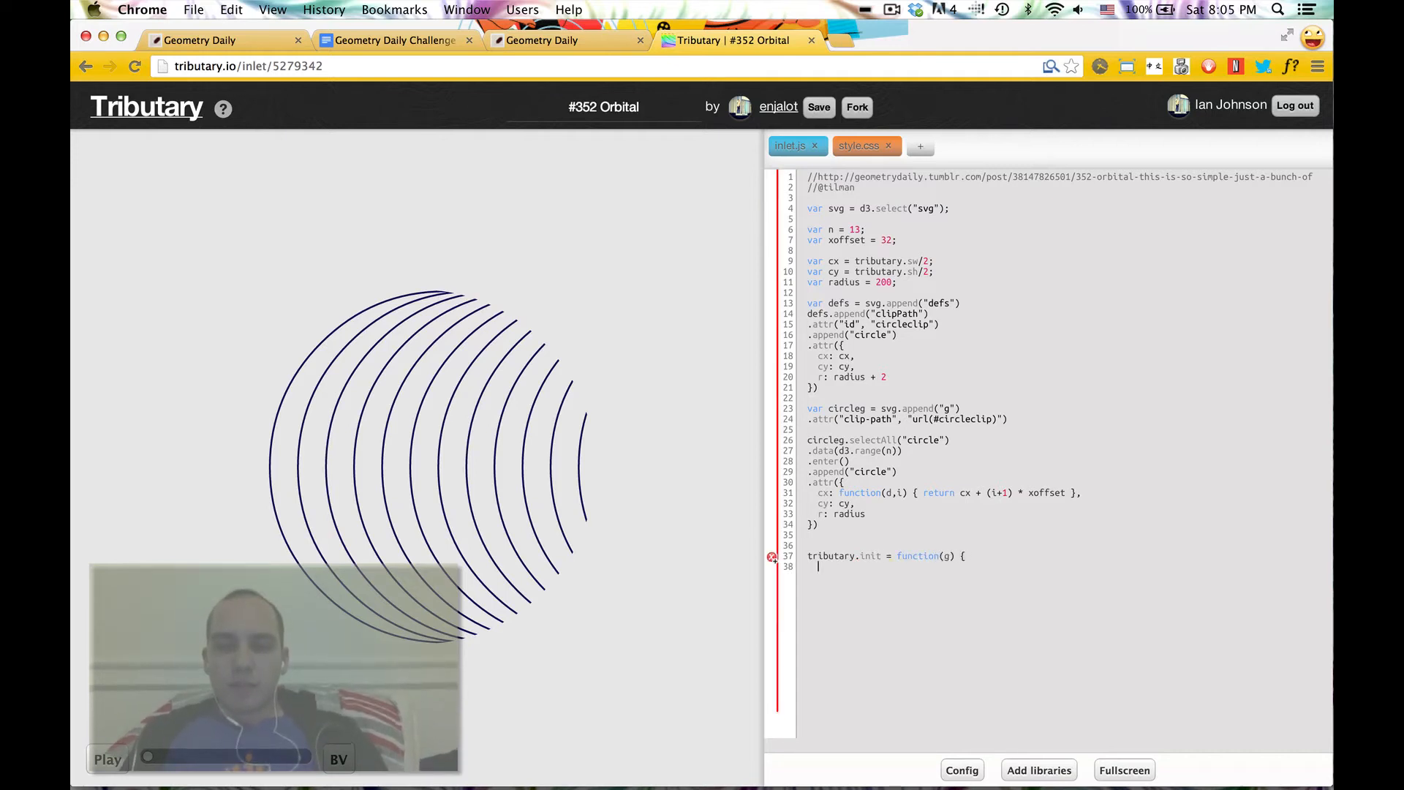
text(})
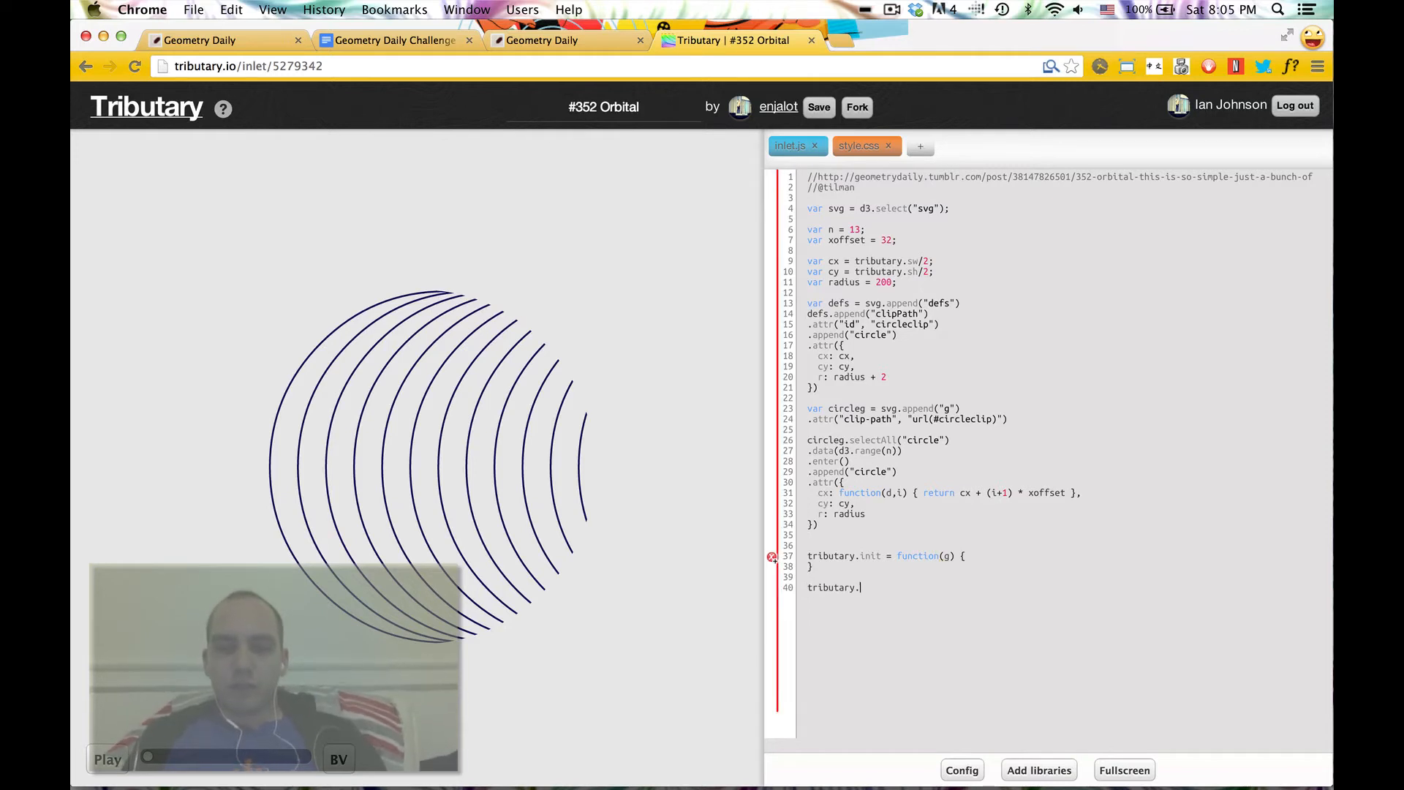
text(run = function(g)
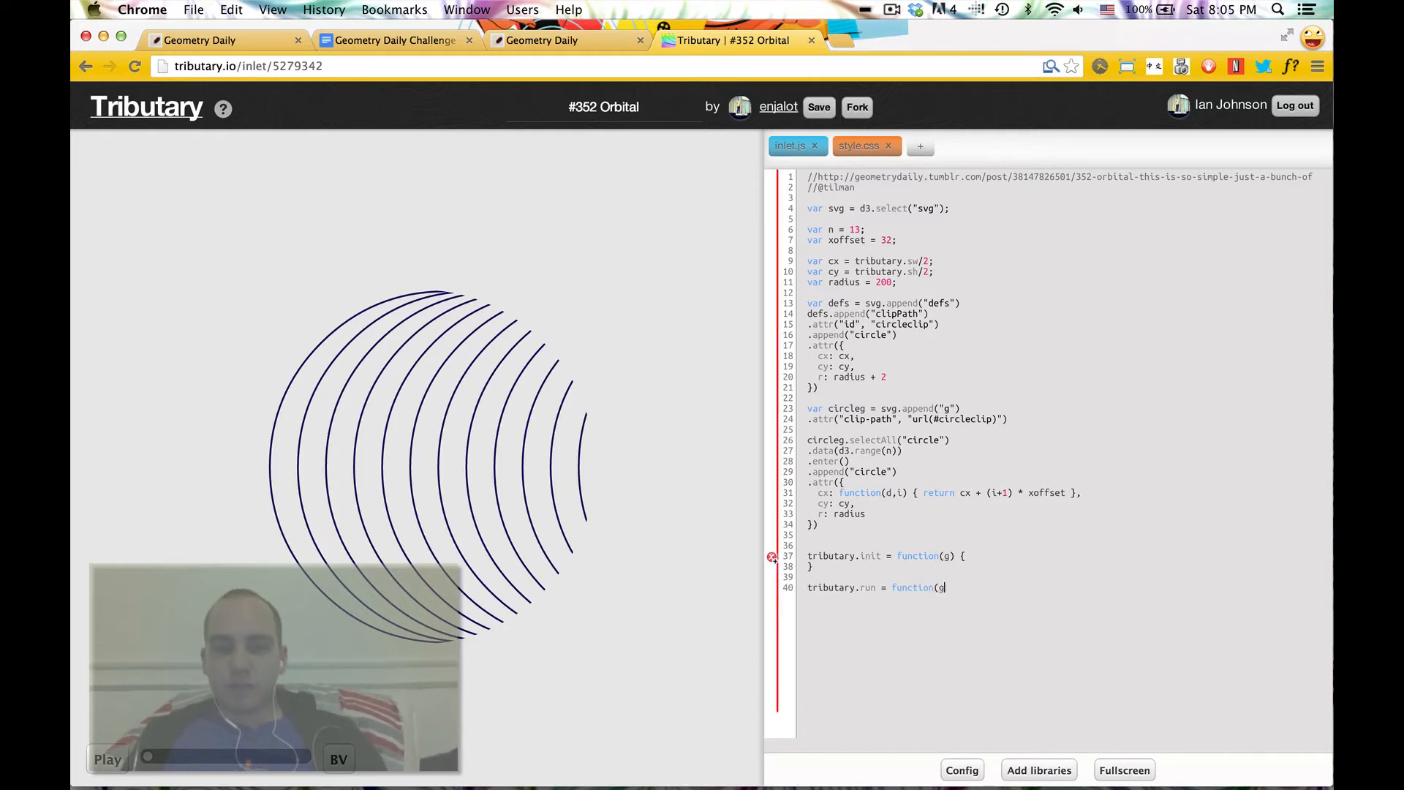
text(,t) {)
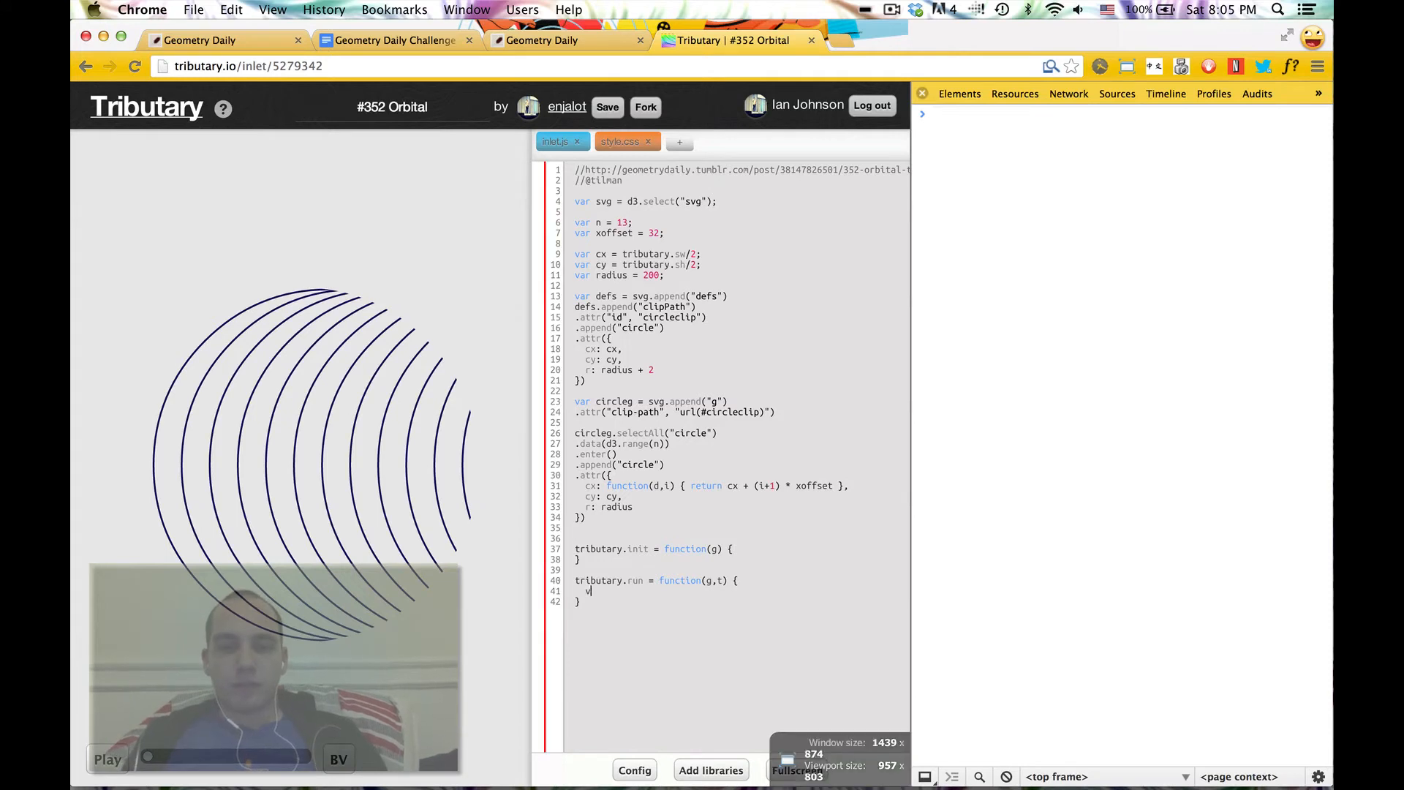
Step: Log t with console.log(t) in run, then play and pause to watch values rise
text(console.log(t);)
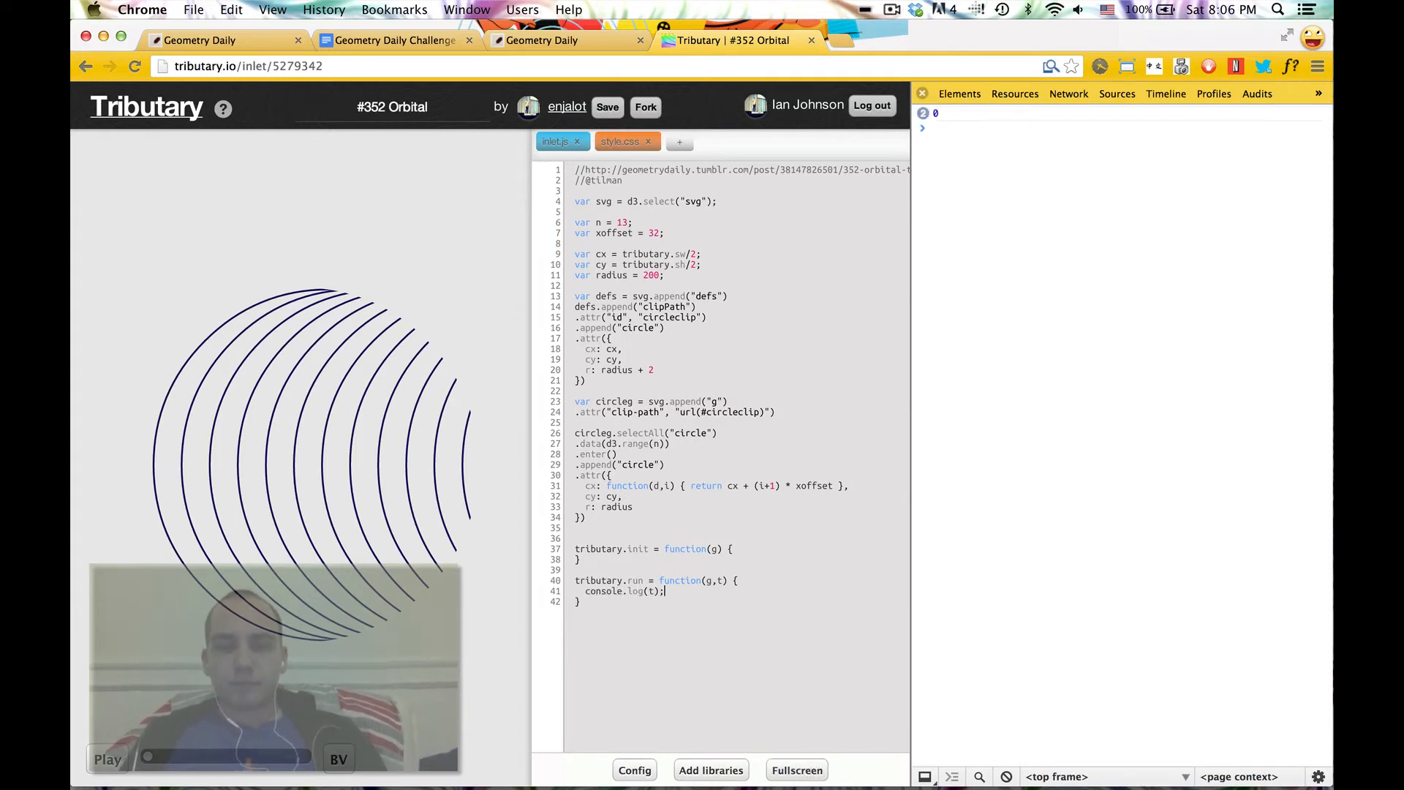
click(108, 760)
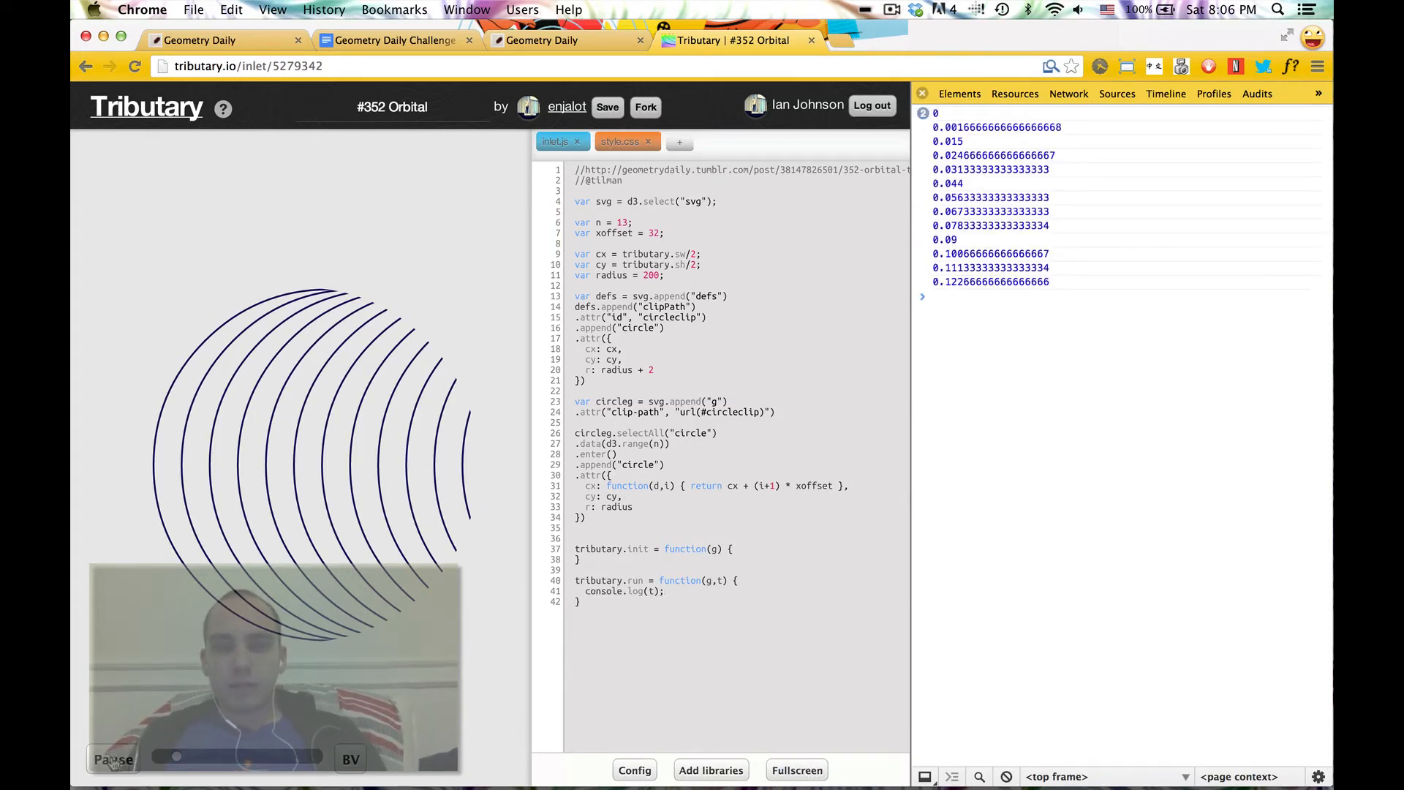
click(113, 778)
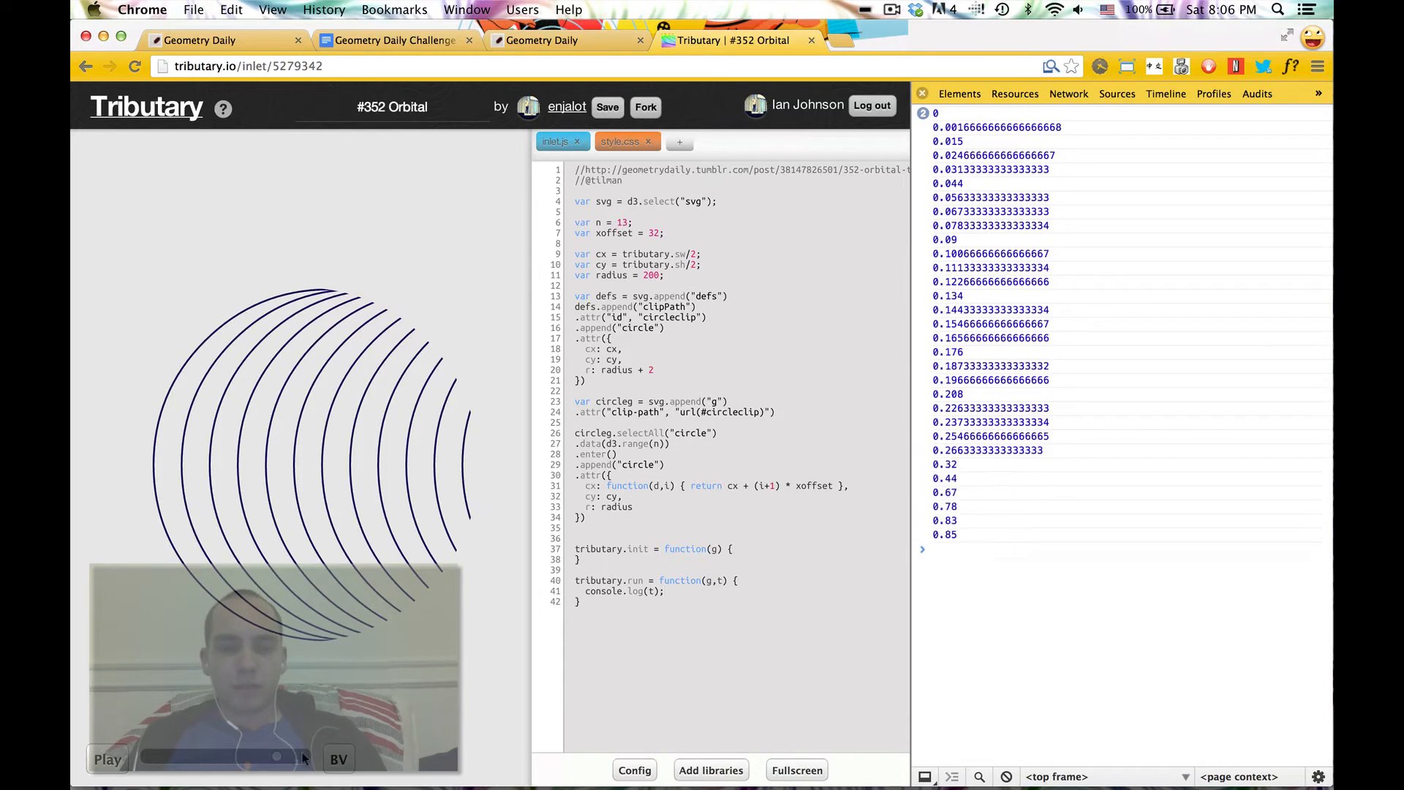
click(108, 759)
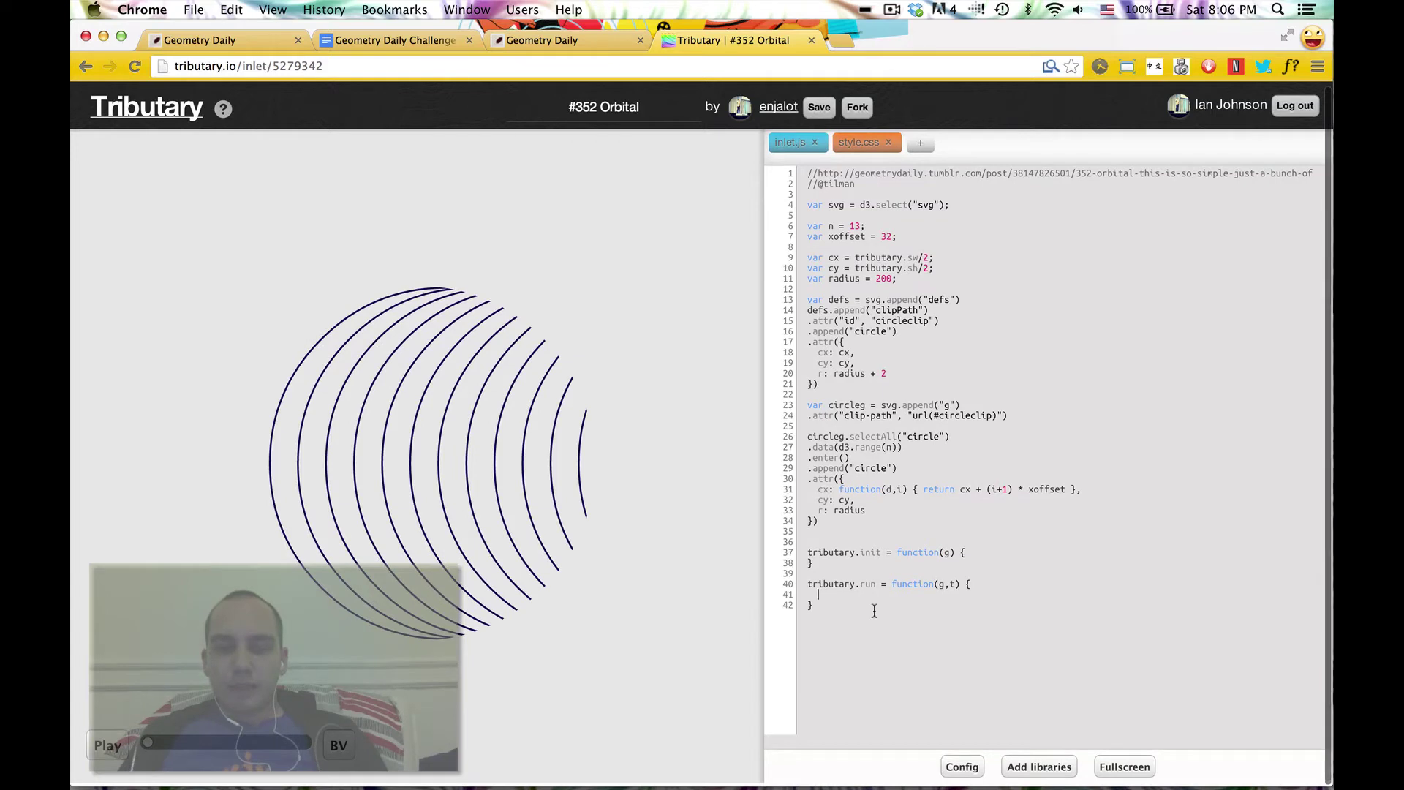
mouse_move(613, 471)
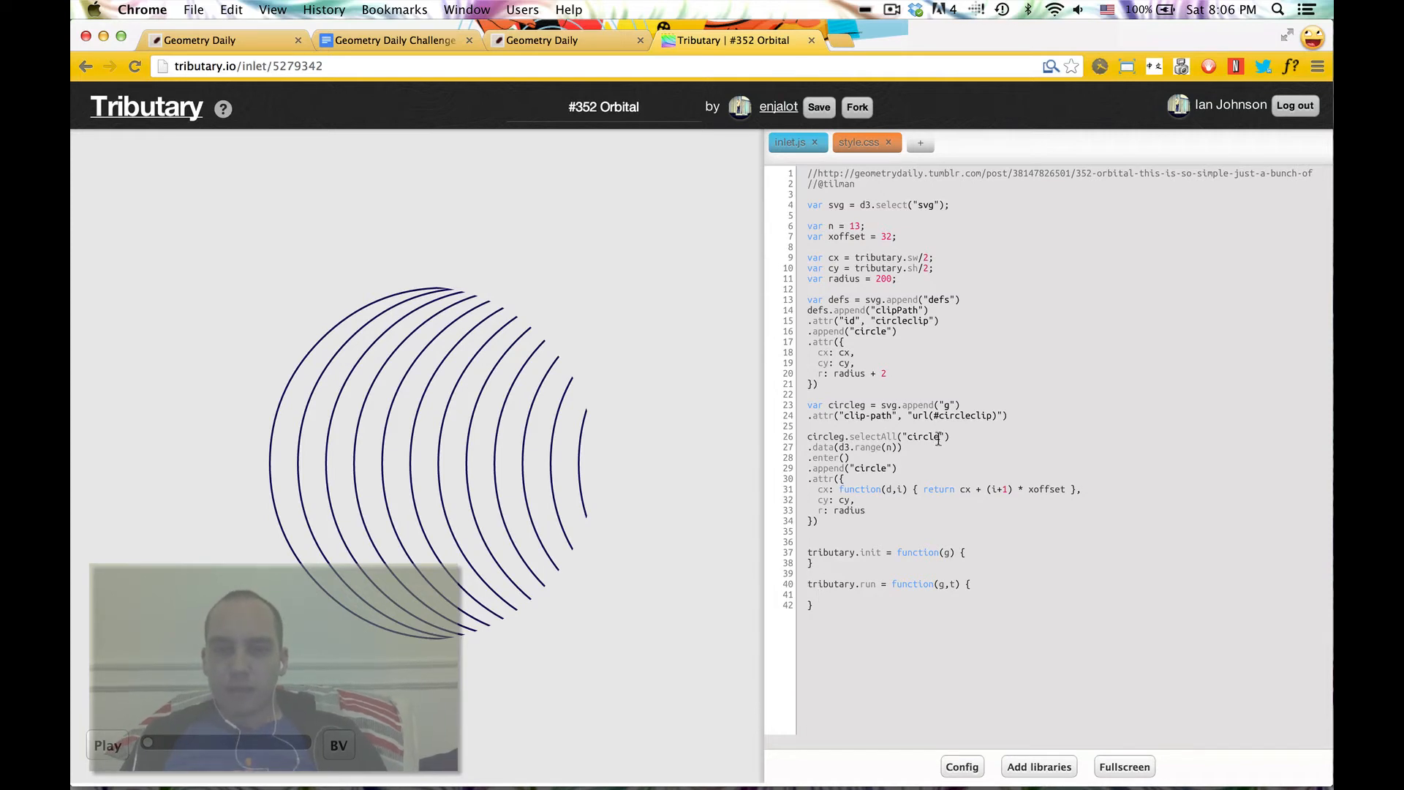
Step: Give the circles a circle class and reselect them with g.selectAll("circle.circle")
text(.)
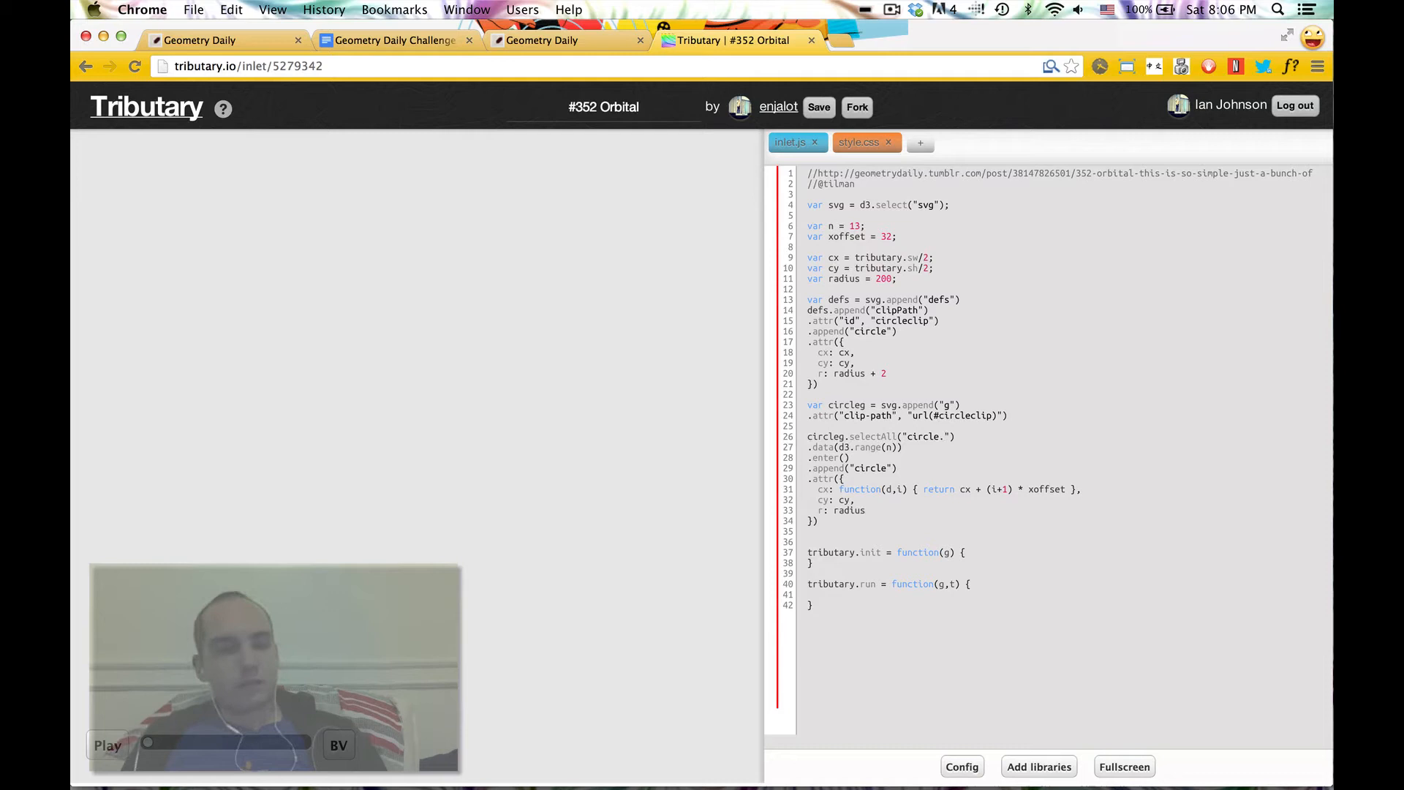
text(circle)
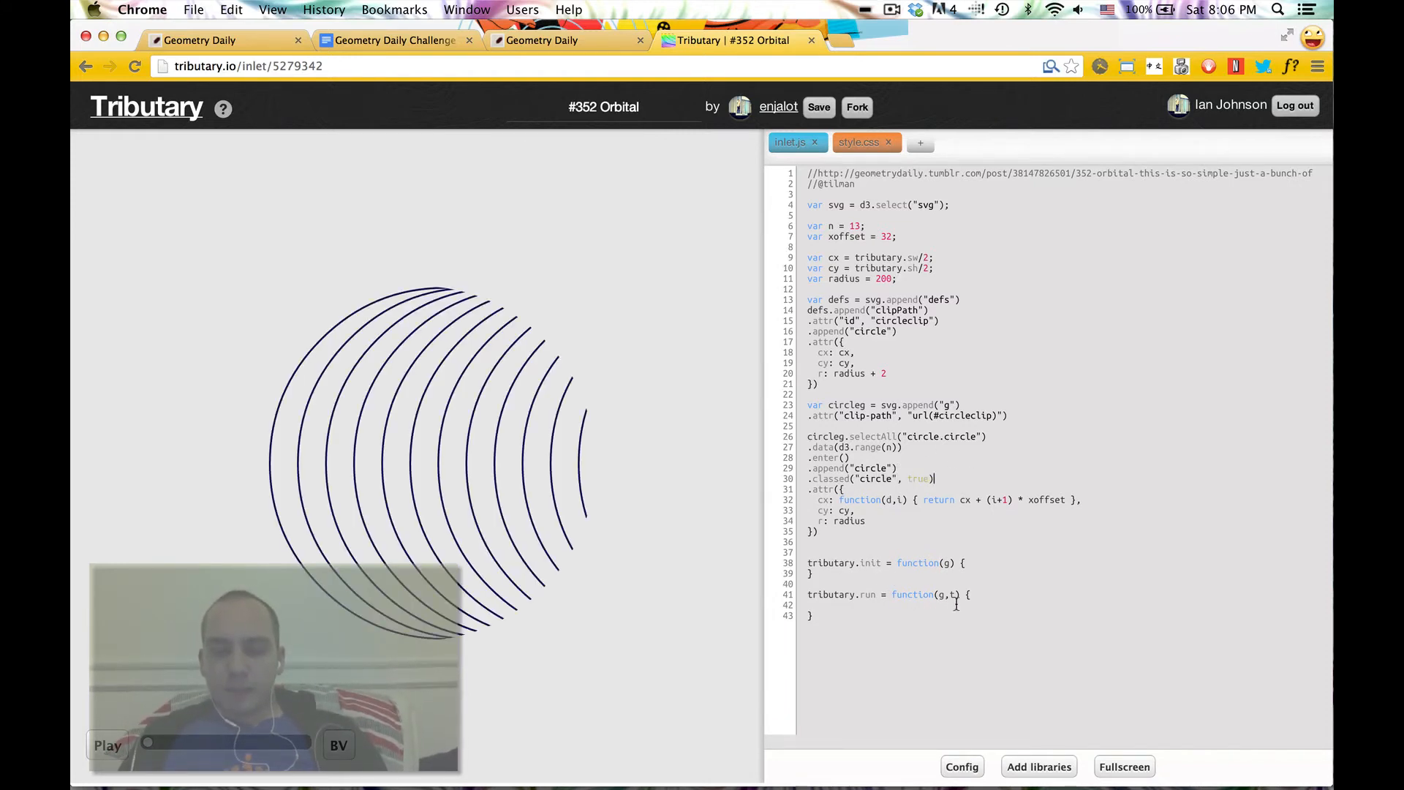
text(g.)
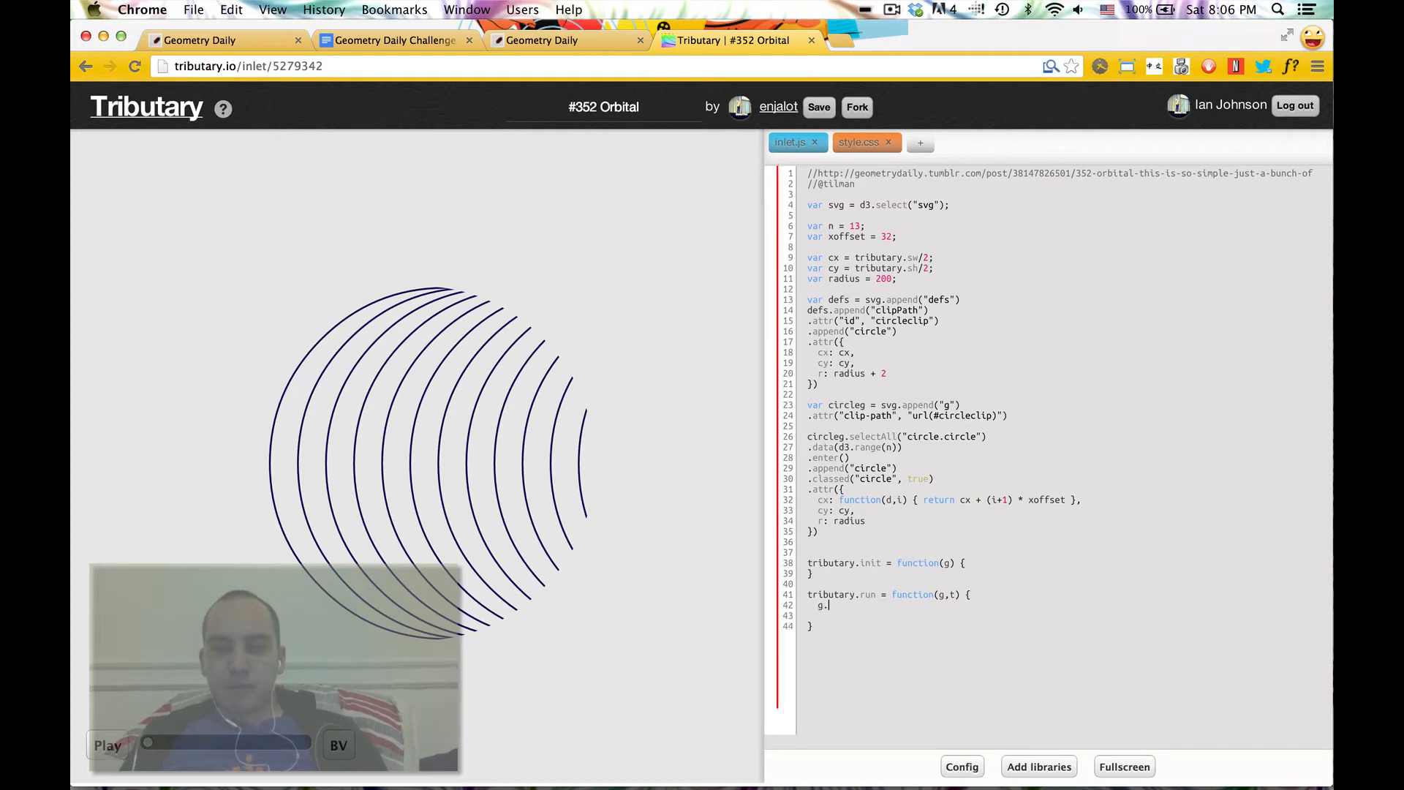
text(selectAll("circle.circle)
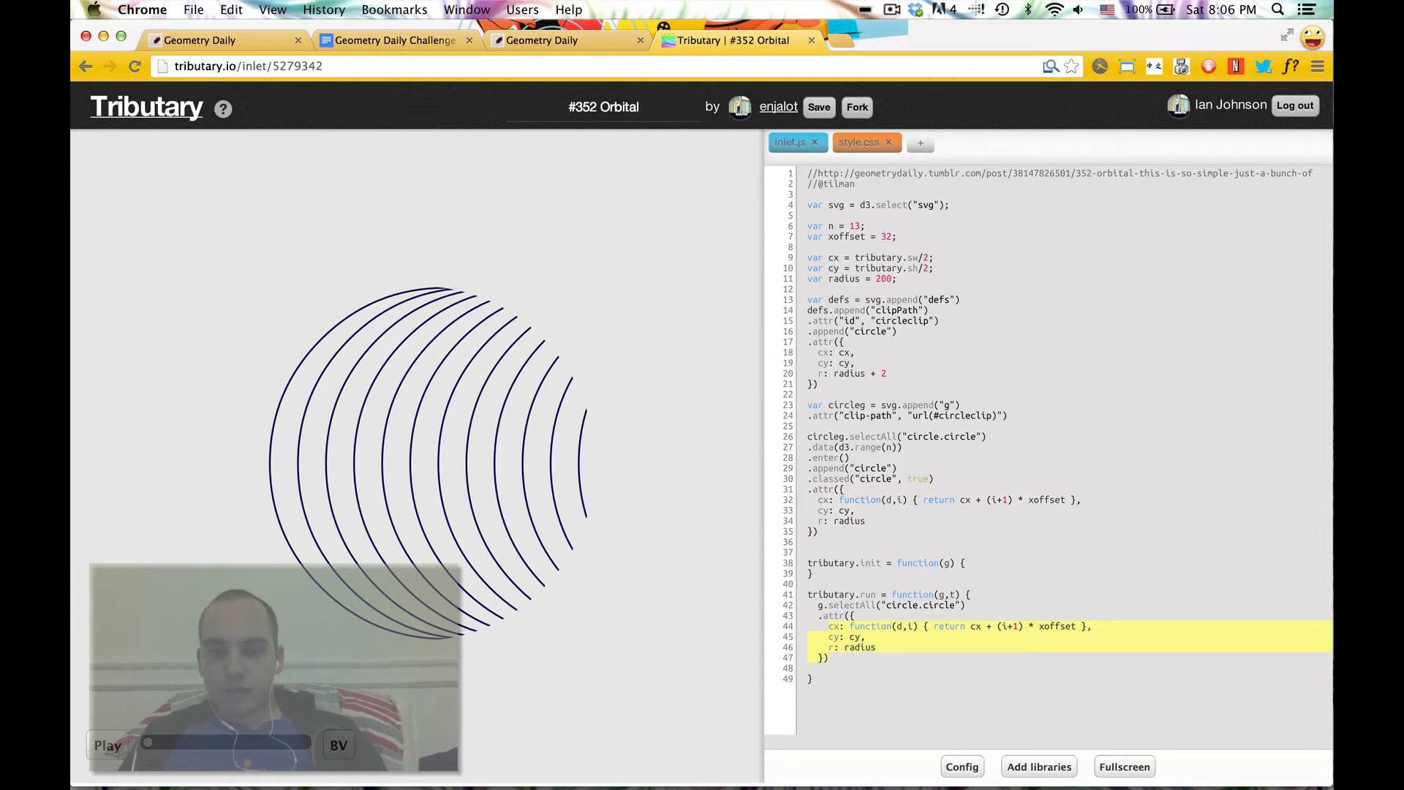
Step: Multiply each circle's xoffset by t, preview playback, and add a pingpong loop type
click(1072, 626)
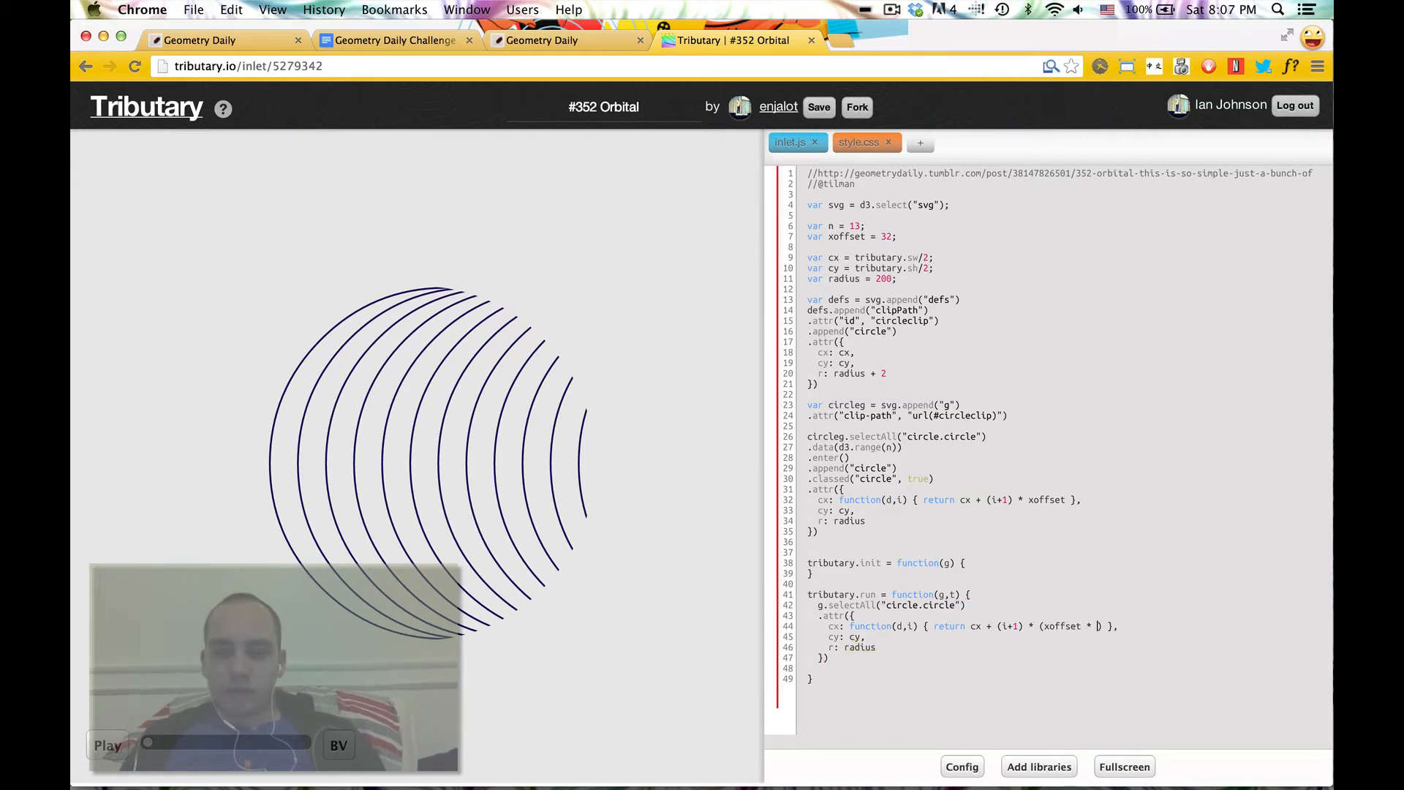
click(101, 764)
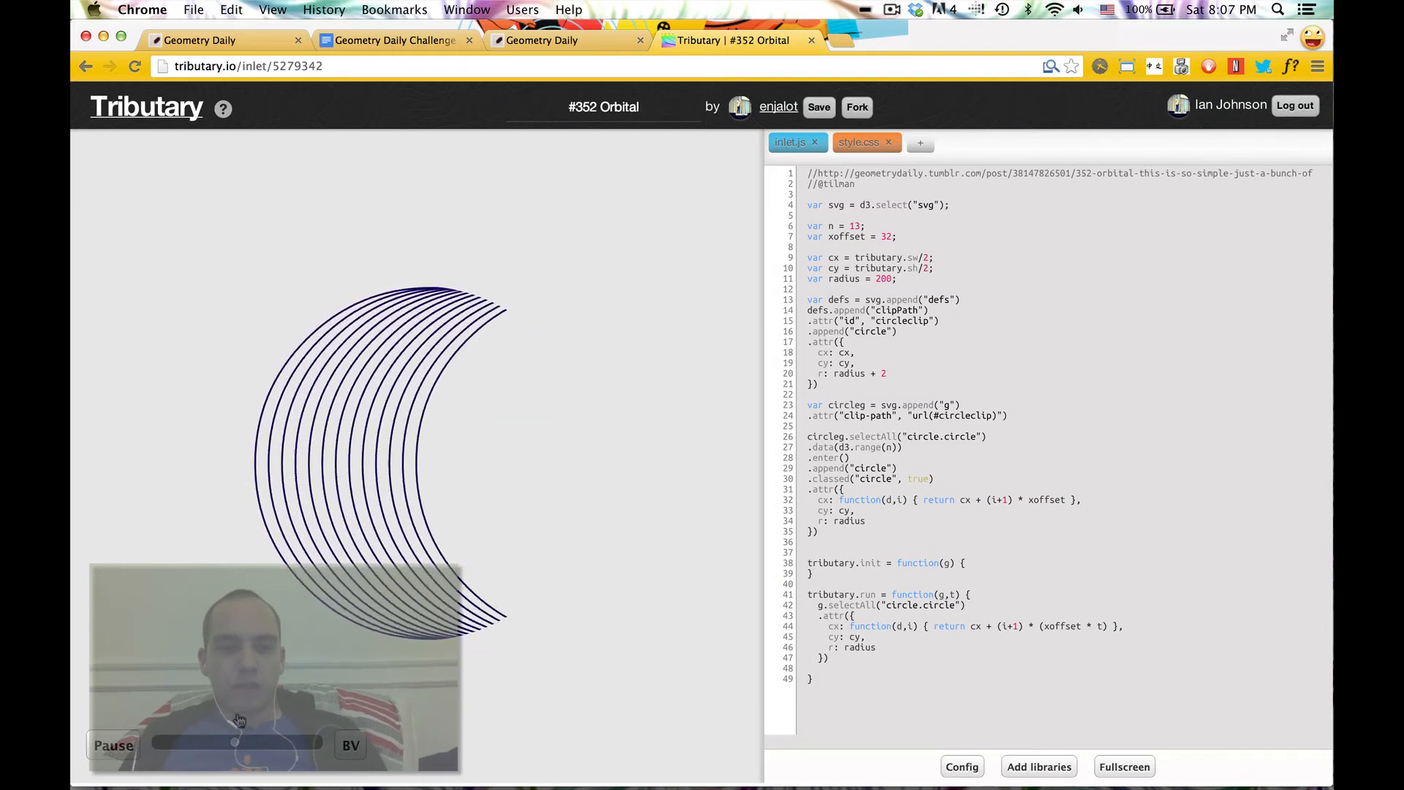
click(113, 744)
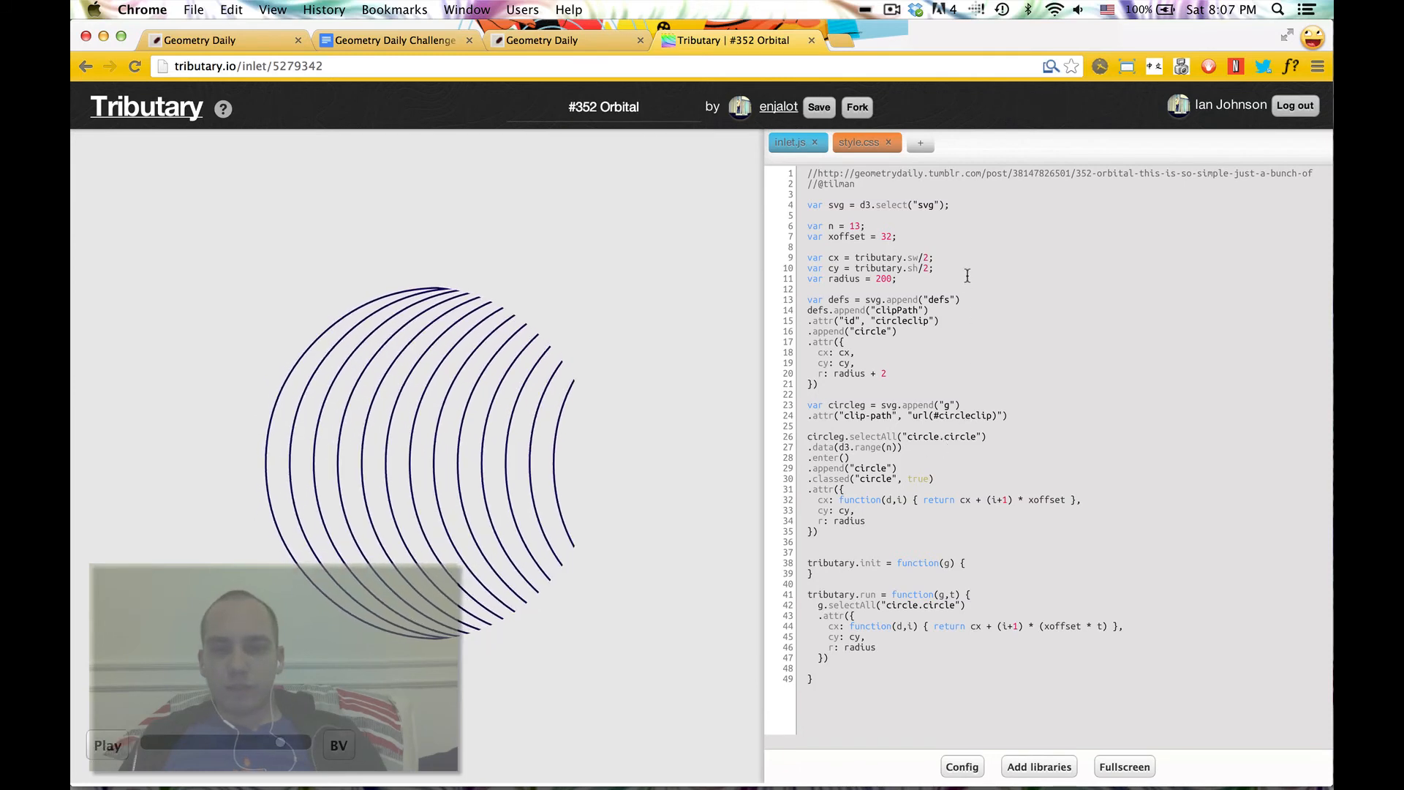
text(tributary.loop_type = "pingpong";)
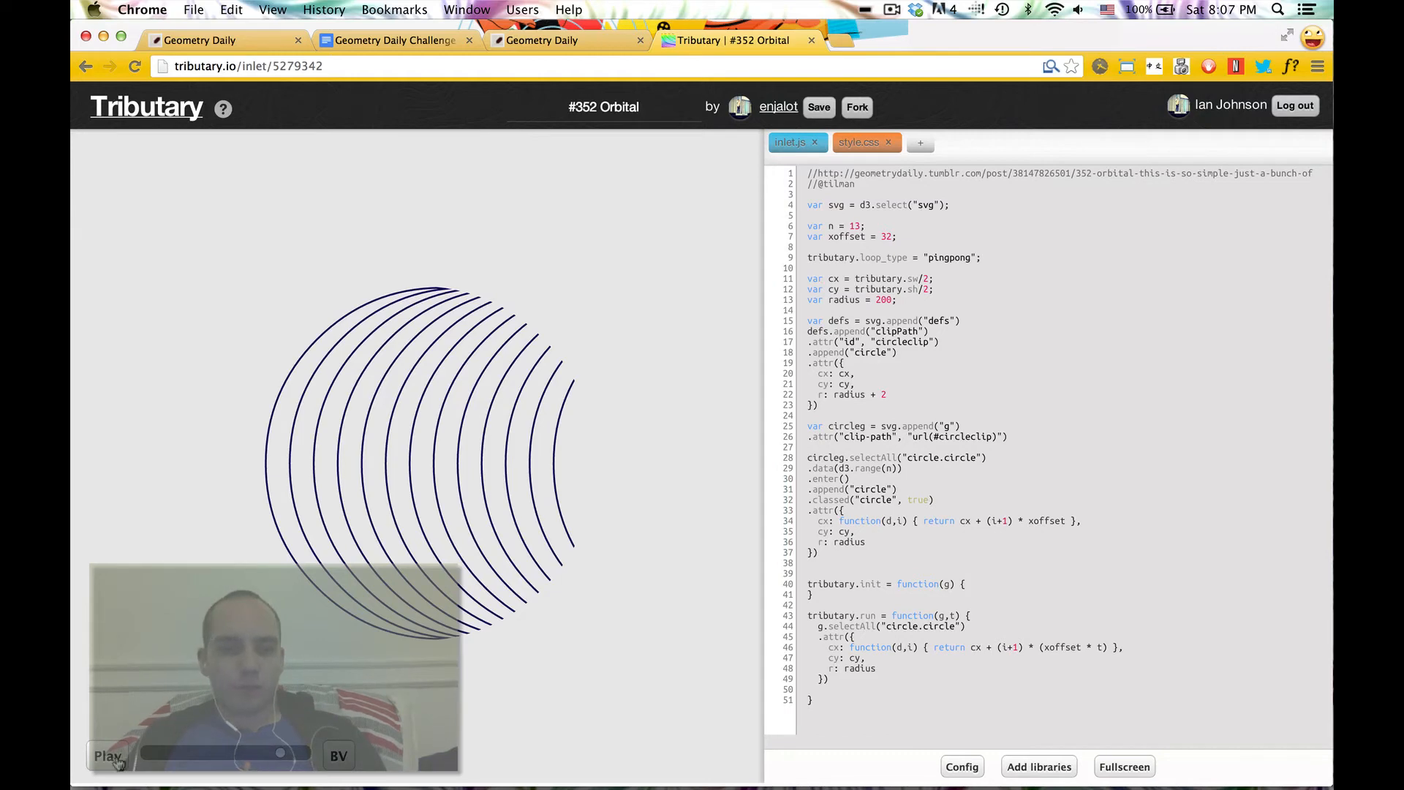
Step: Add tributary.duration = 3000 and preview the pingpong orbit before stopping
click(106, 759)
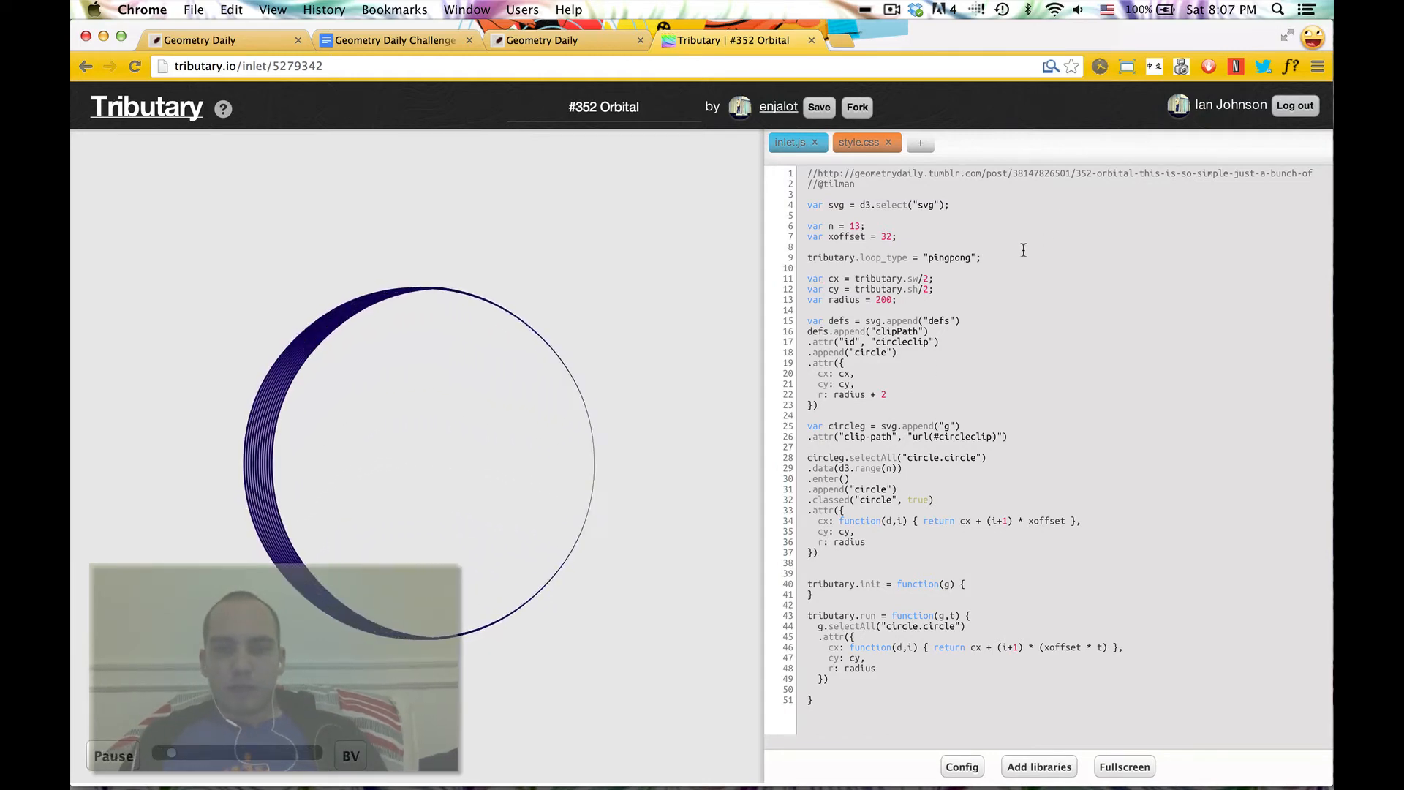
text(tributary.duration =)
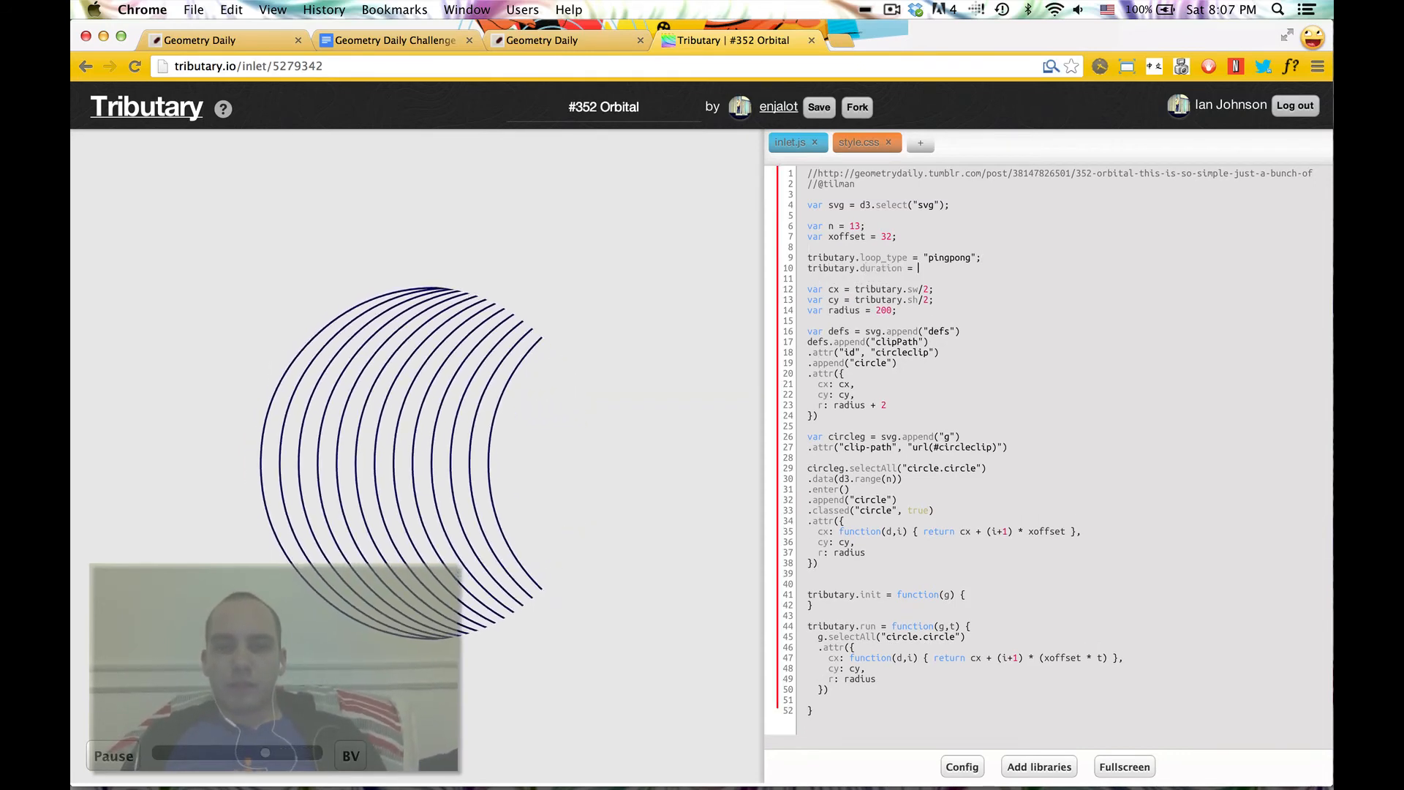
text(1000)
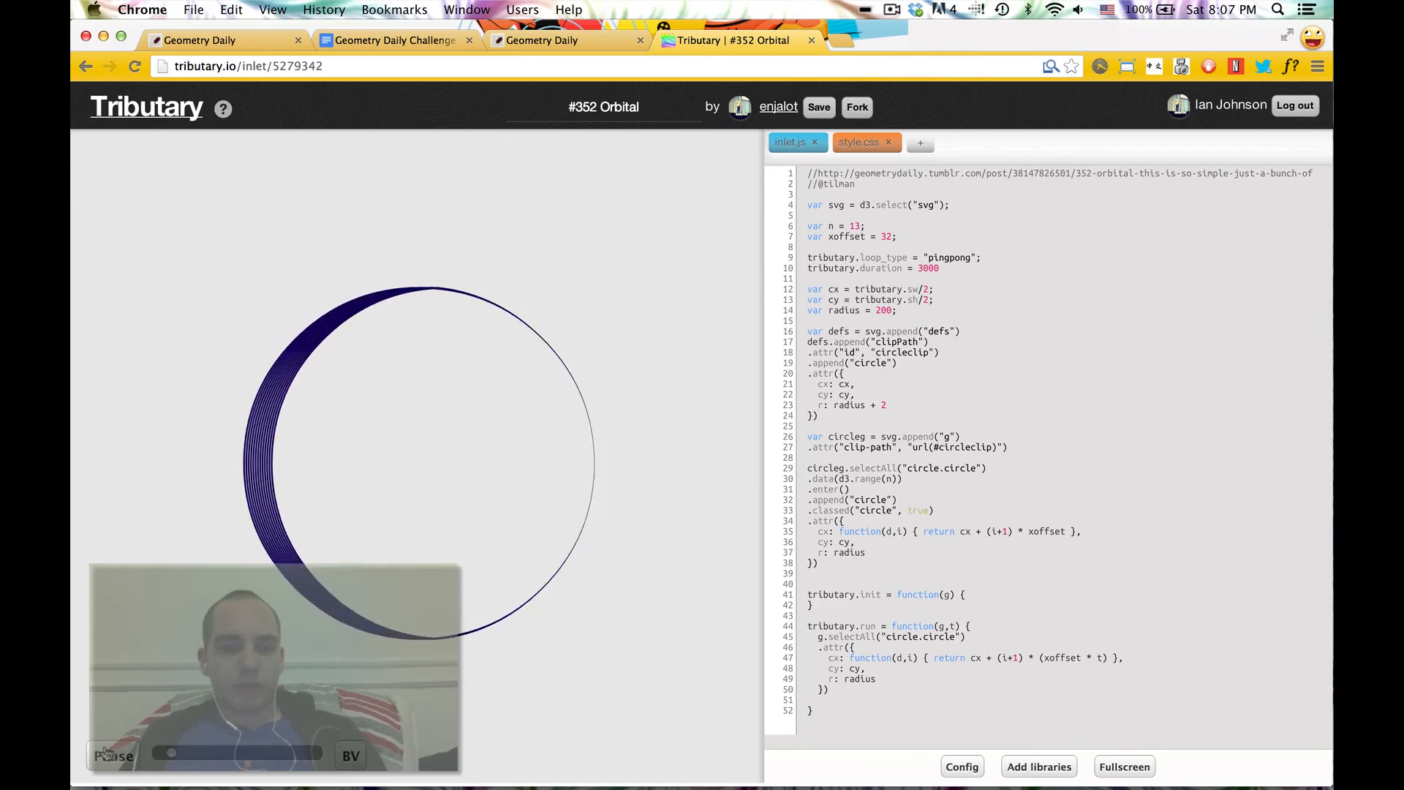
click(111, 754)
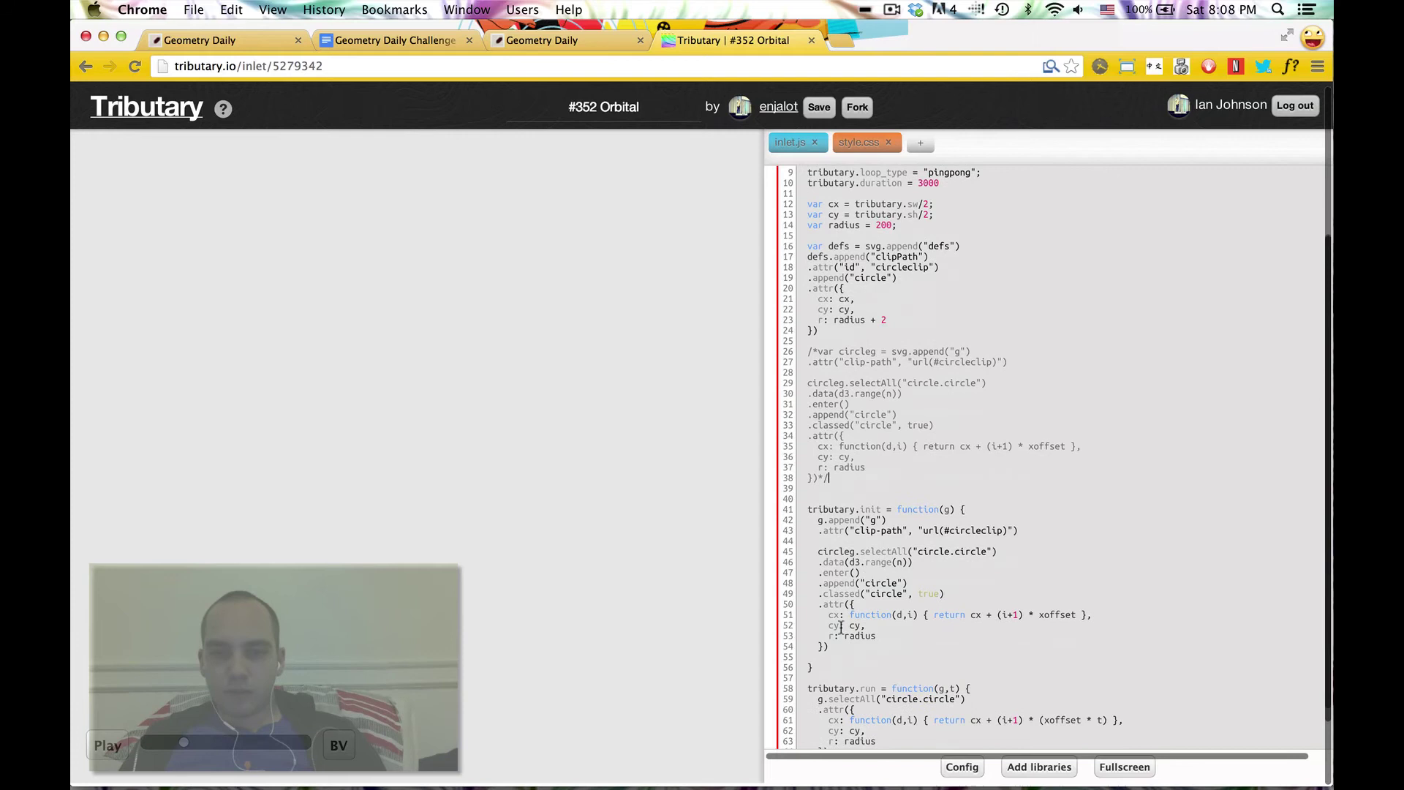
Step: Assign the clipped group to var circleg inside init and test playback
scroll(down, 3)
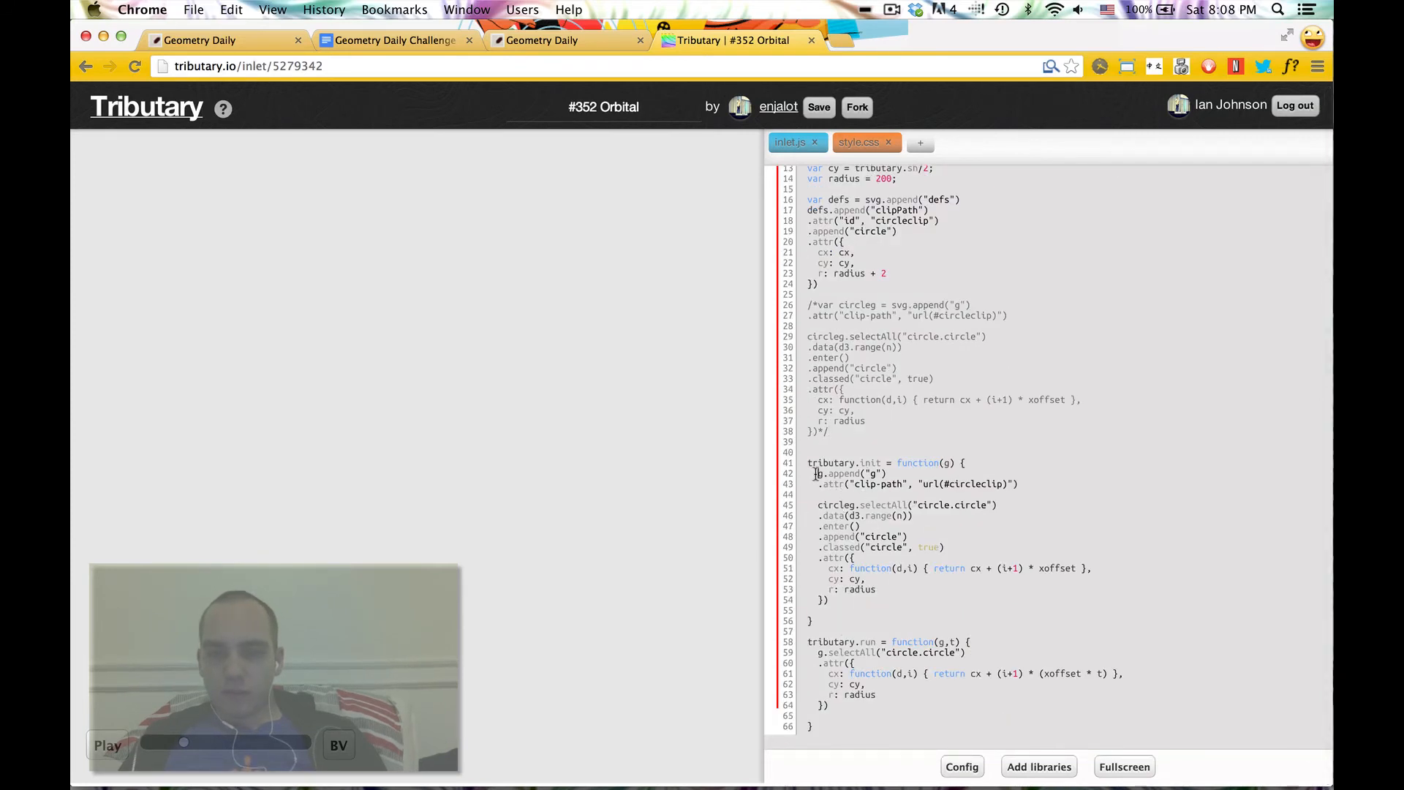
text(var circleg =)
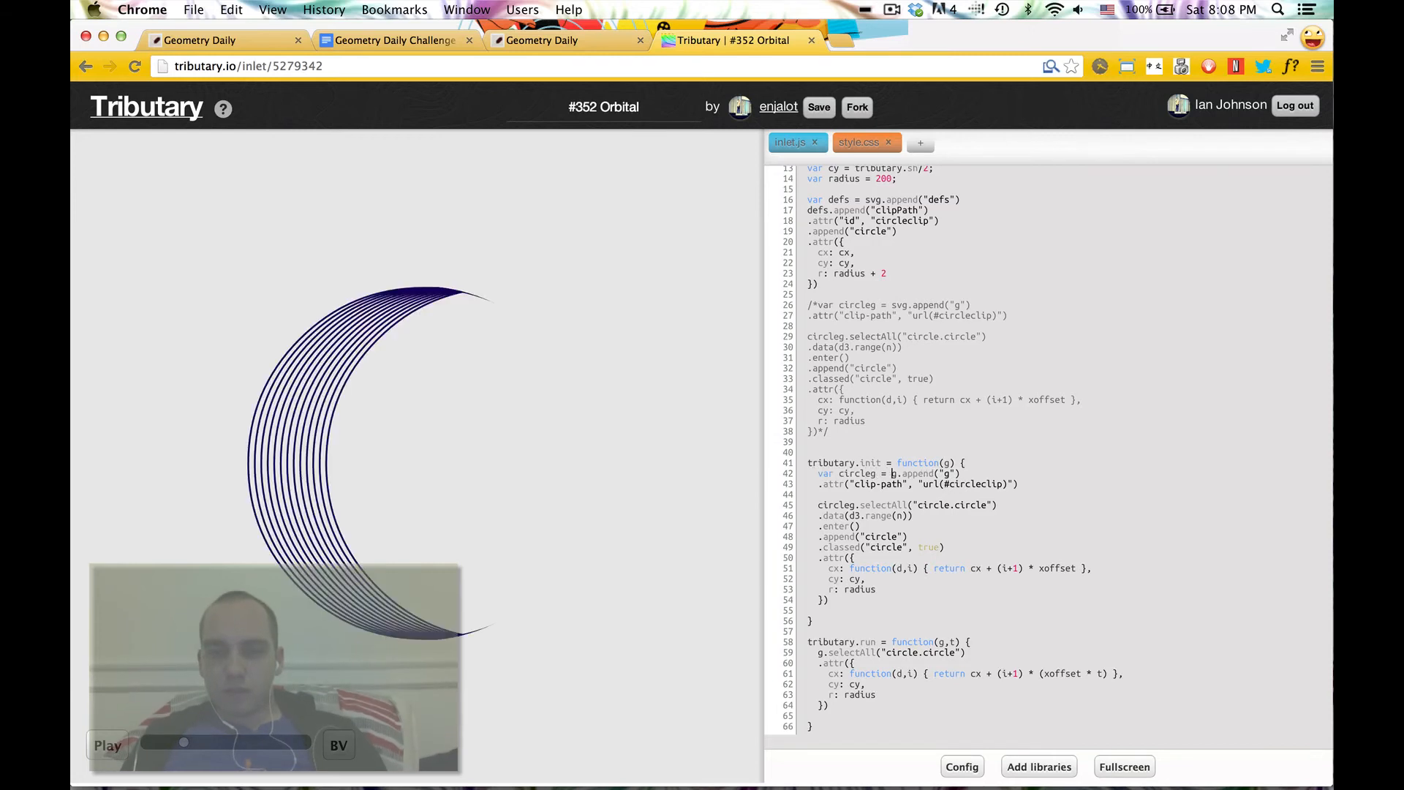
click(103, 762)
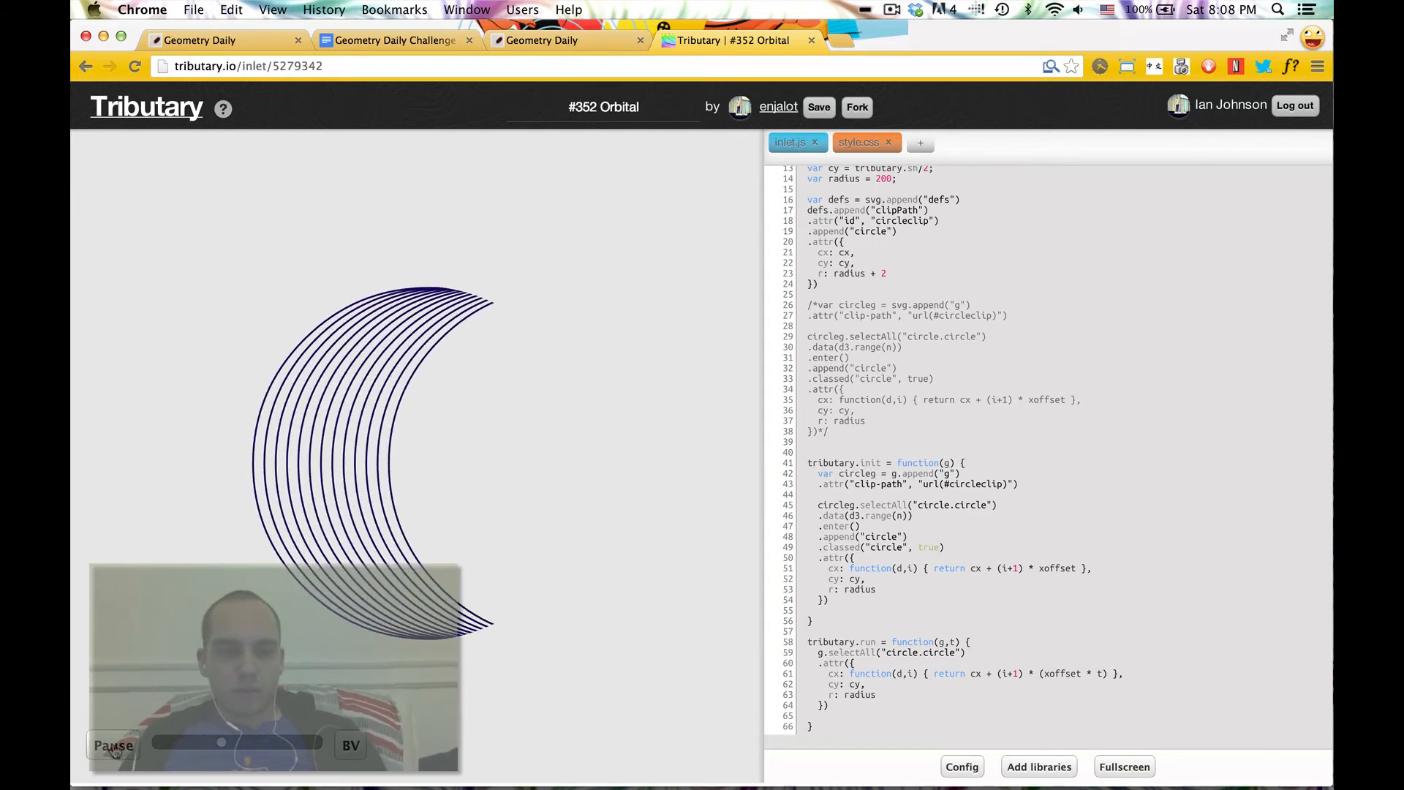
click(110, 745)
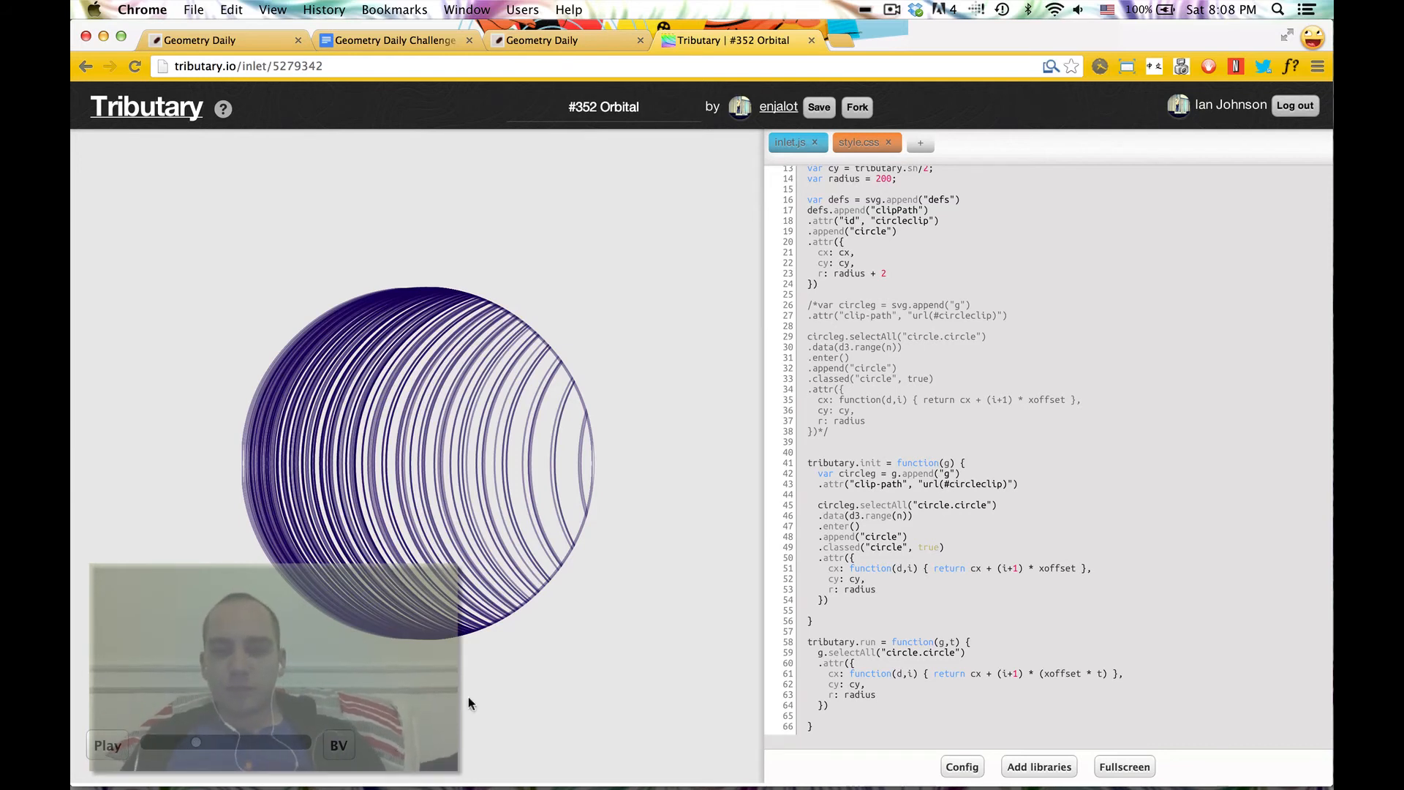
mouse_move(270, 750)
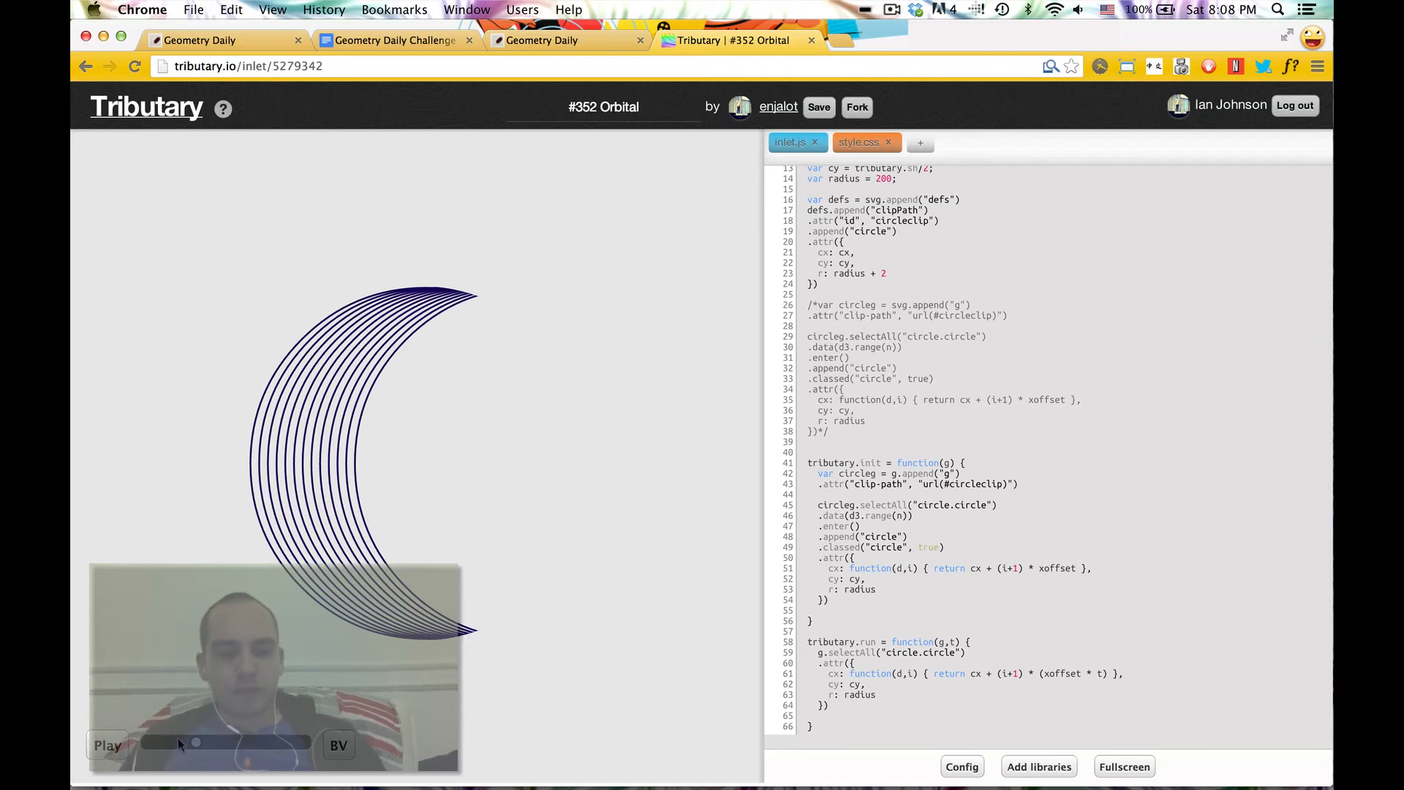
mouse_move(302, 619)
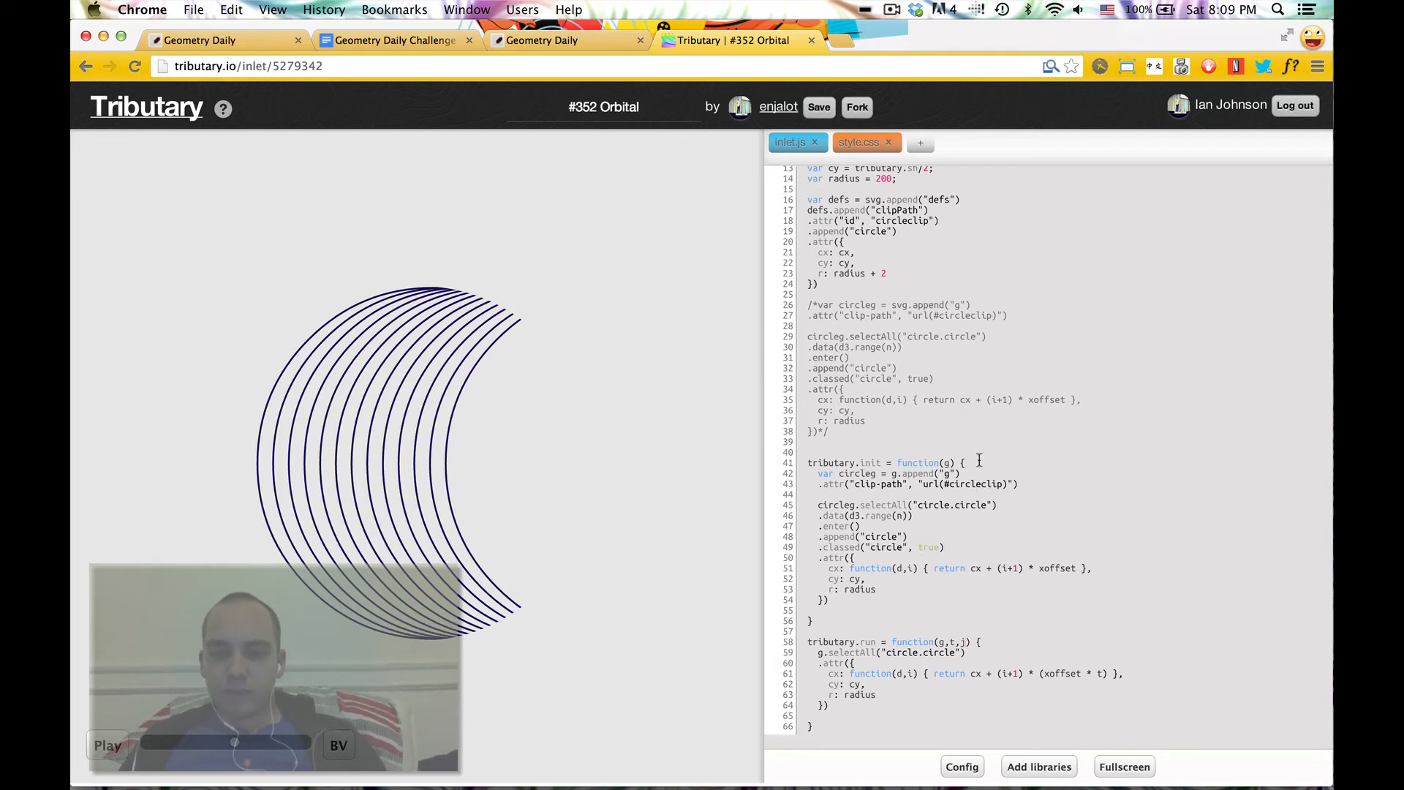
Step: Add a trial stroke-width of j+1 to the circles, then comment it out with //
text(, j)
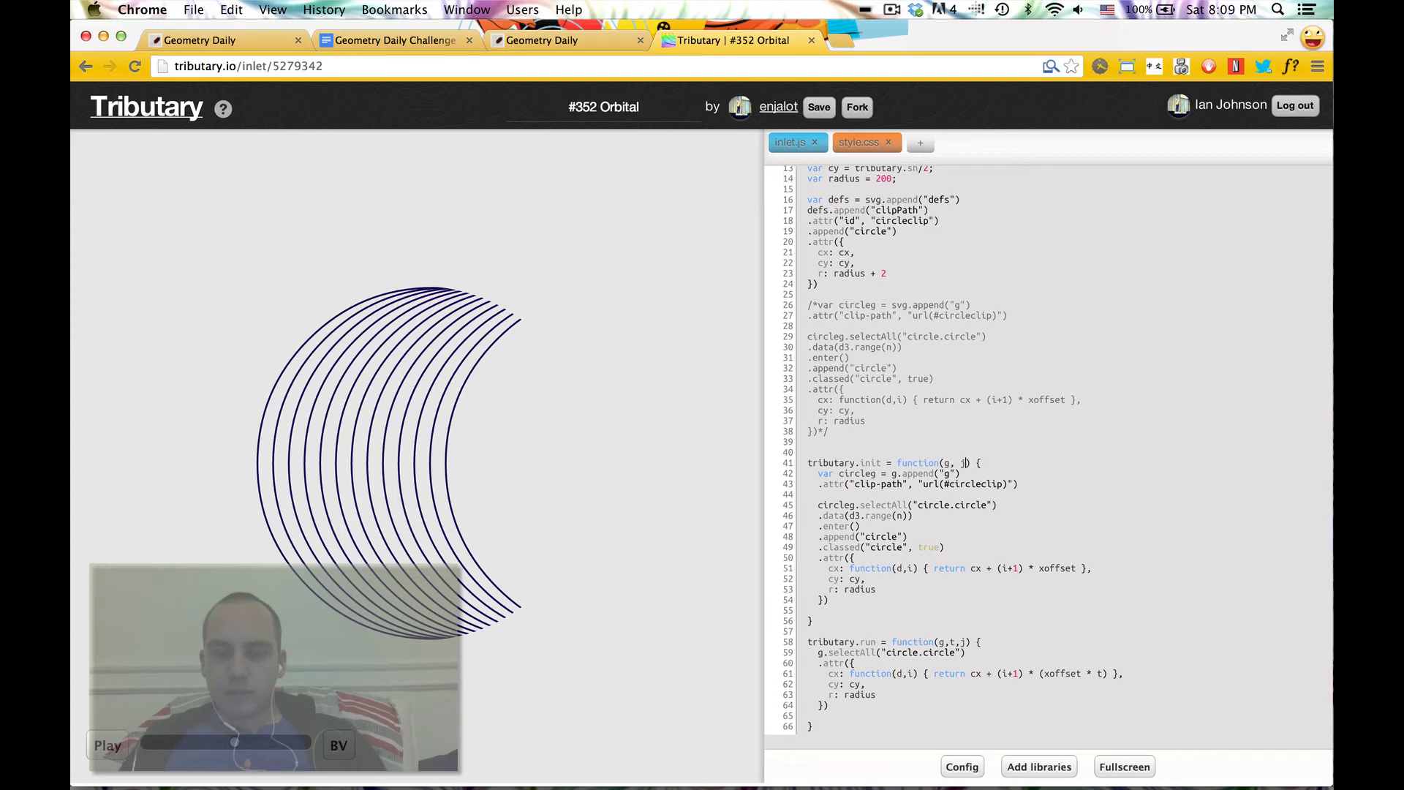
text(.style({)
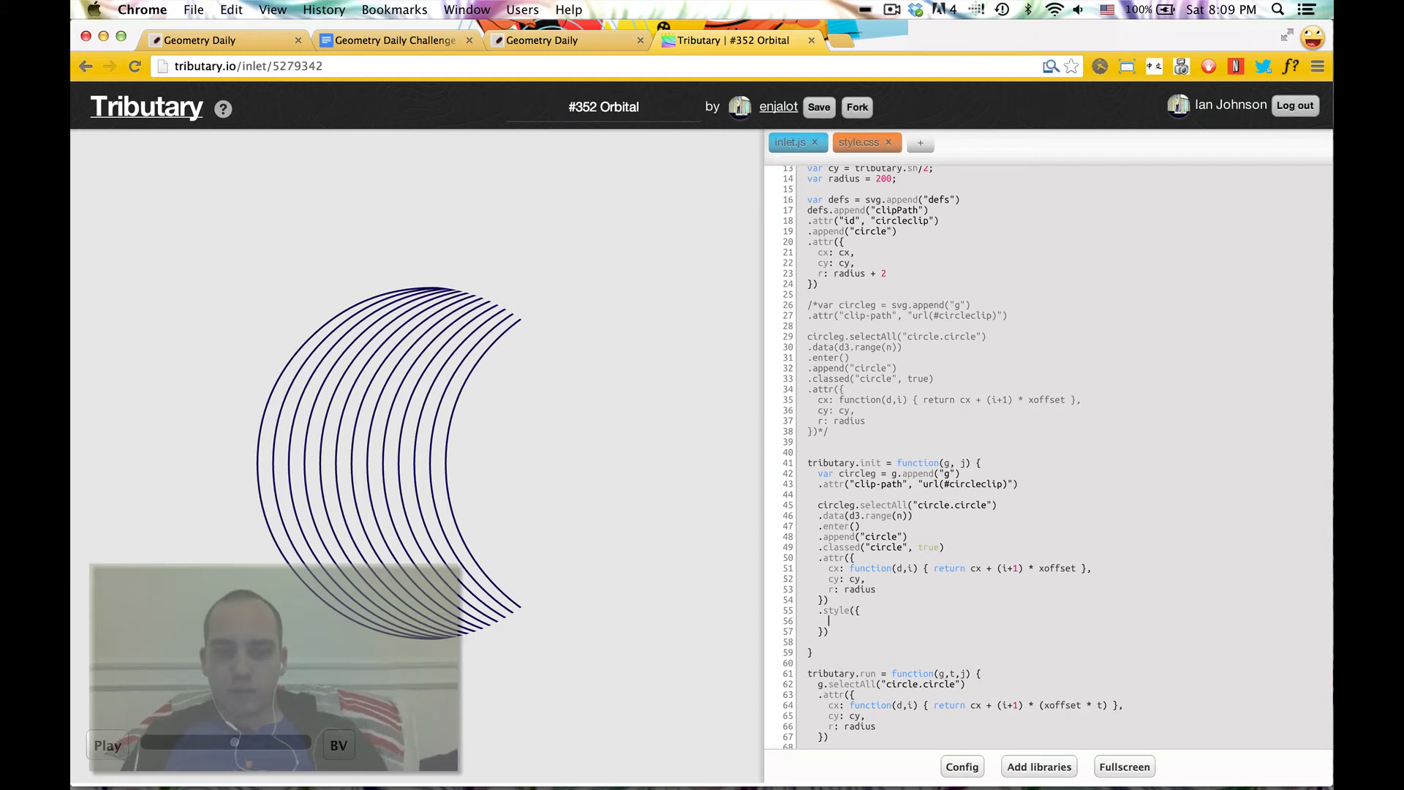
text(fill:)
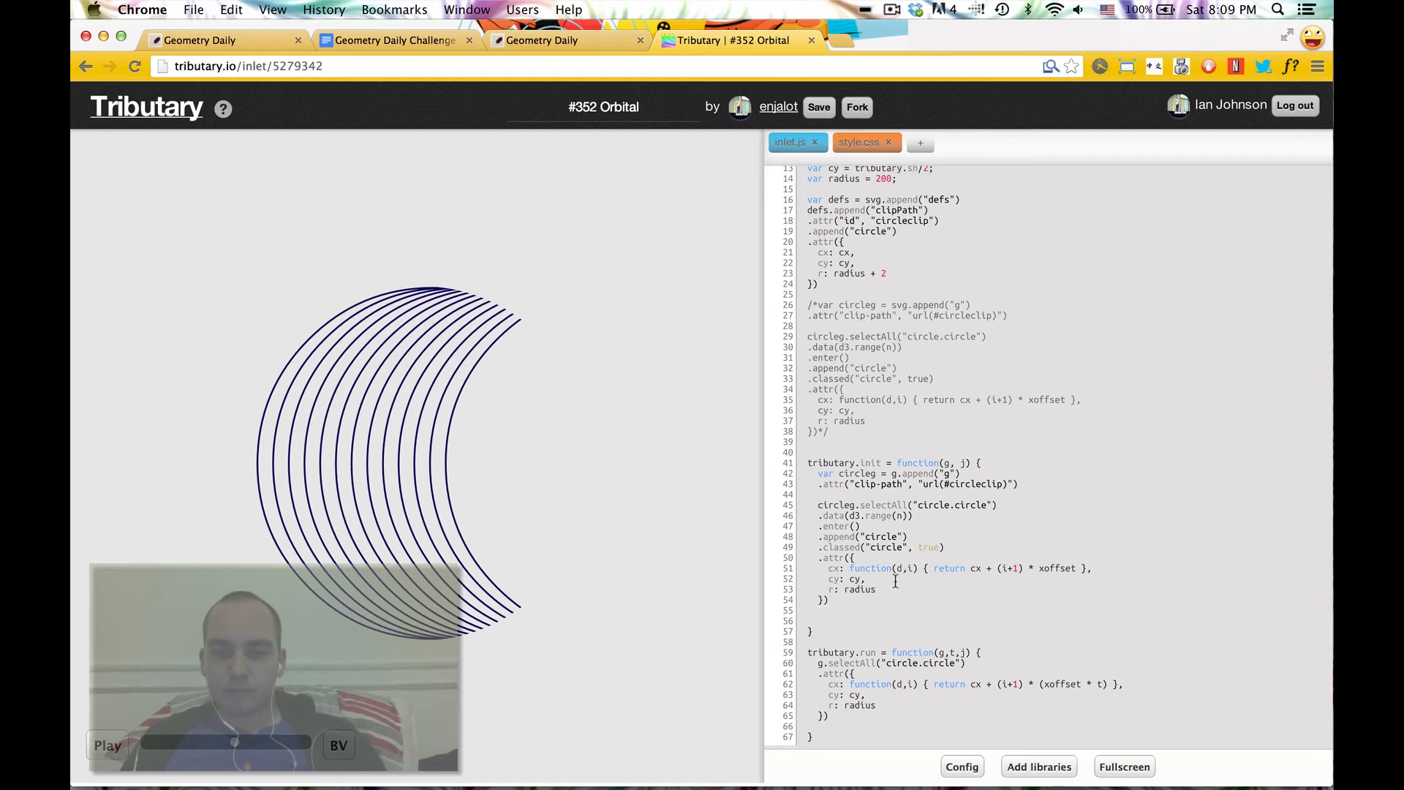
text(stro)
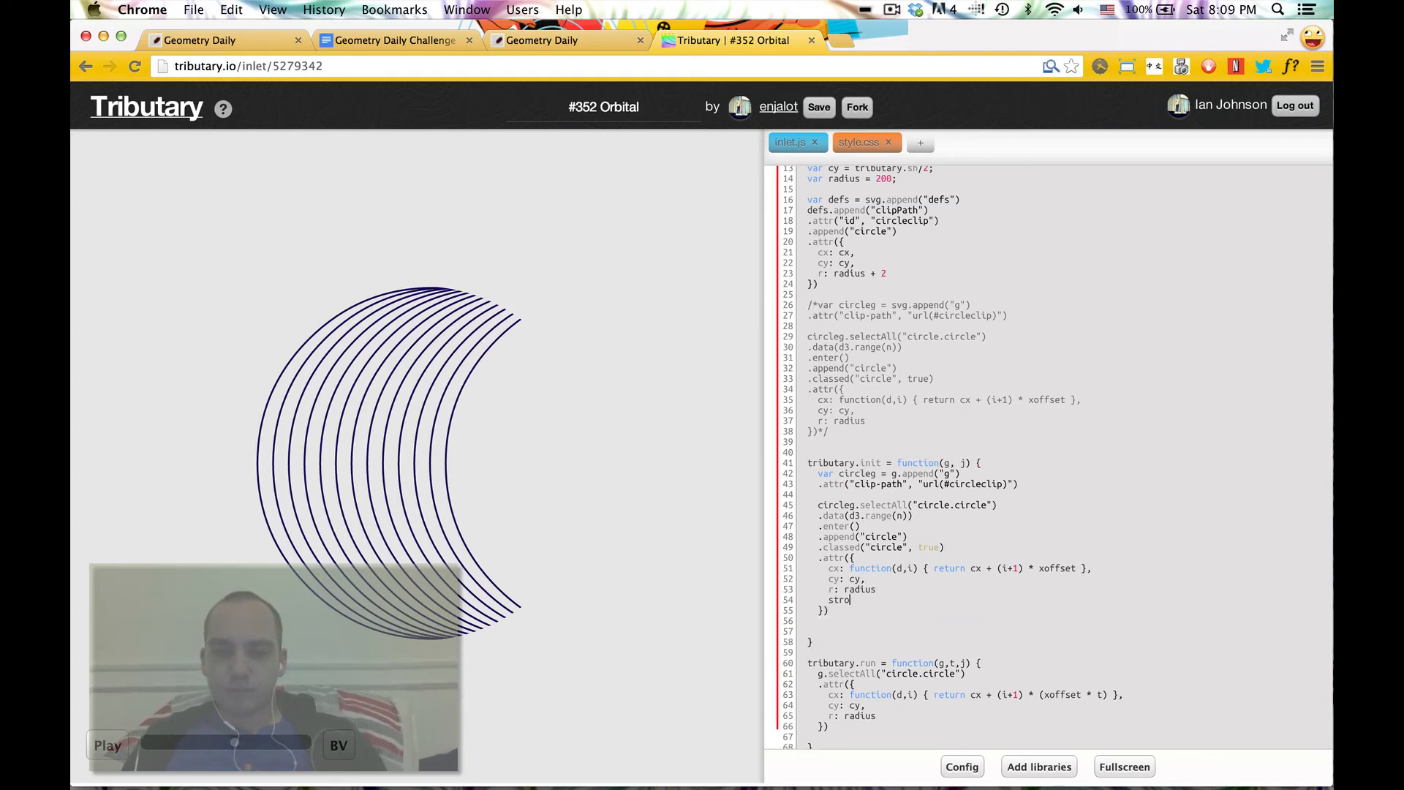
text(stroke-width":)
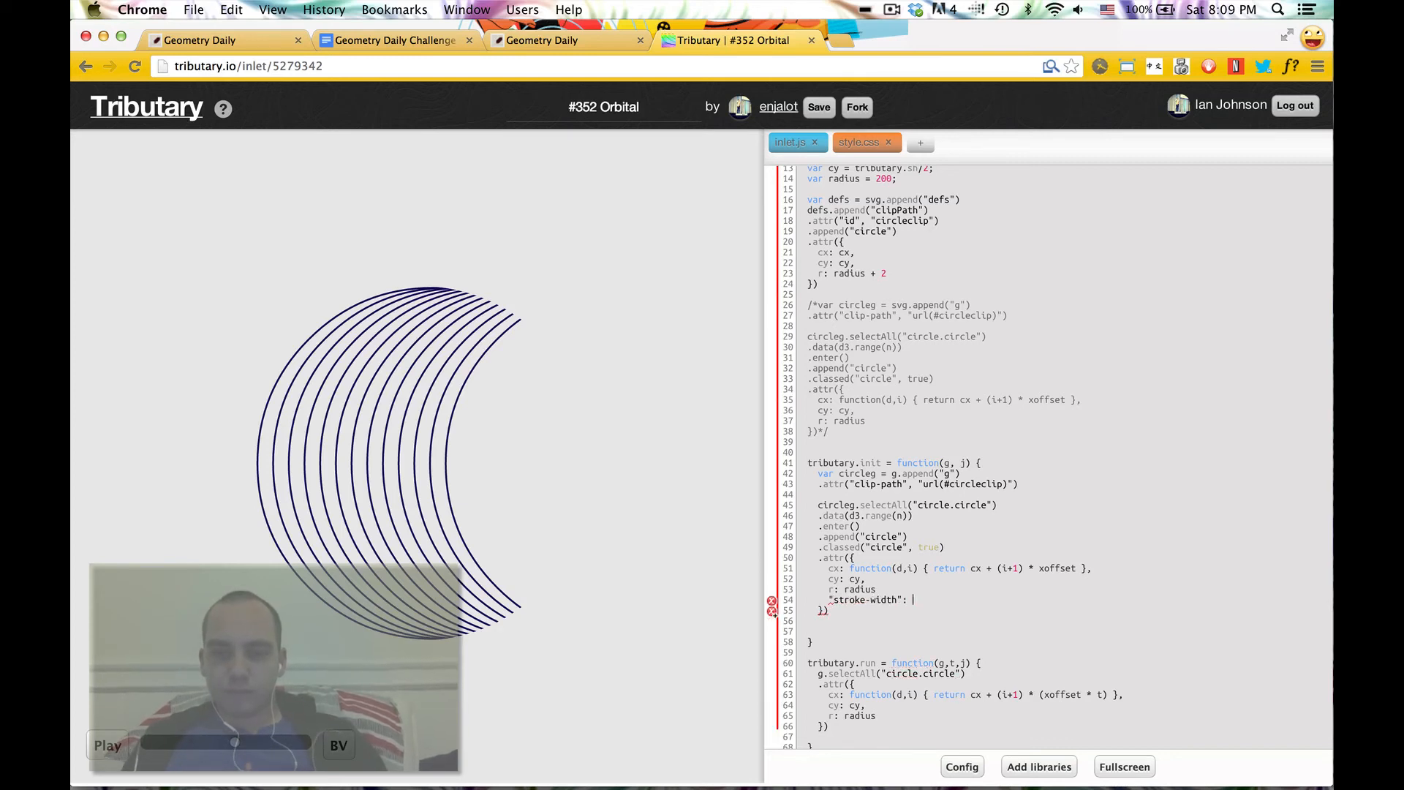
text(j)
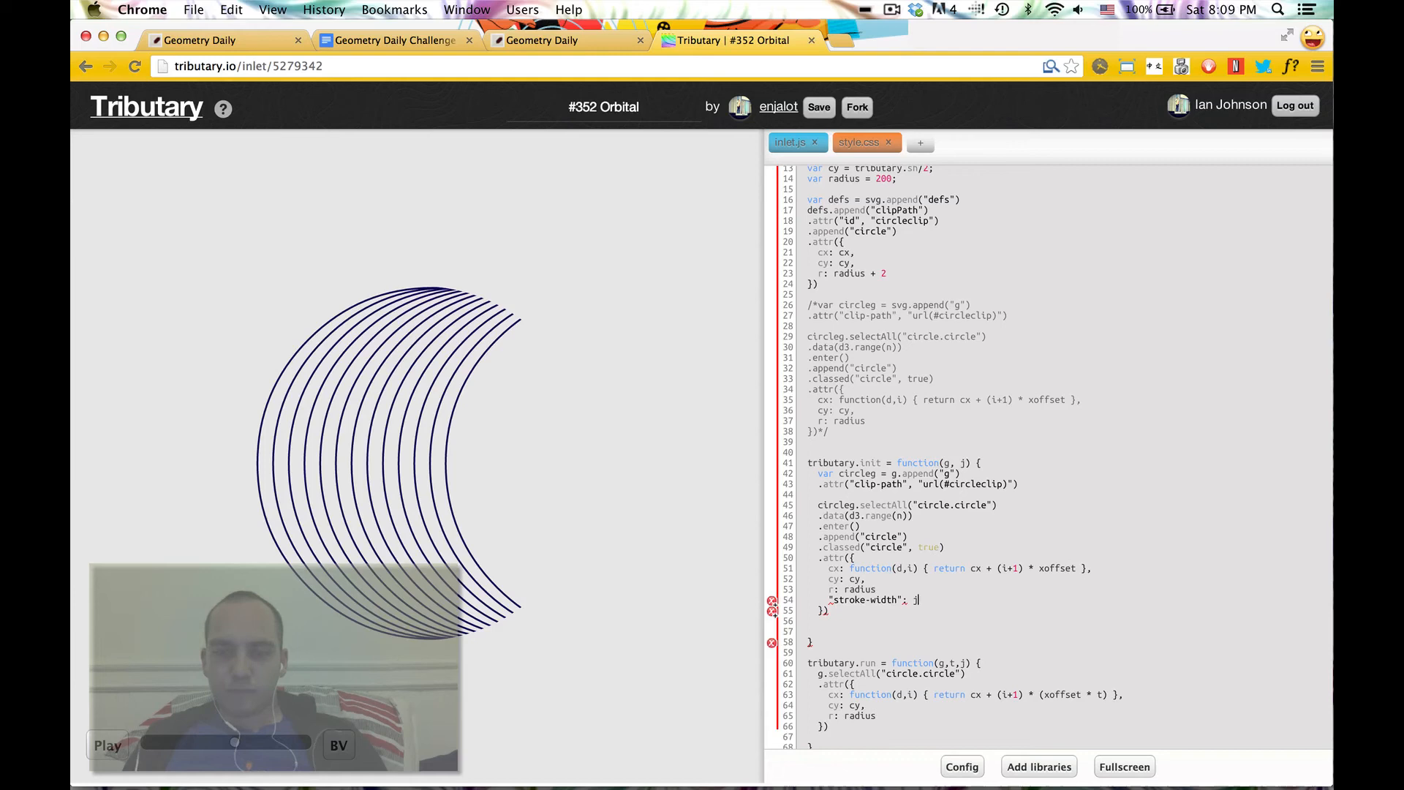
text(+1)
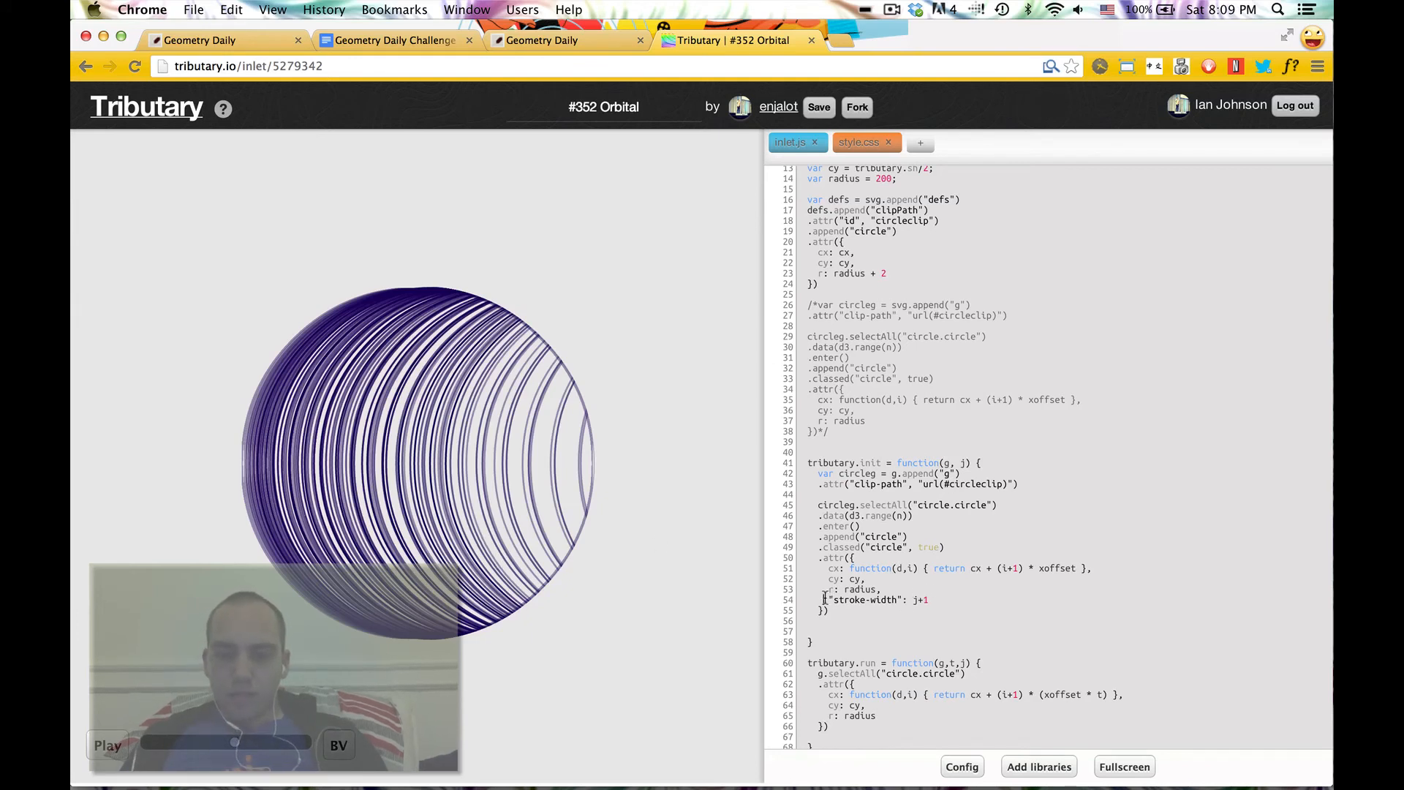
text(//)
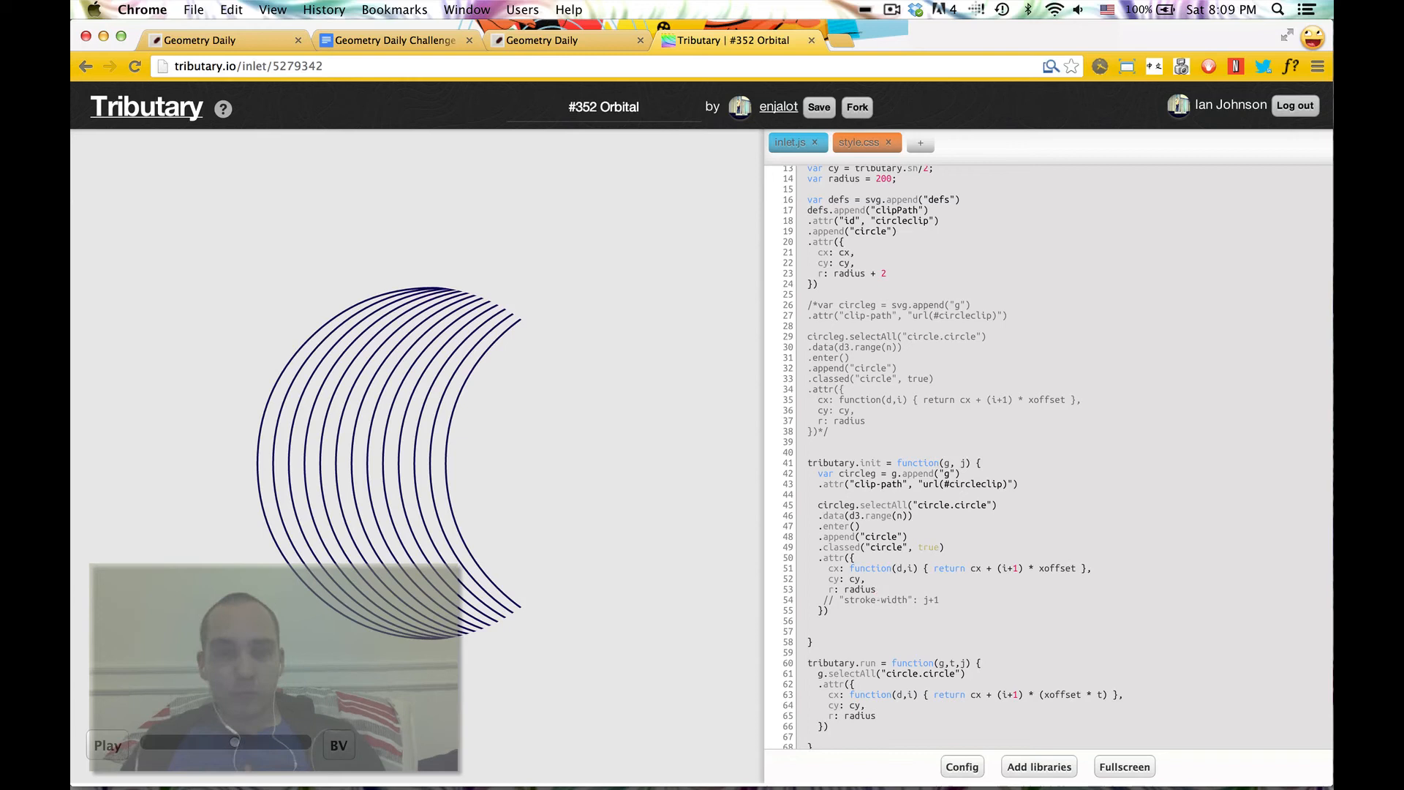
click(105, 763)
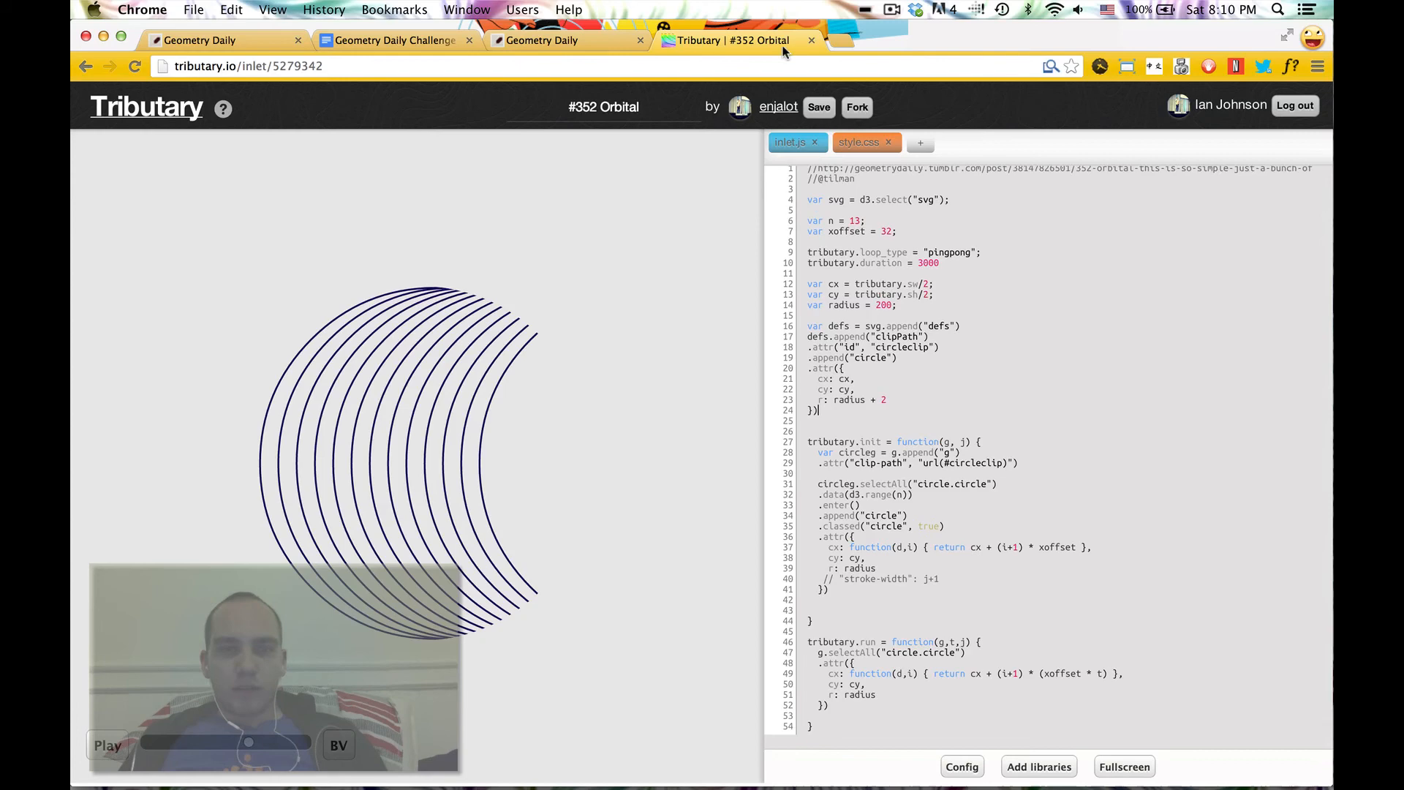
mouse_move(537, 355)
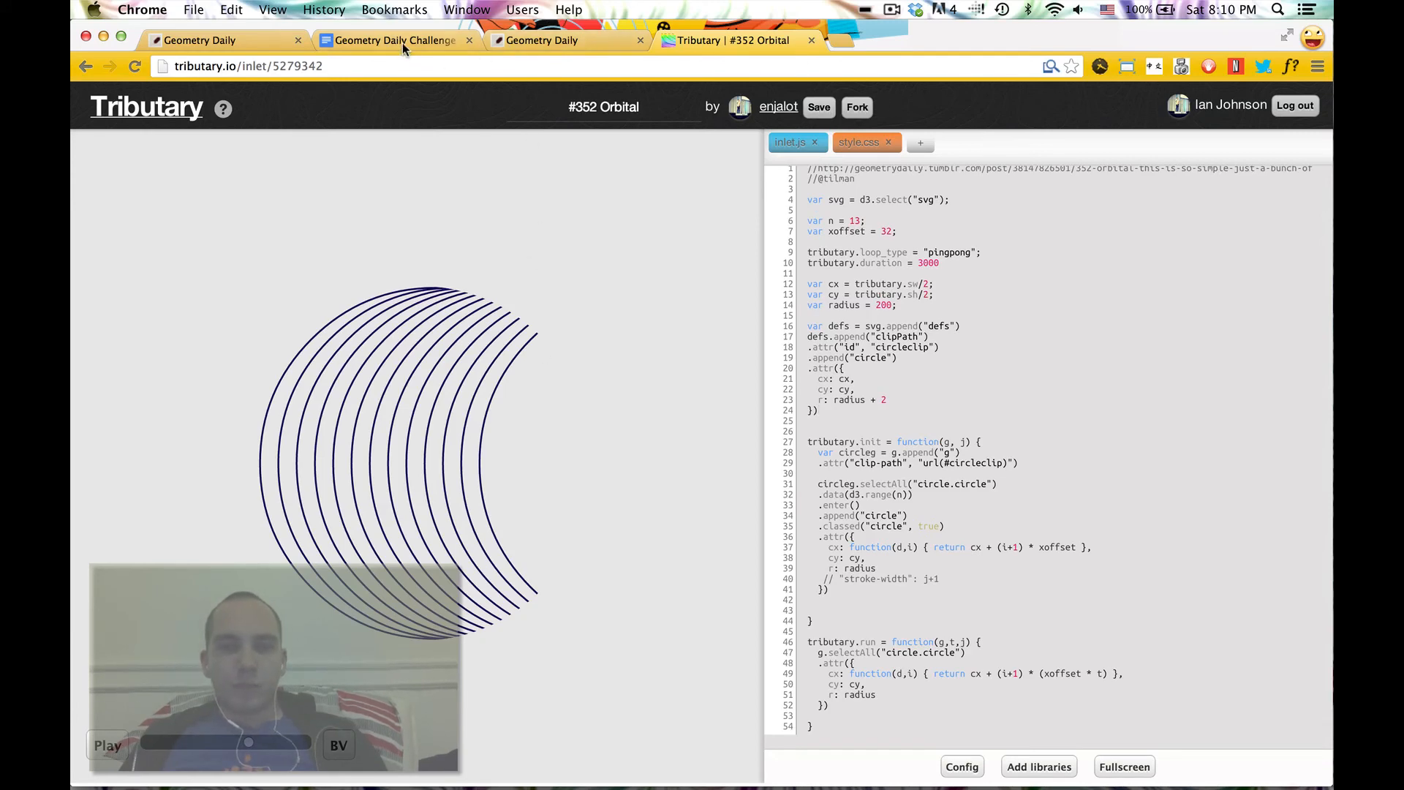
Step: Switch between the challenge notes doc and the #308 Twenty-five suns post
click(392, 40)
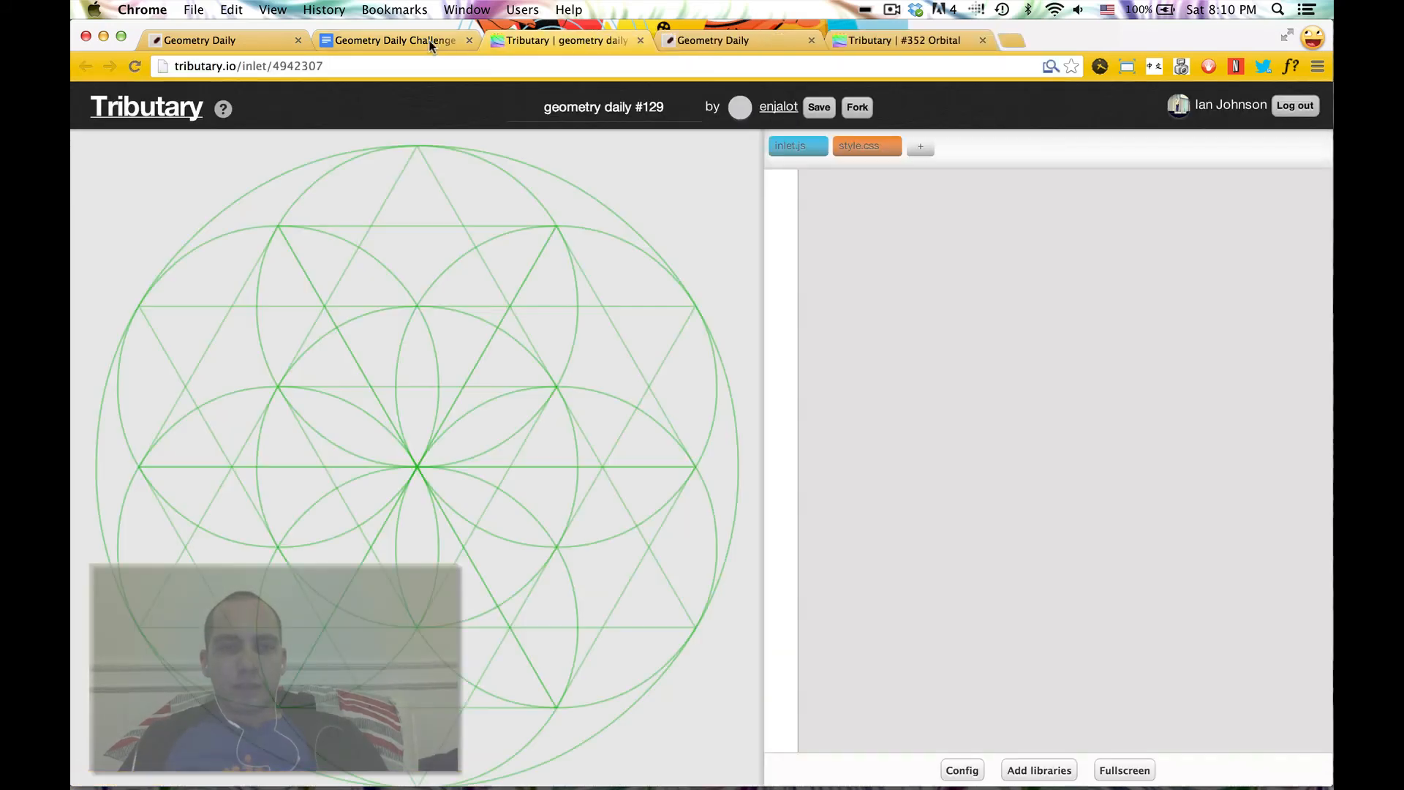
click(392, 40)
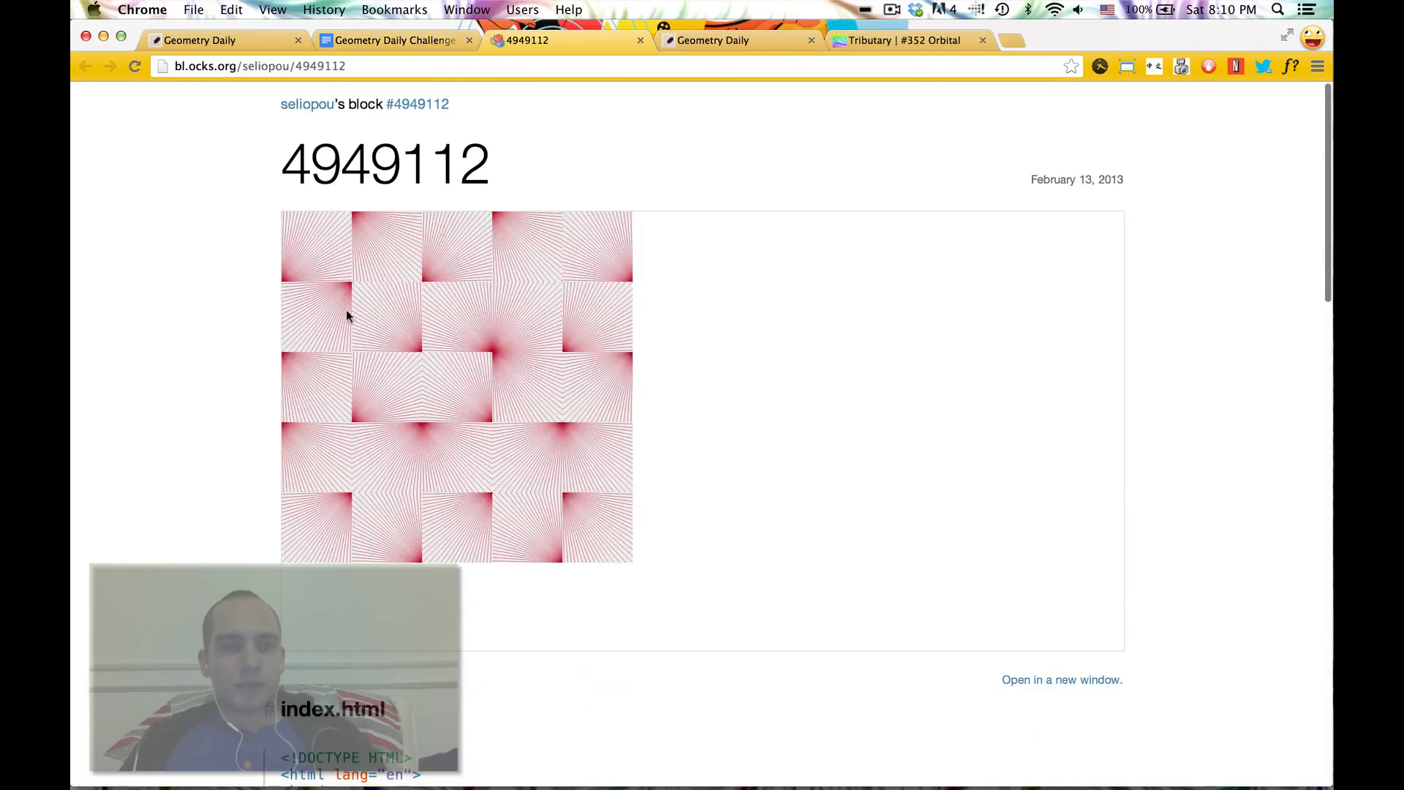
click(392, 40)
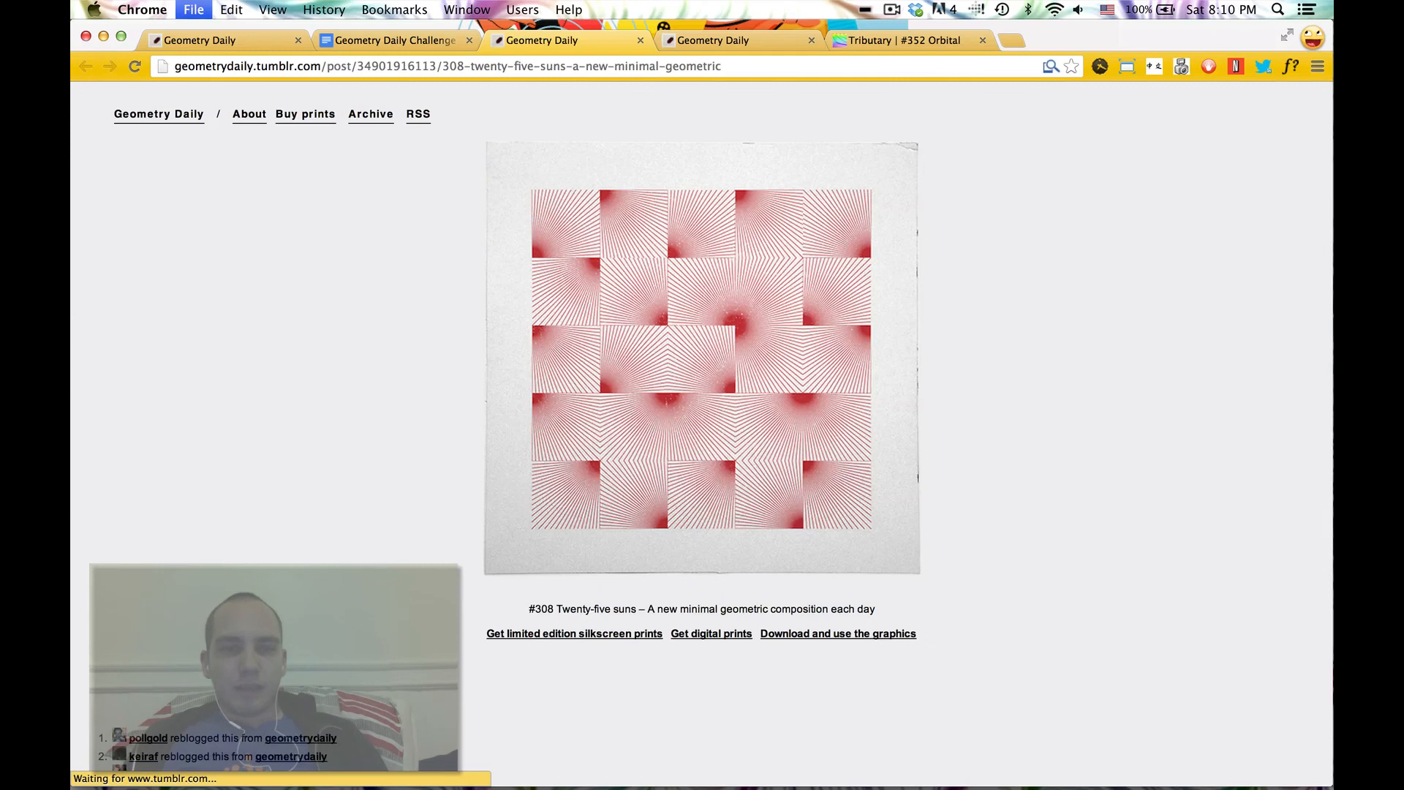
click(393, 40)
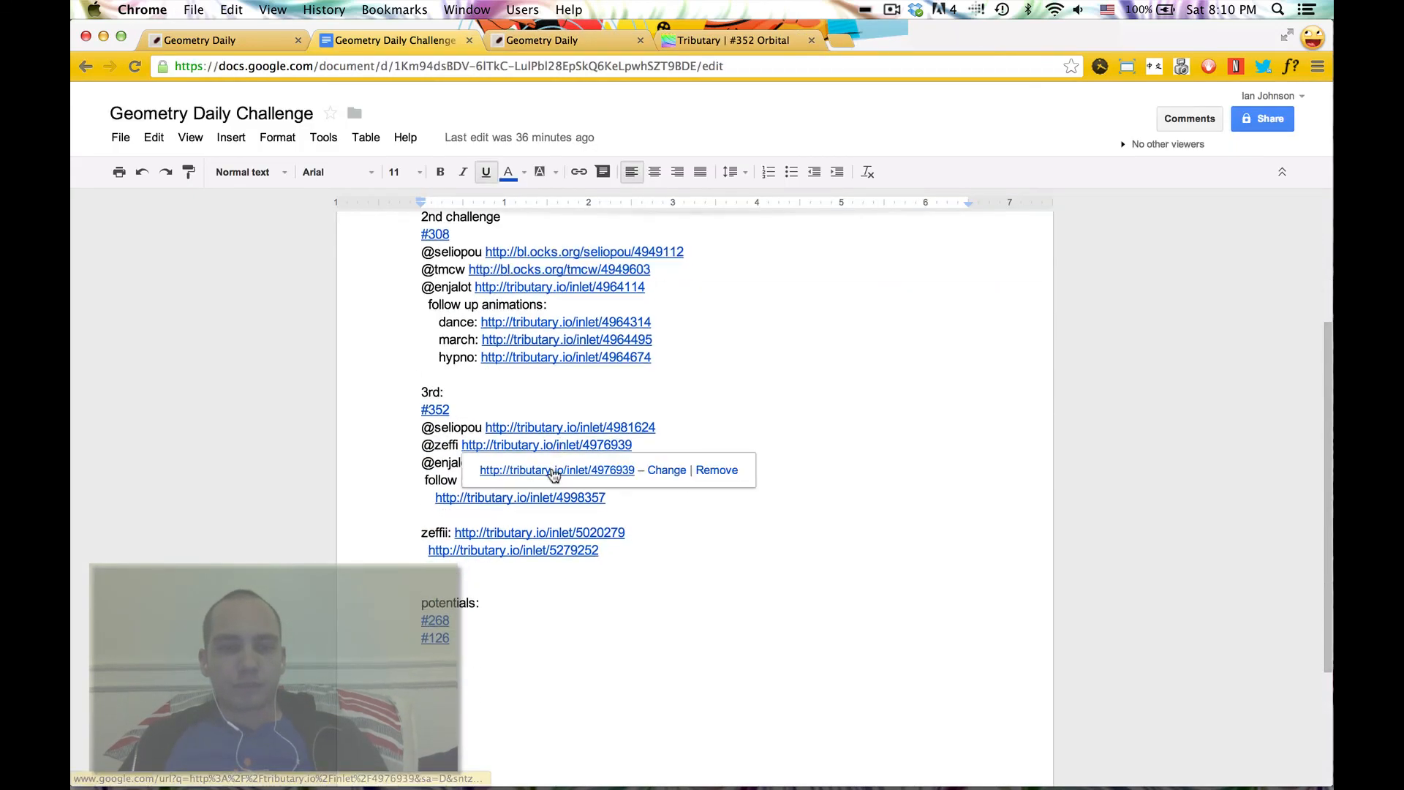
Step: Open the #352 inlet link, return to the doc, and open the #366 nautilus sketch
click(552, 470)
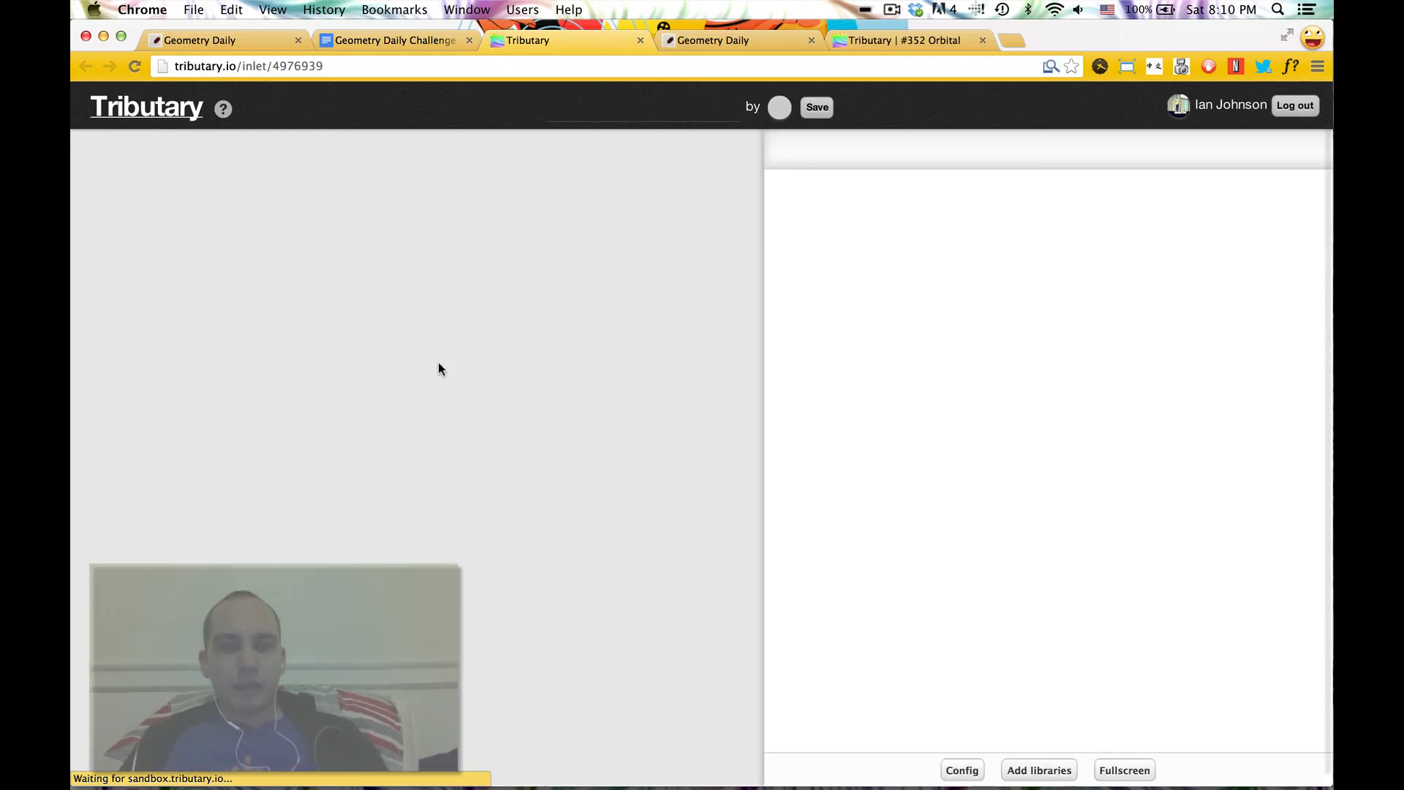
click(393, 40)
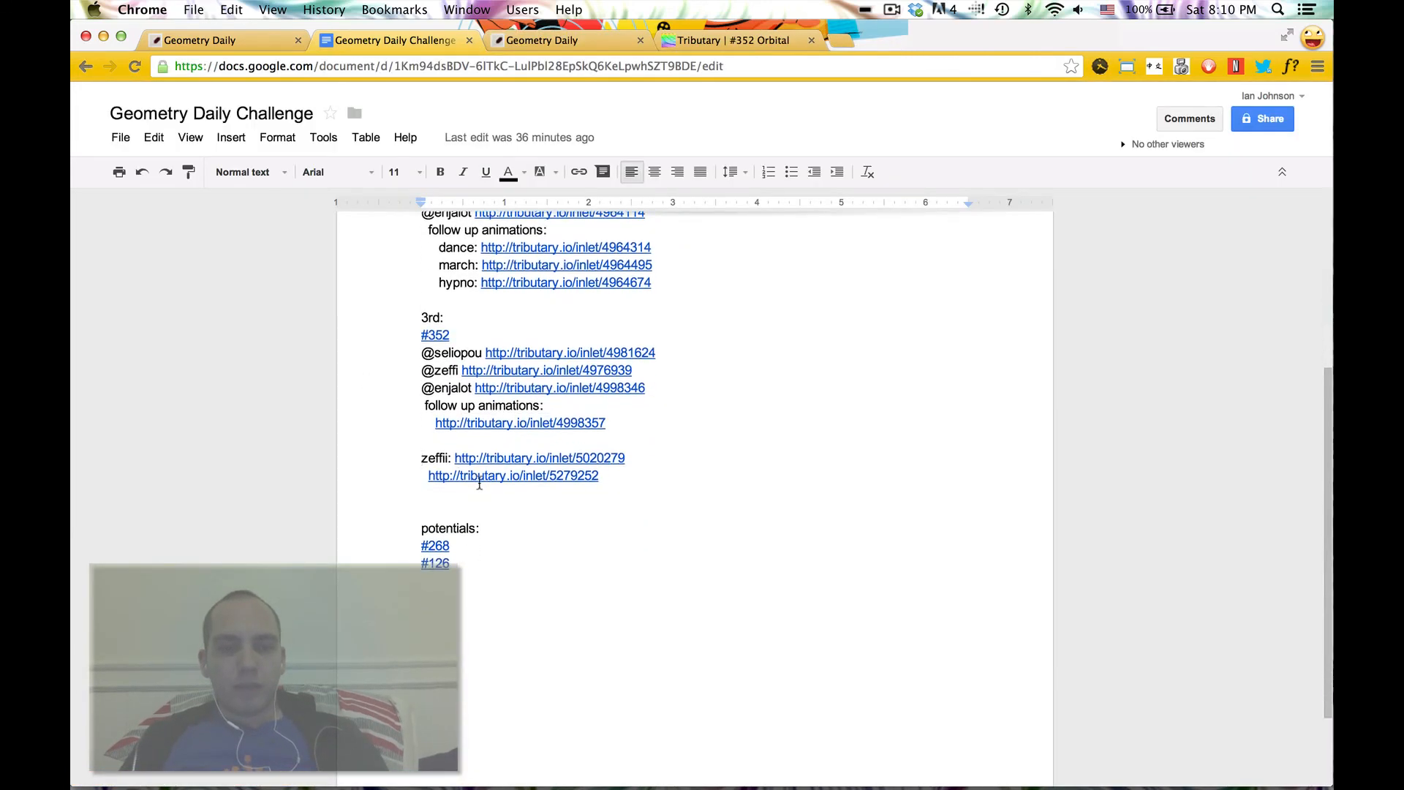
text(@)
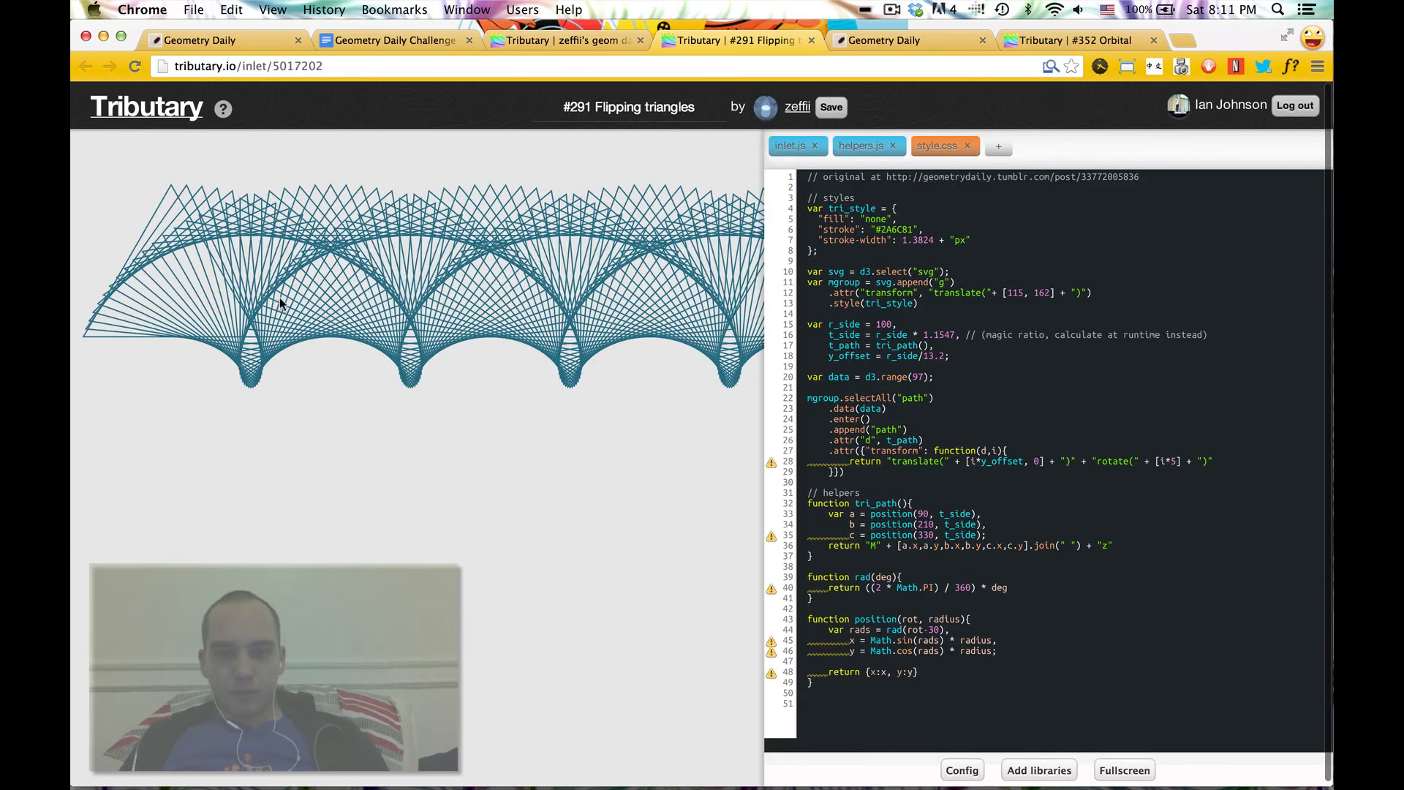
click(565, 40)
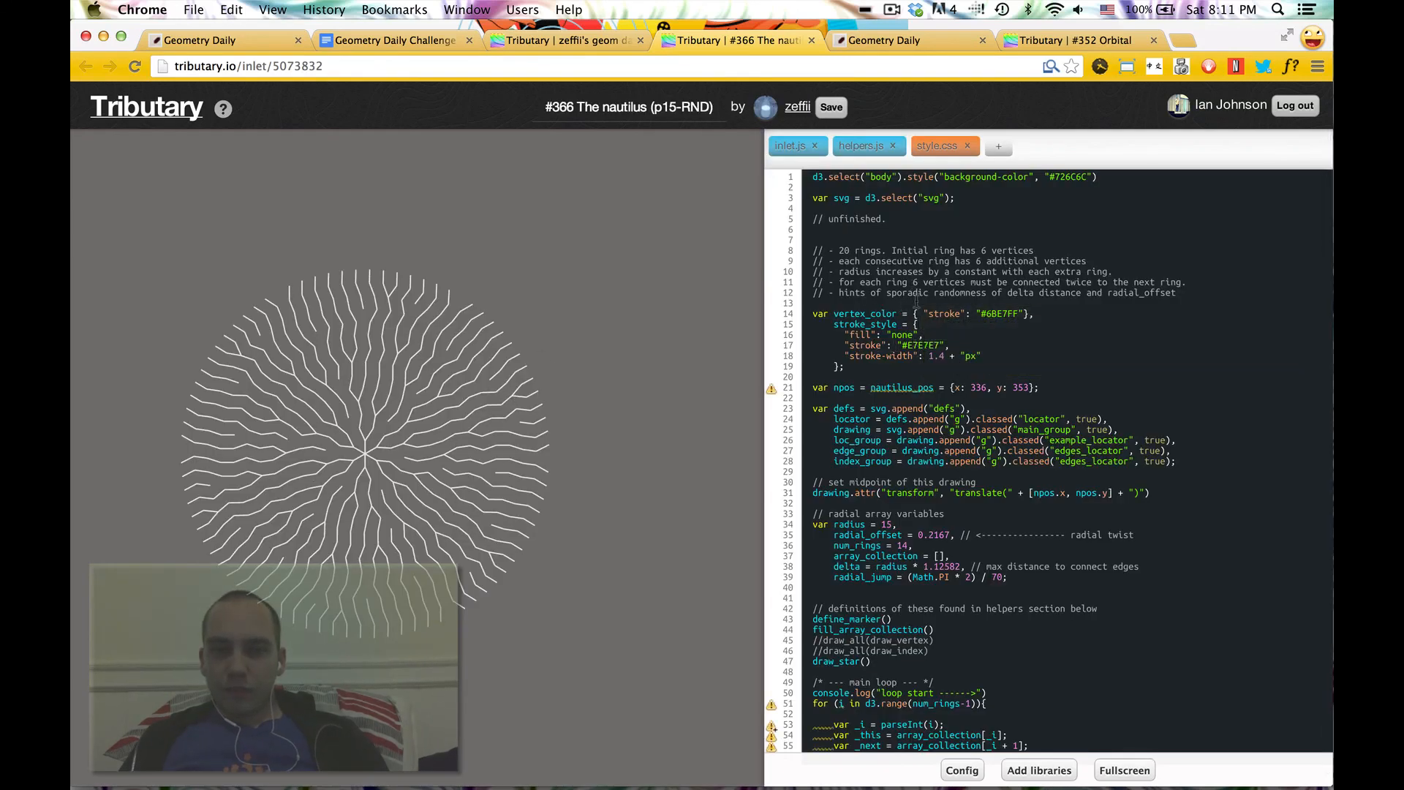
Step: Raise the radial twist to about 3.9 and widen max edge distance into a mesh
scroll(down, 3)
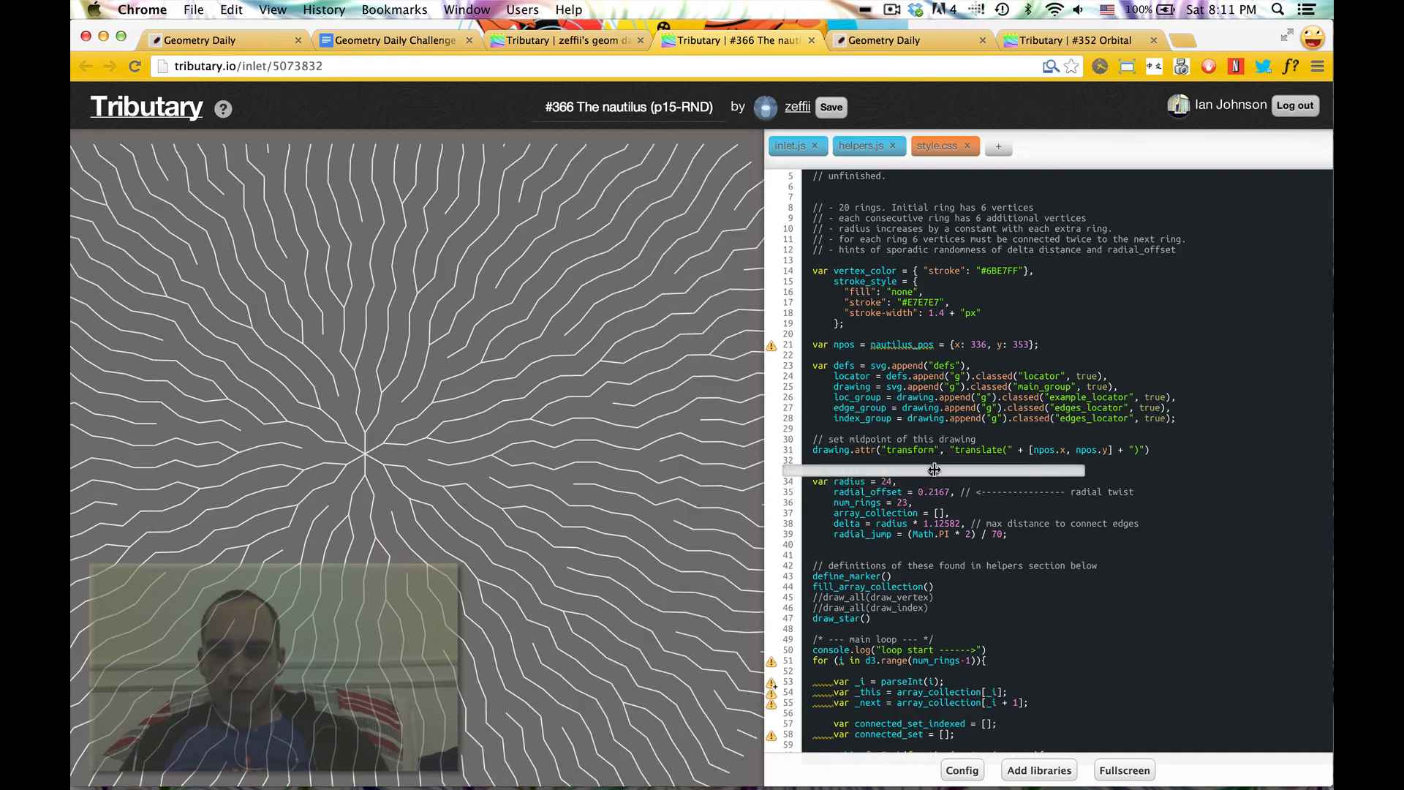
drag(934, 470, 946, 469)
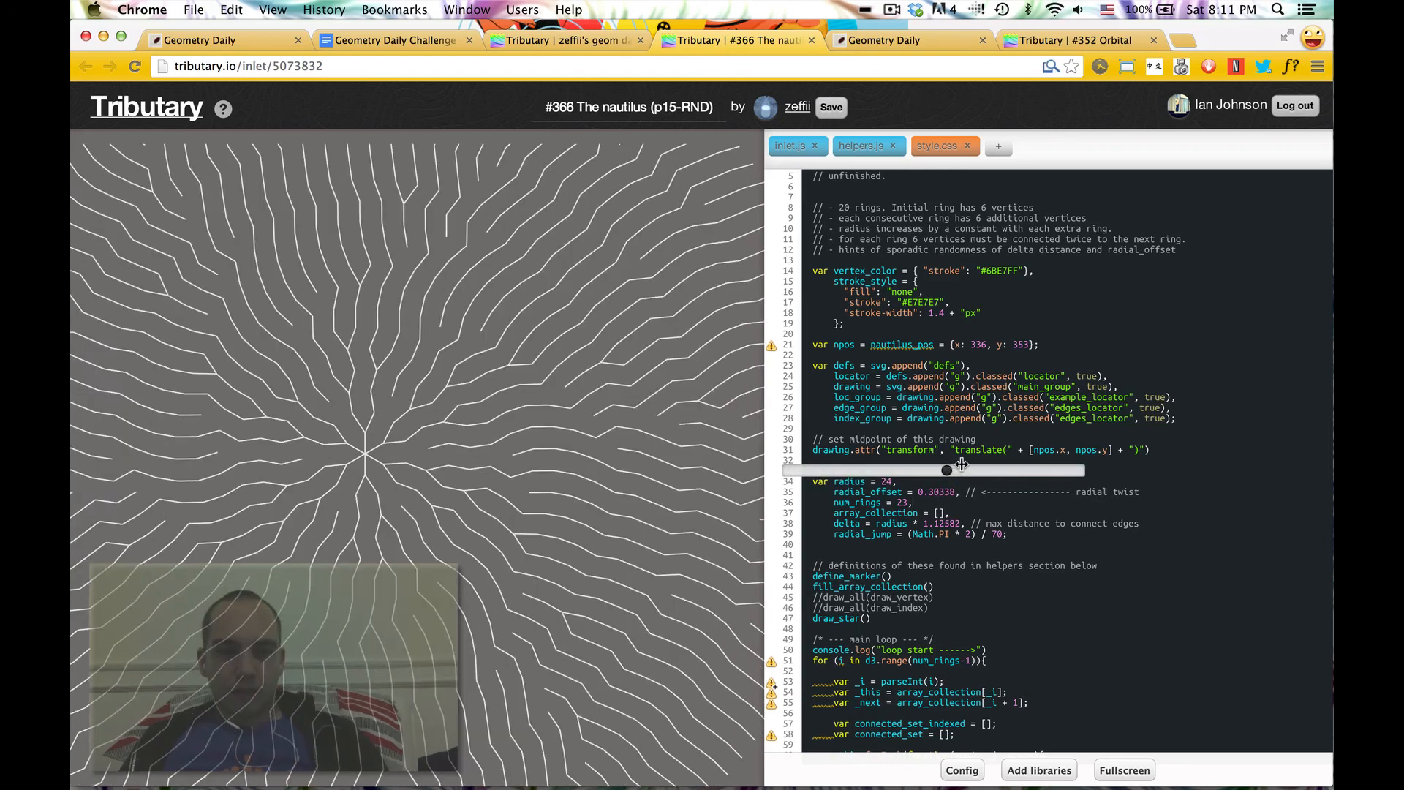
drag(947, 469, 982, 470)
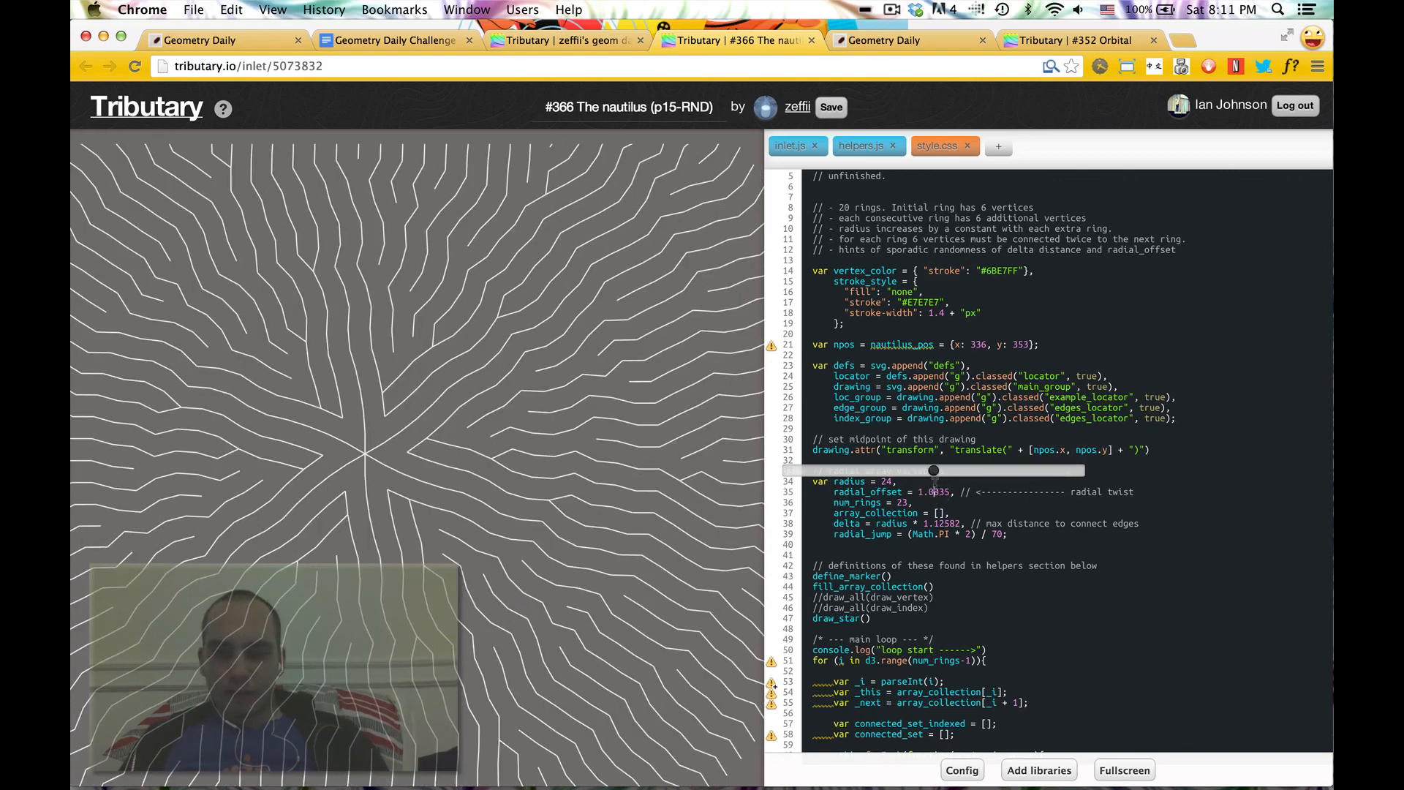
drag(934, 470, 956, 470)
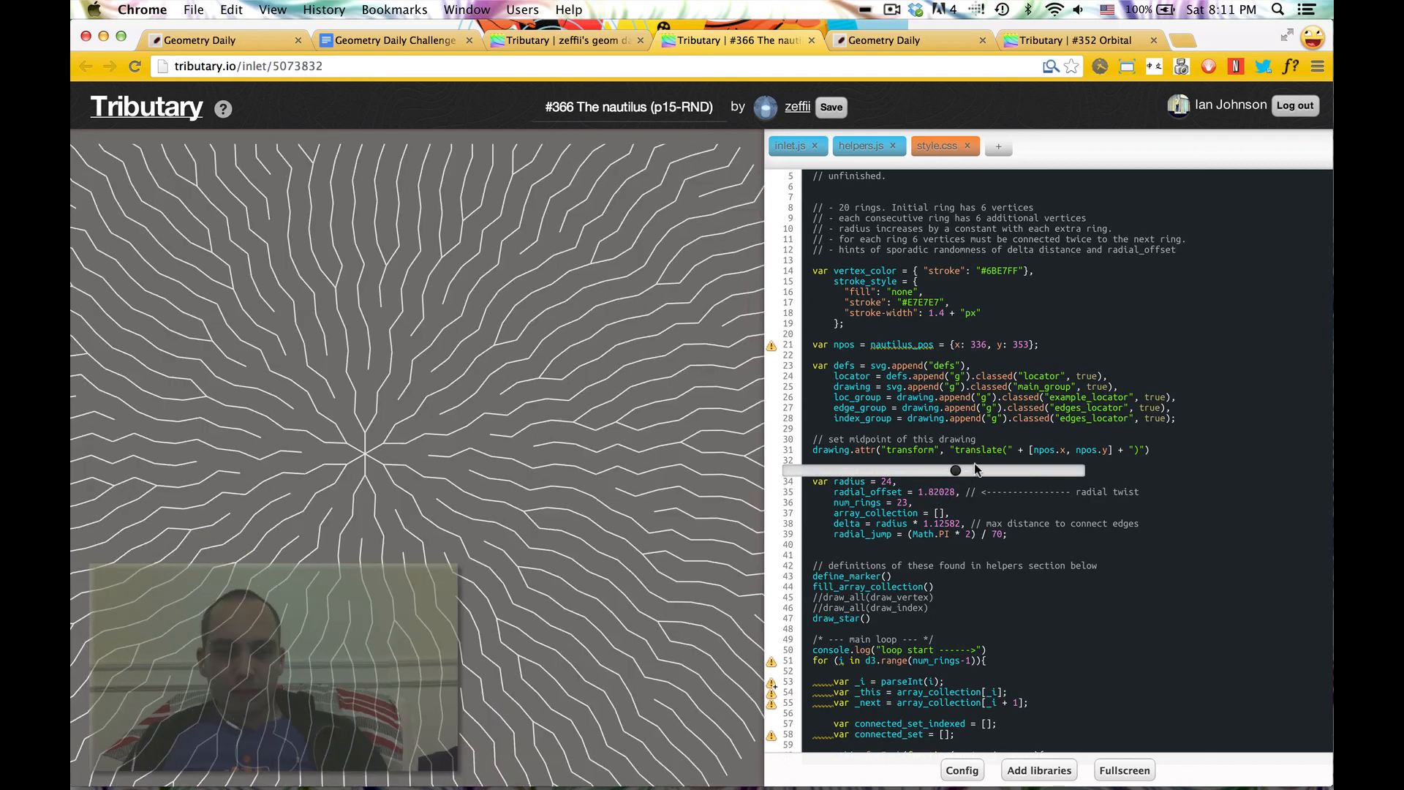
drag(956, 471, 1009, 470)
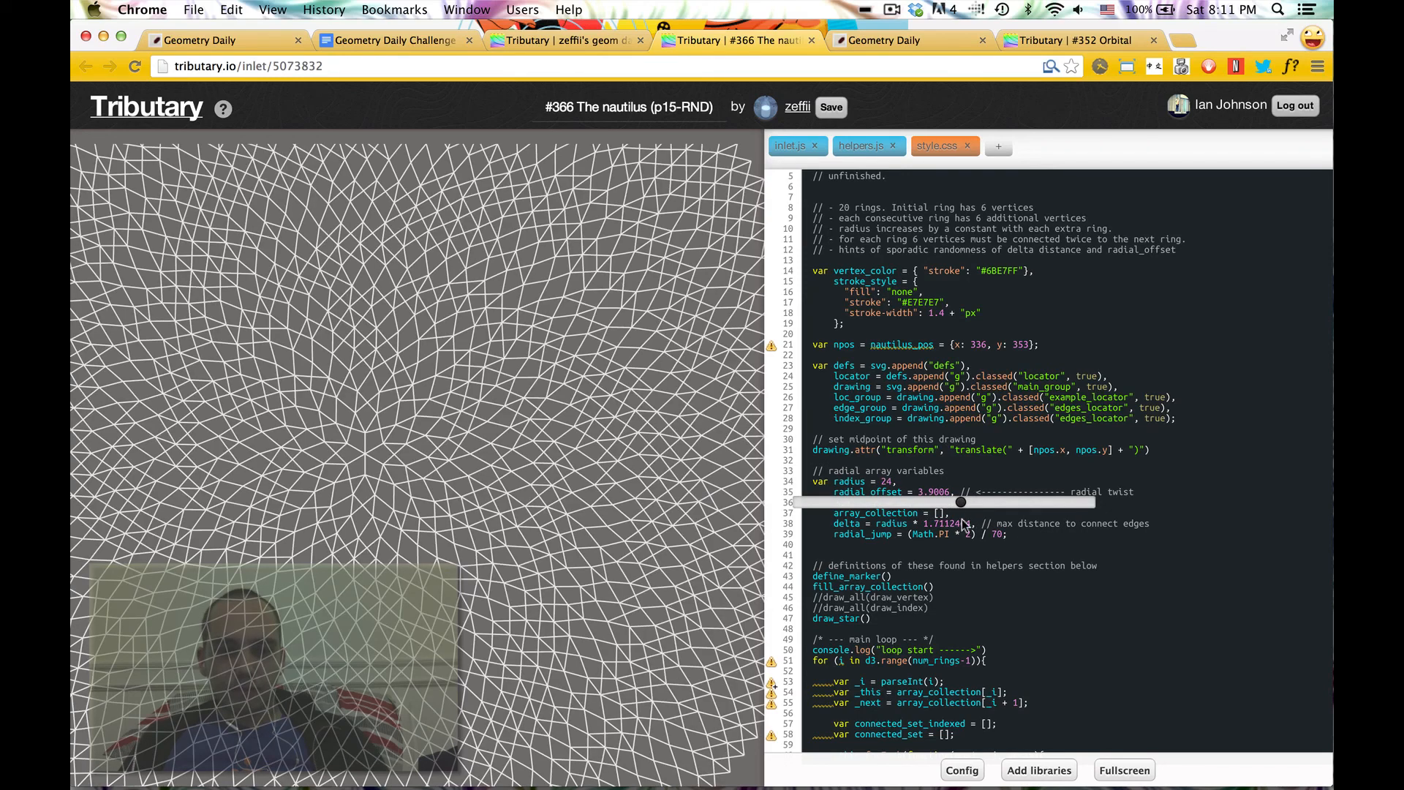
drag(961, 502, 1012, 501)
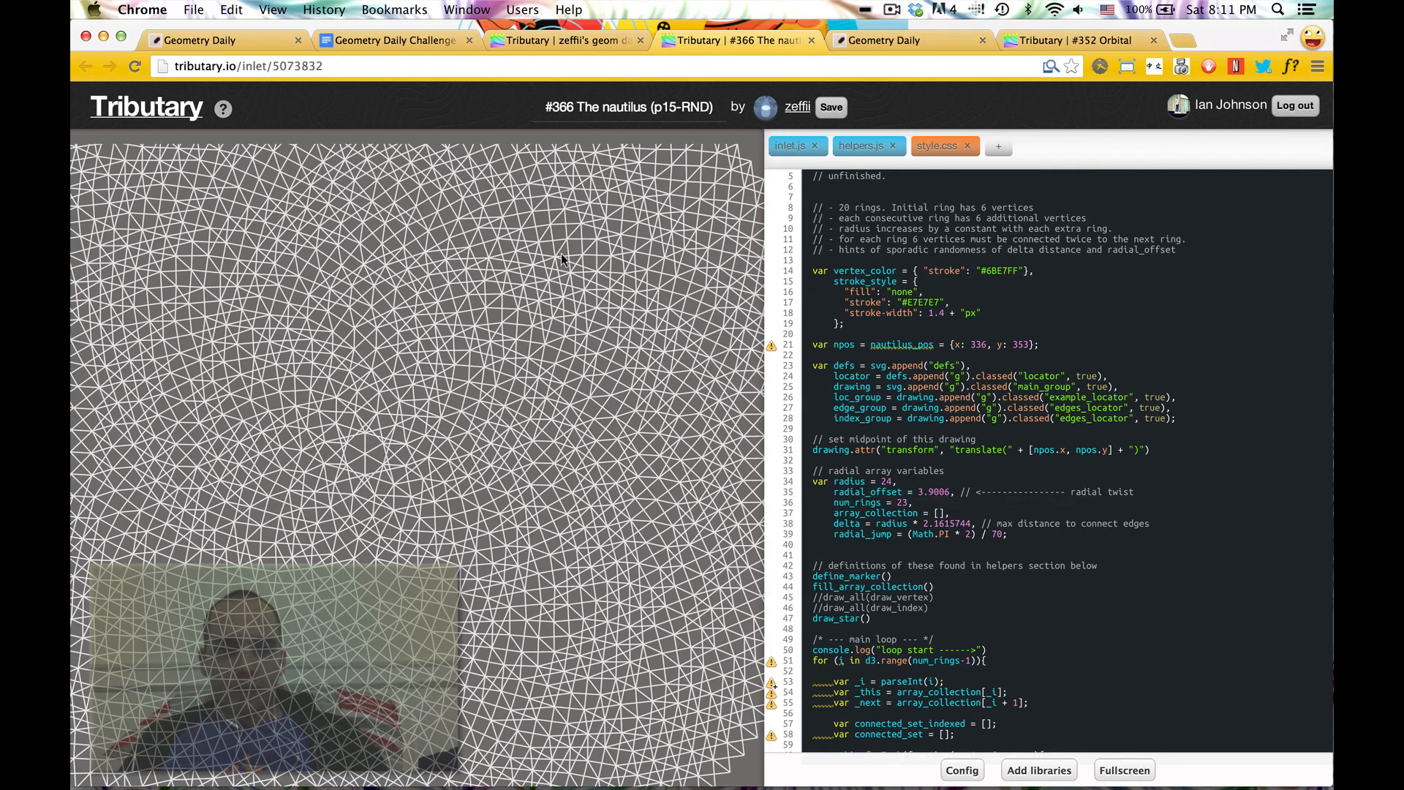
Step: Close the nautilus sketch without saving and view the #352 Orbital post
click(810, 40)
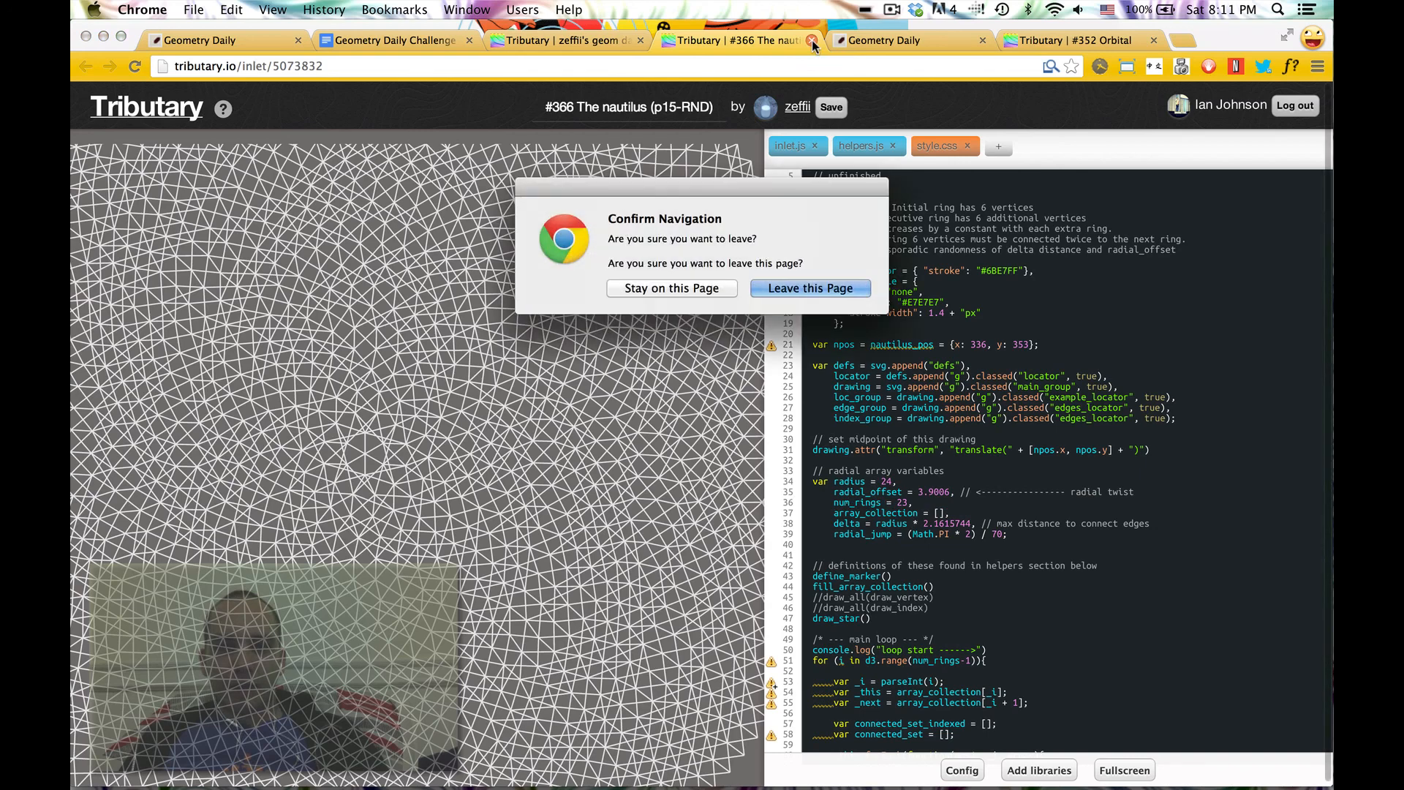
click(810, 288)
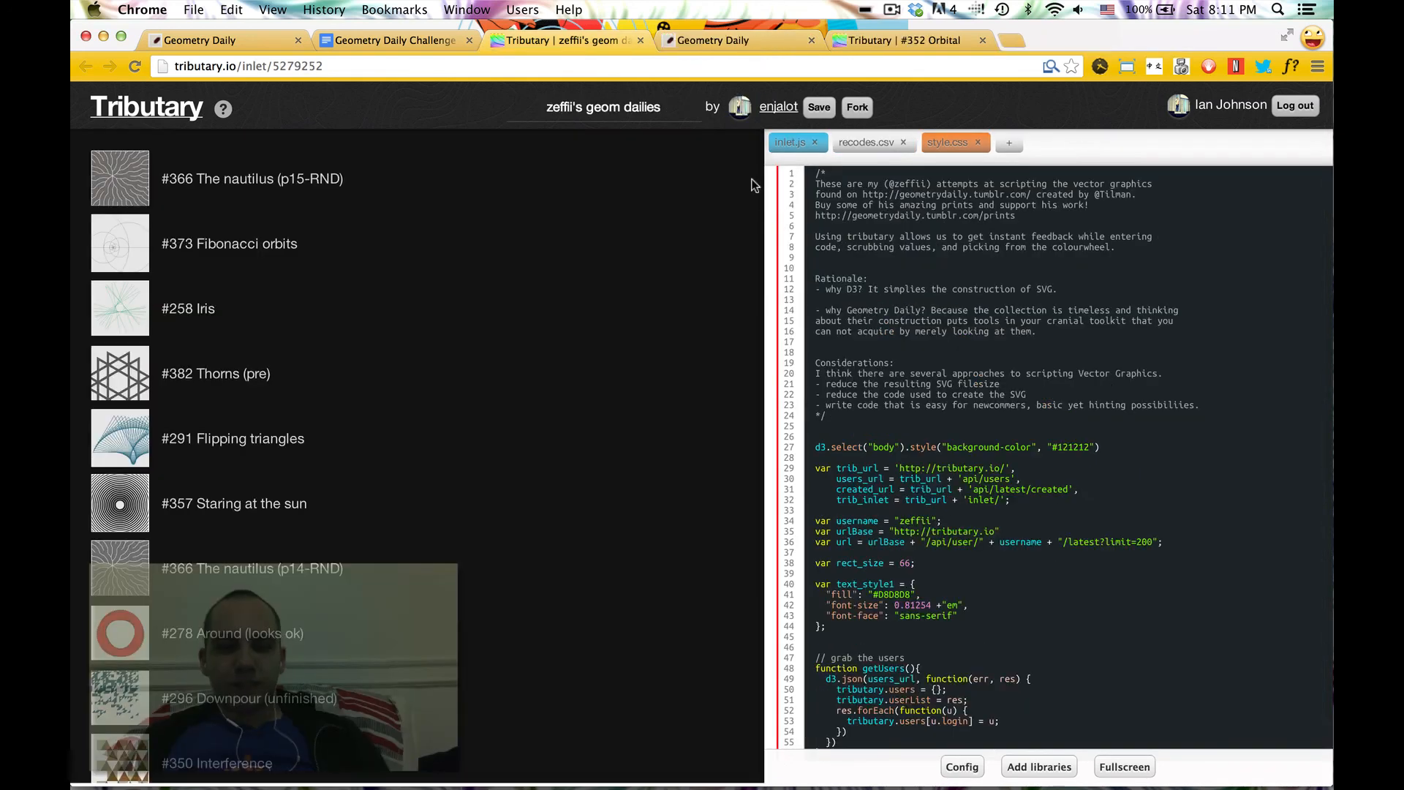
click(897, 40)
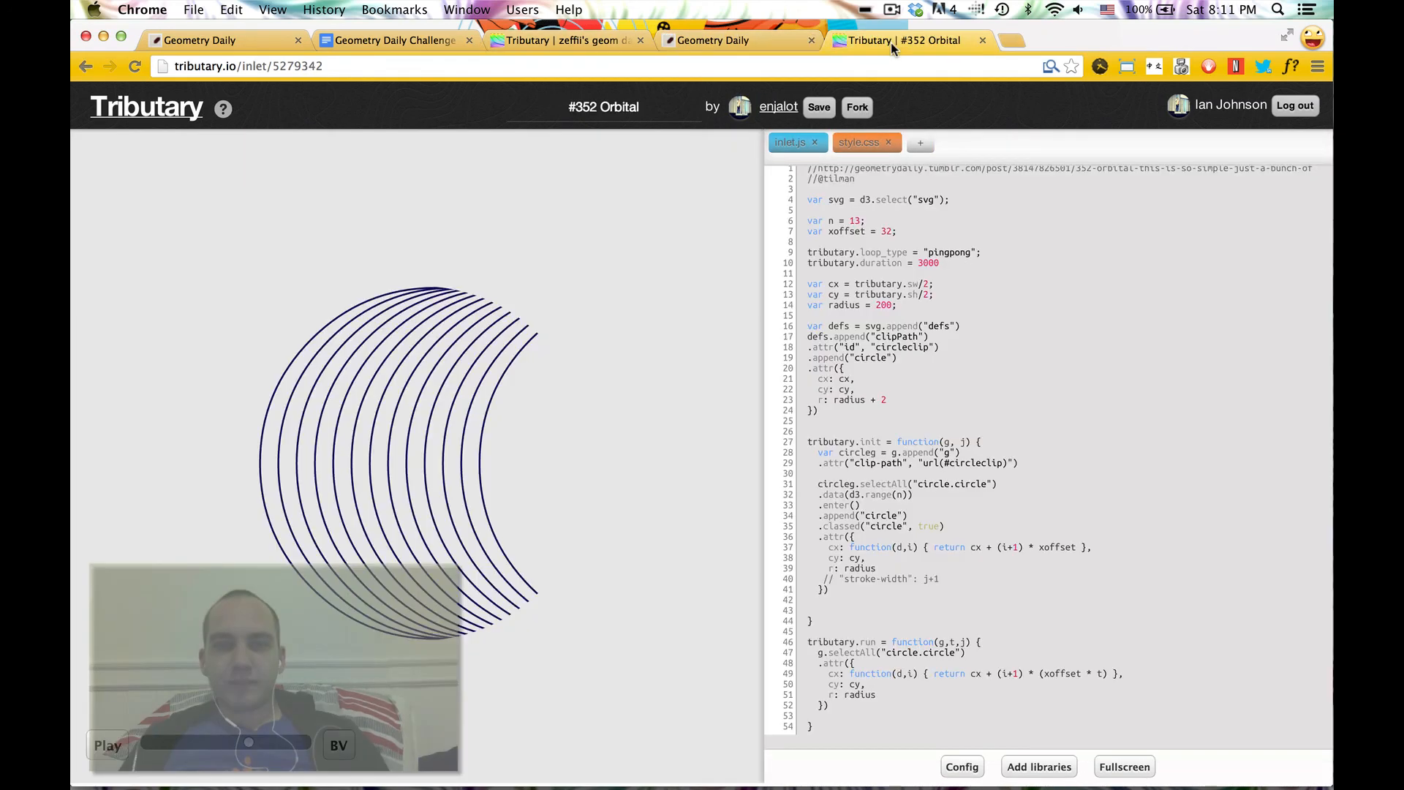
click(730, 41)
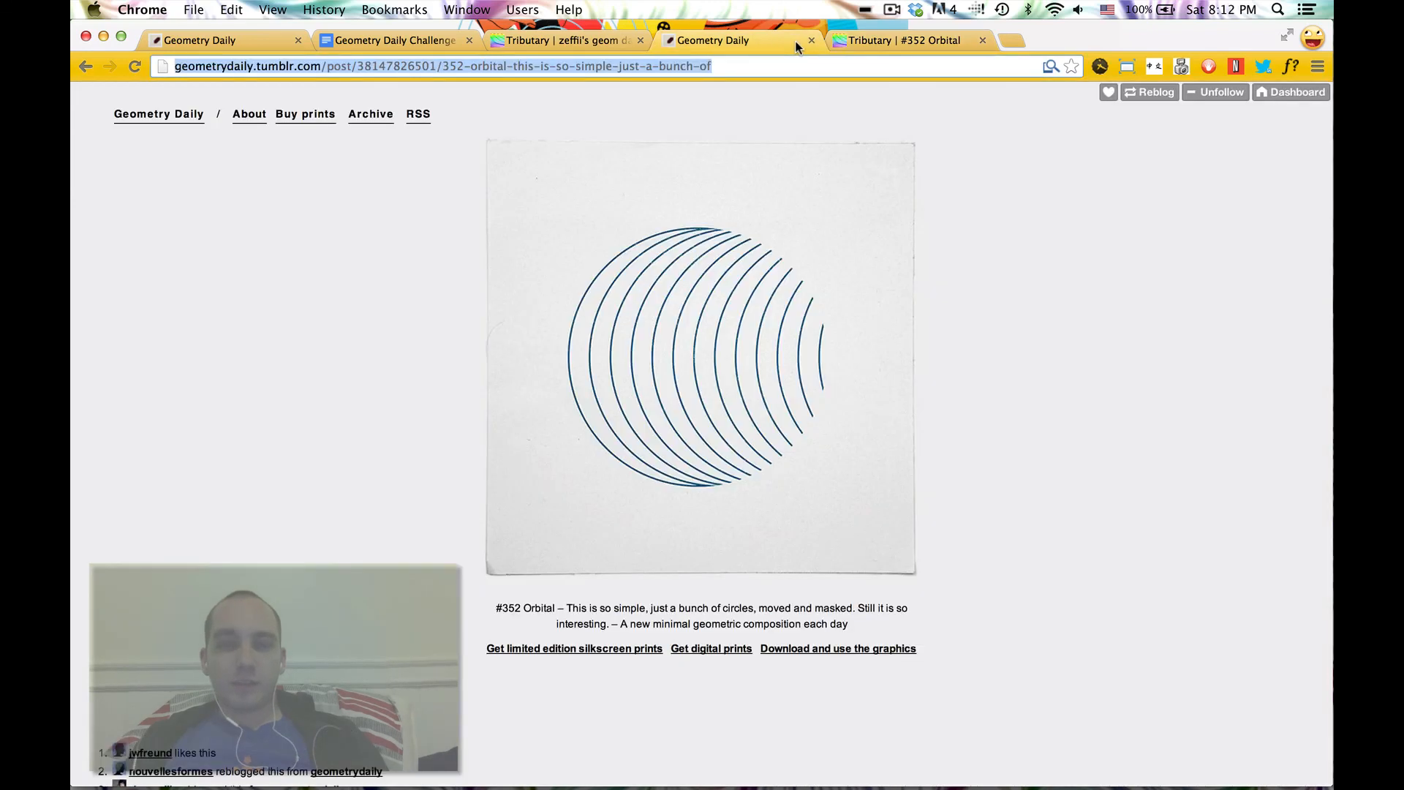